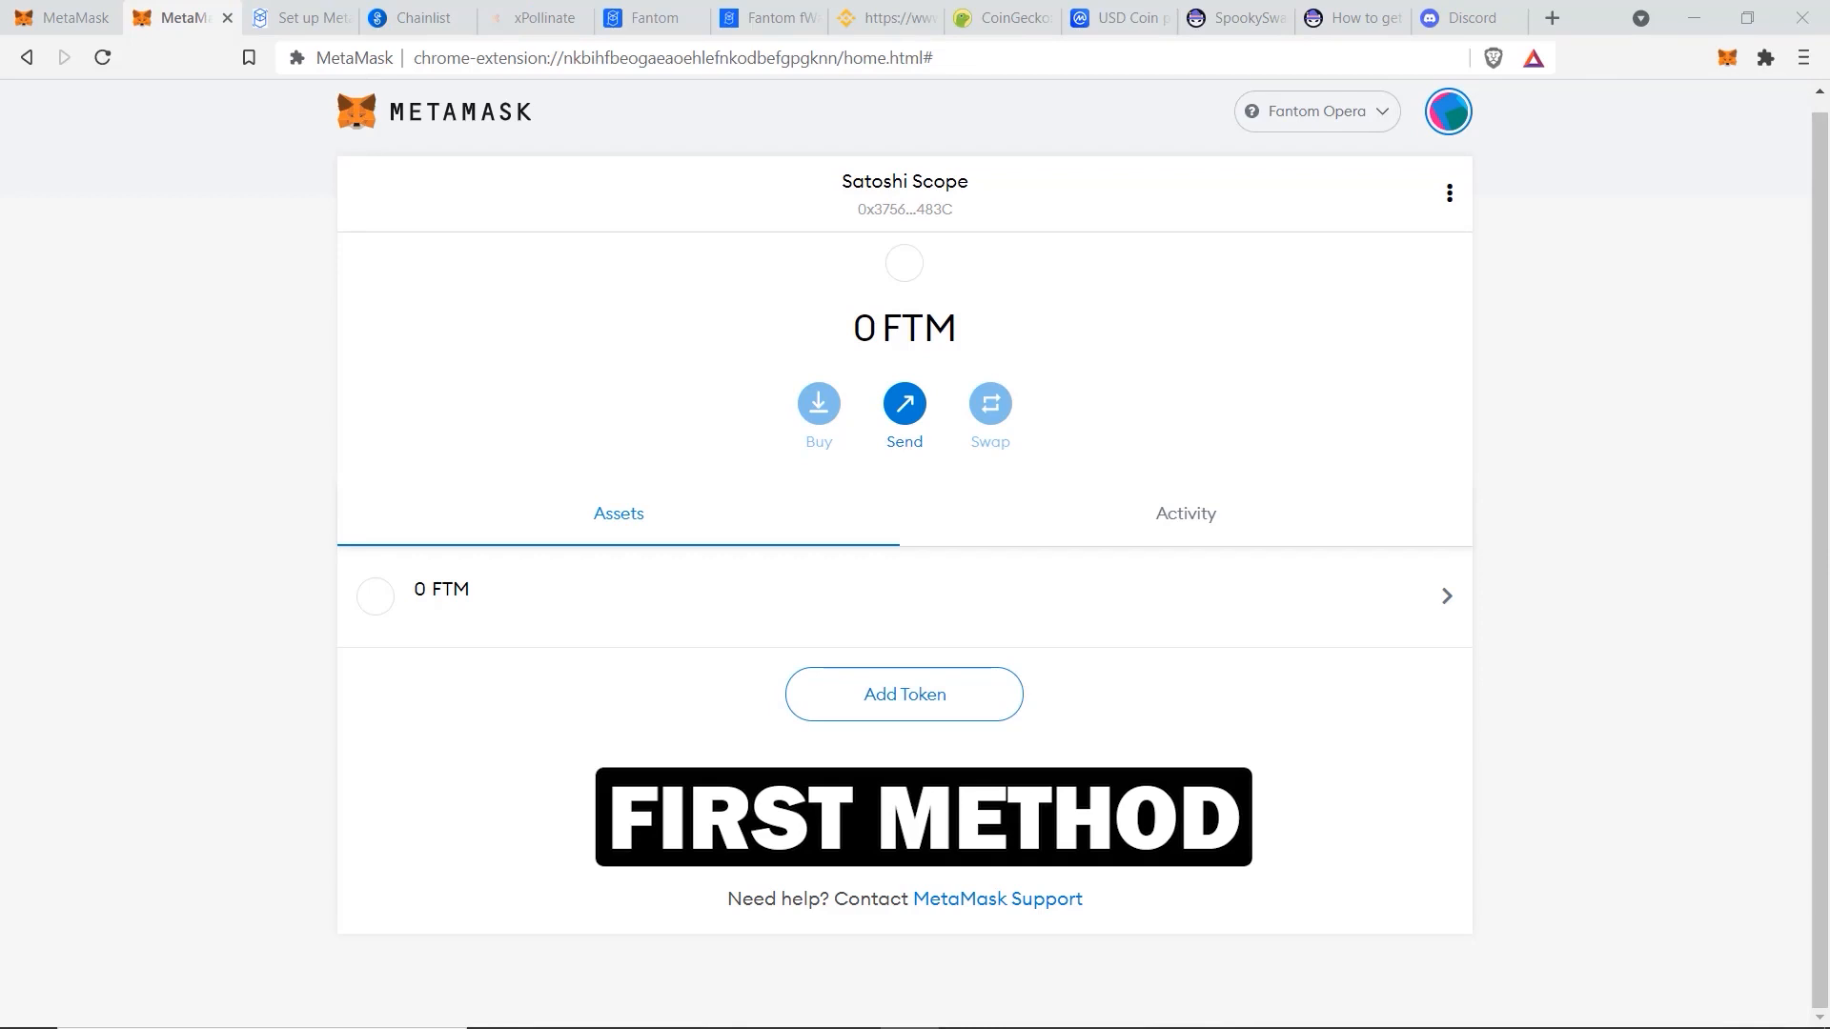
Bring up the xPollinate bridge page and review its exit-liquidity table of DAI, USDC and USDT
click(532, 17)
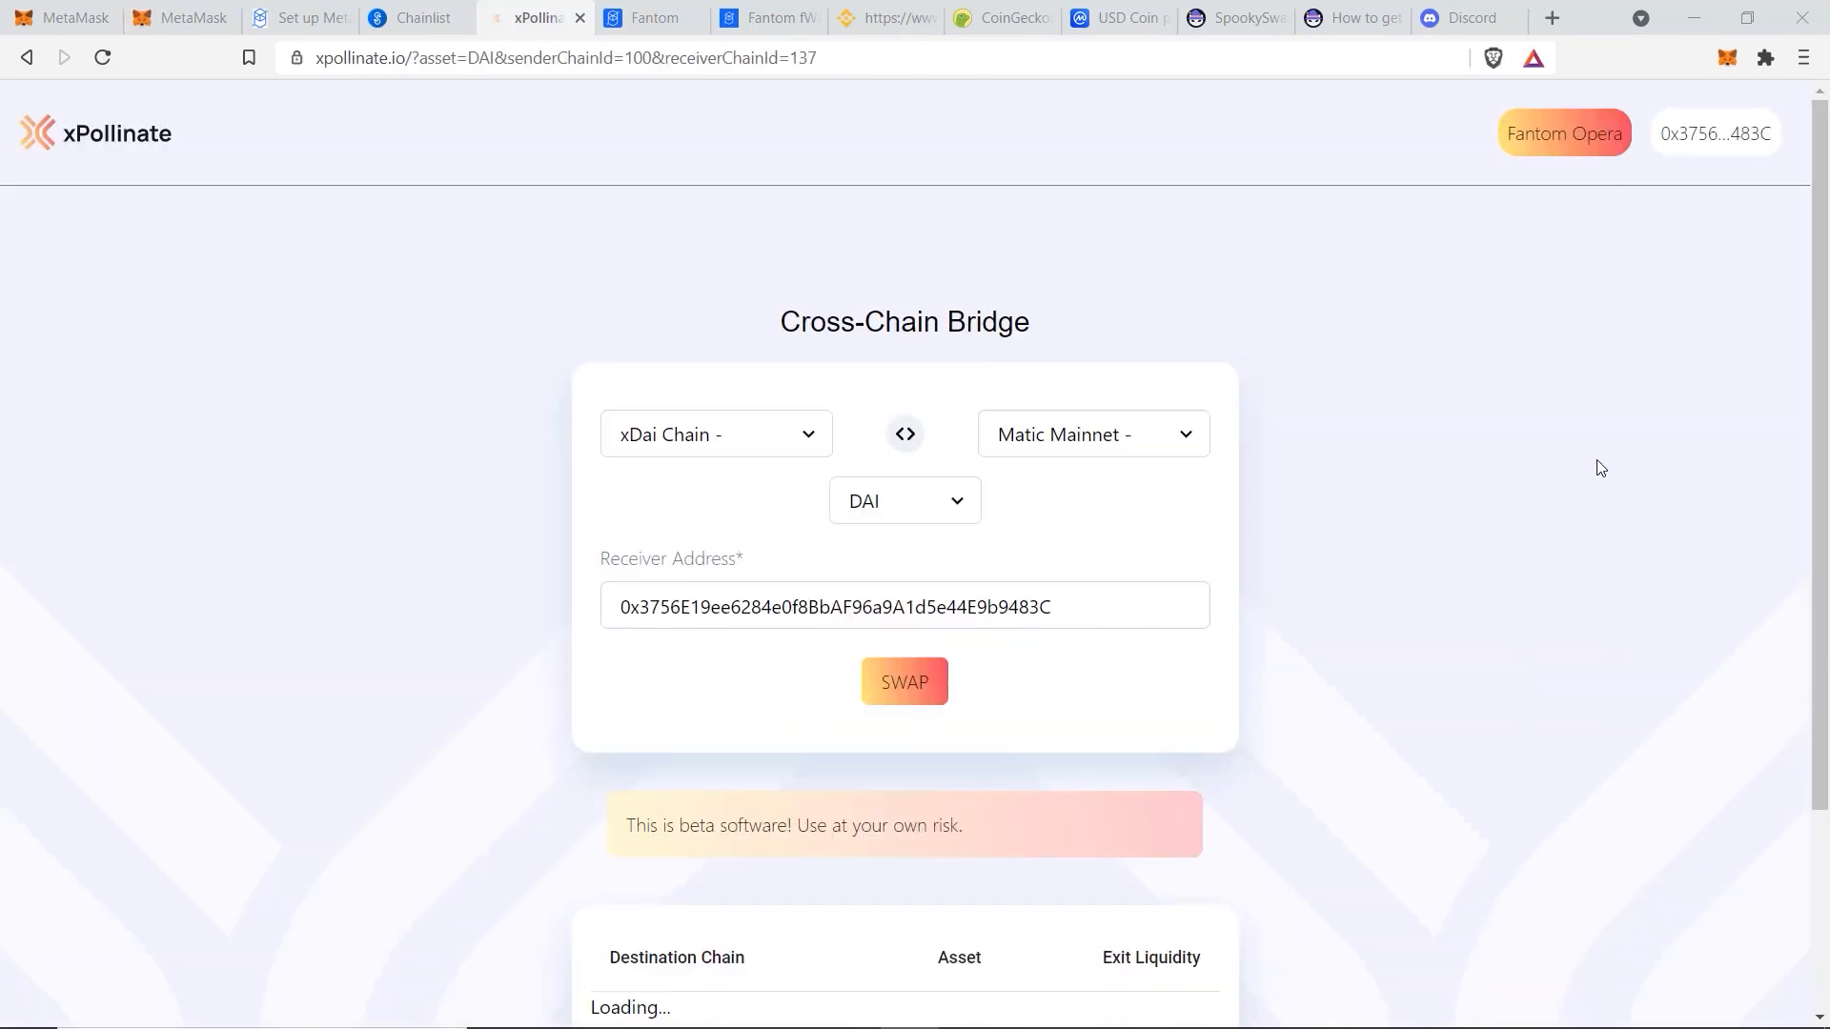
click(564, 57)
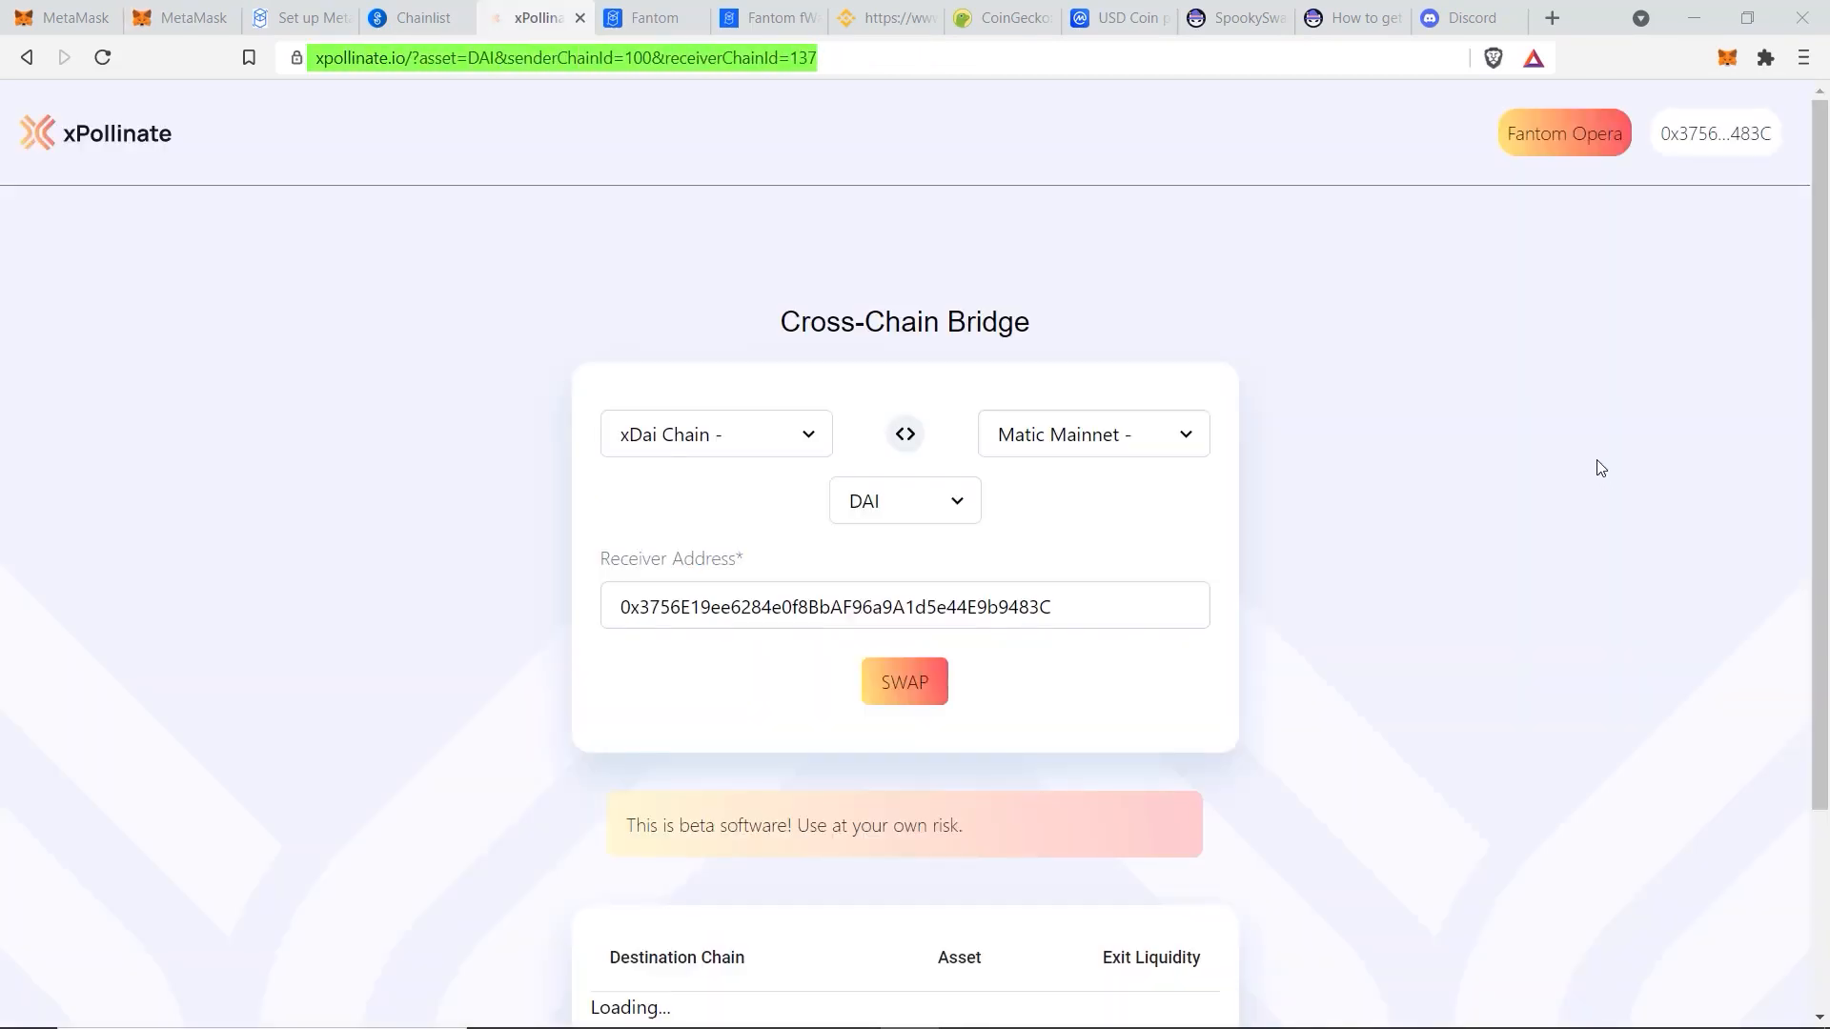
scroll(down, 3)
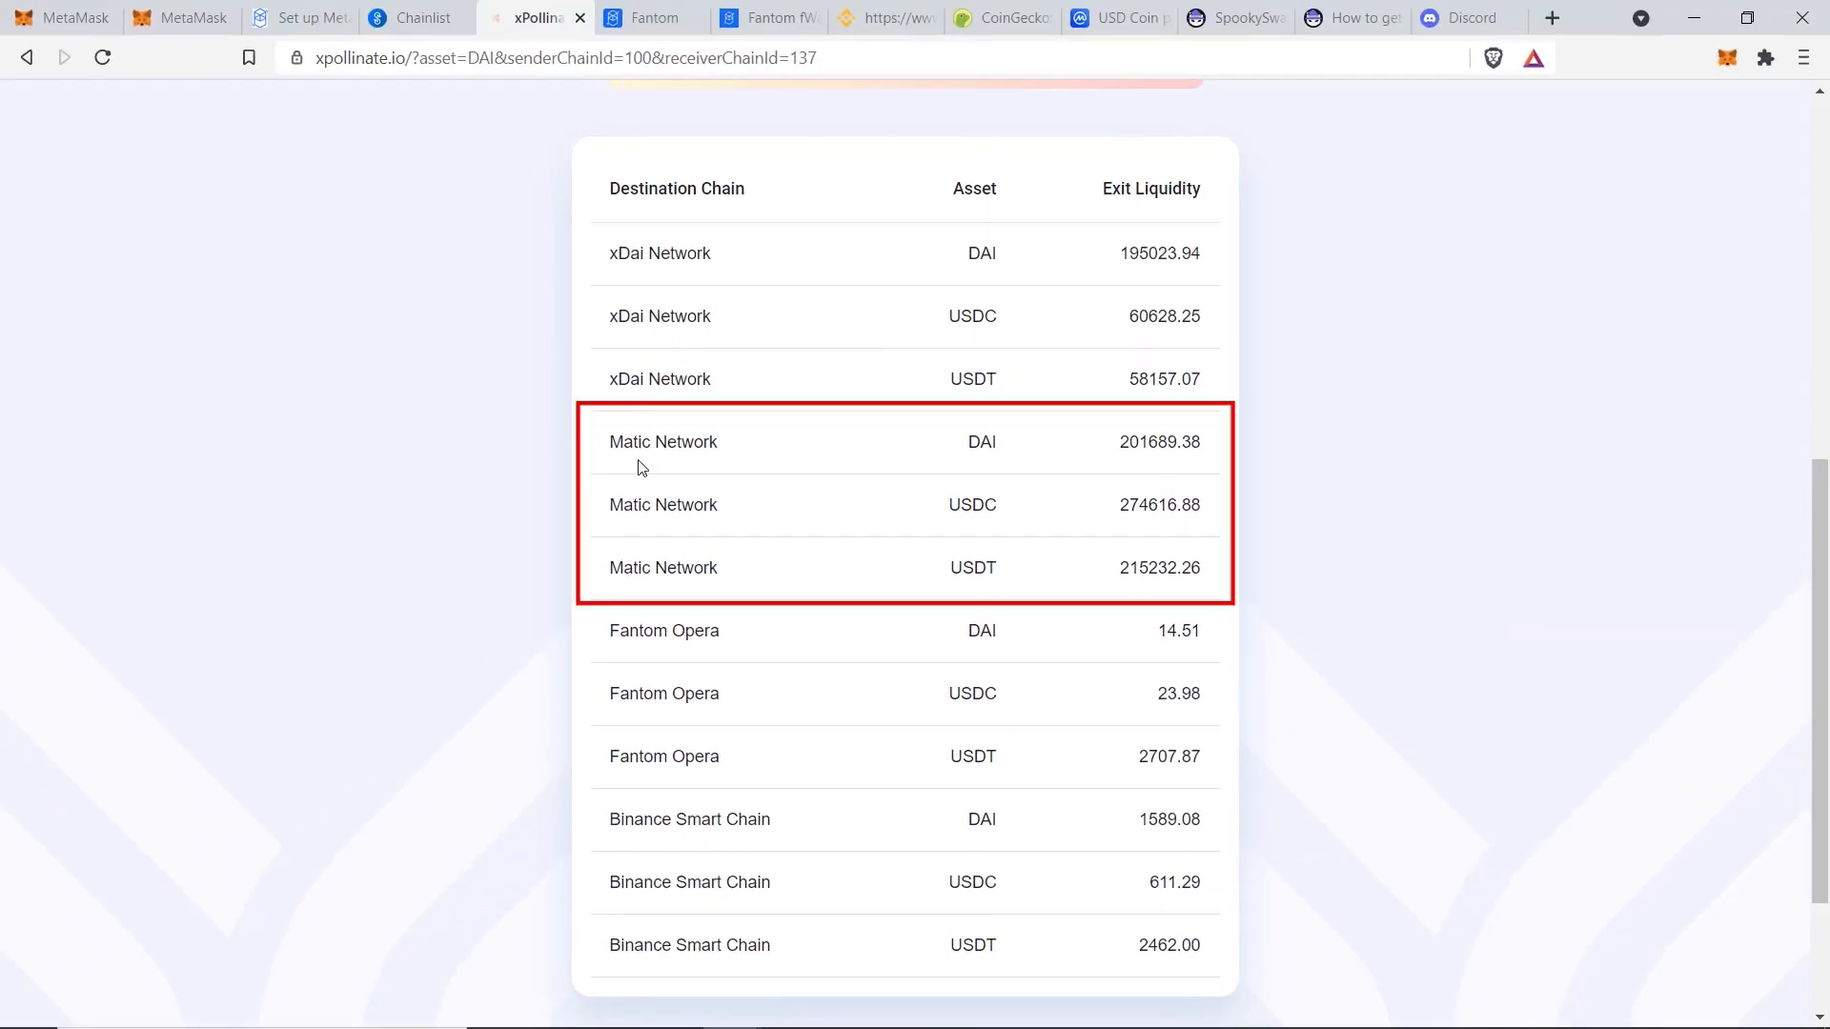
mouse_move(721, 839)
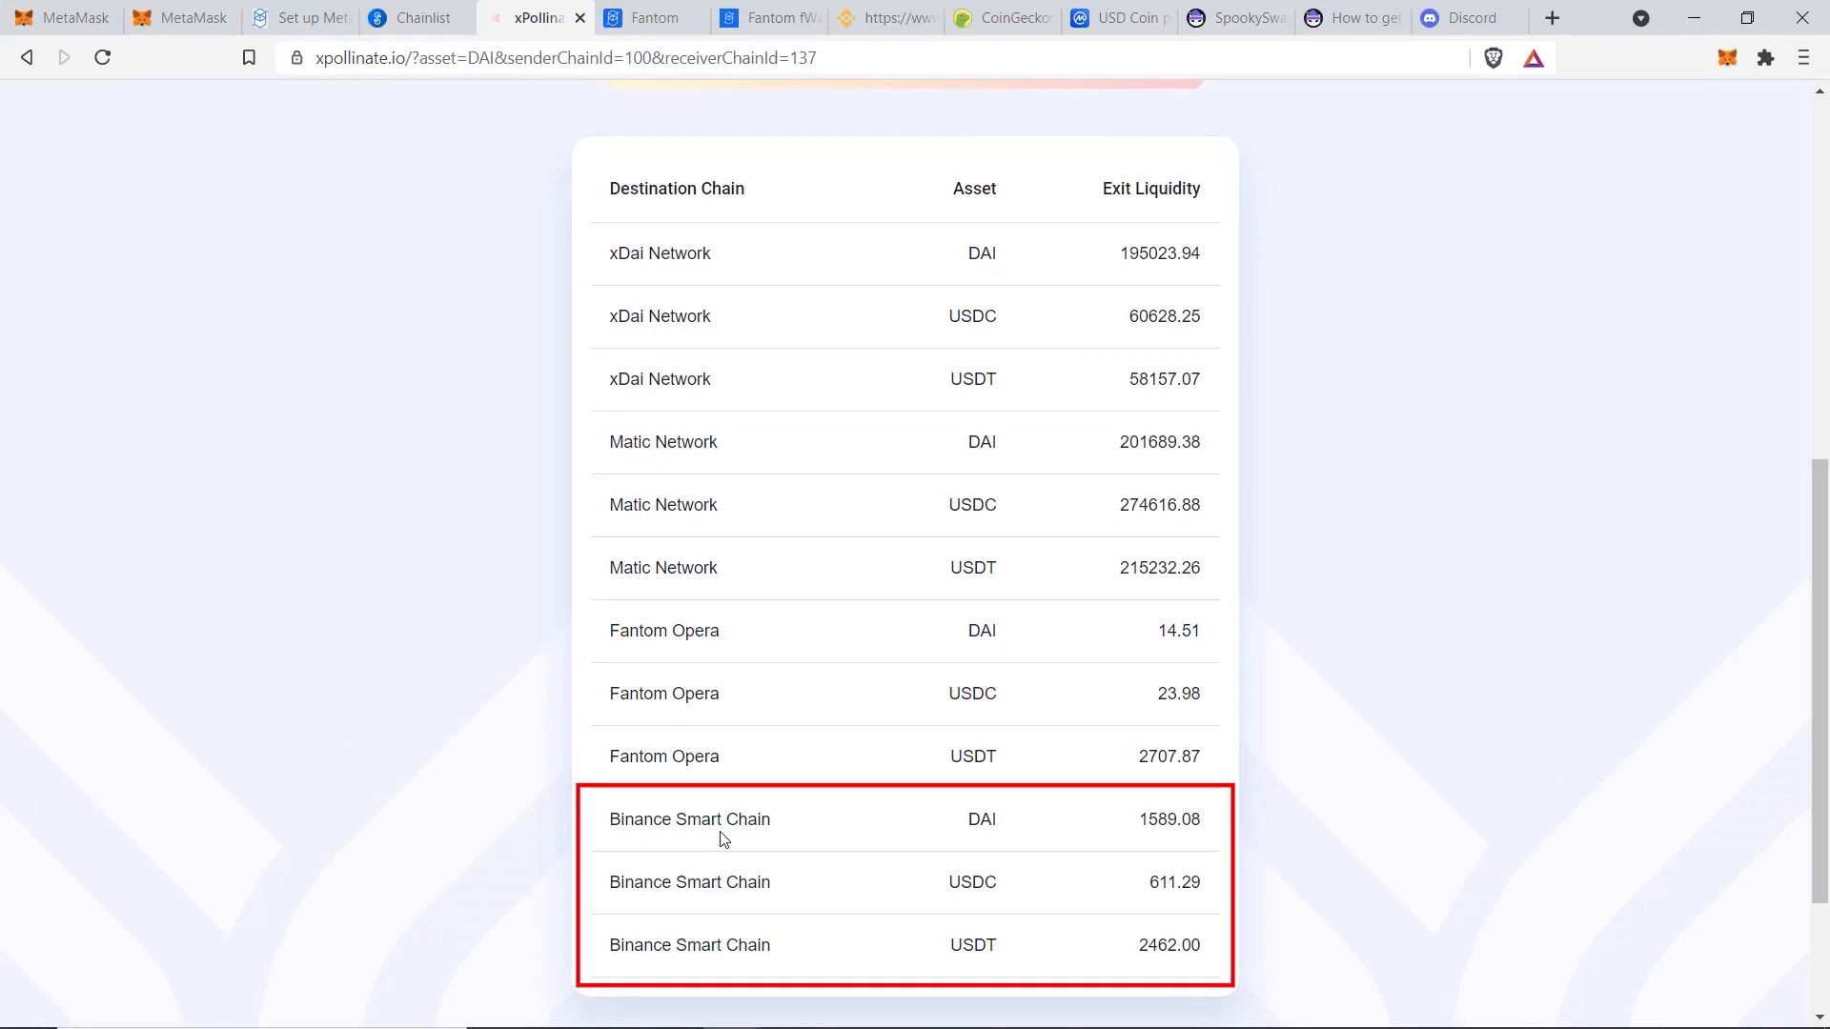
mouse_move(1434, 553)
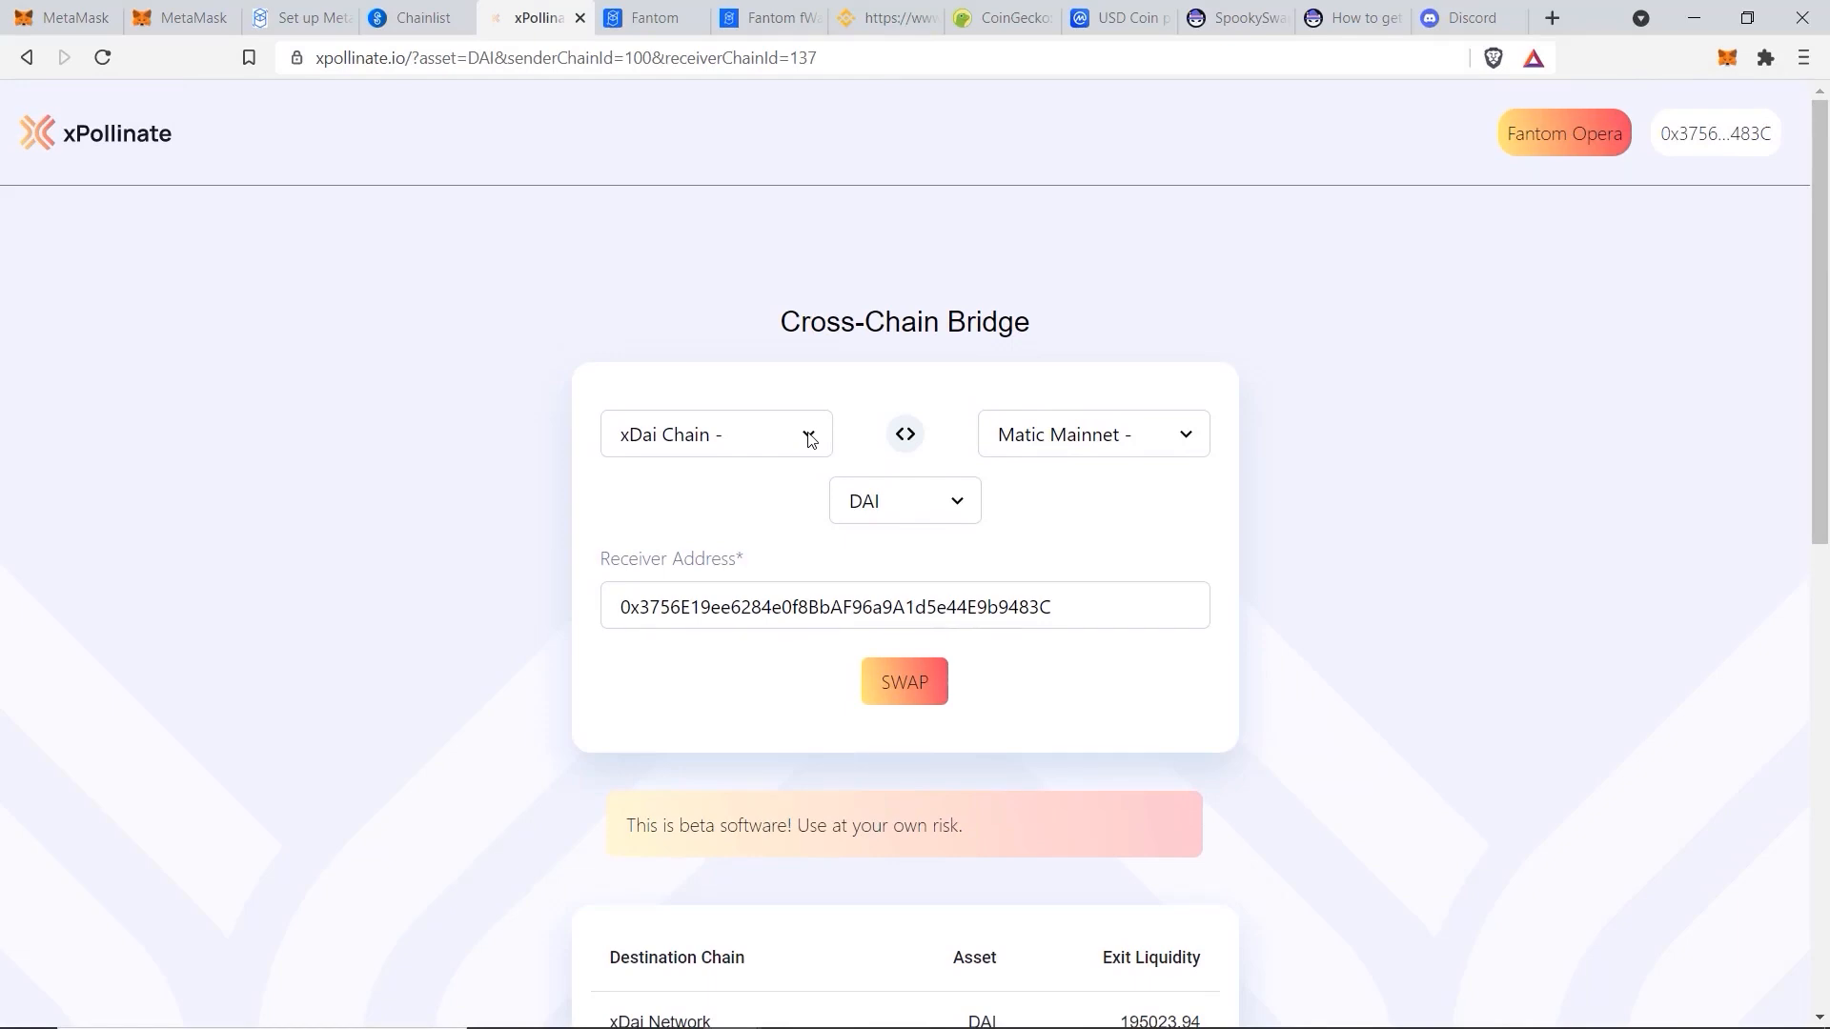
Set the sending chain to Matic Mainnet and switch the MetaMask wallet to Matic Network
click(715, 435)
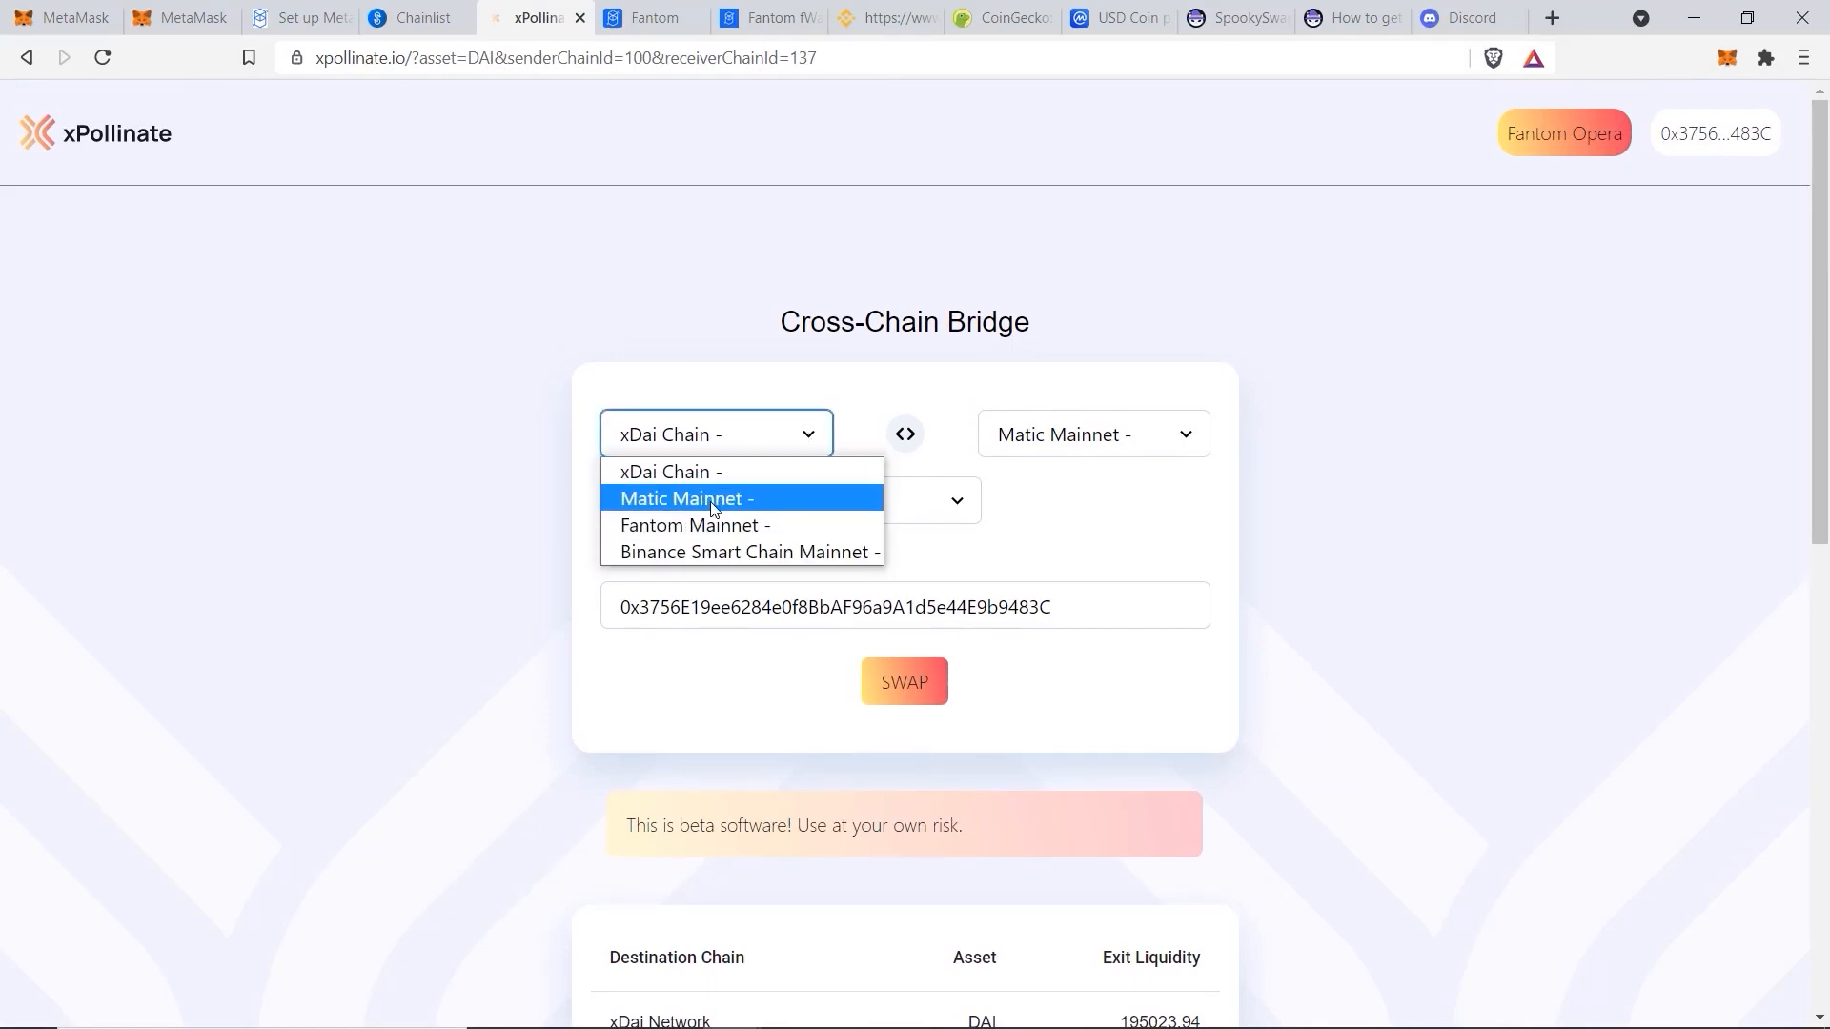
click(687, 498)
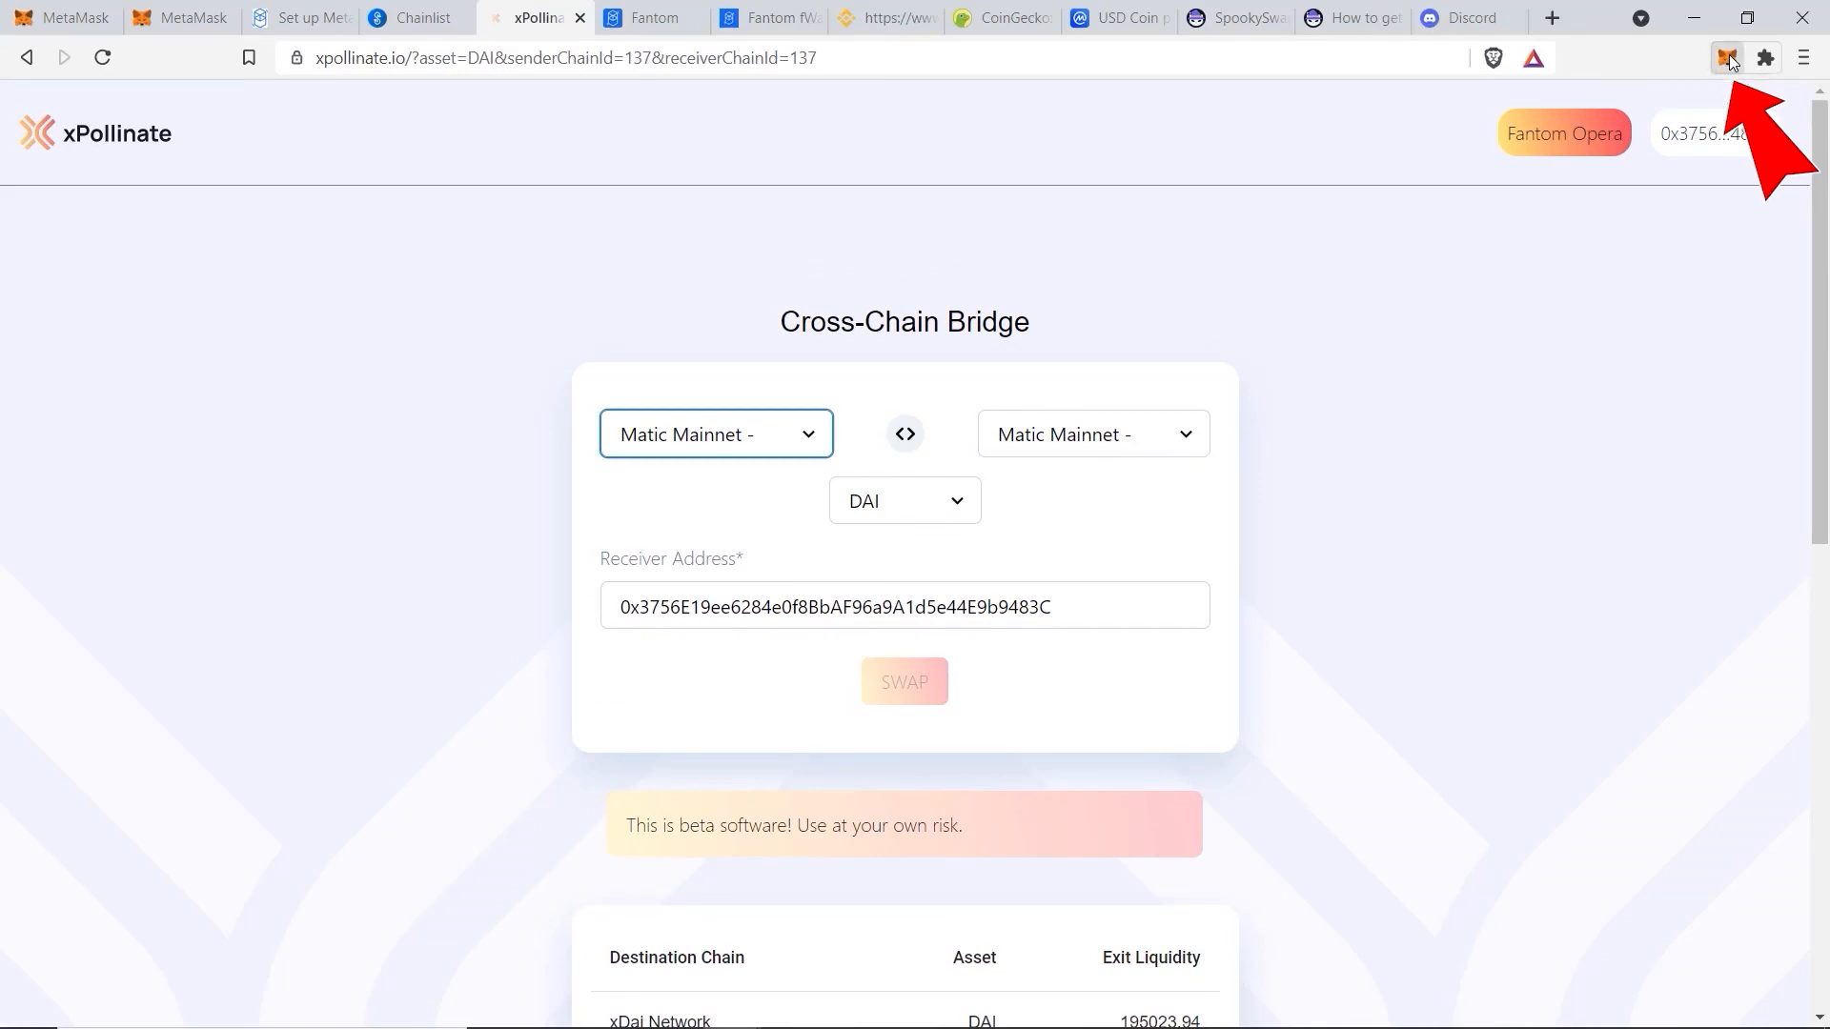
click(1729, 57)
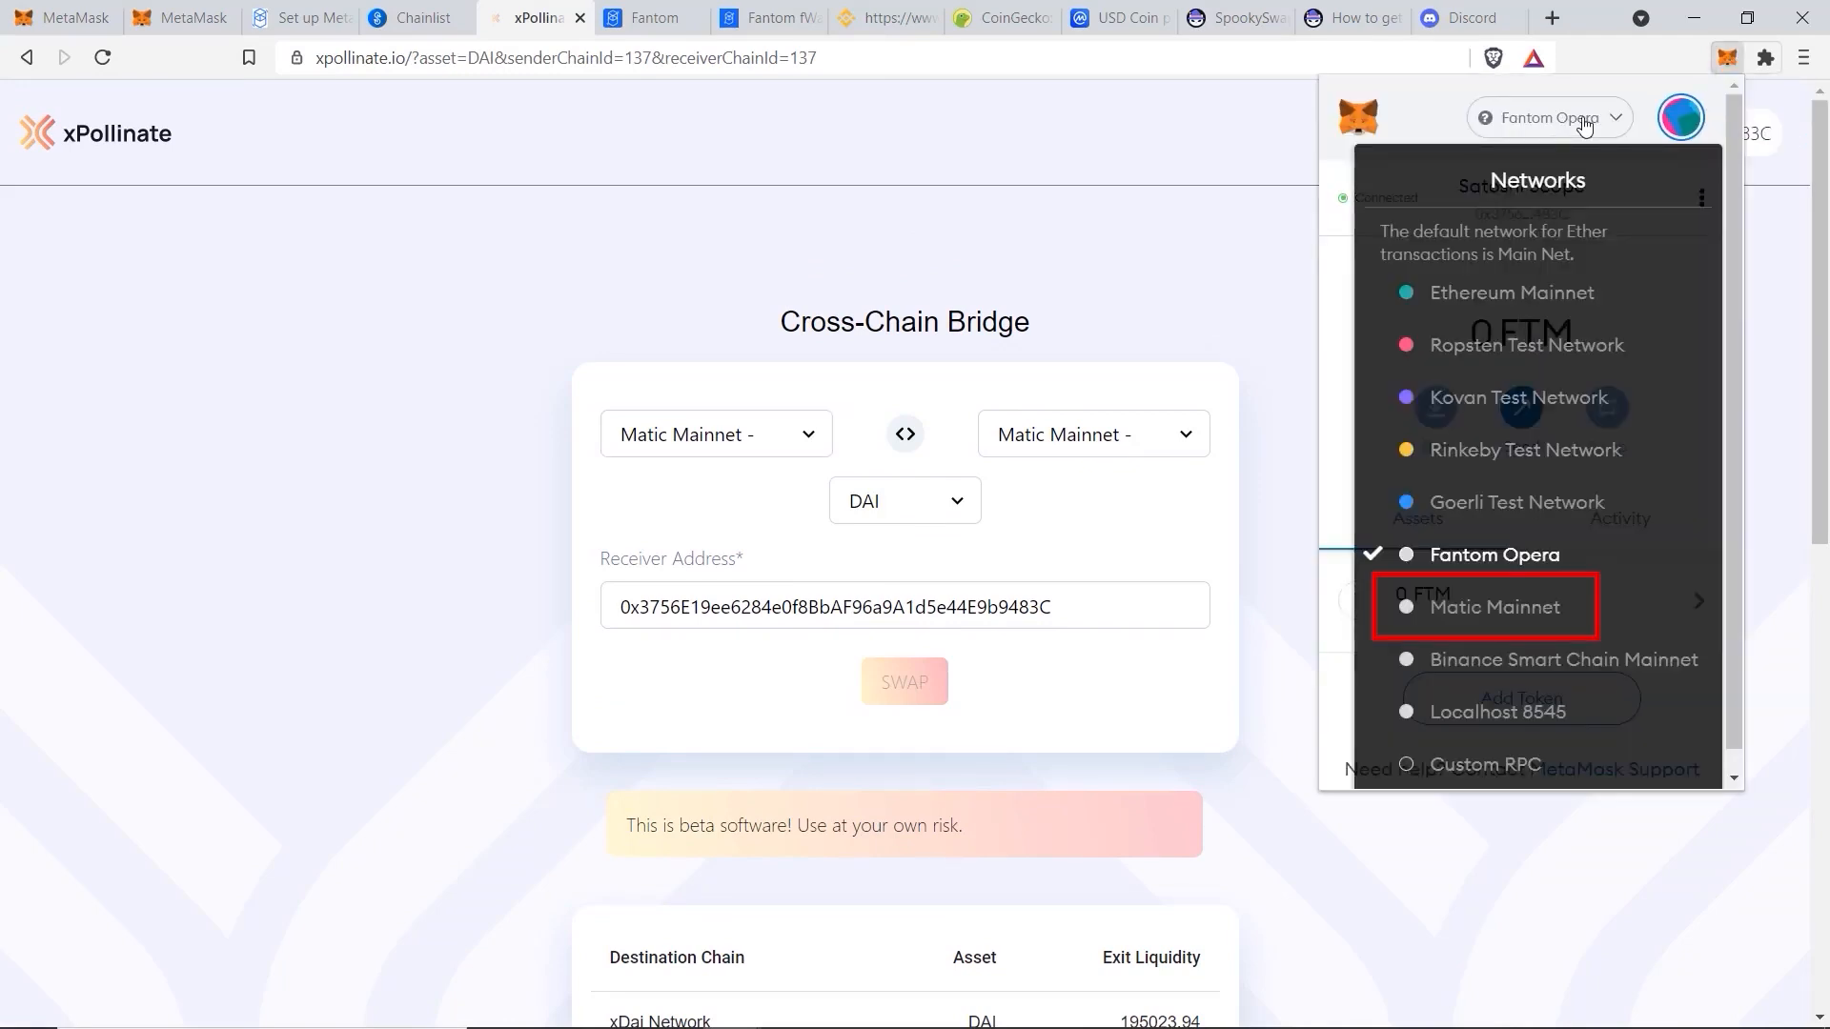
click(1495, 606)
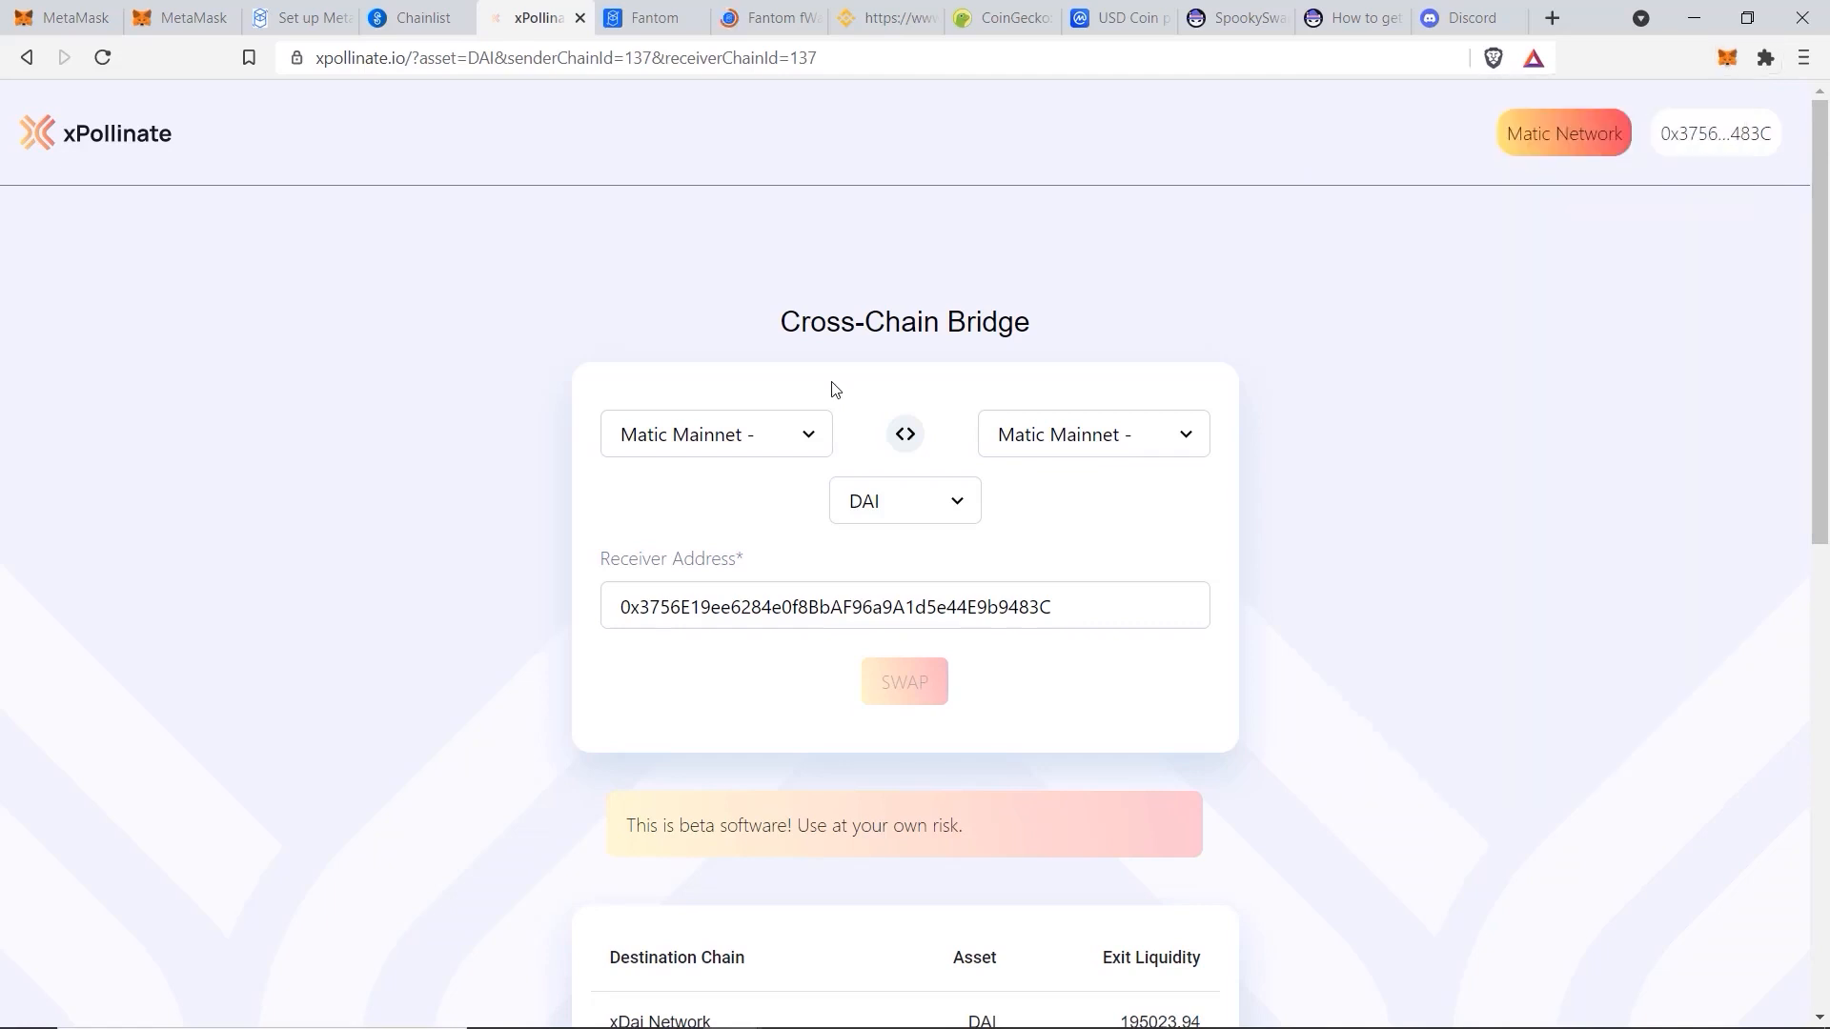
click(715, 435)
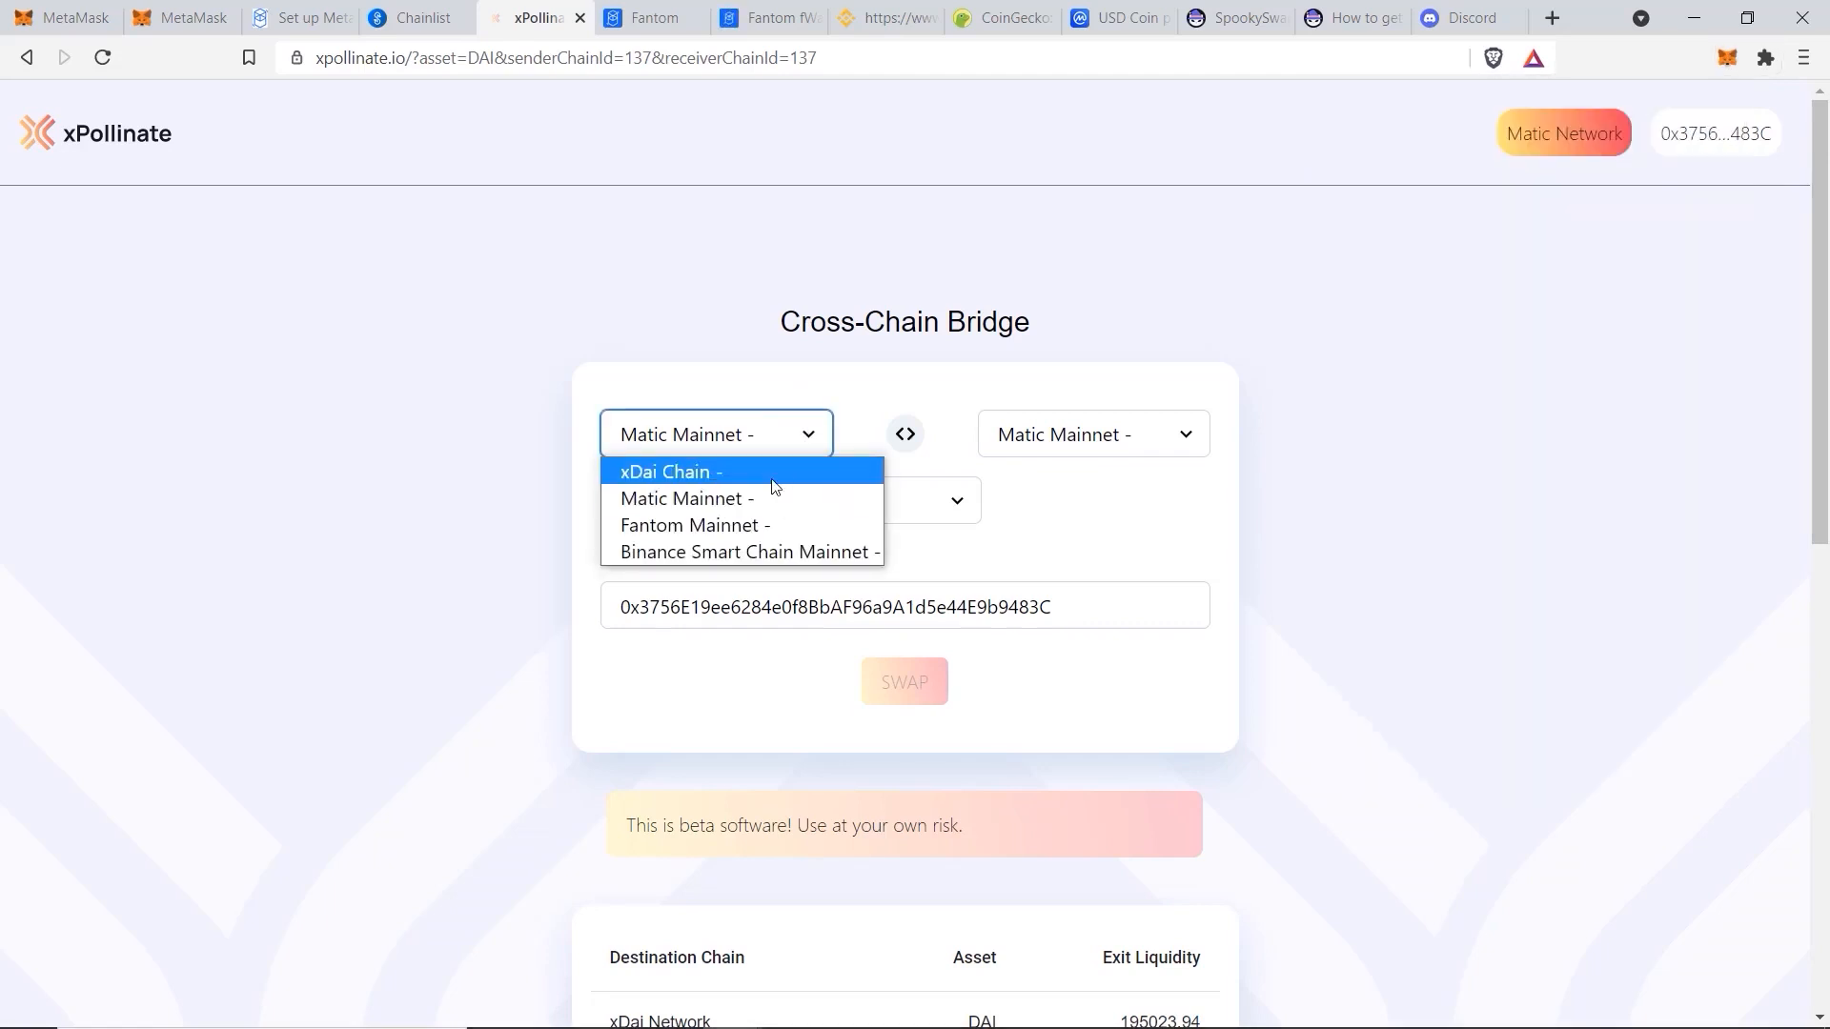
click(687, 498)
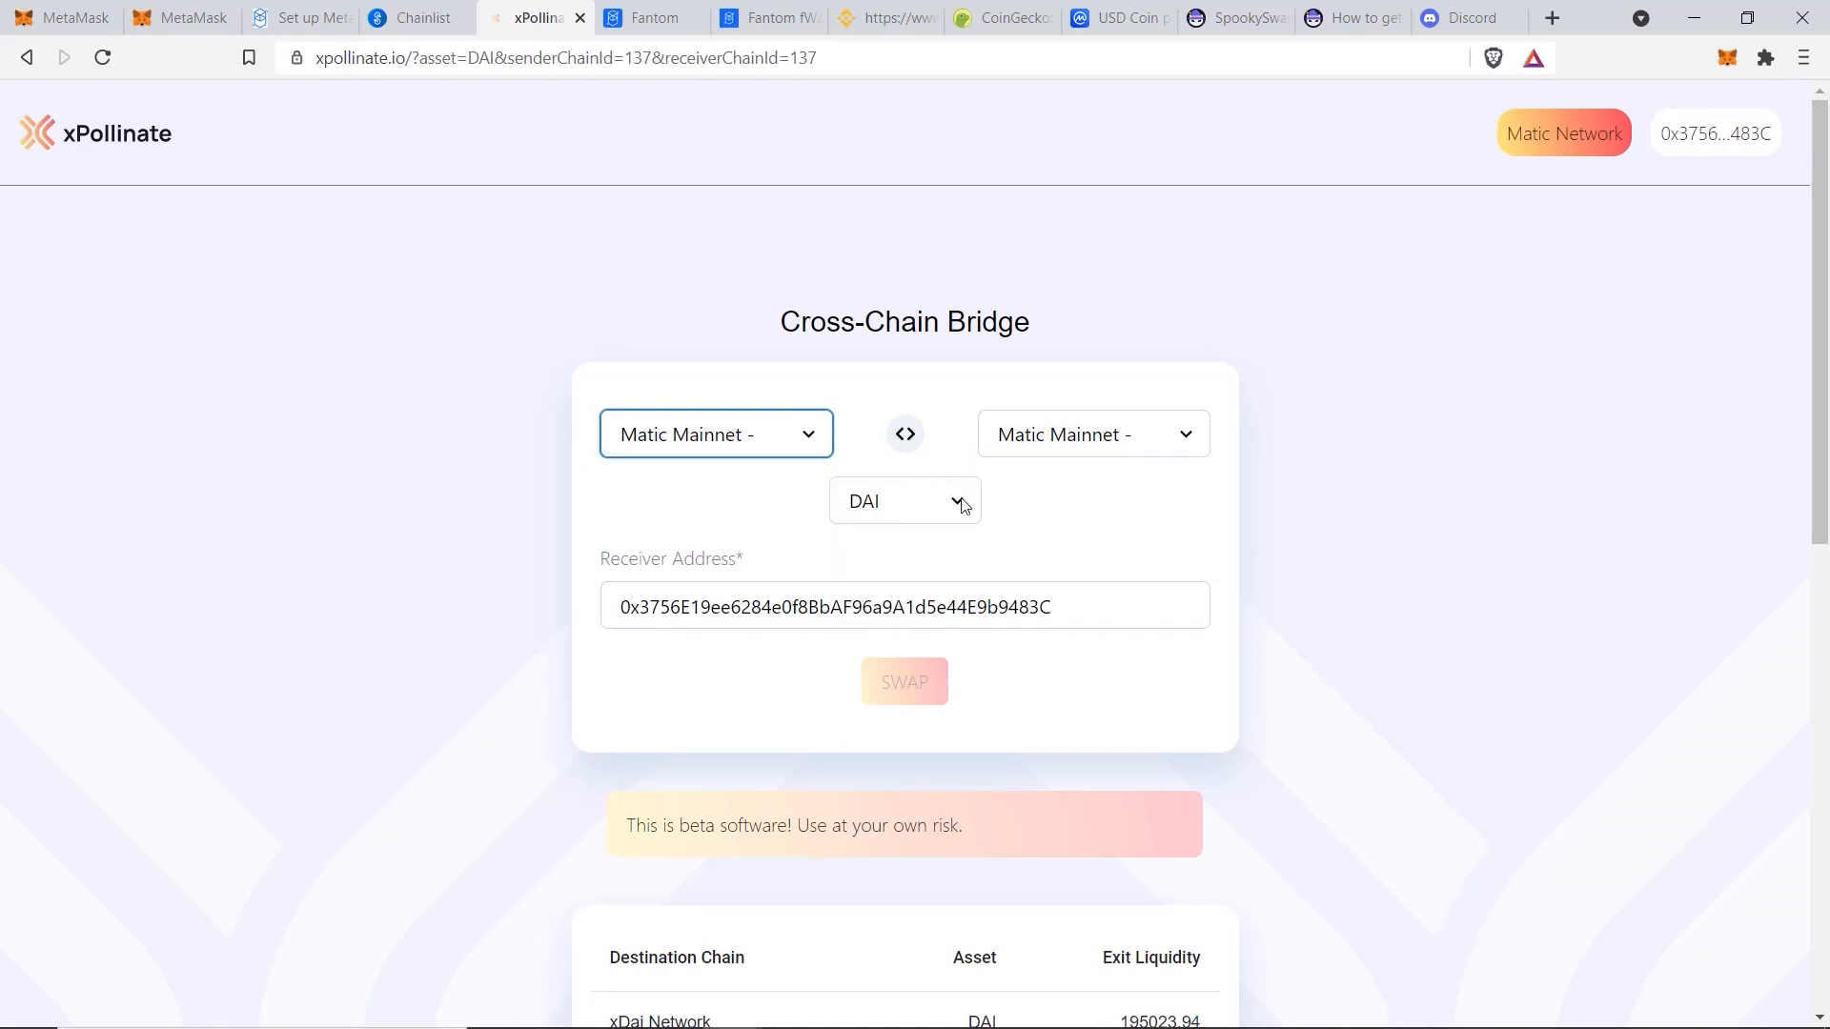
Choose USDC as the bridged token and Fantom Mainnet as the receiving chain
click(904, 501)
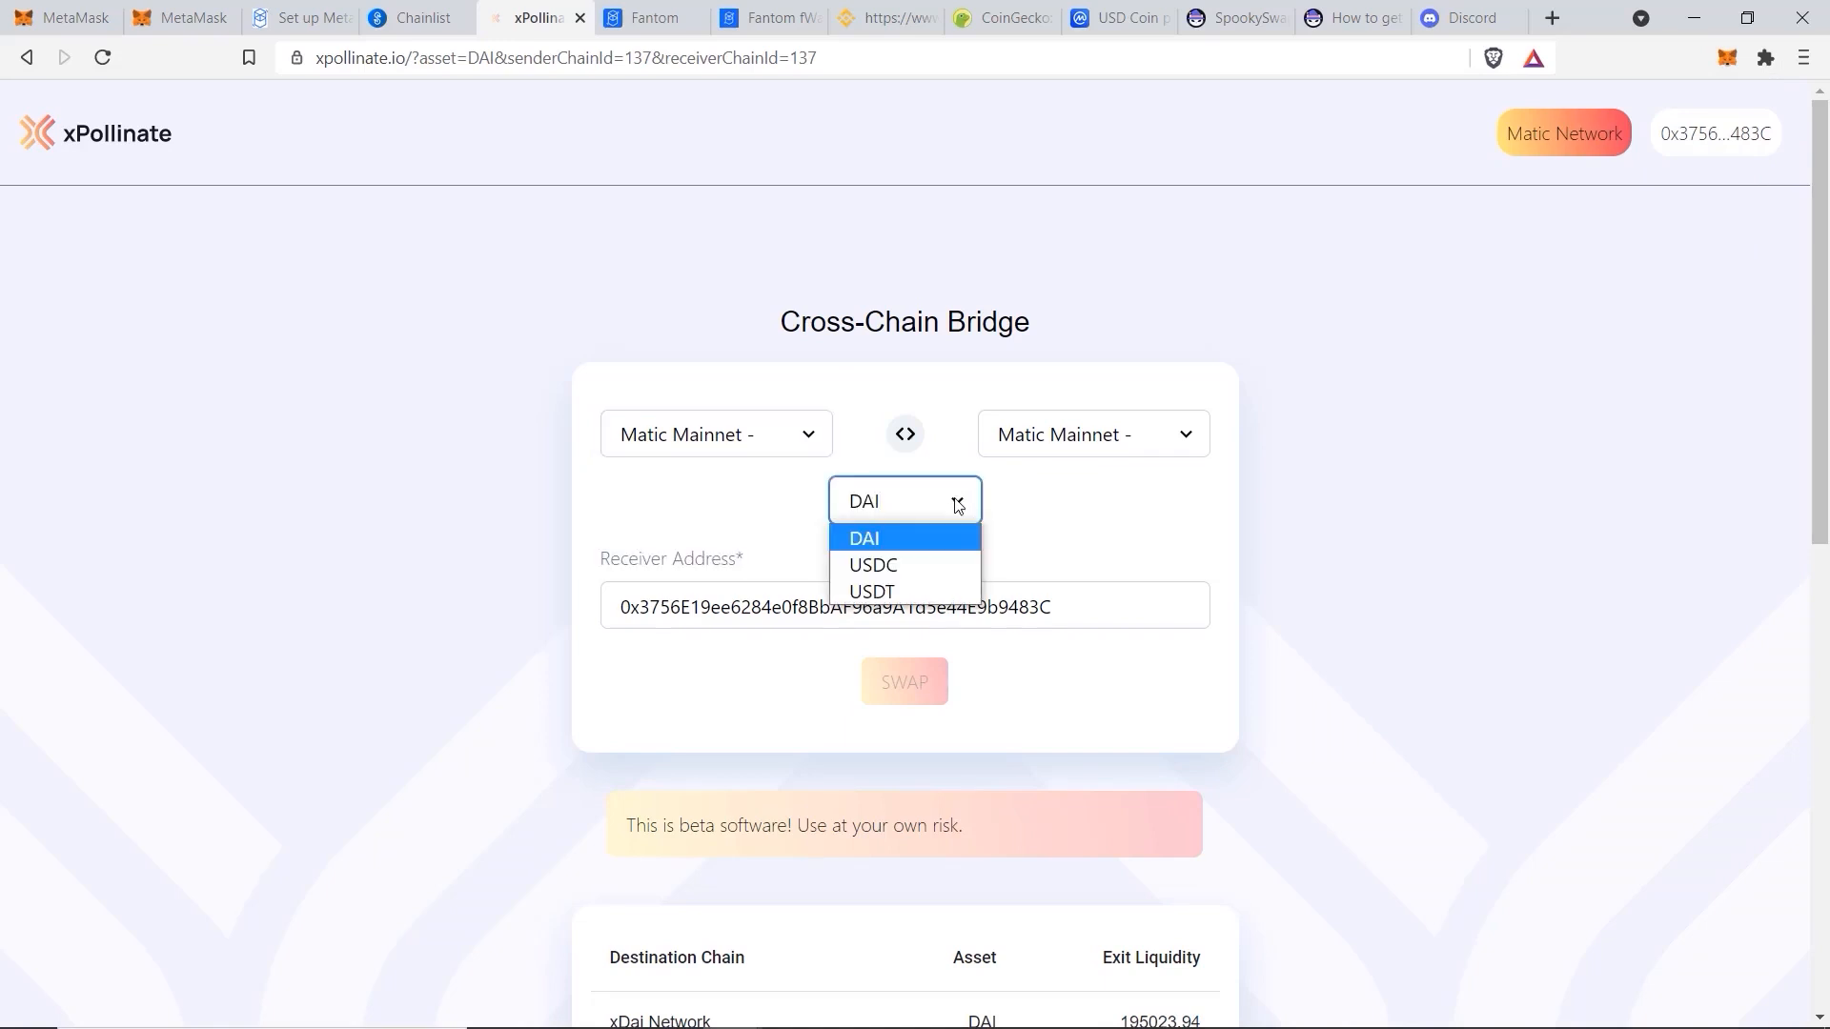
click(873, 565)
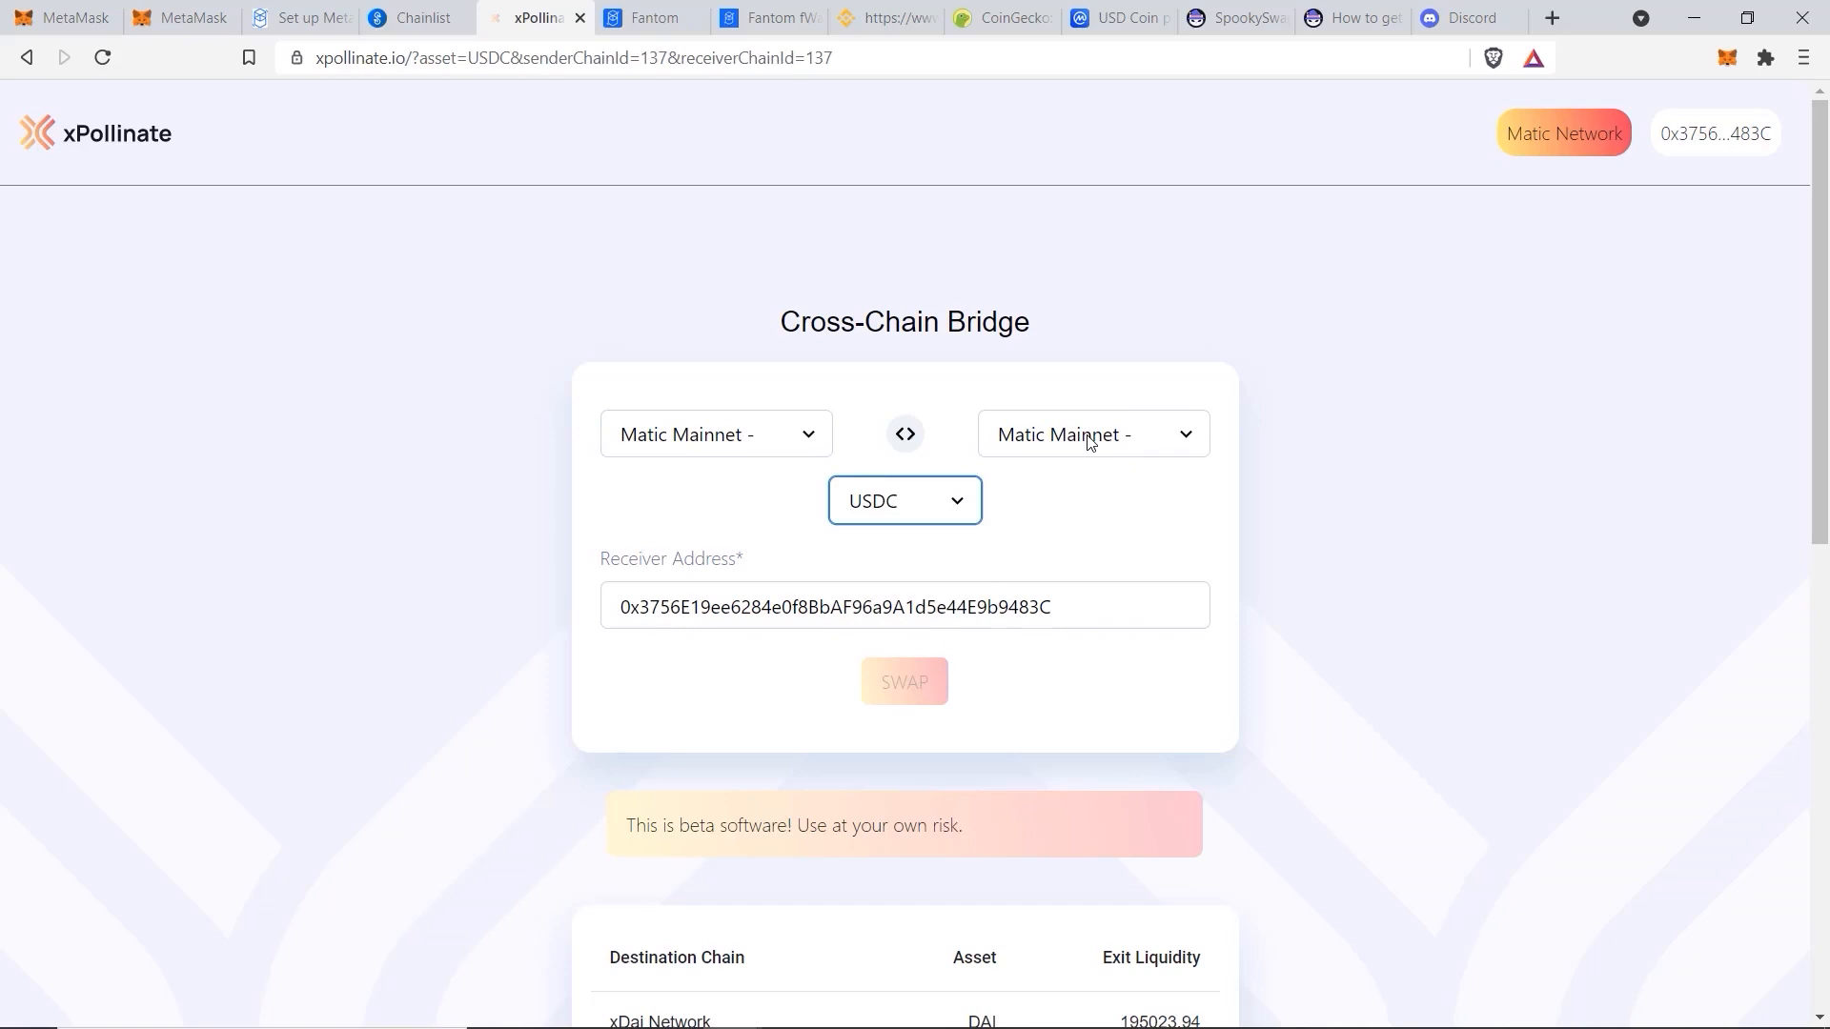
click(1091, 435)
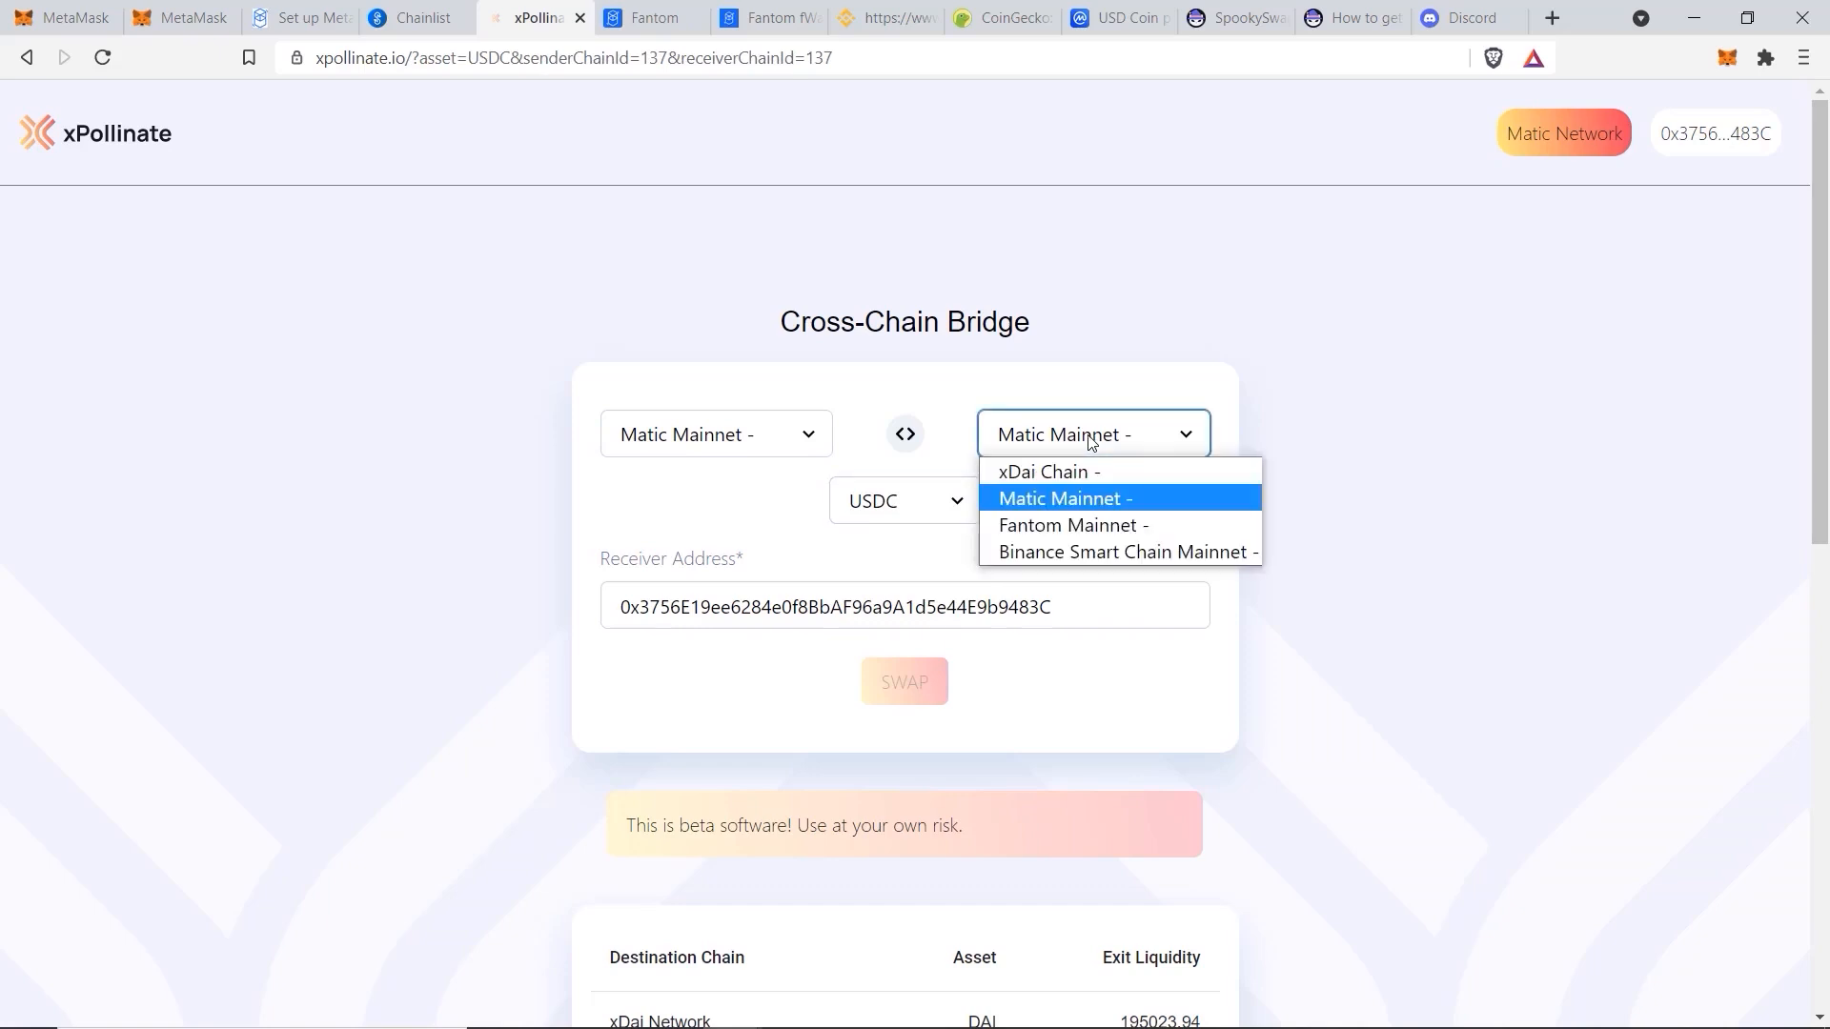
click(1070, 526)
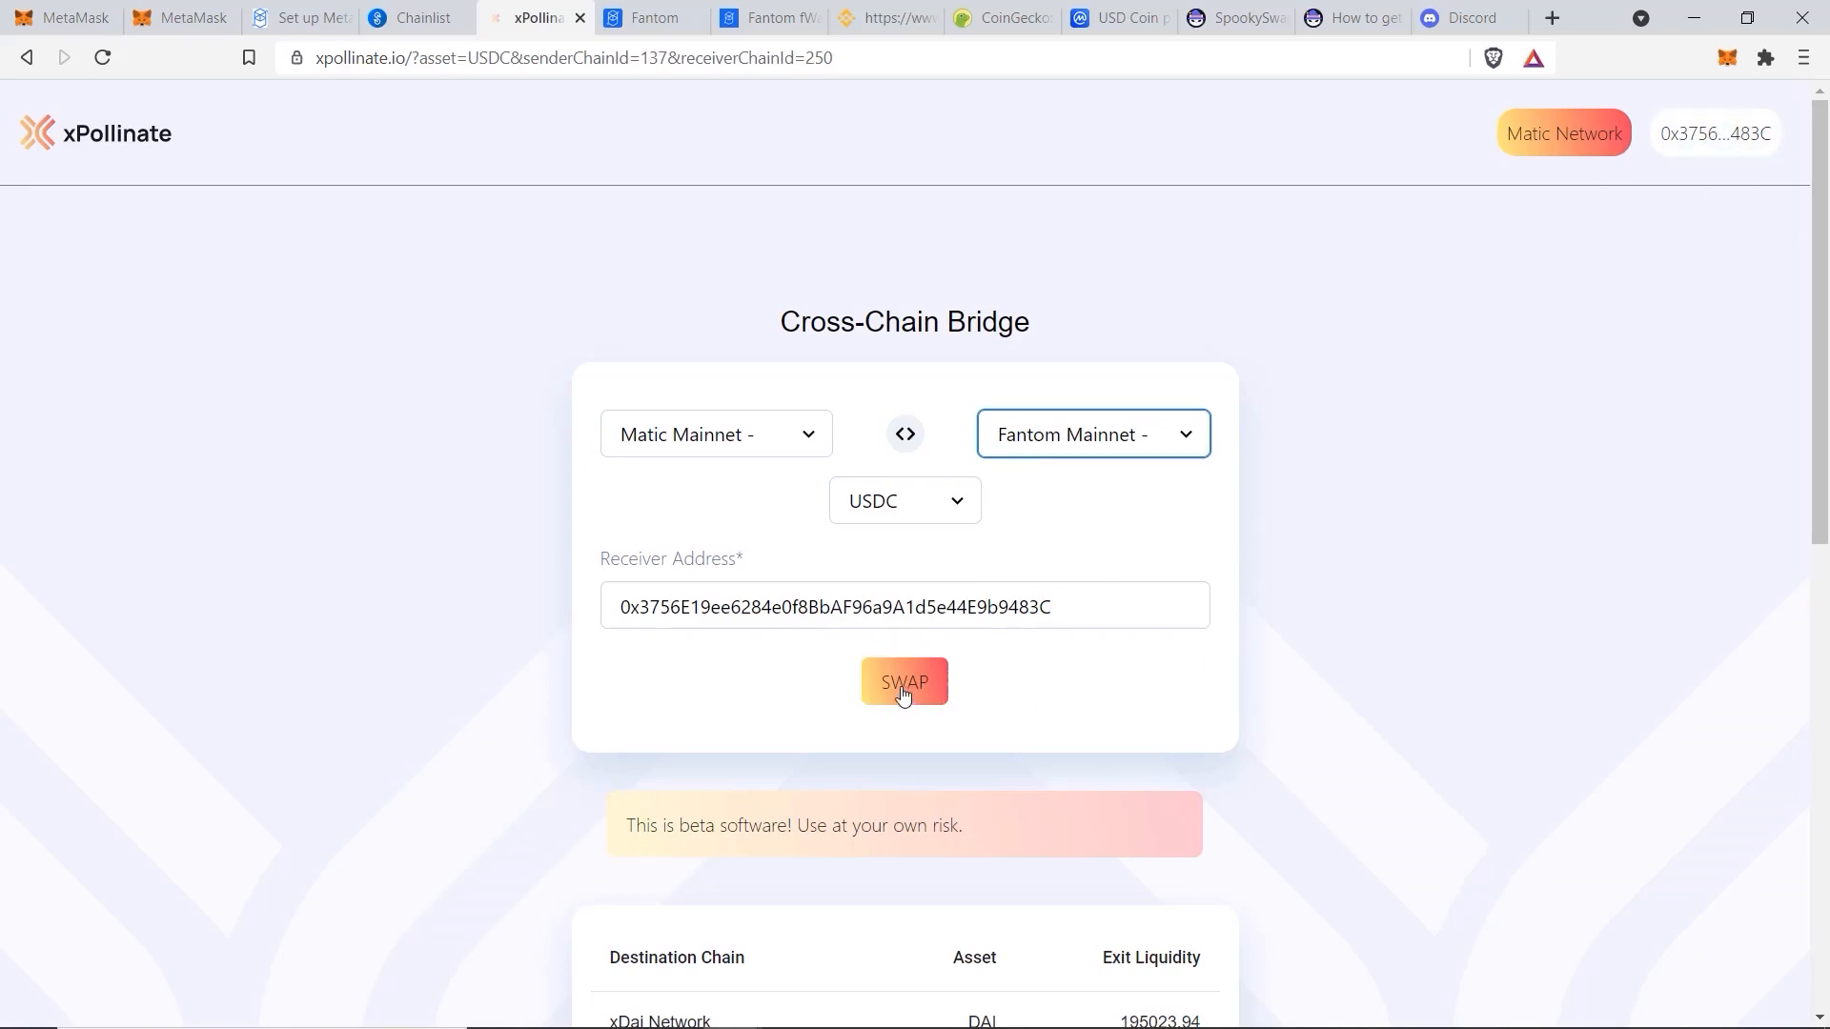
Start the swap, sign the Connext login request and fill in the full 0.9995 USDC balance as amount
click(904, 683)
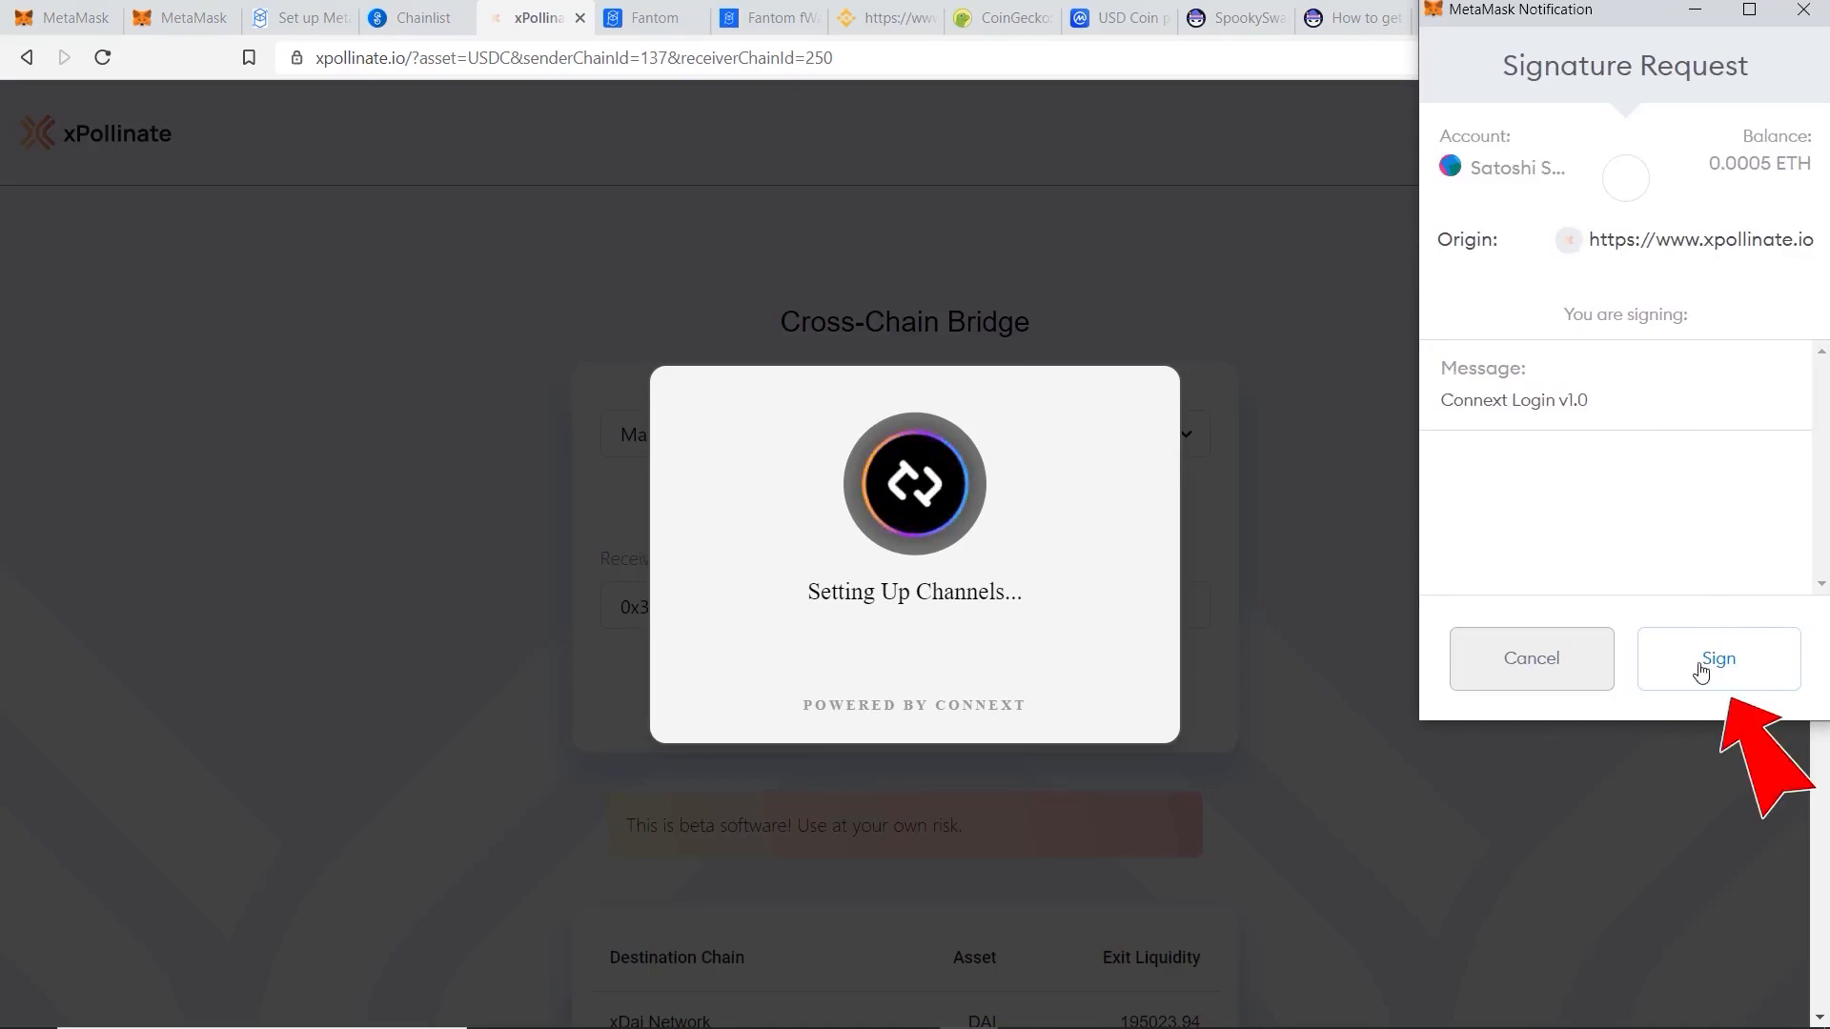
click(1718, 658)
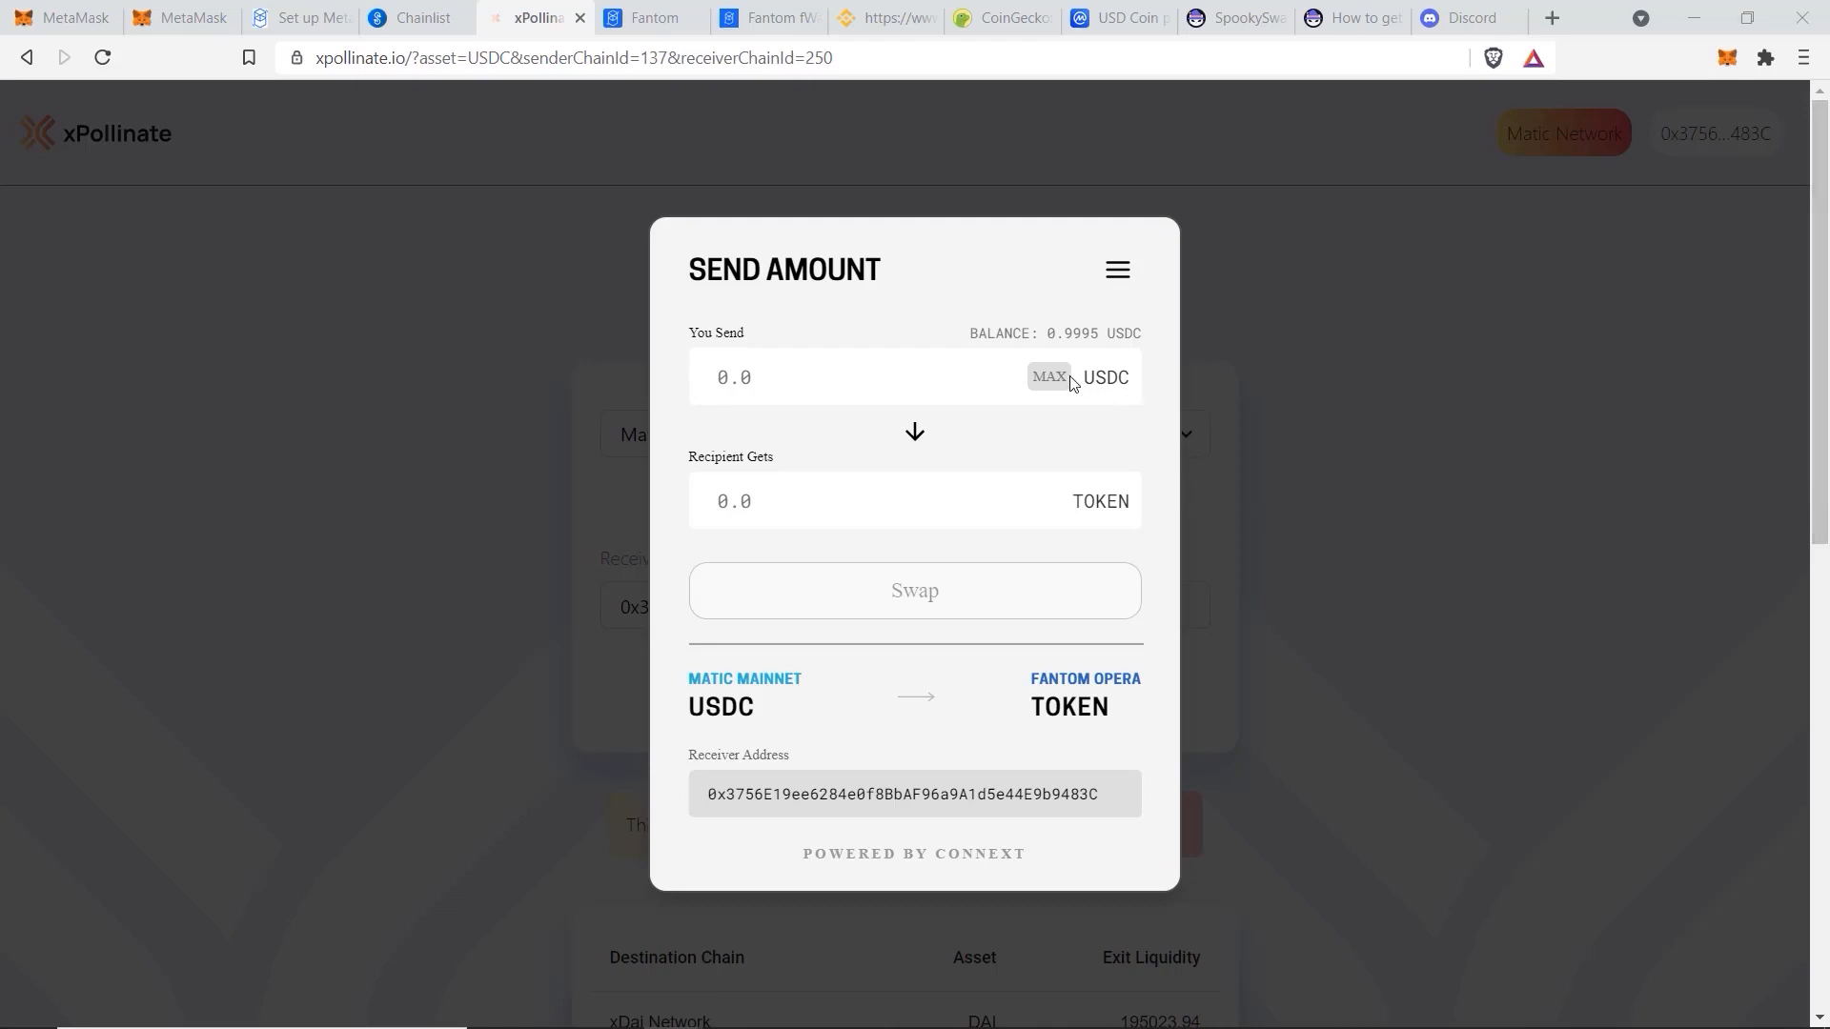
double_click(1054, 334)
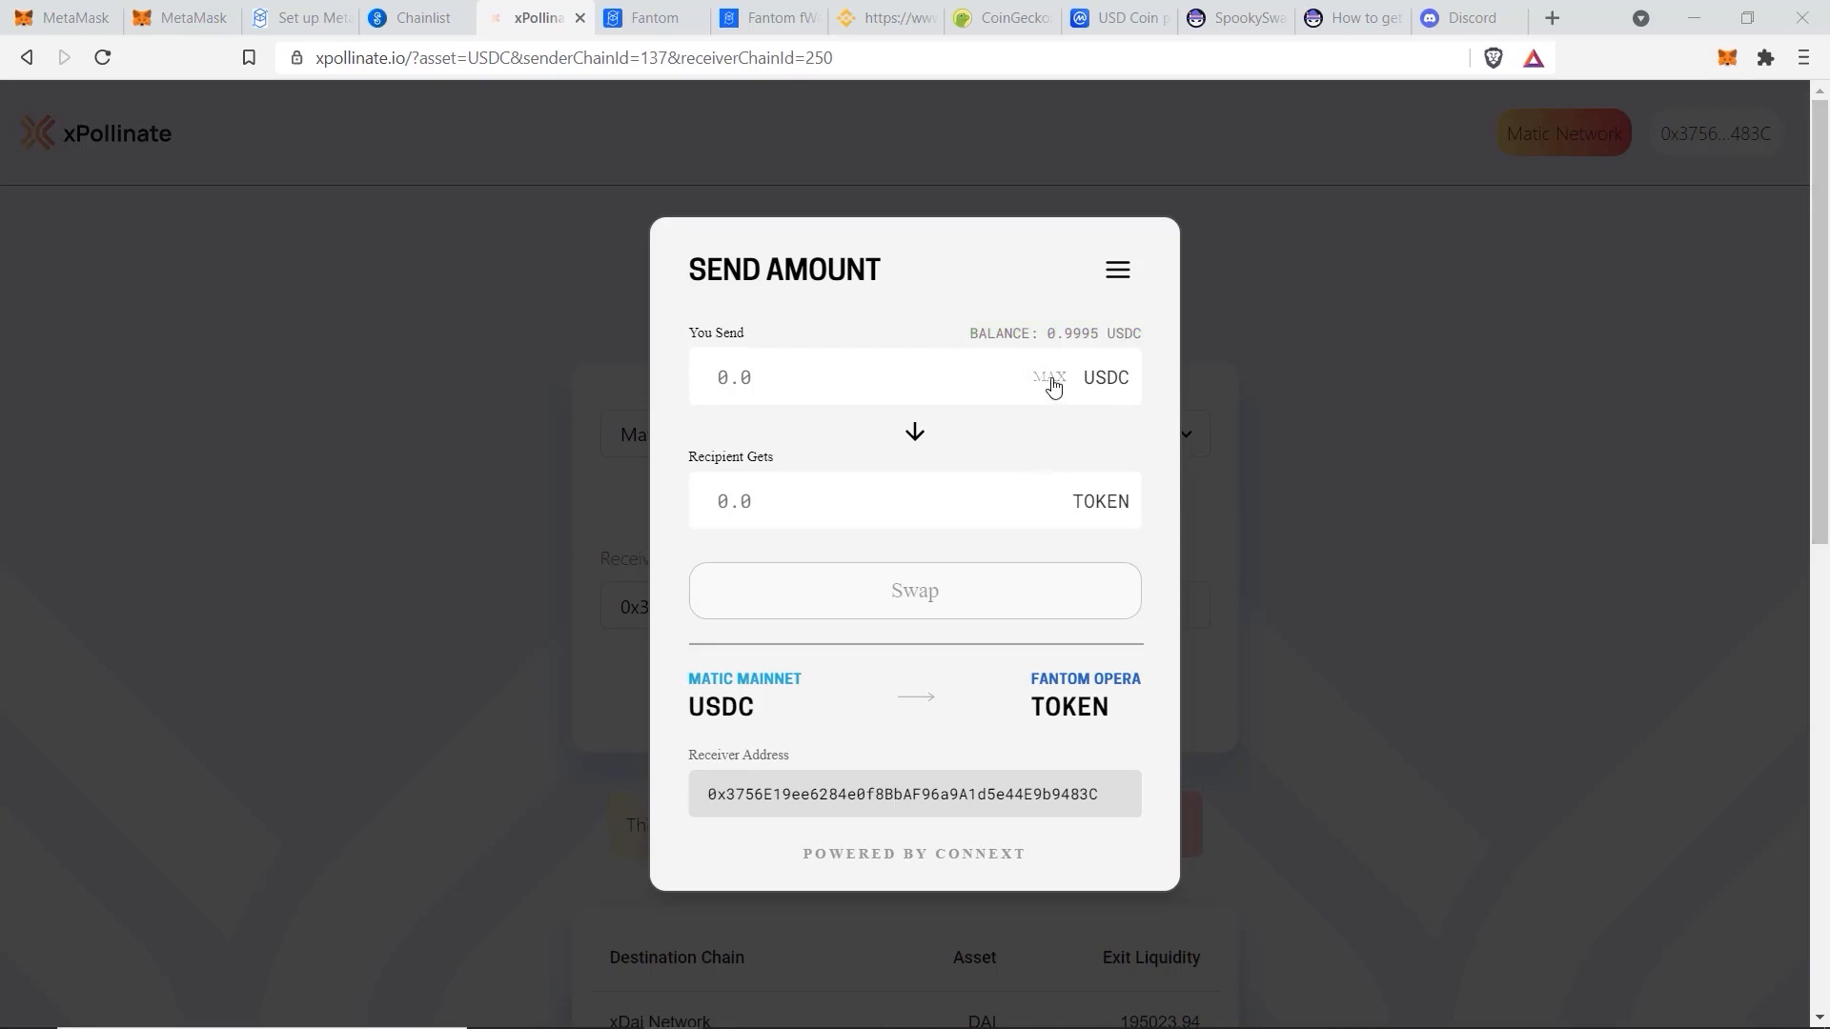
click(1047, 377)
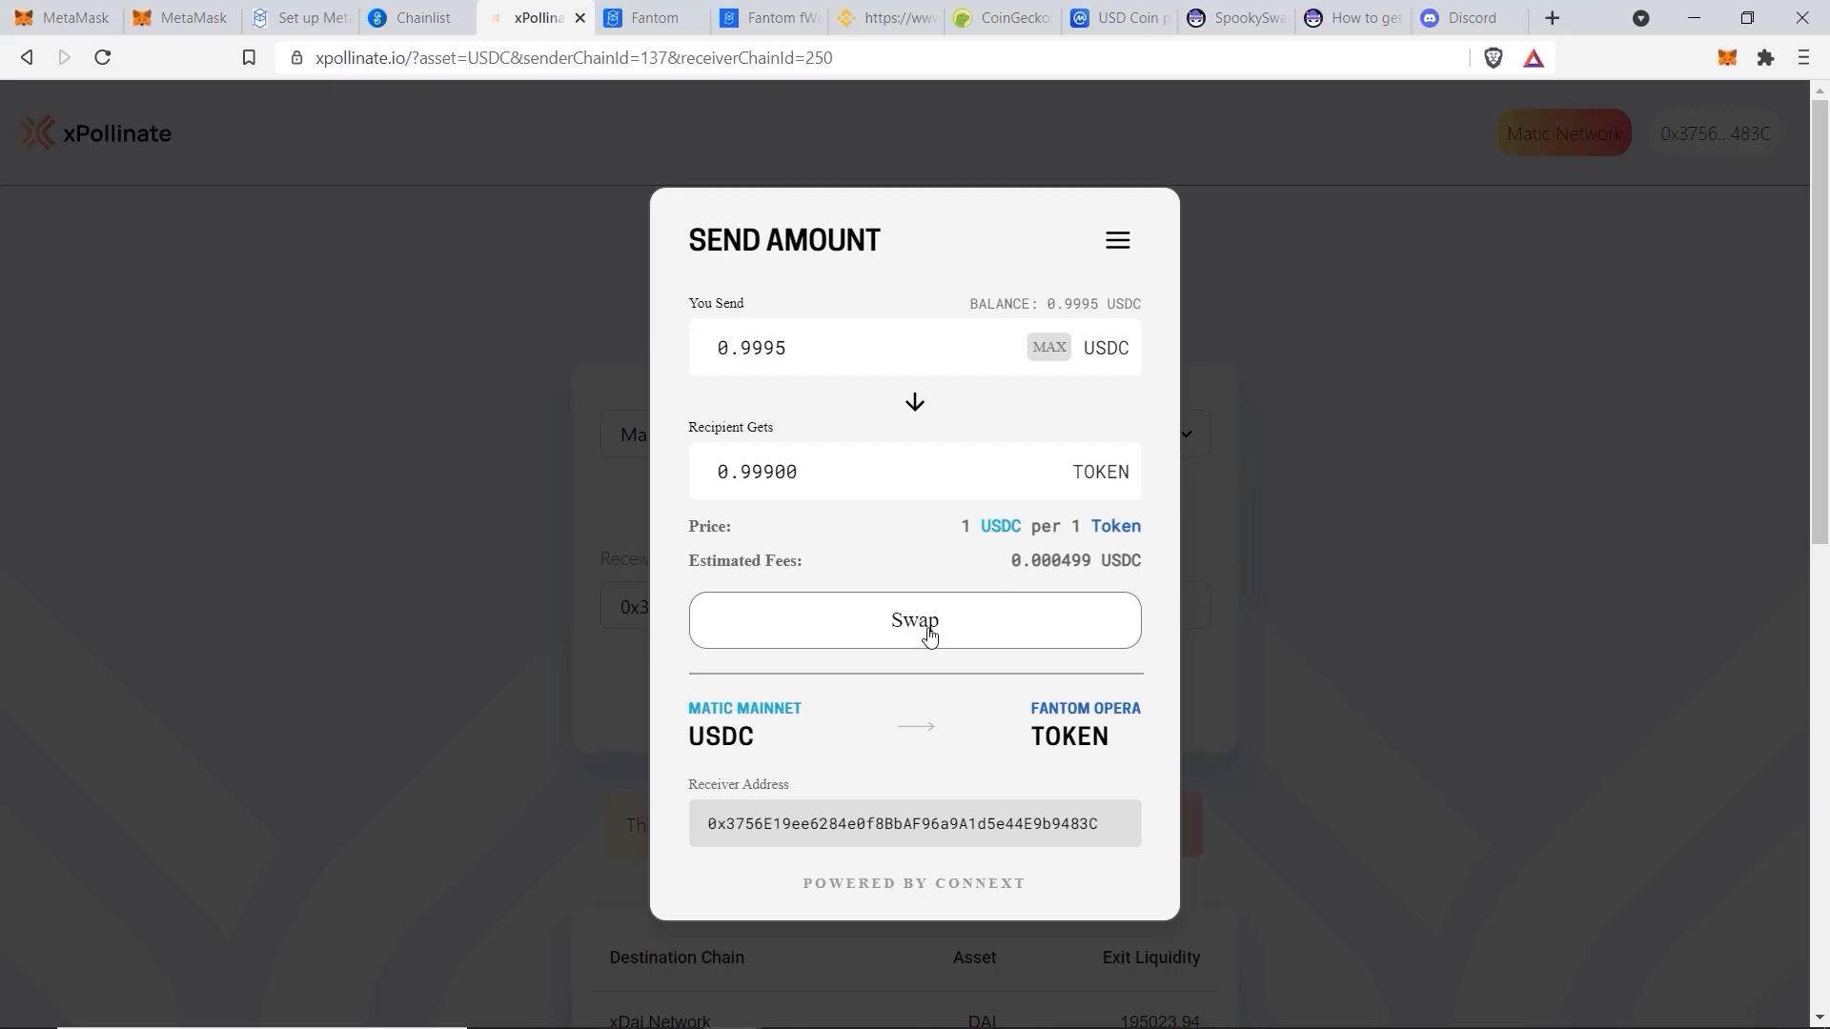
Submit the 0.9995 USDC transfer and confirm it in MetaMask with gas price raised to 2.11
click(913, 620)
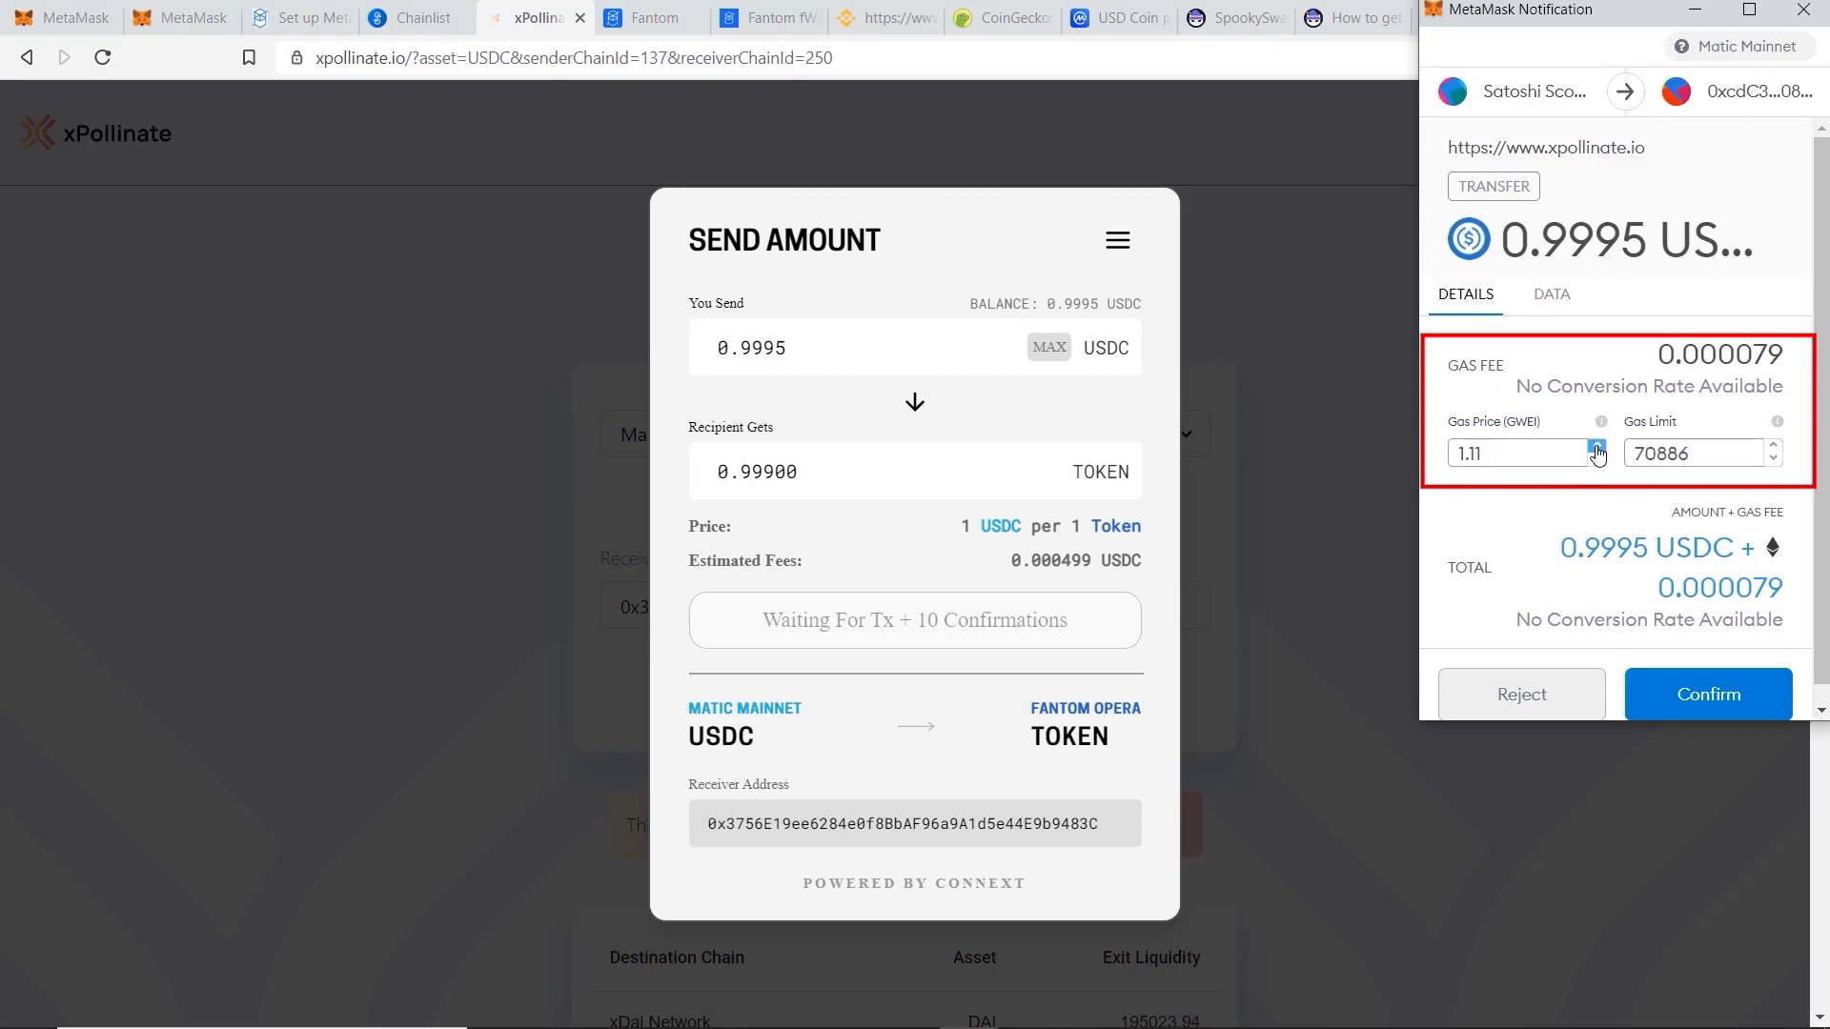
click(1597, 448)
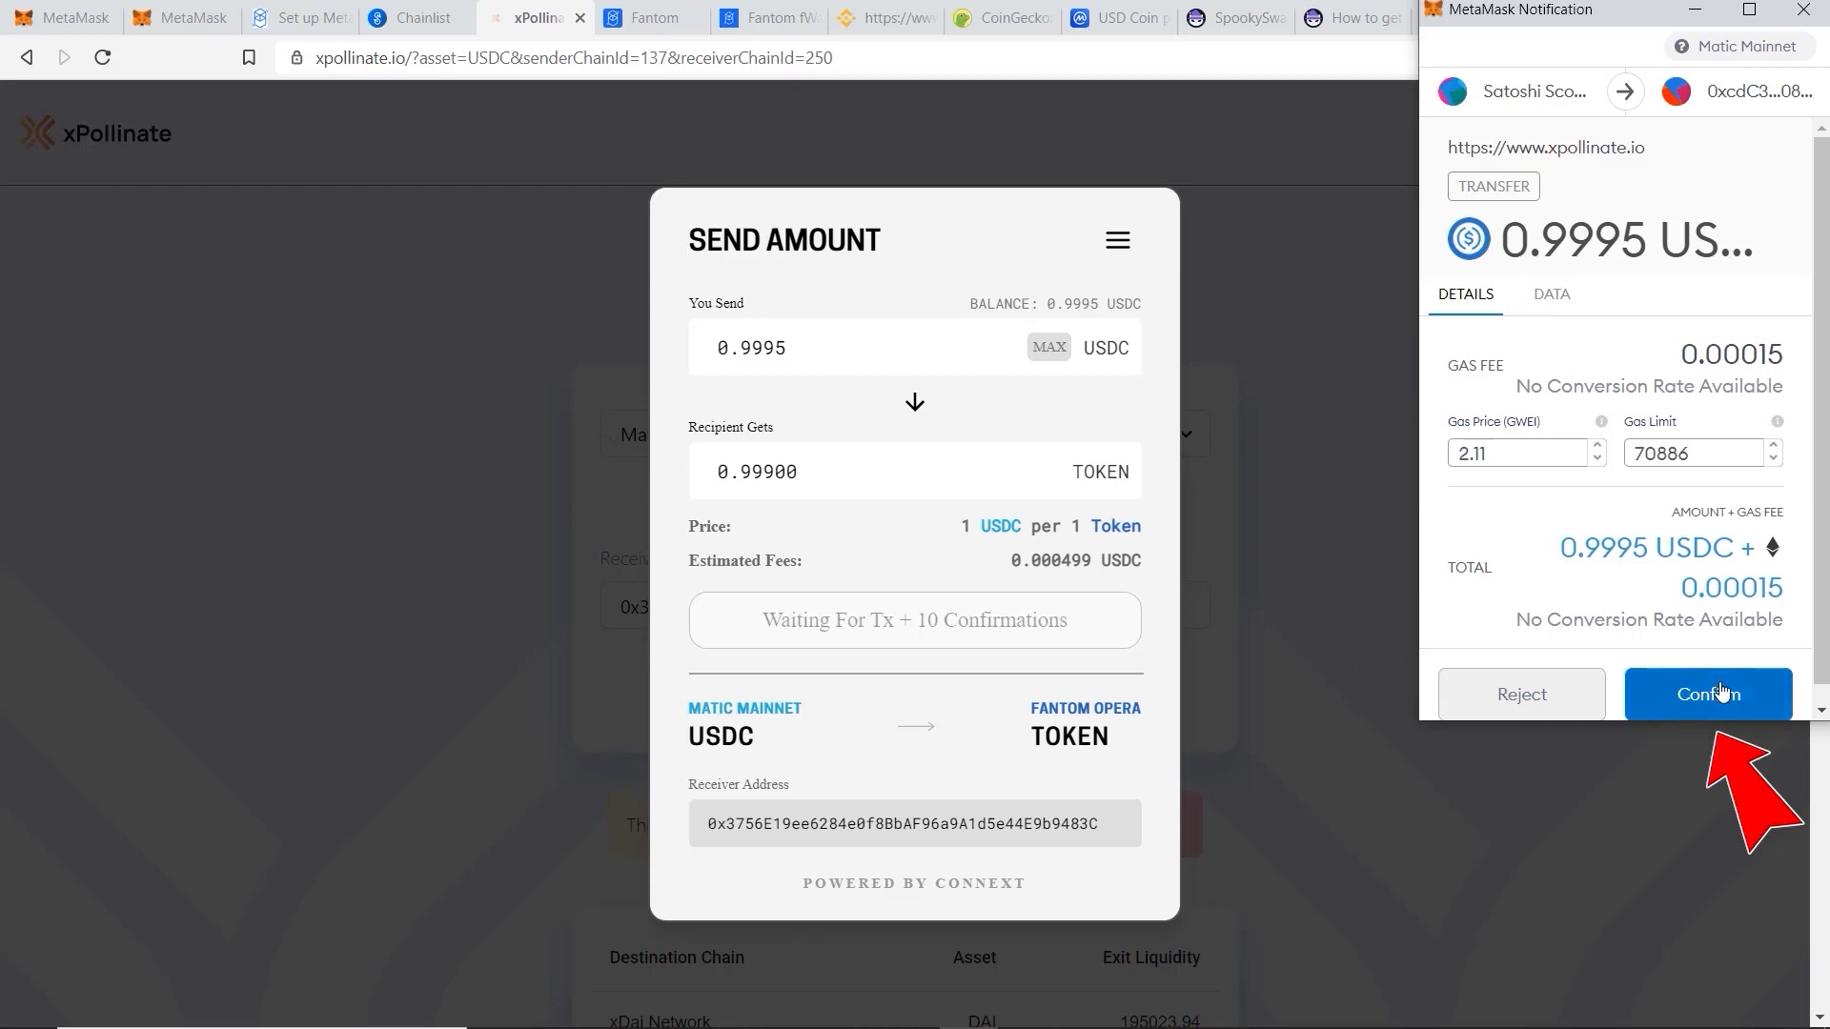
click(1706, 693)
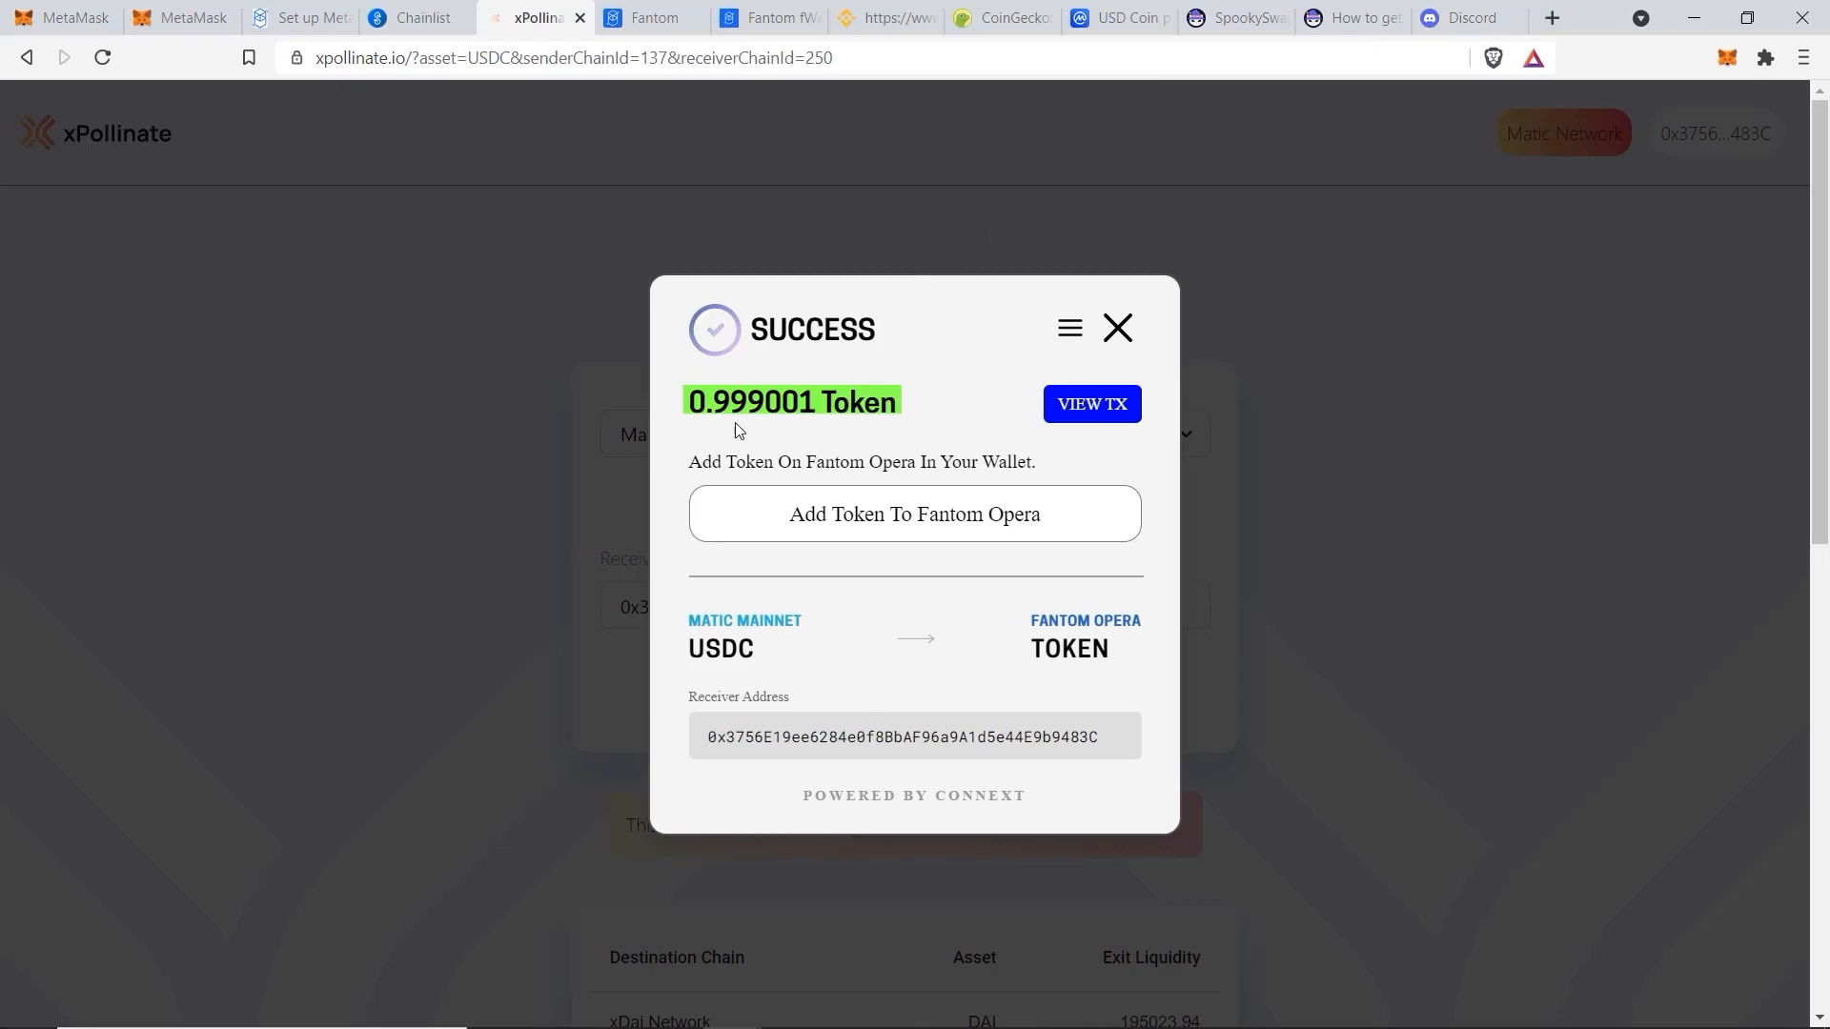
mouse_move(1416, 330)
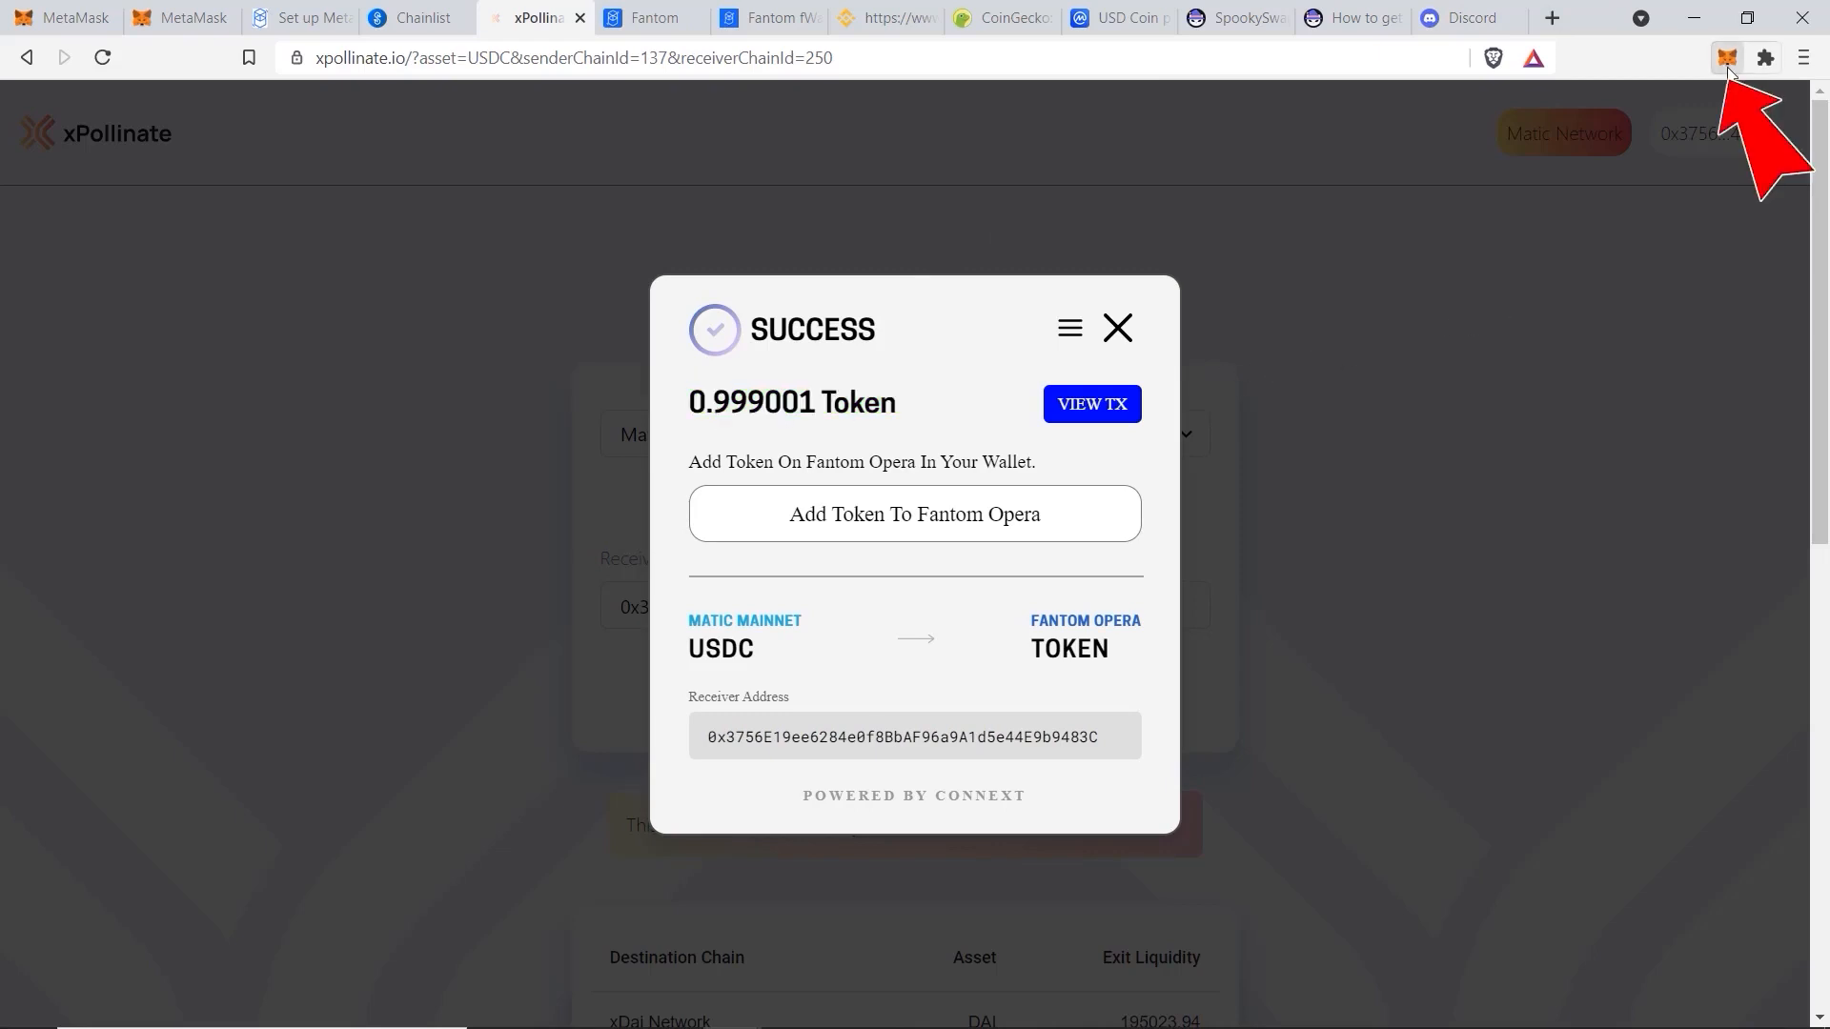
Switch the MetaMask wallet to Fantom Opera and view its assets, showing 0 FTM
click(1725, 57)
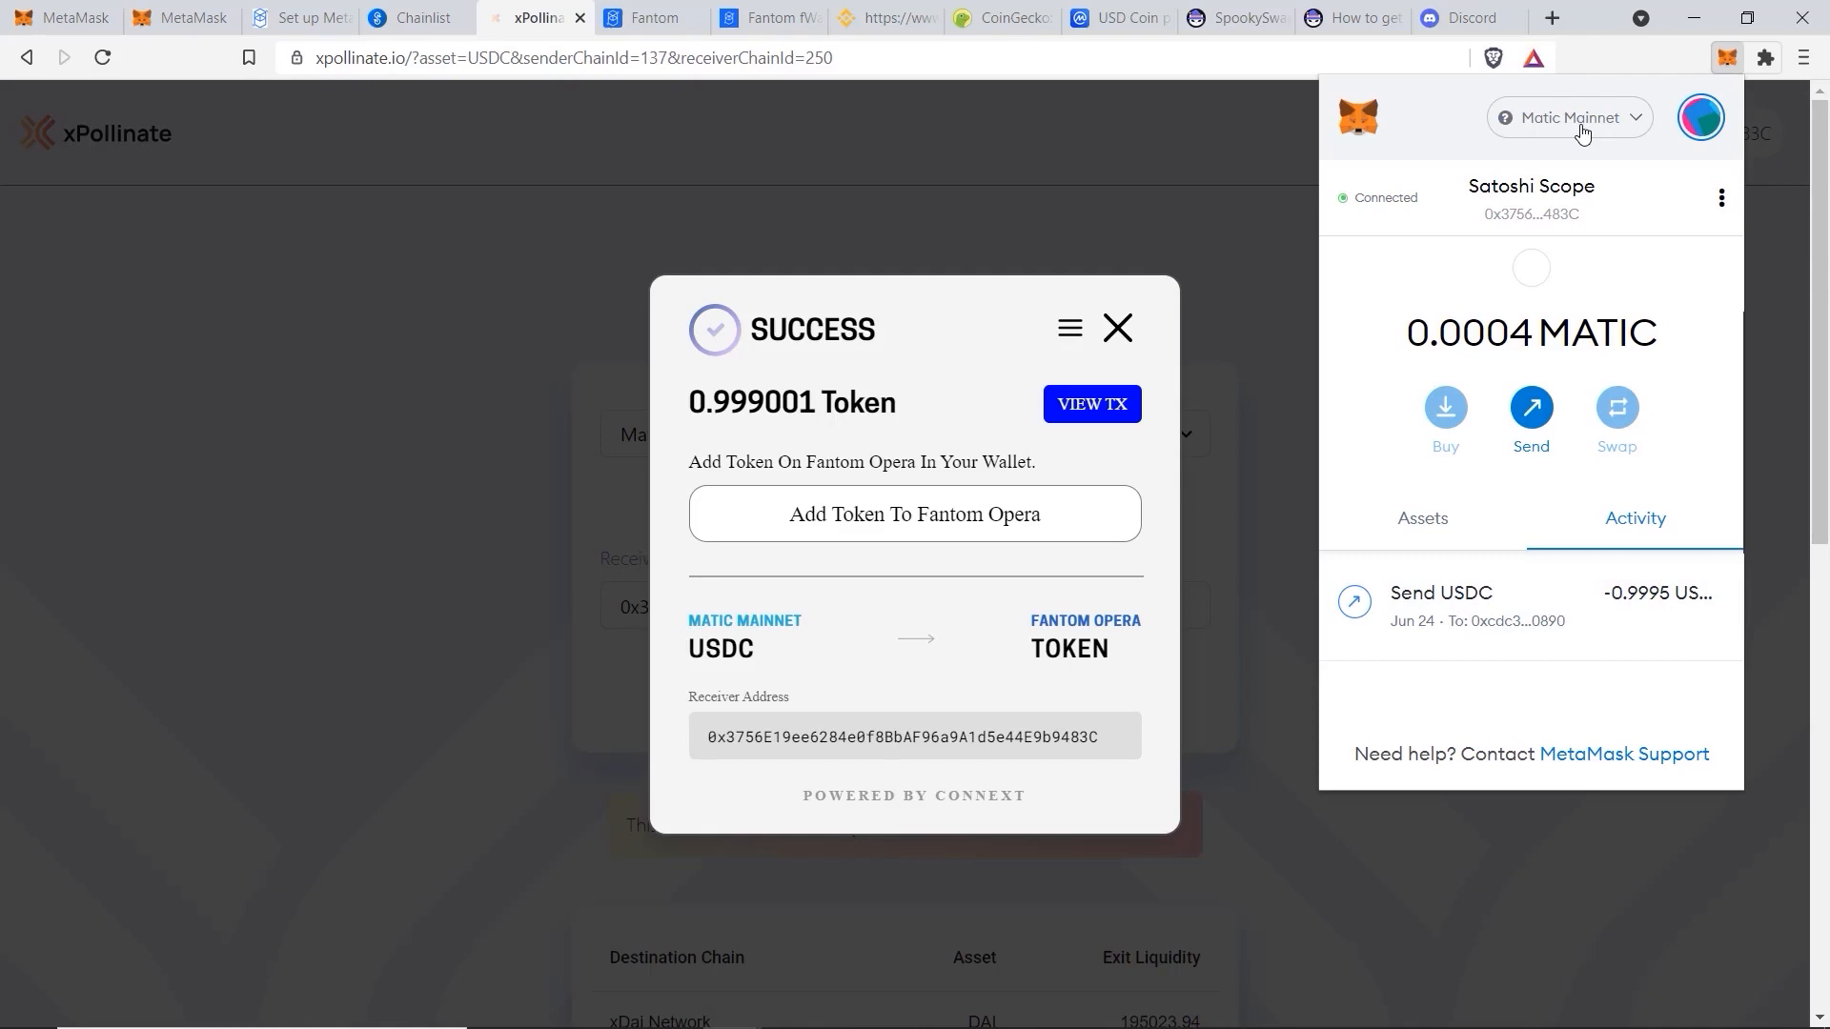
click(1569, 116)
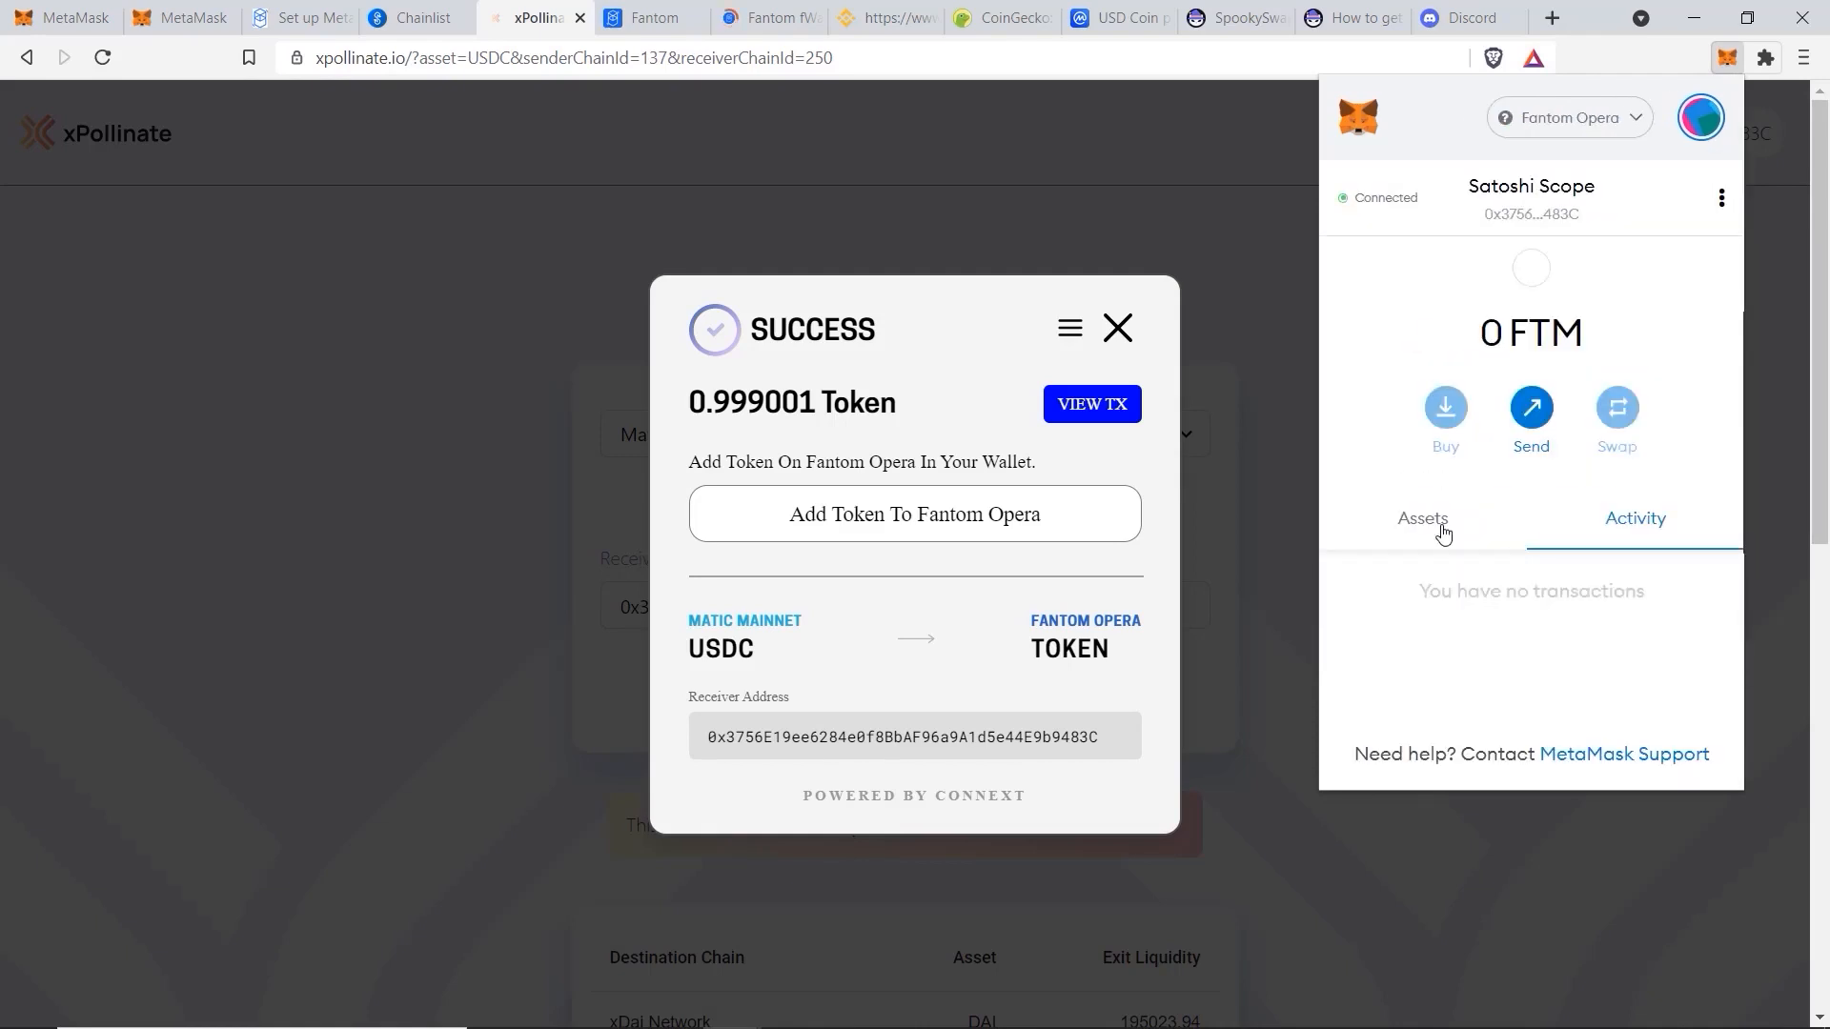
click(1421, 518)
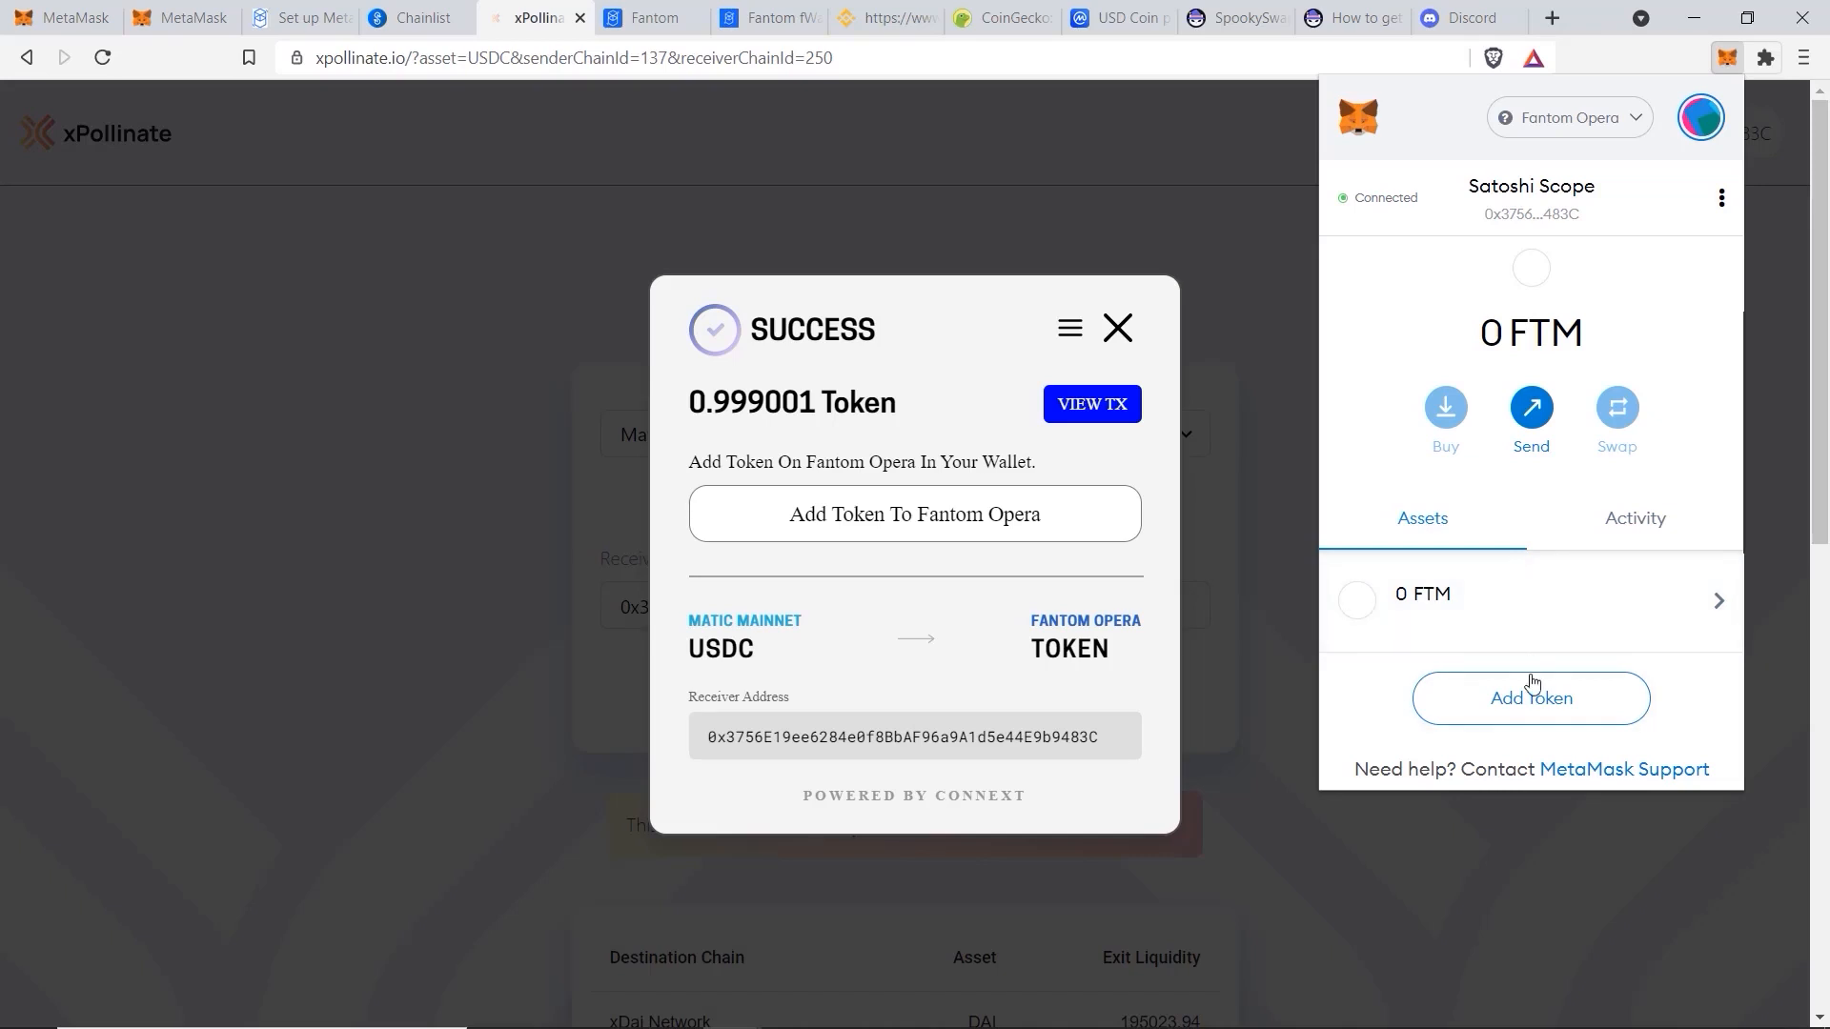
mouse_move(1337, 311)
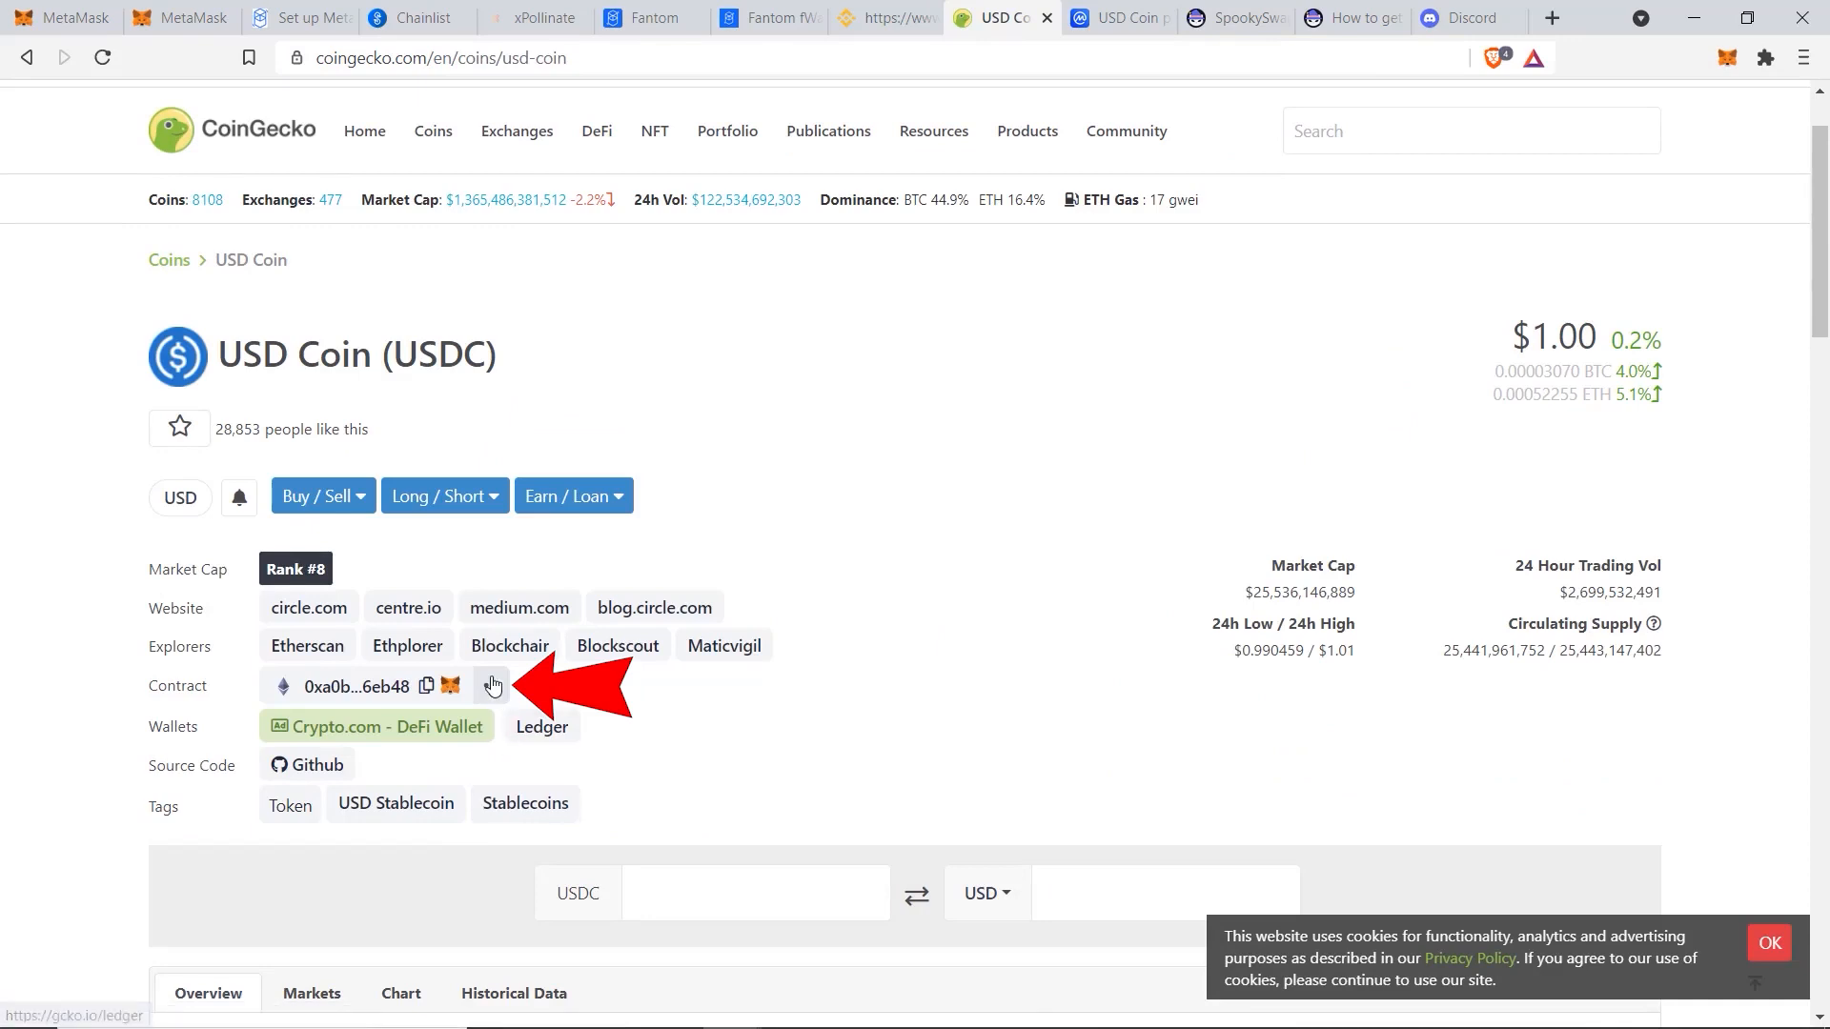
From CoinGecko's USD Coin contract list, add the Fantom USDC token to MetaMask
click(492, 685)
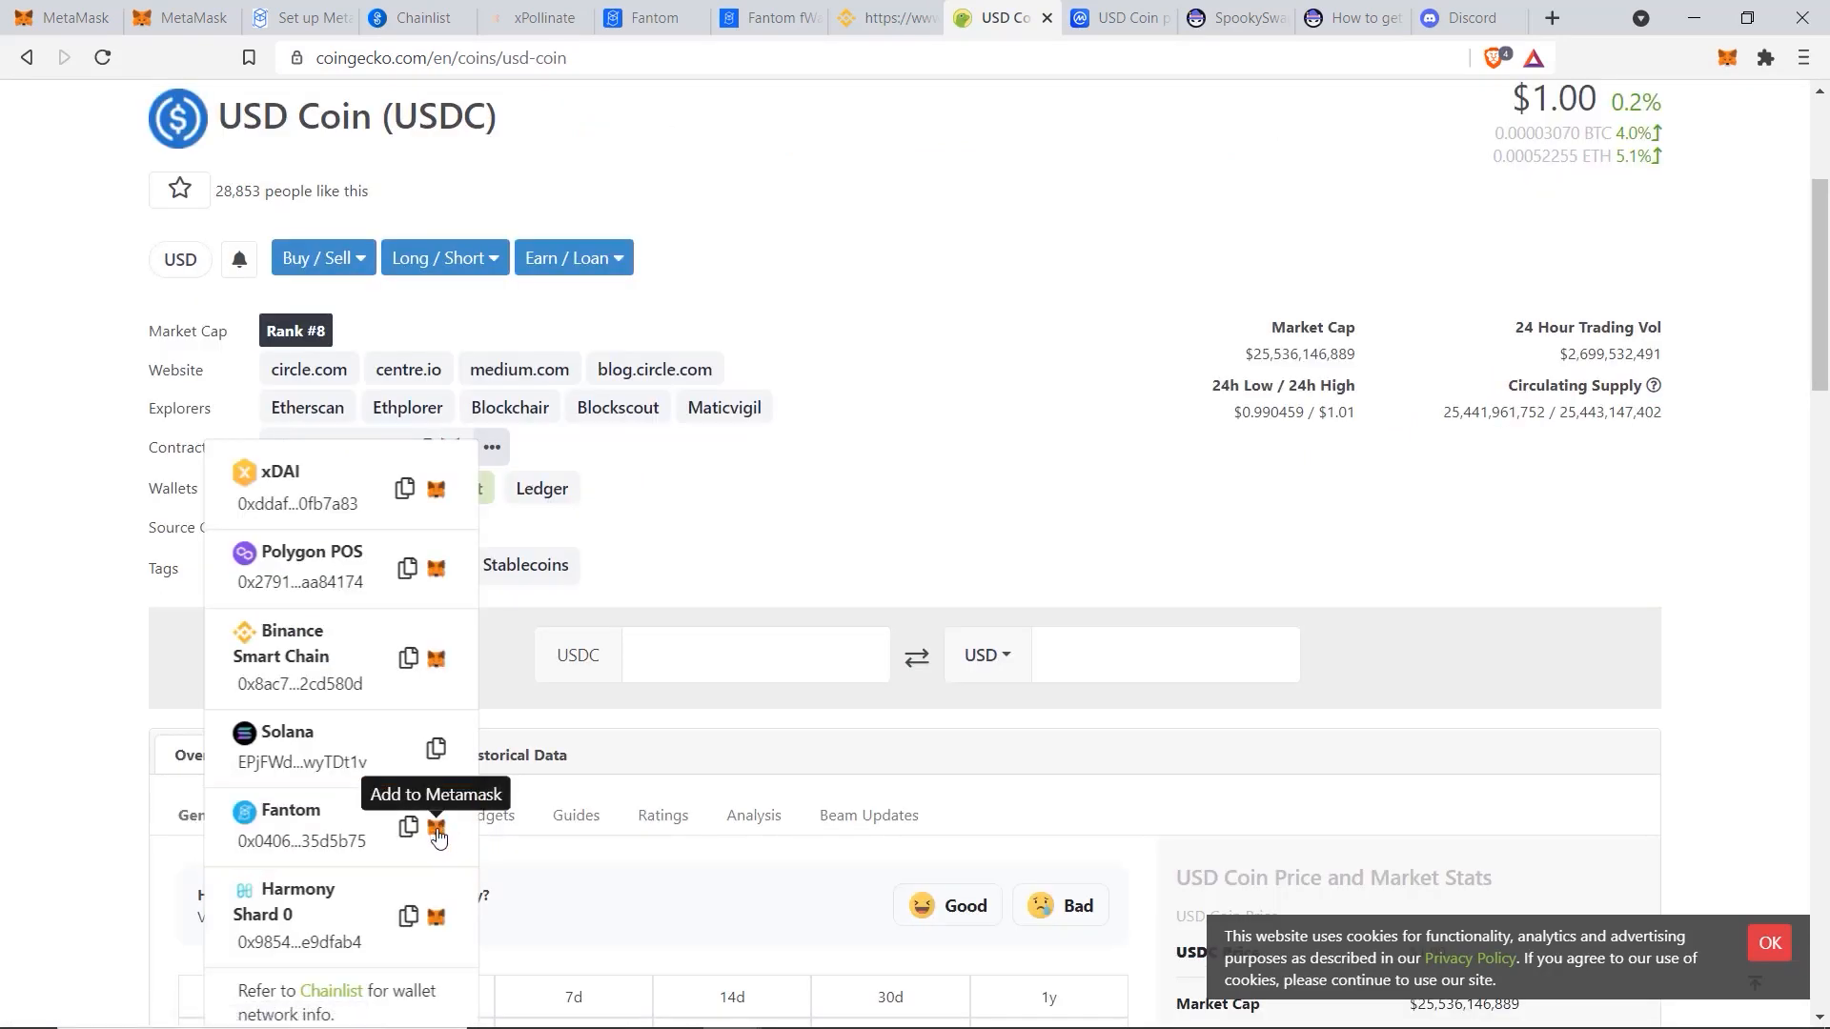
click(435, 829)
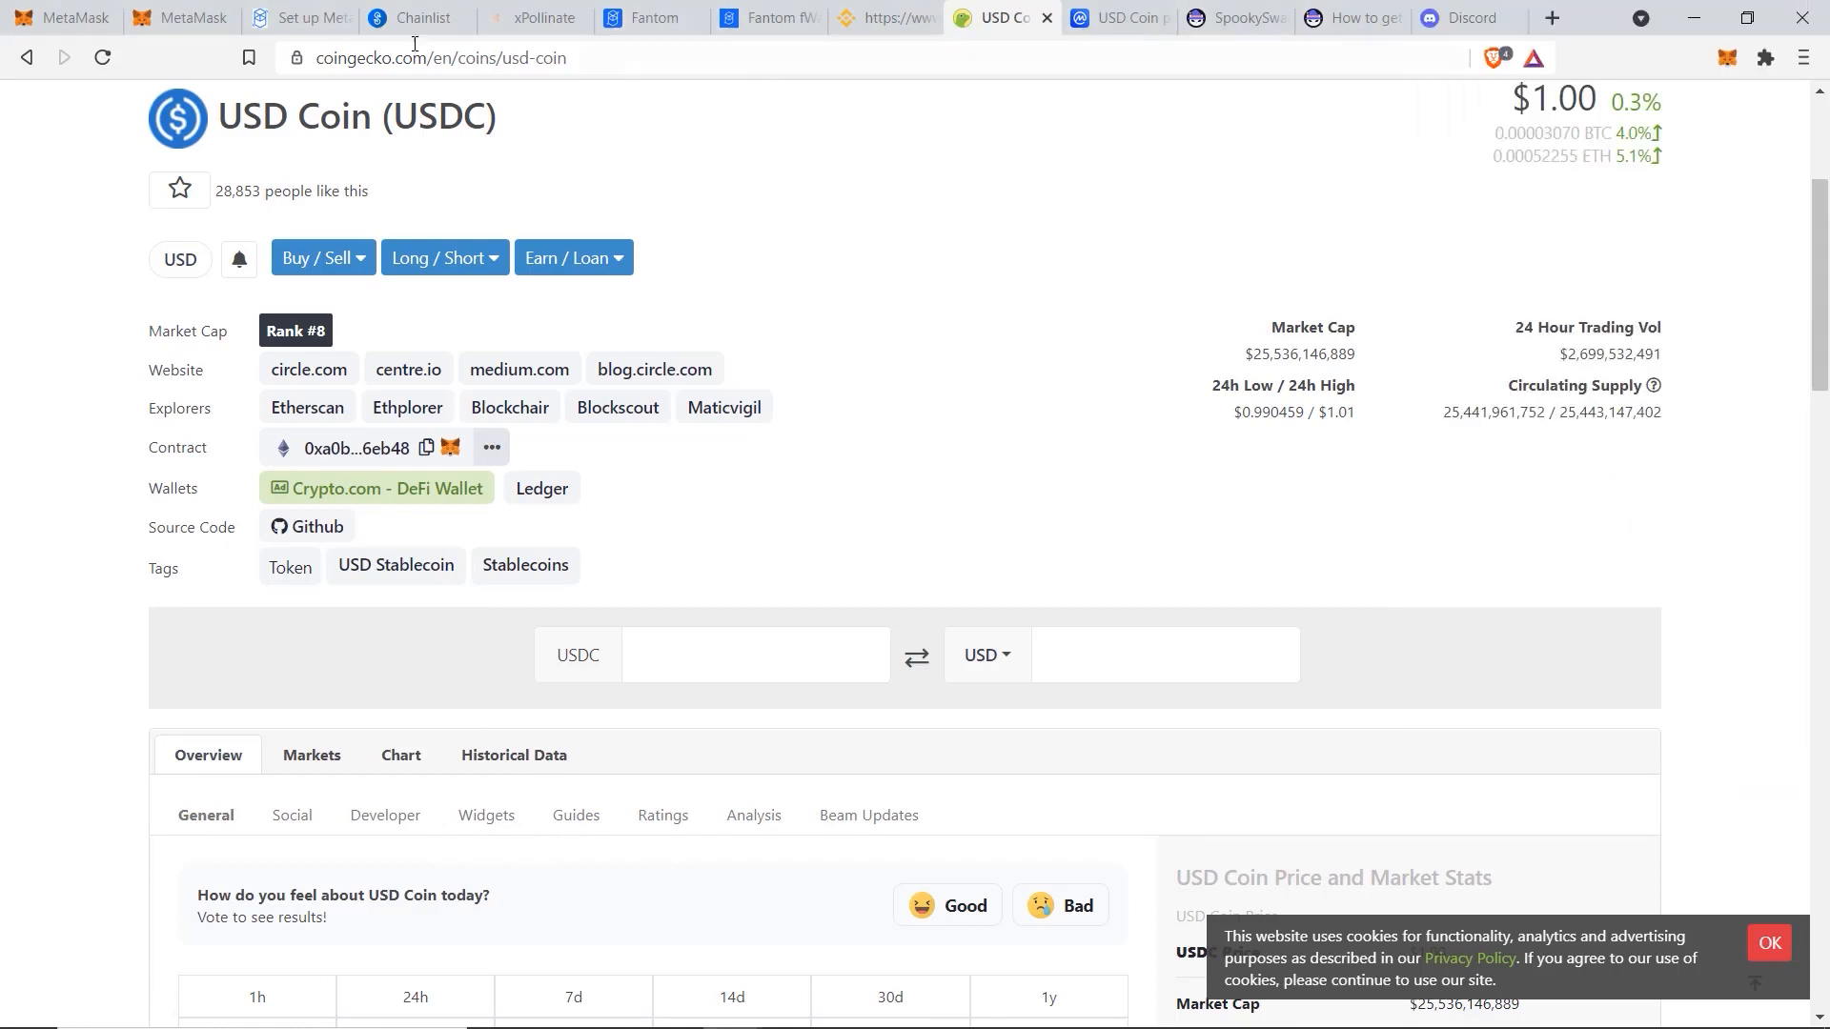
click(177, 17)
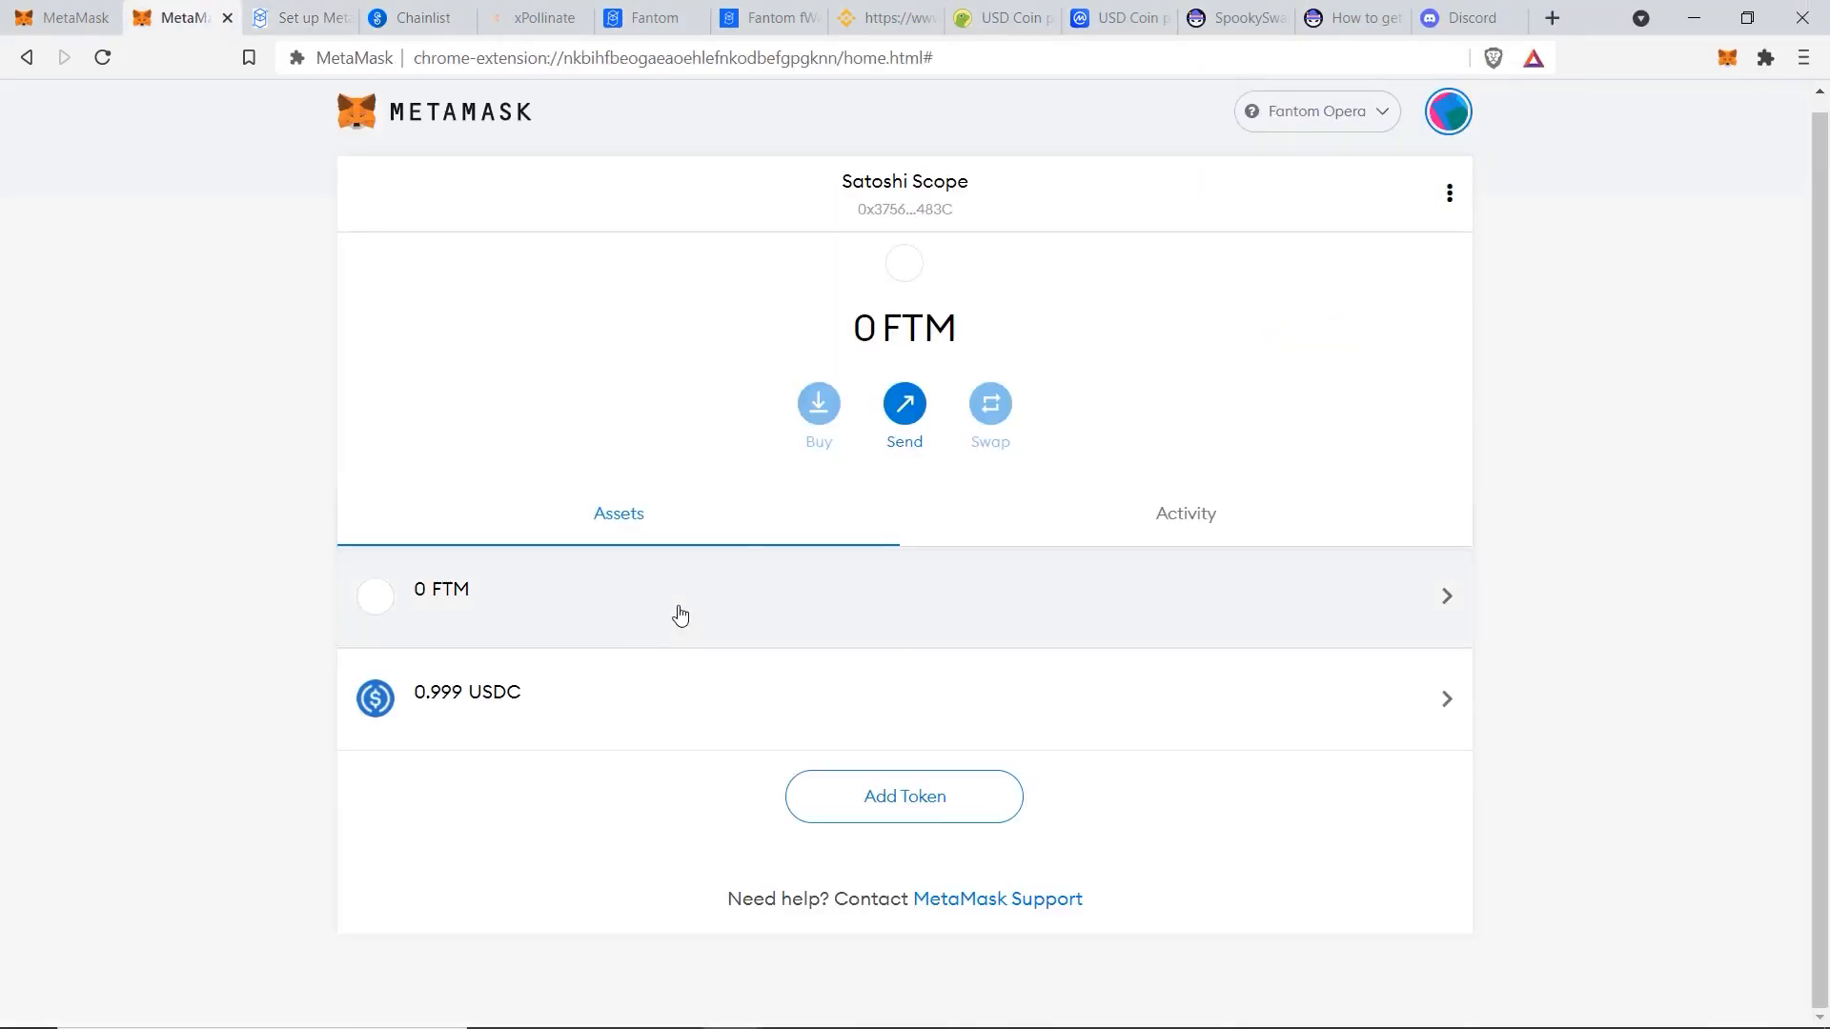
mouse_move(465, 690)
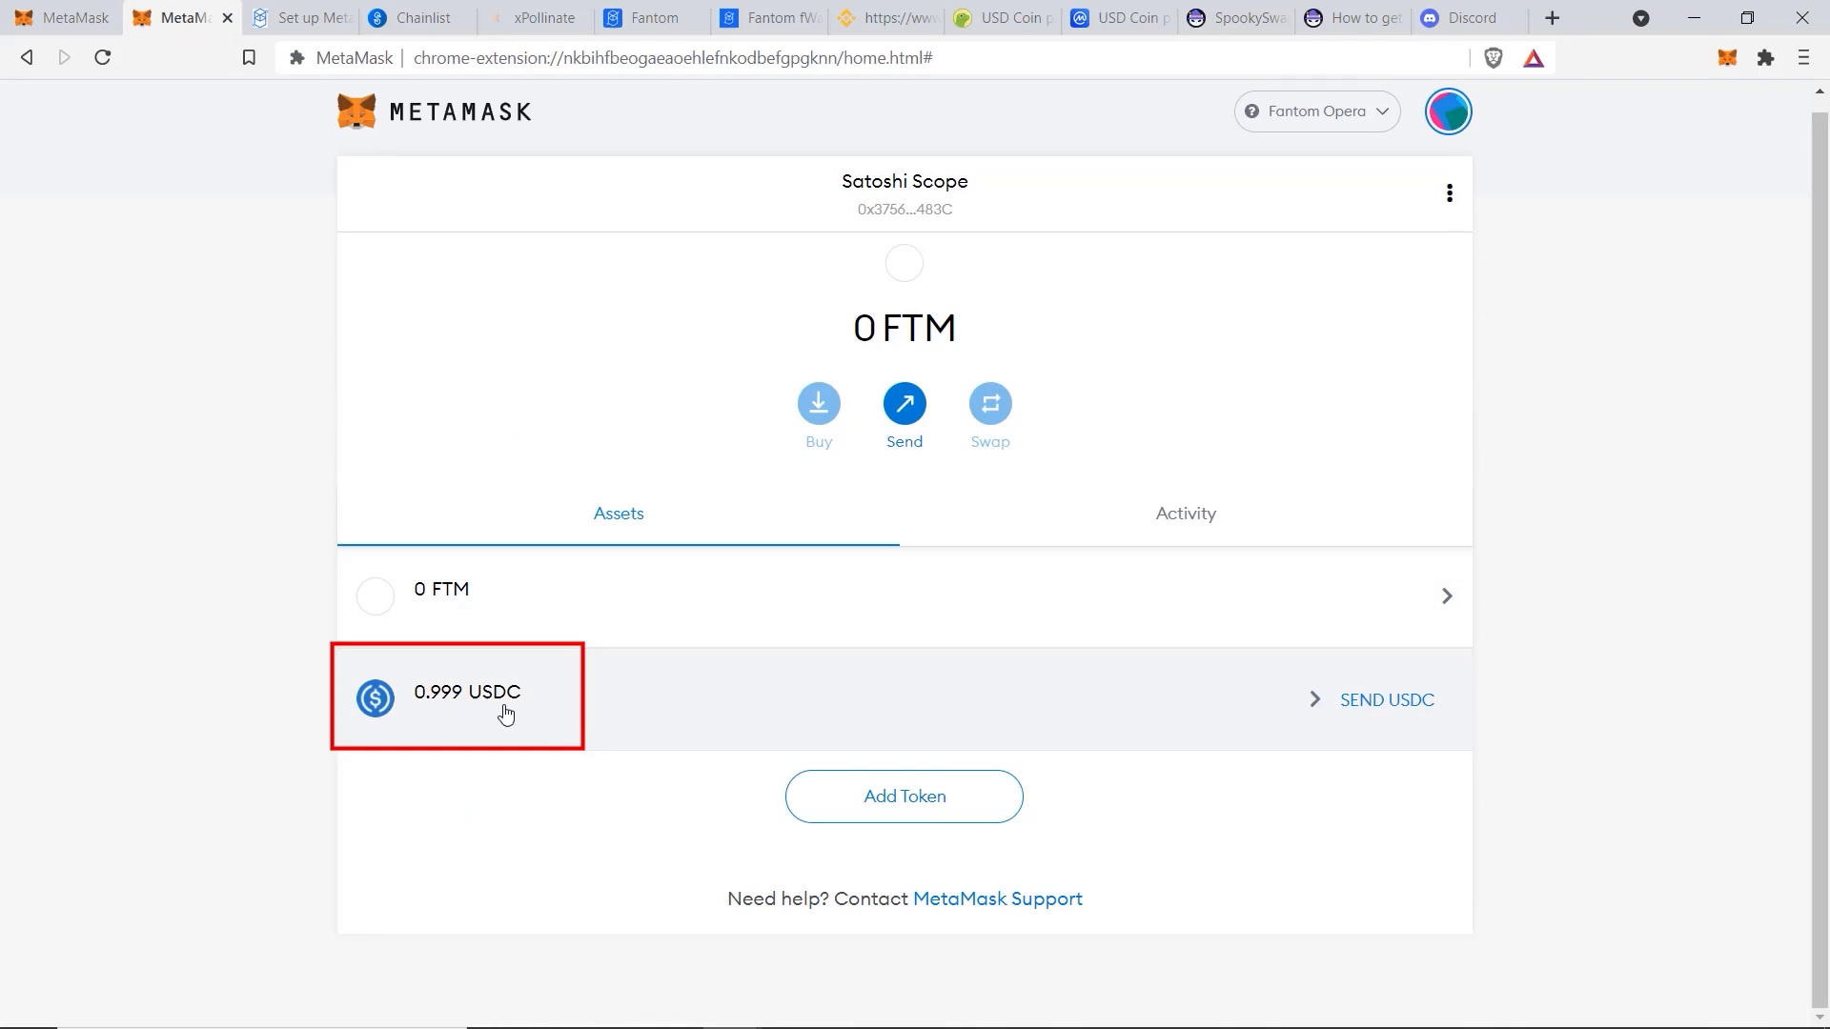
mouse_move(778, 622)
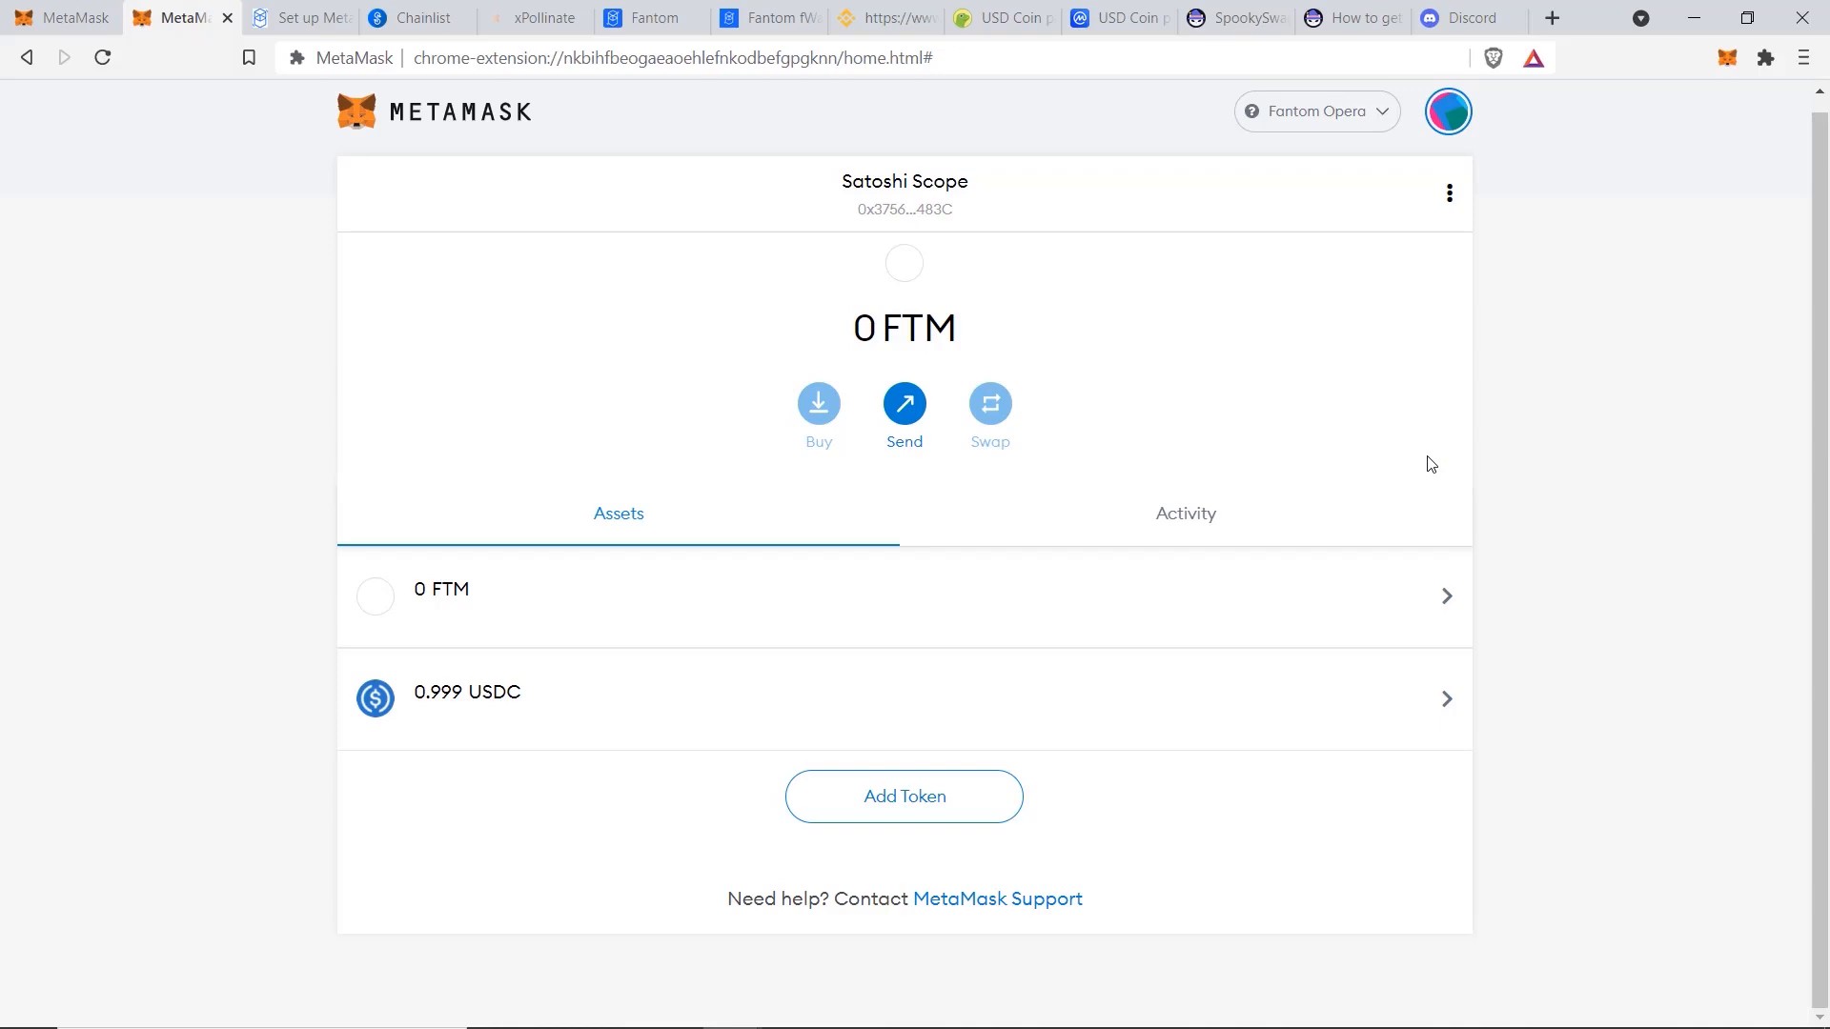
mouse_move(1231, 469)
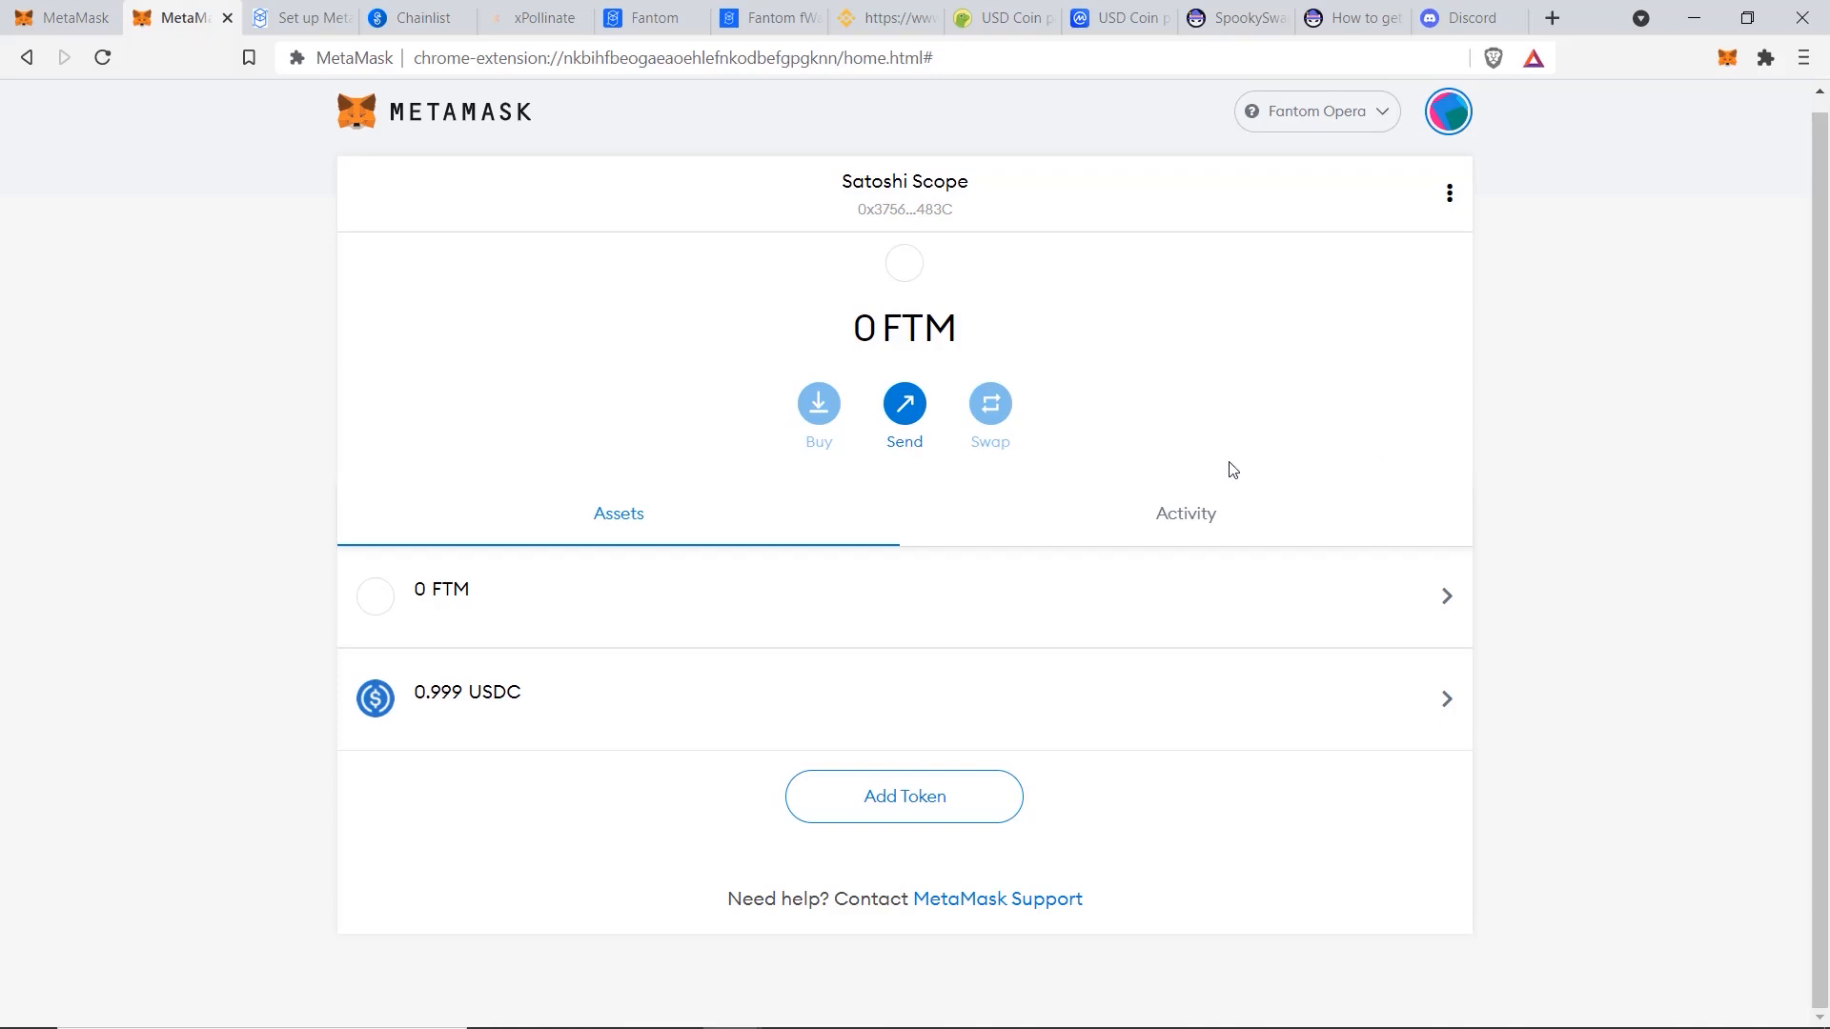
mouse_move(983, 341)
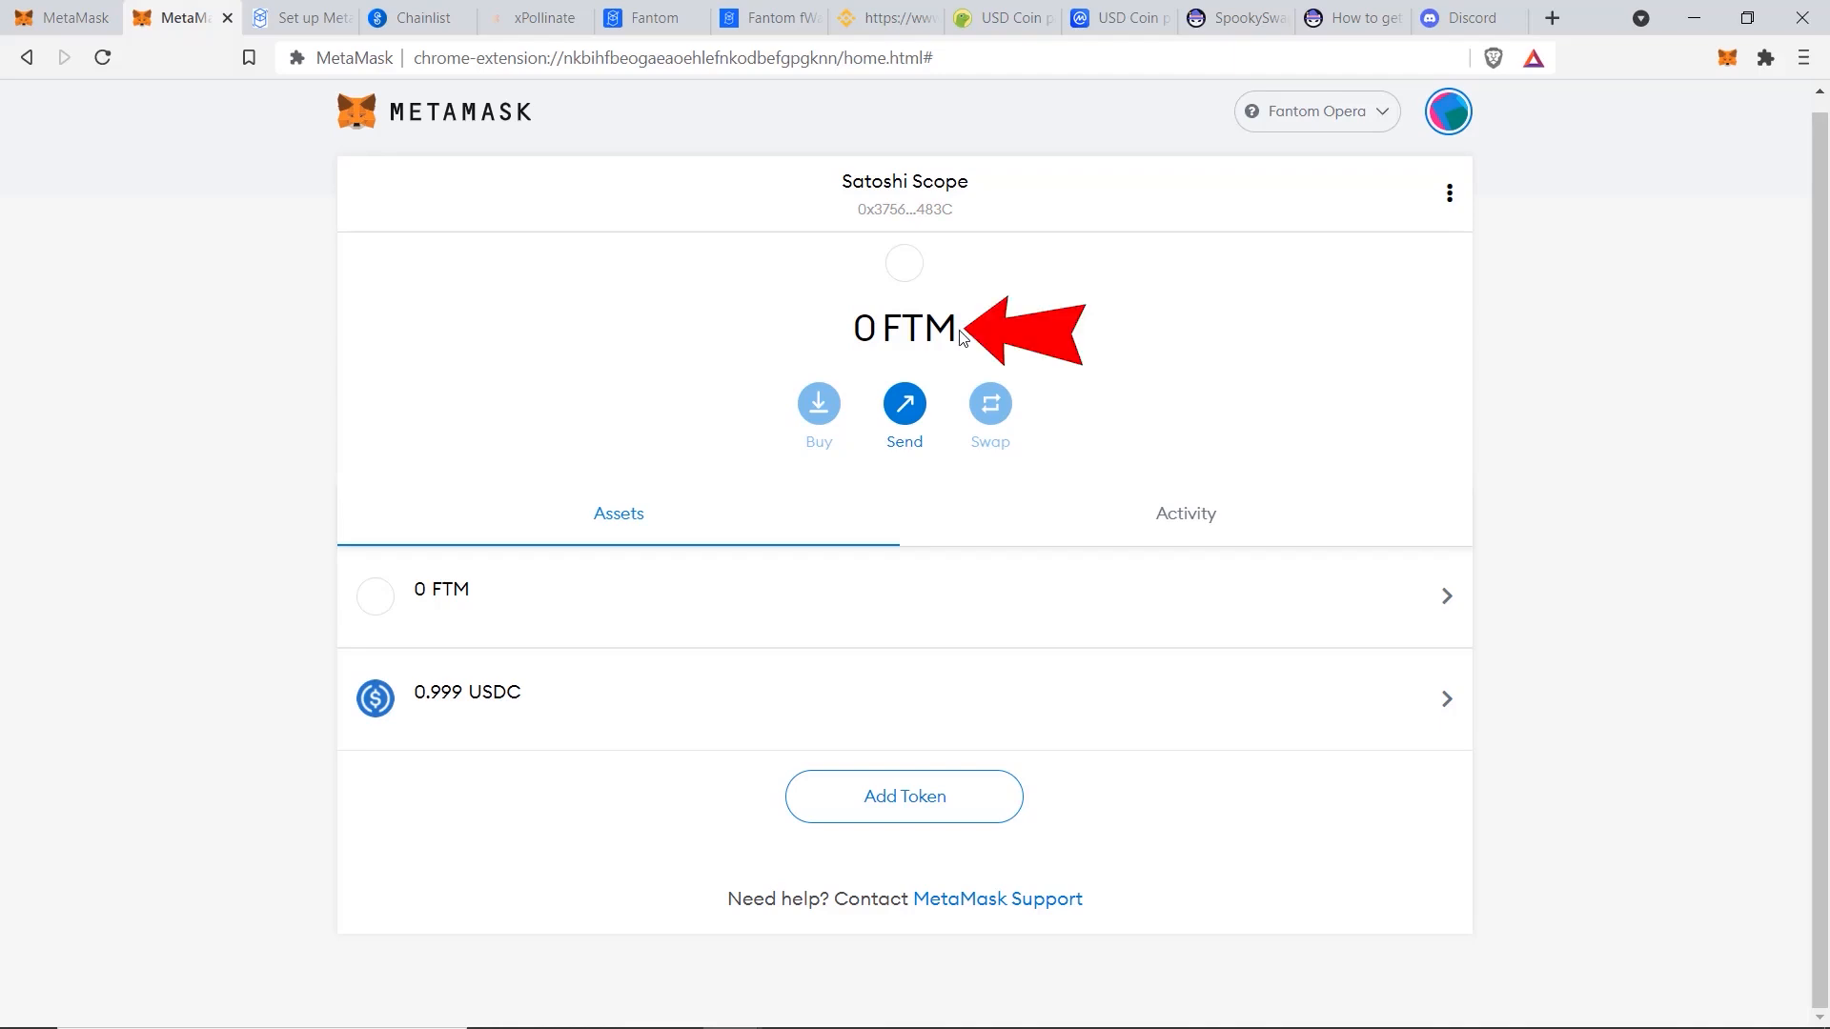
double_click(919, 328)
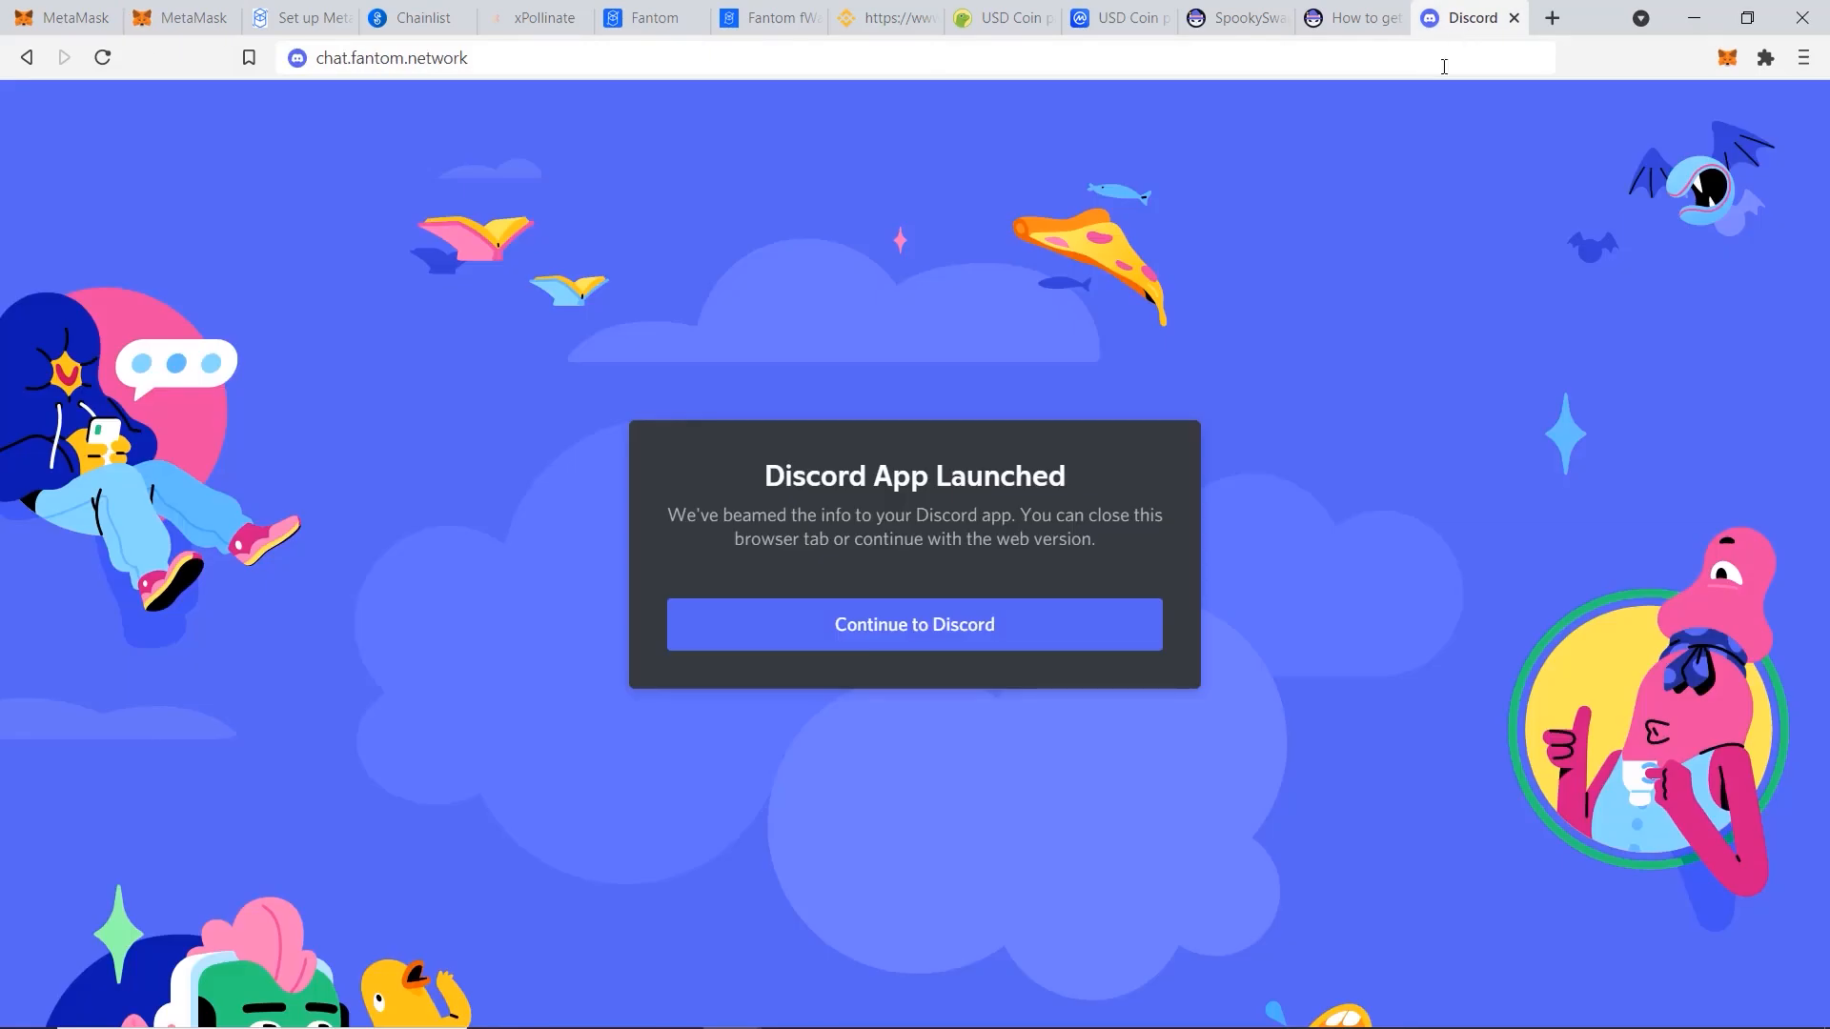
Enter the Fantom Discord server and begin a '!faucet' message to the FantomTip bot
click(391, 58)
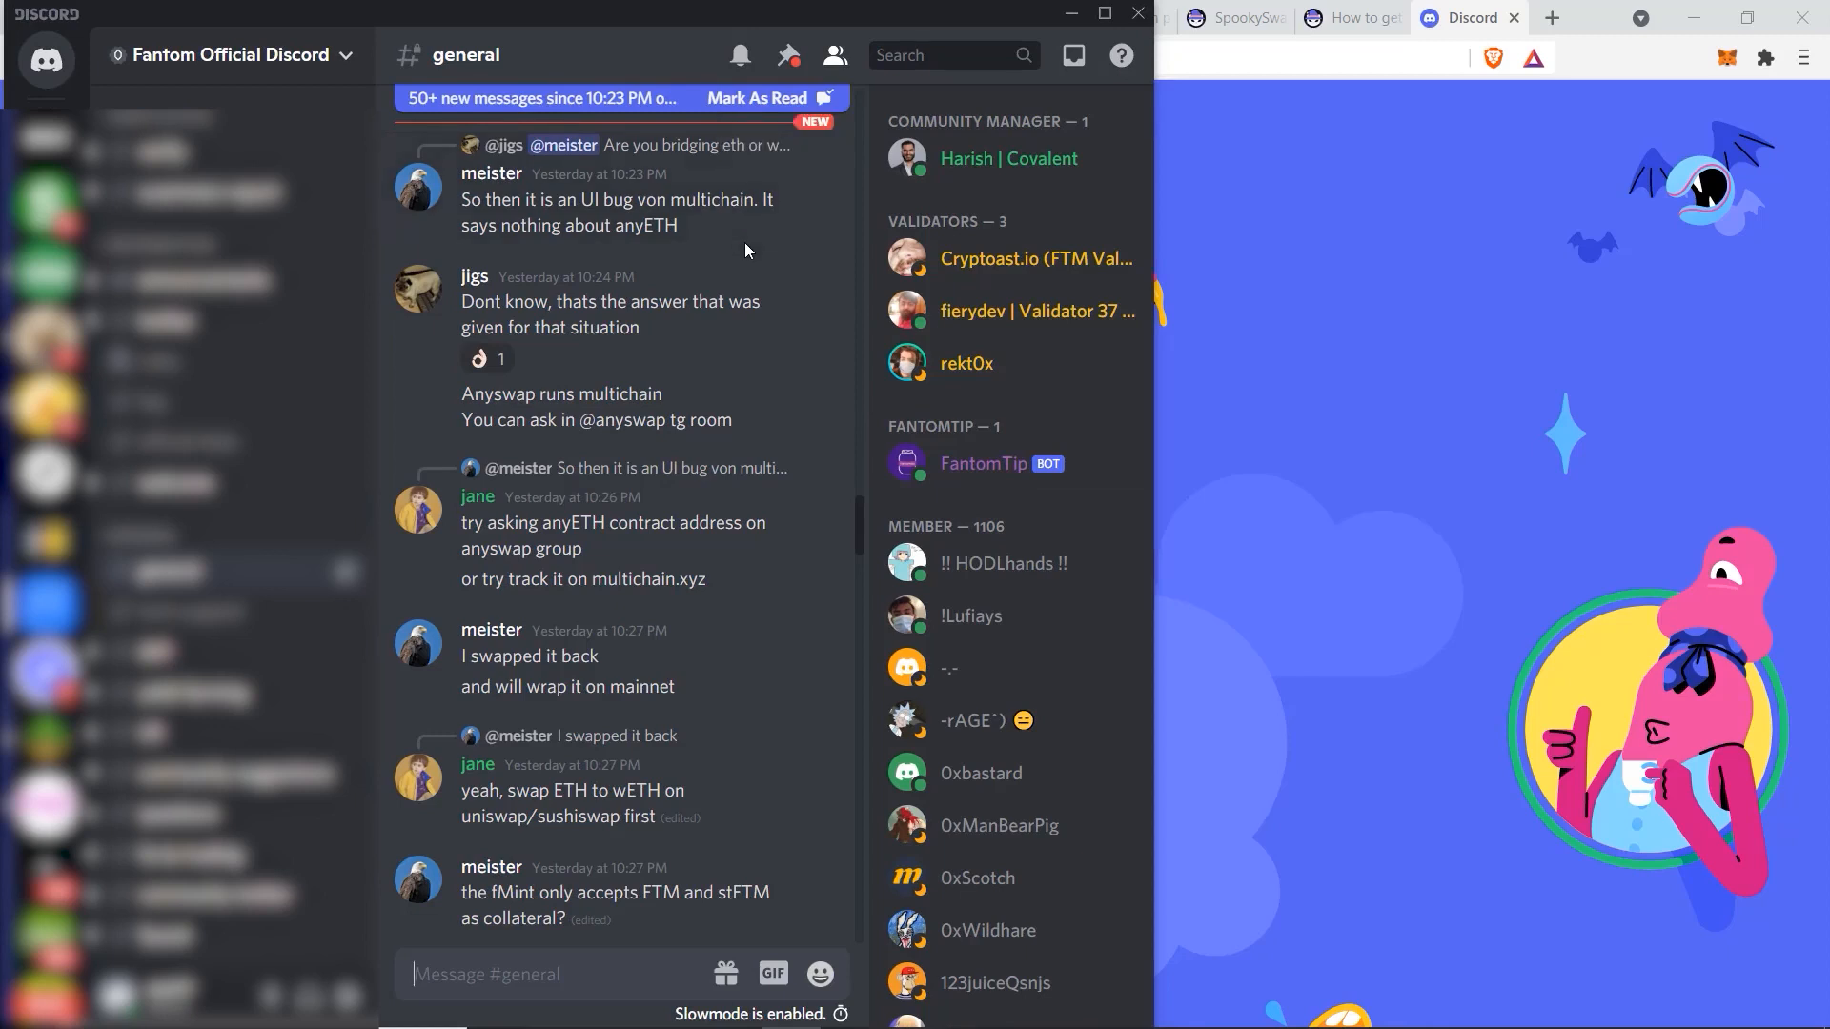
mouse_move(776, 490)
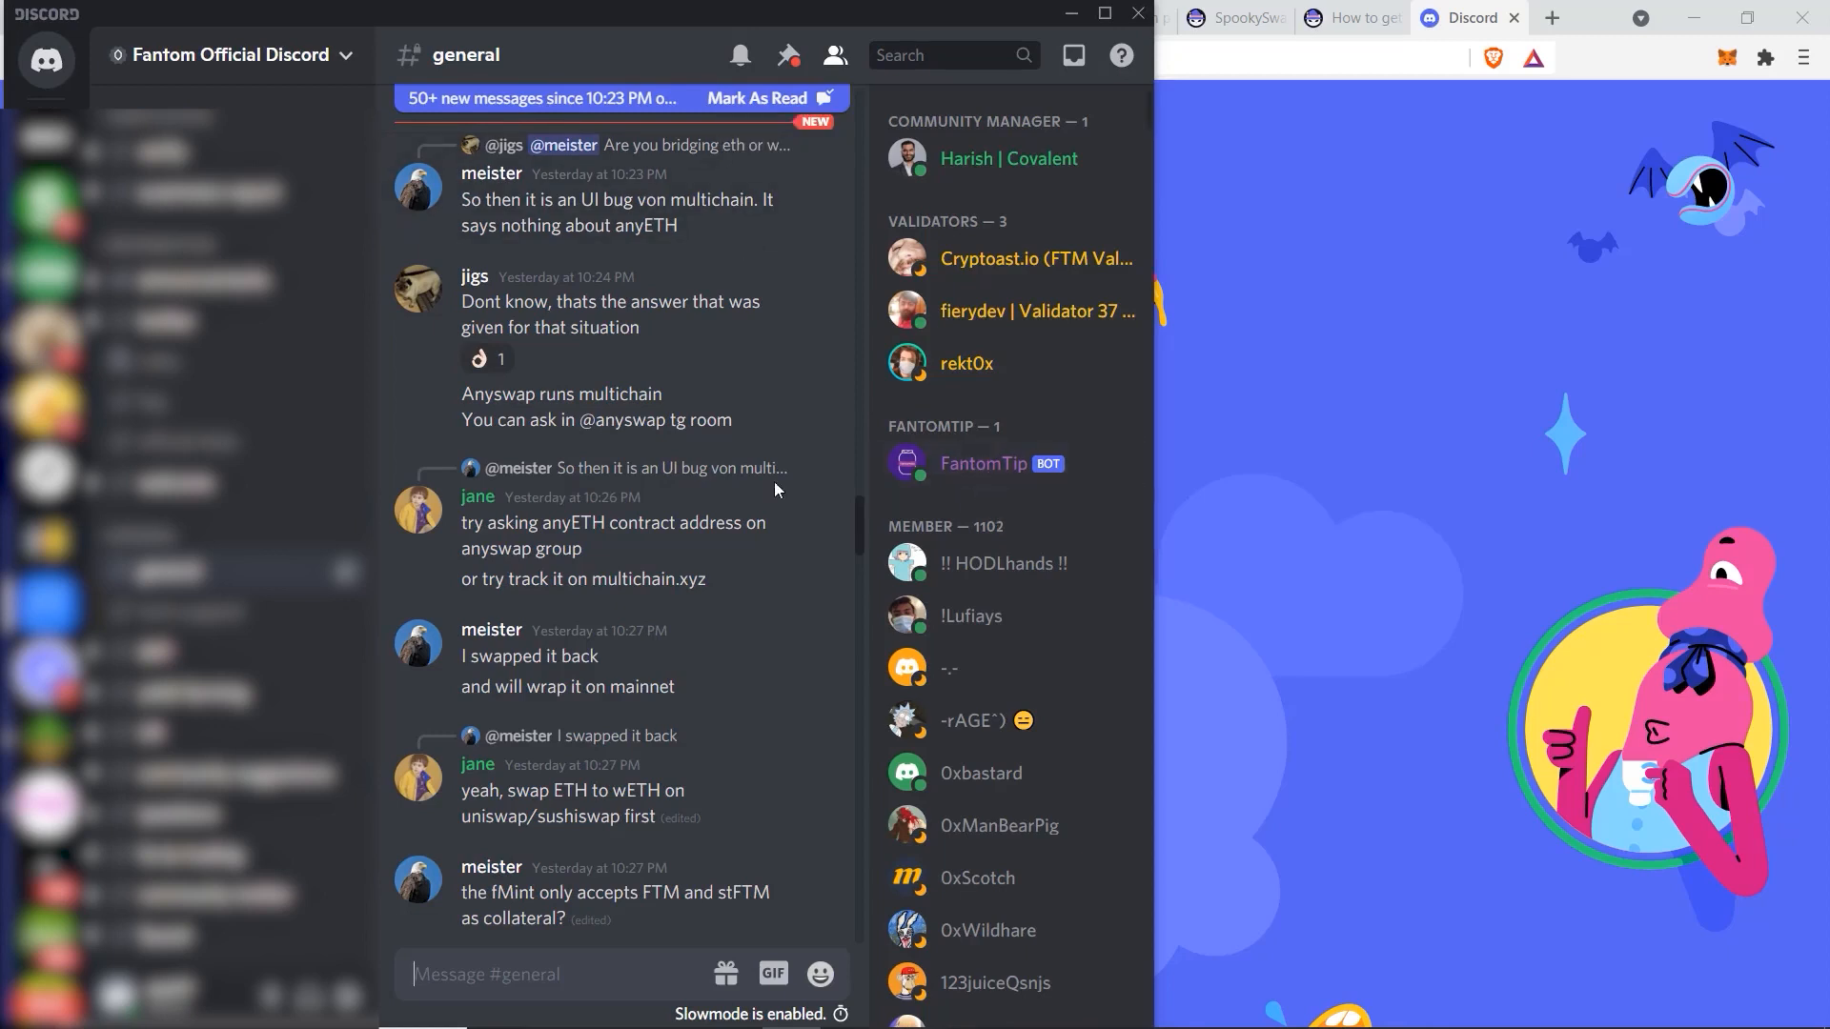
click(983, 463)
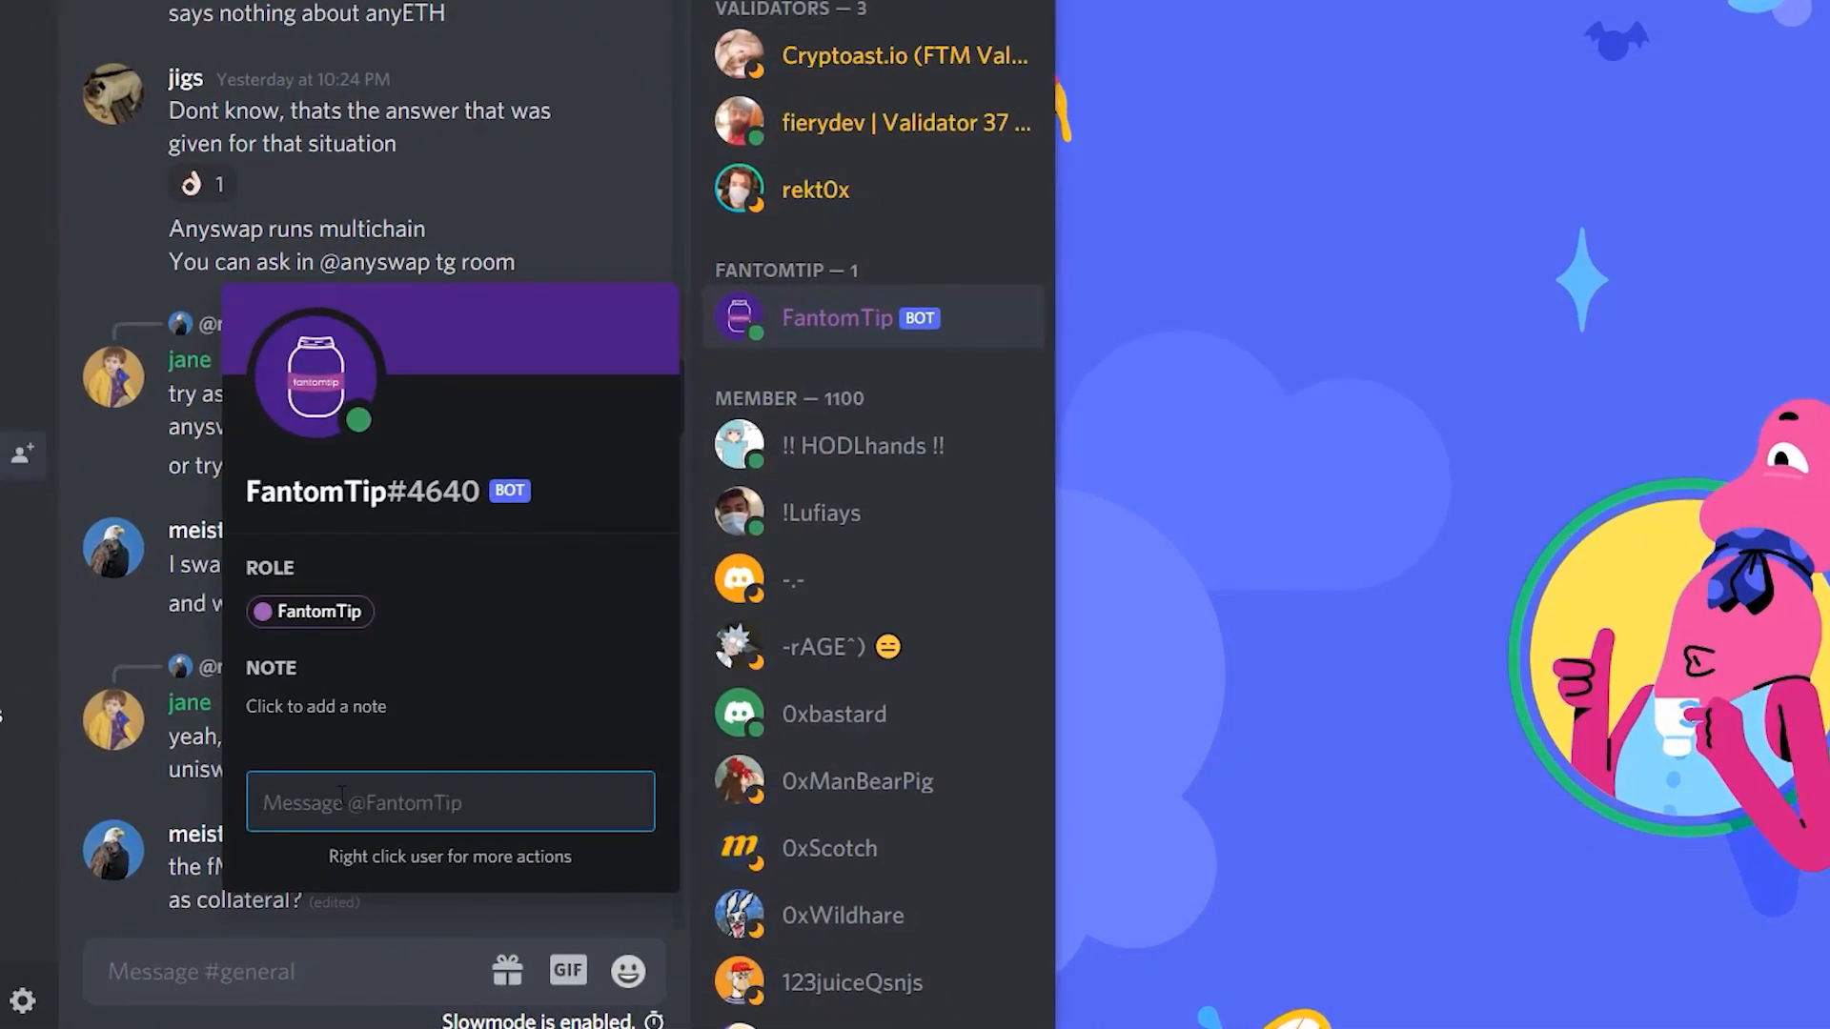
text(!)
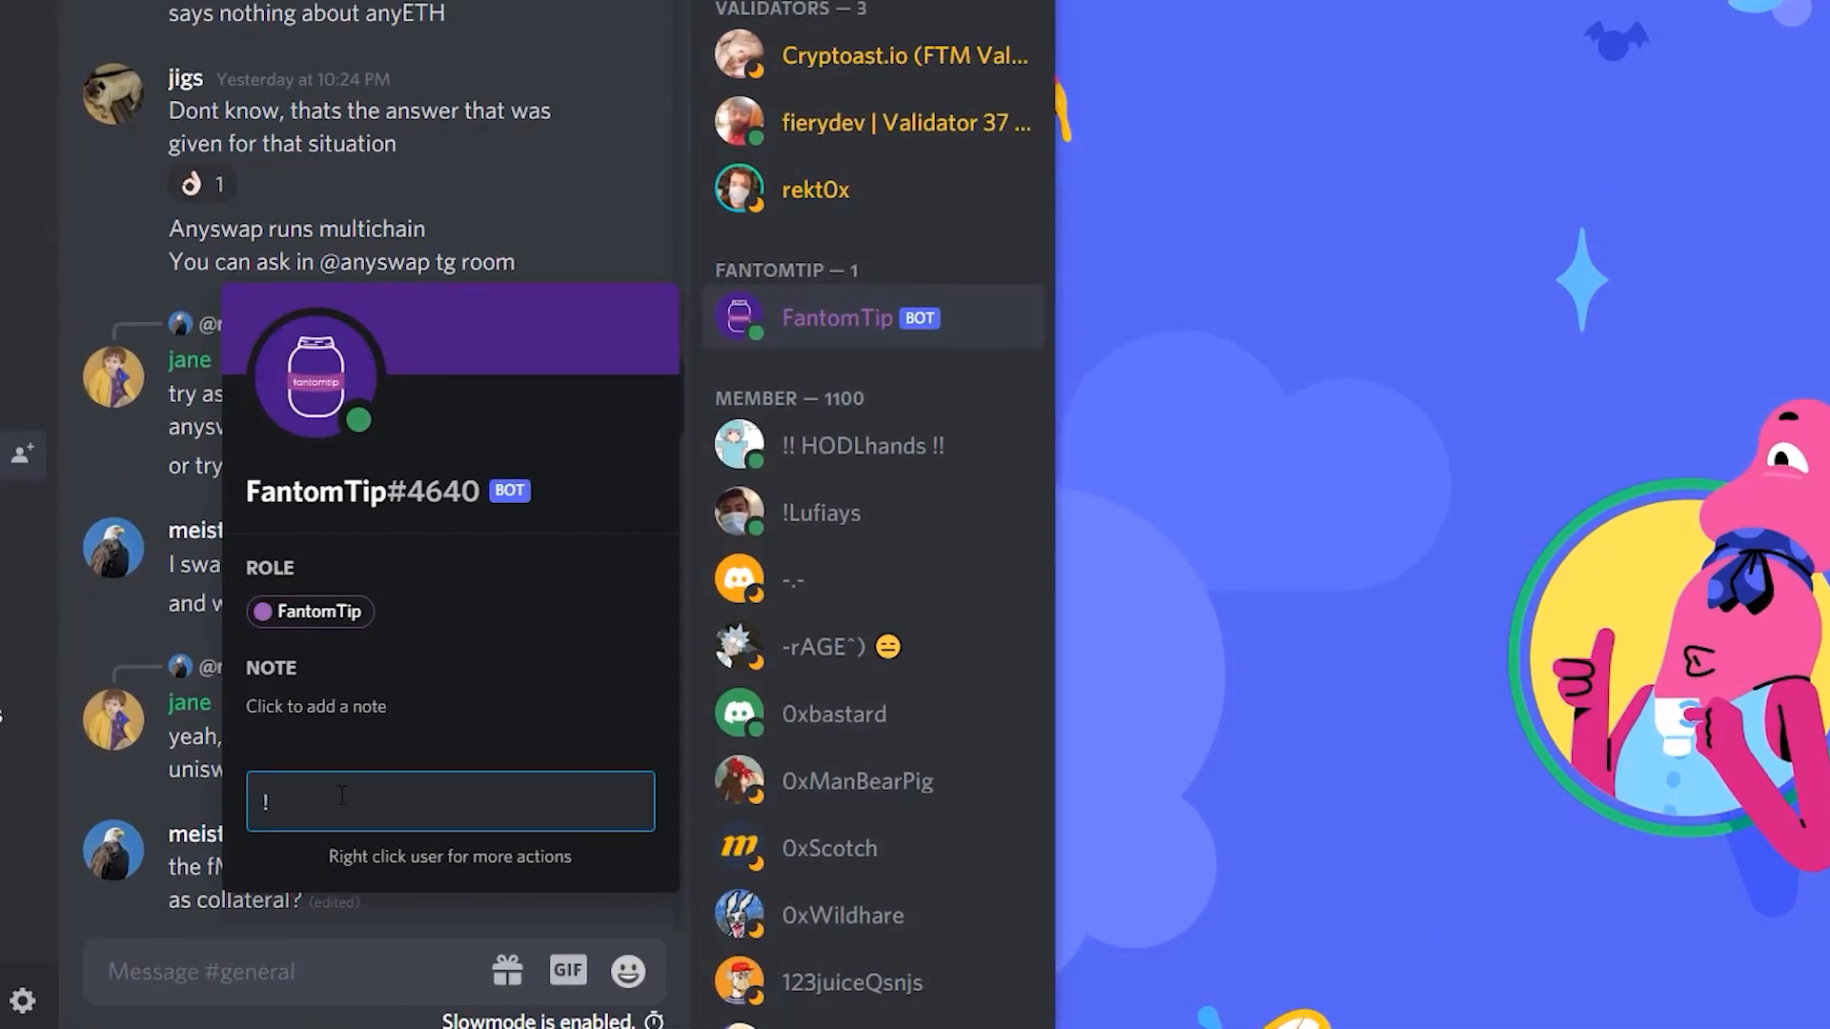
text(fa)
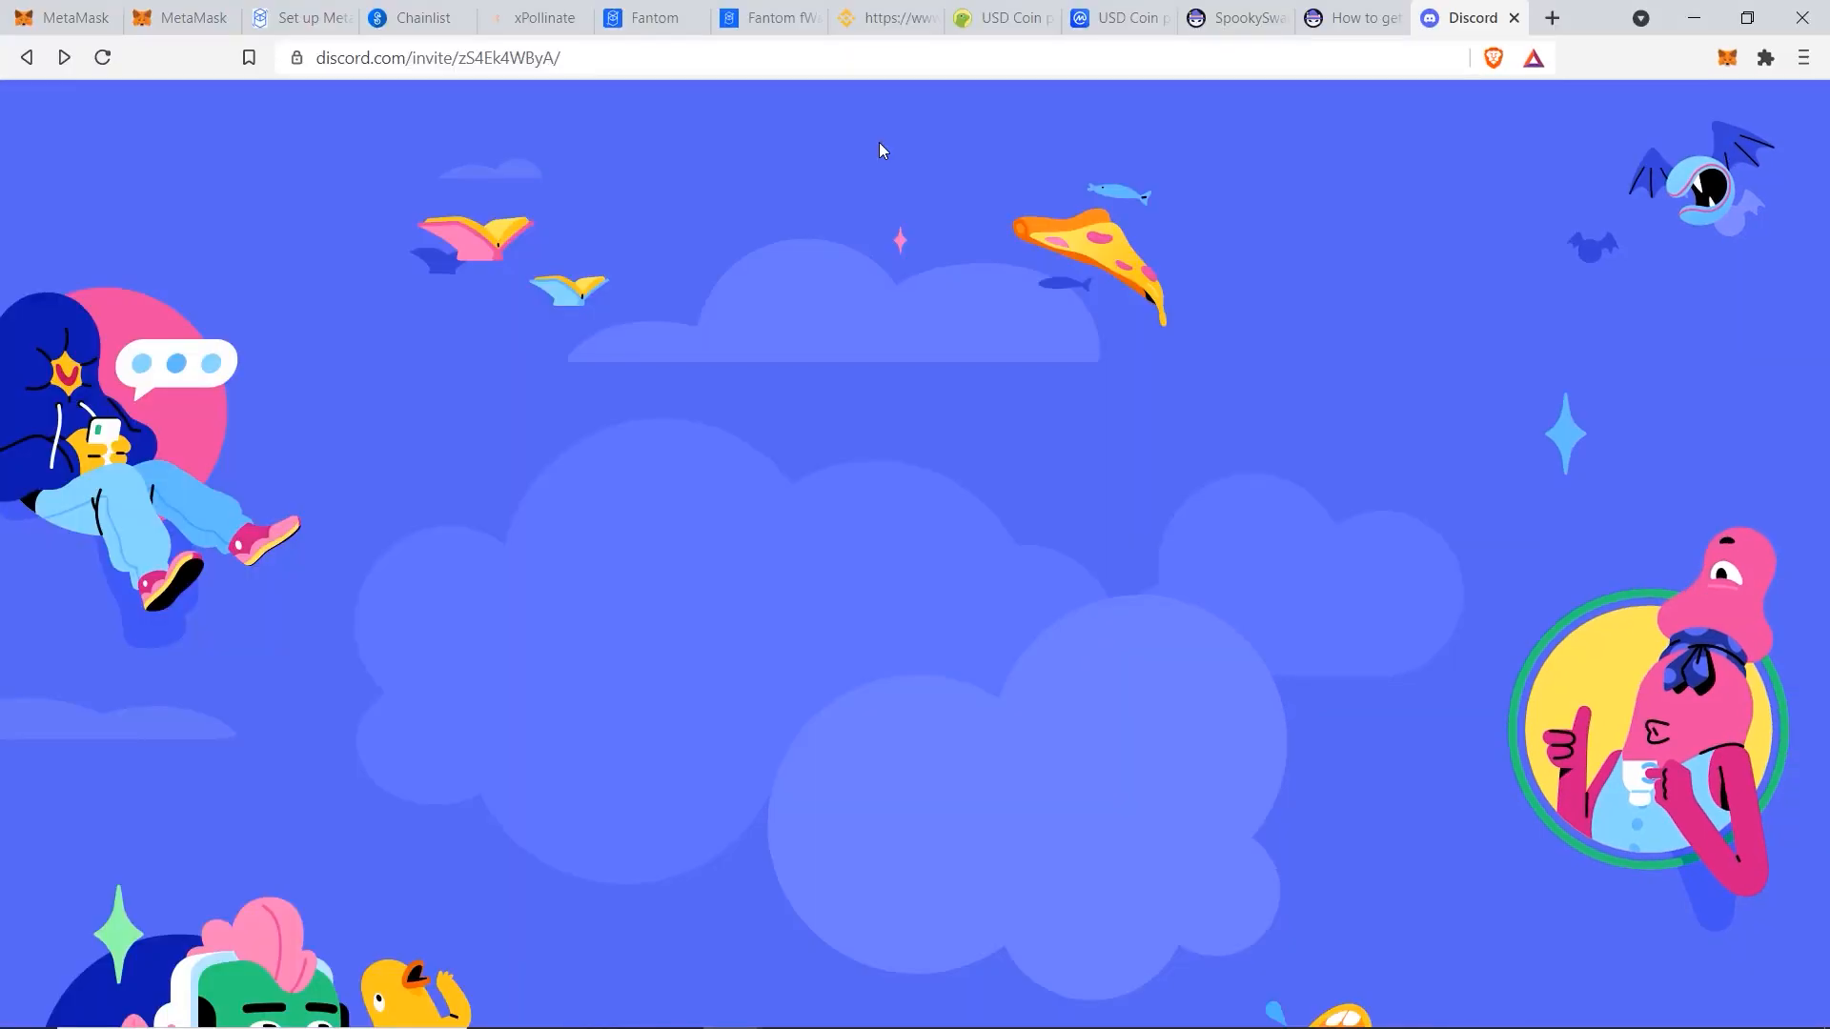
mouse_move(867, 115)
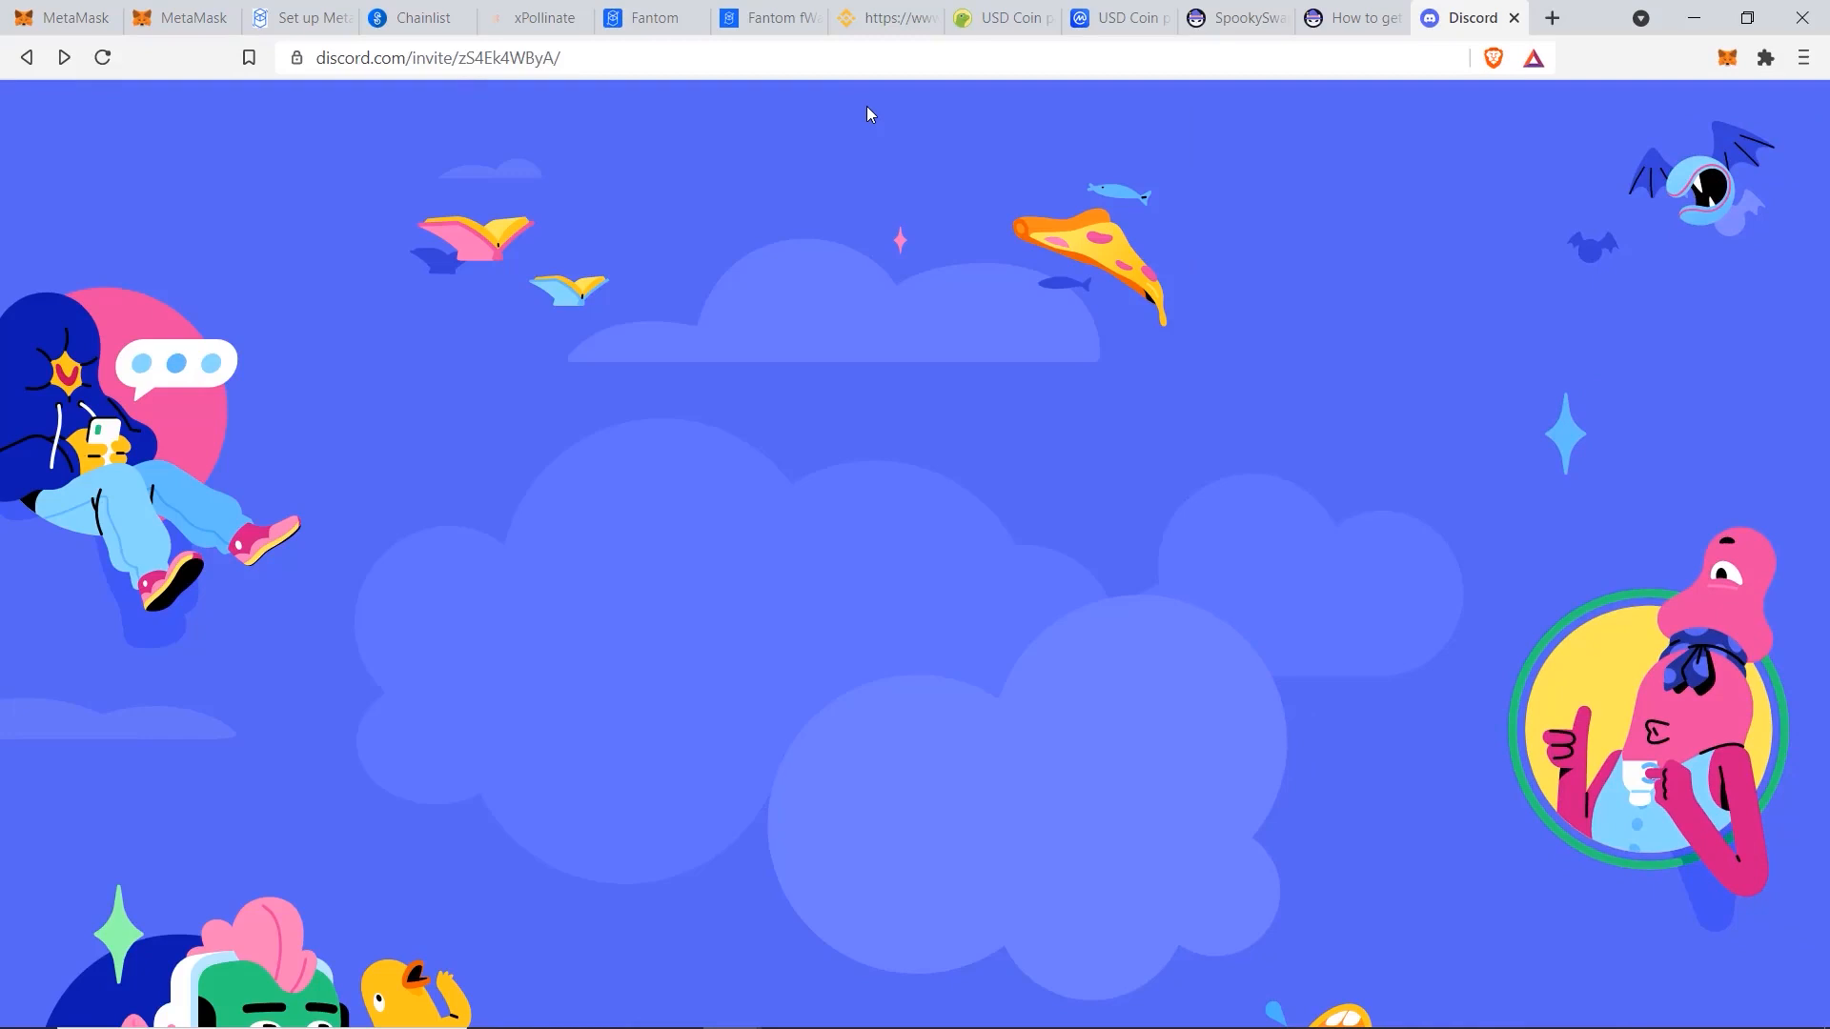
mouse_move(907, 149)
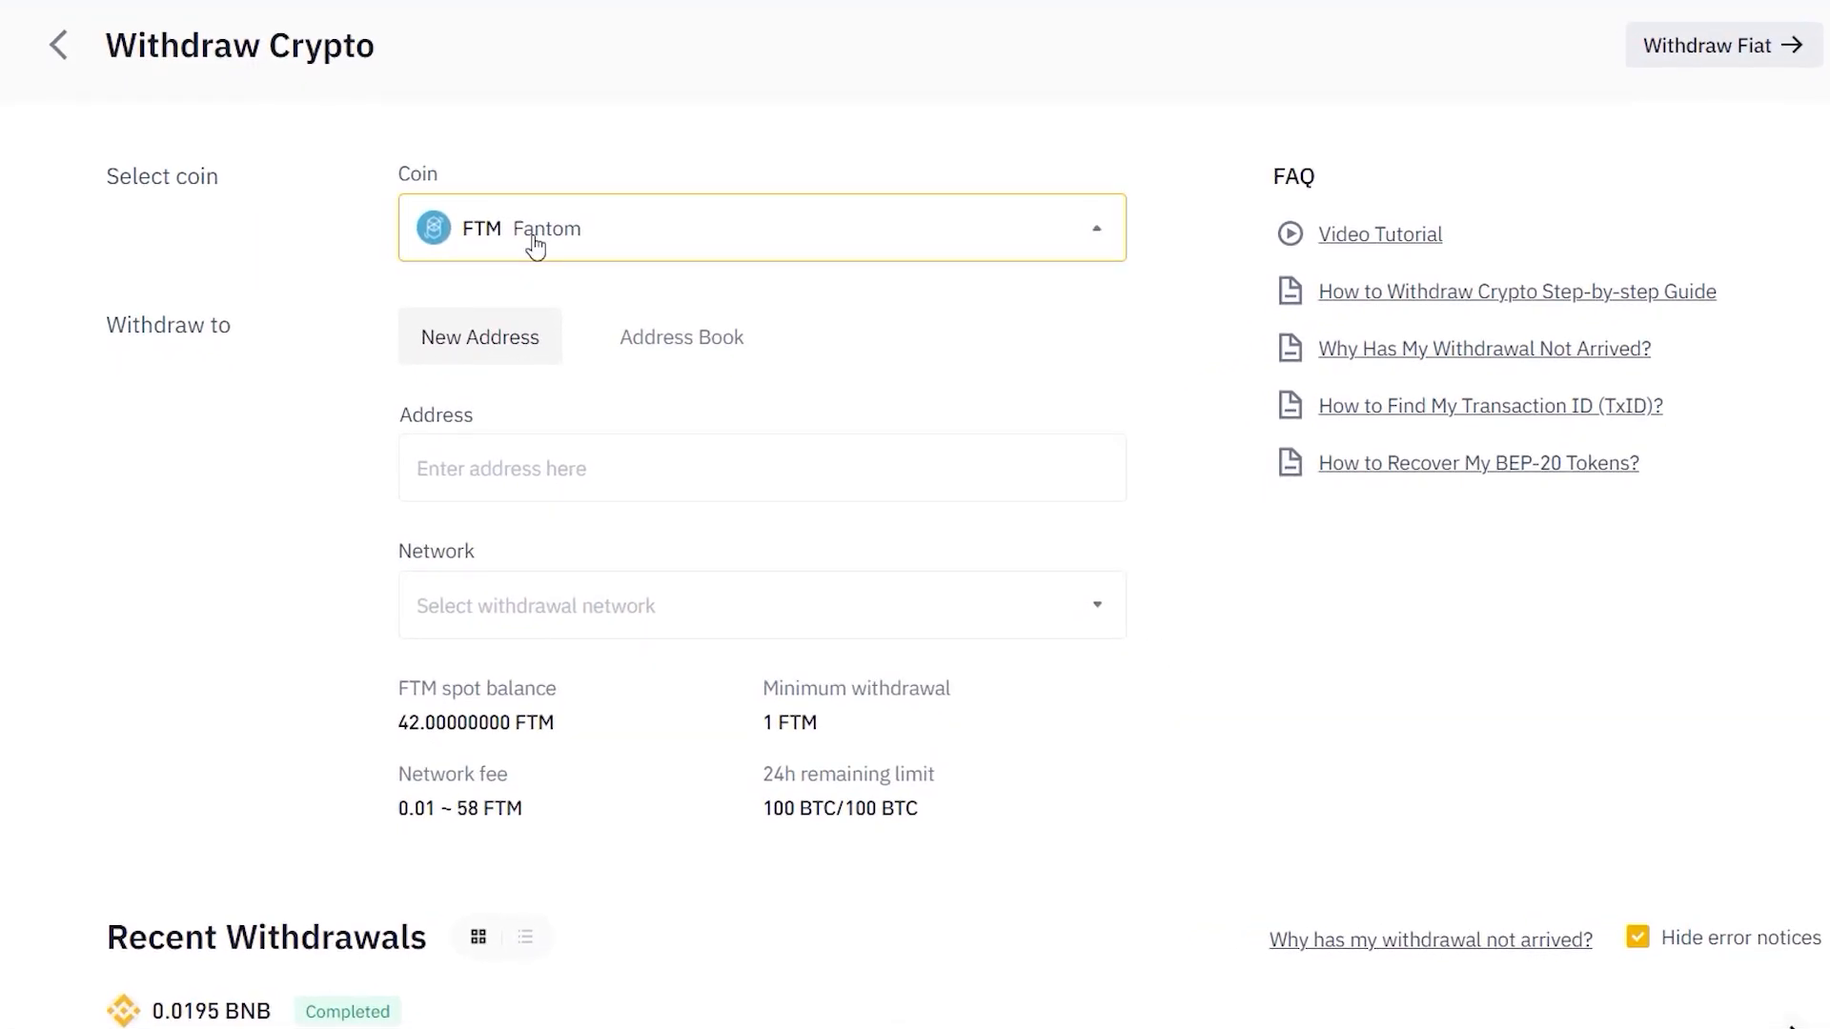
text(ft)
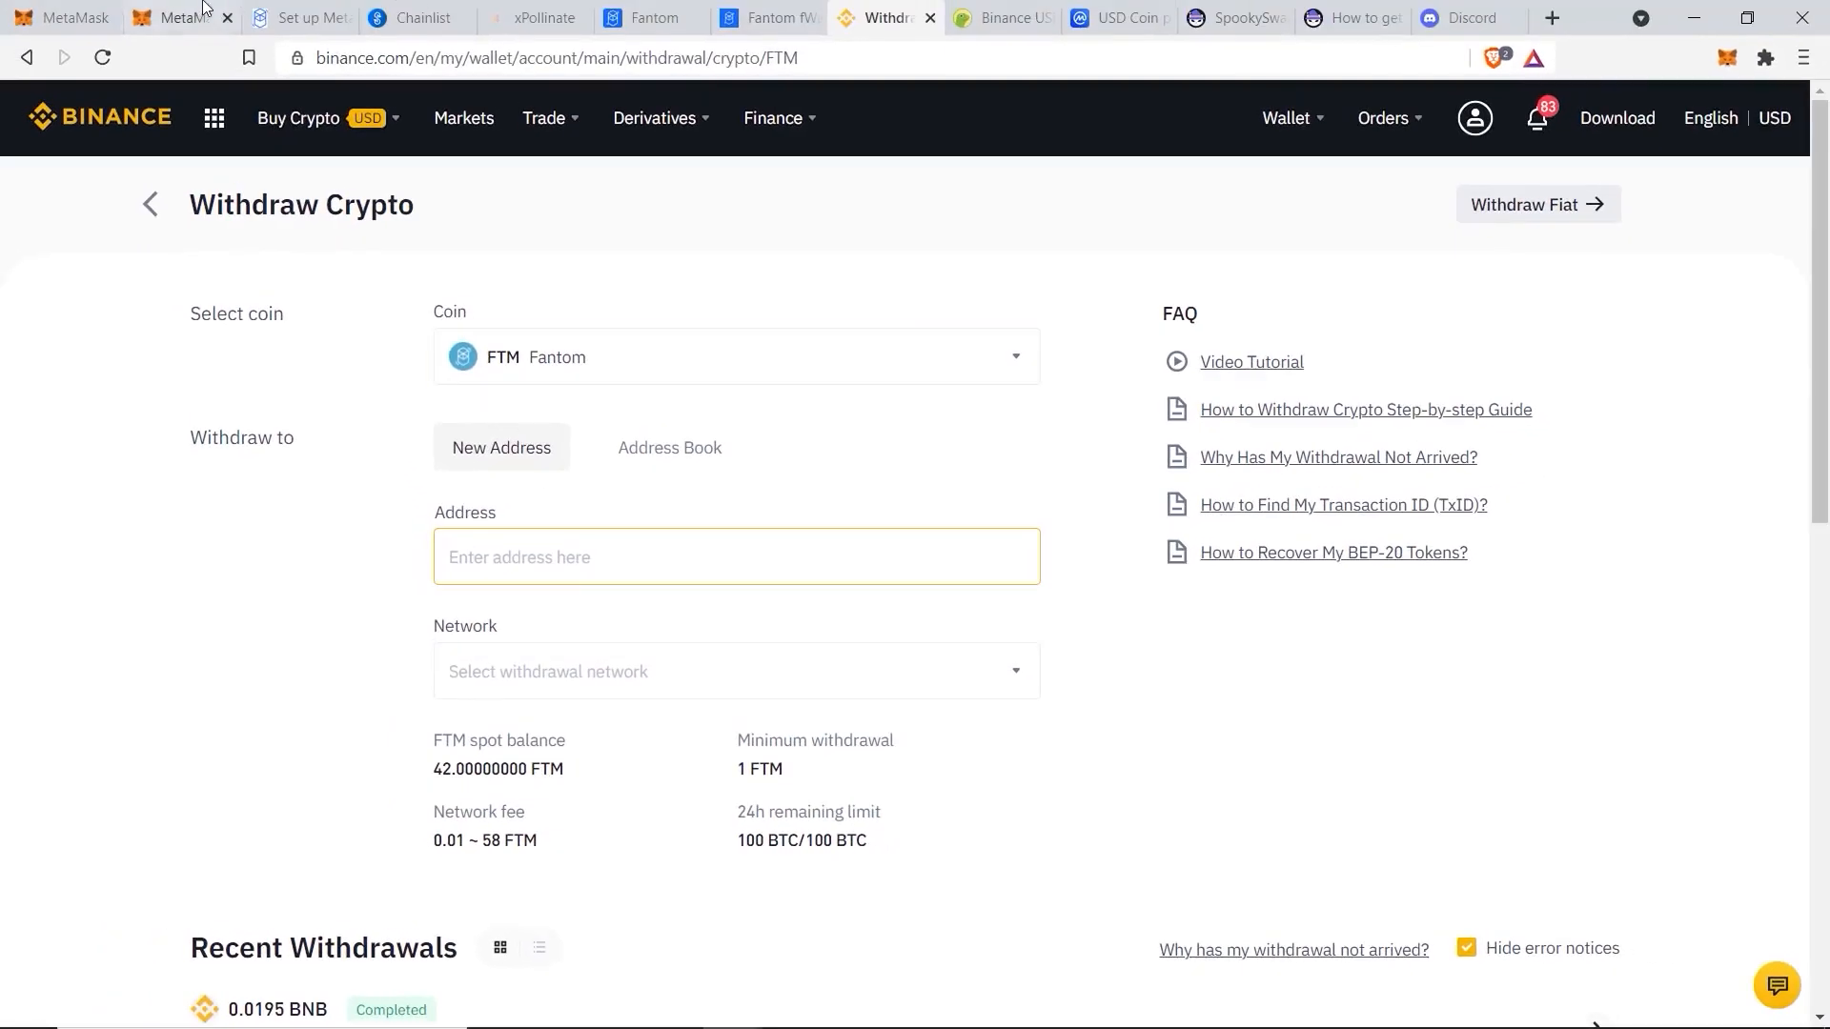
click(181, 18)
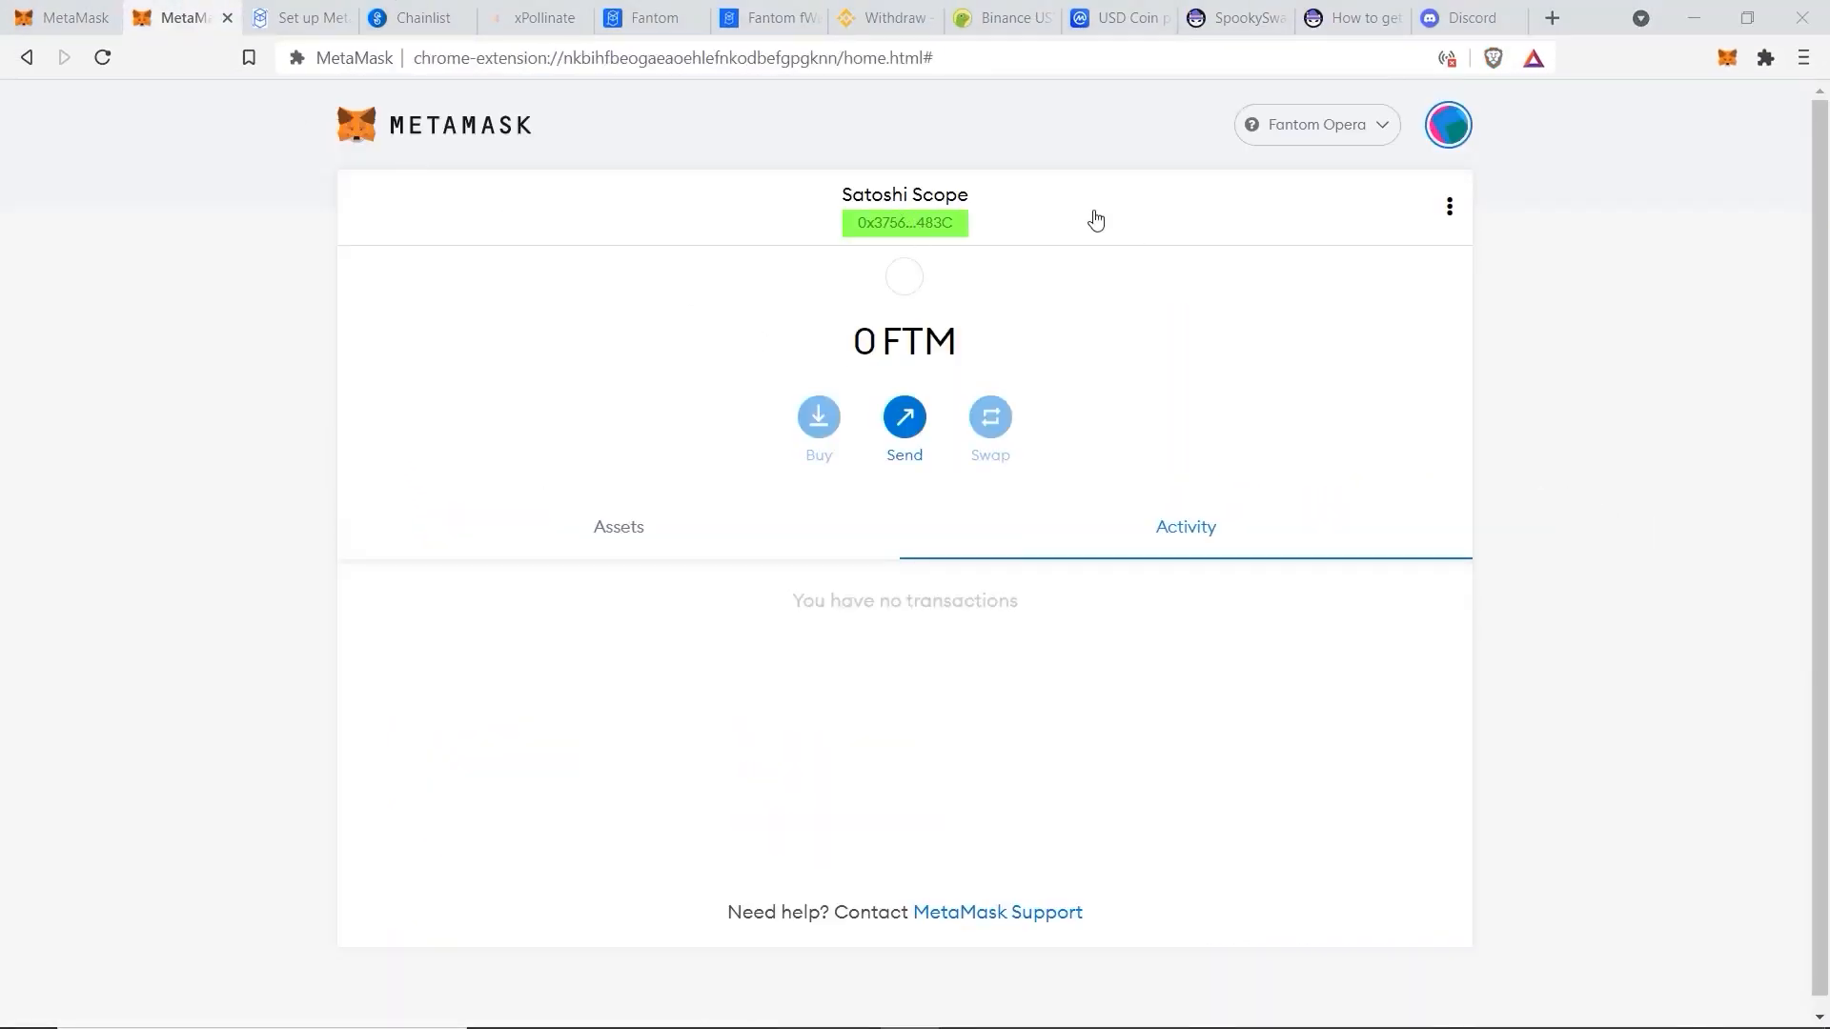
click(883, 17)
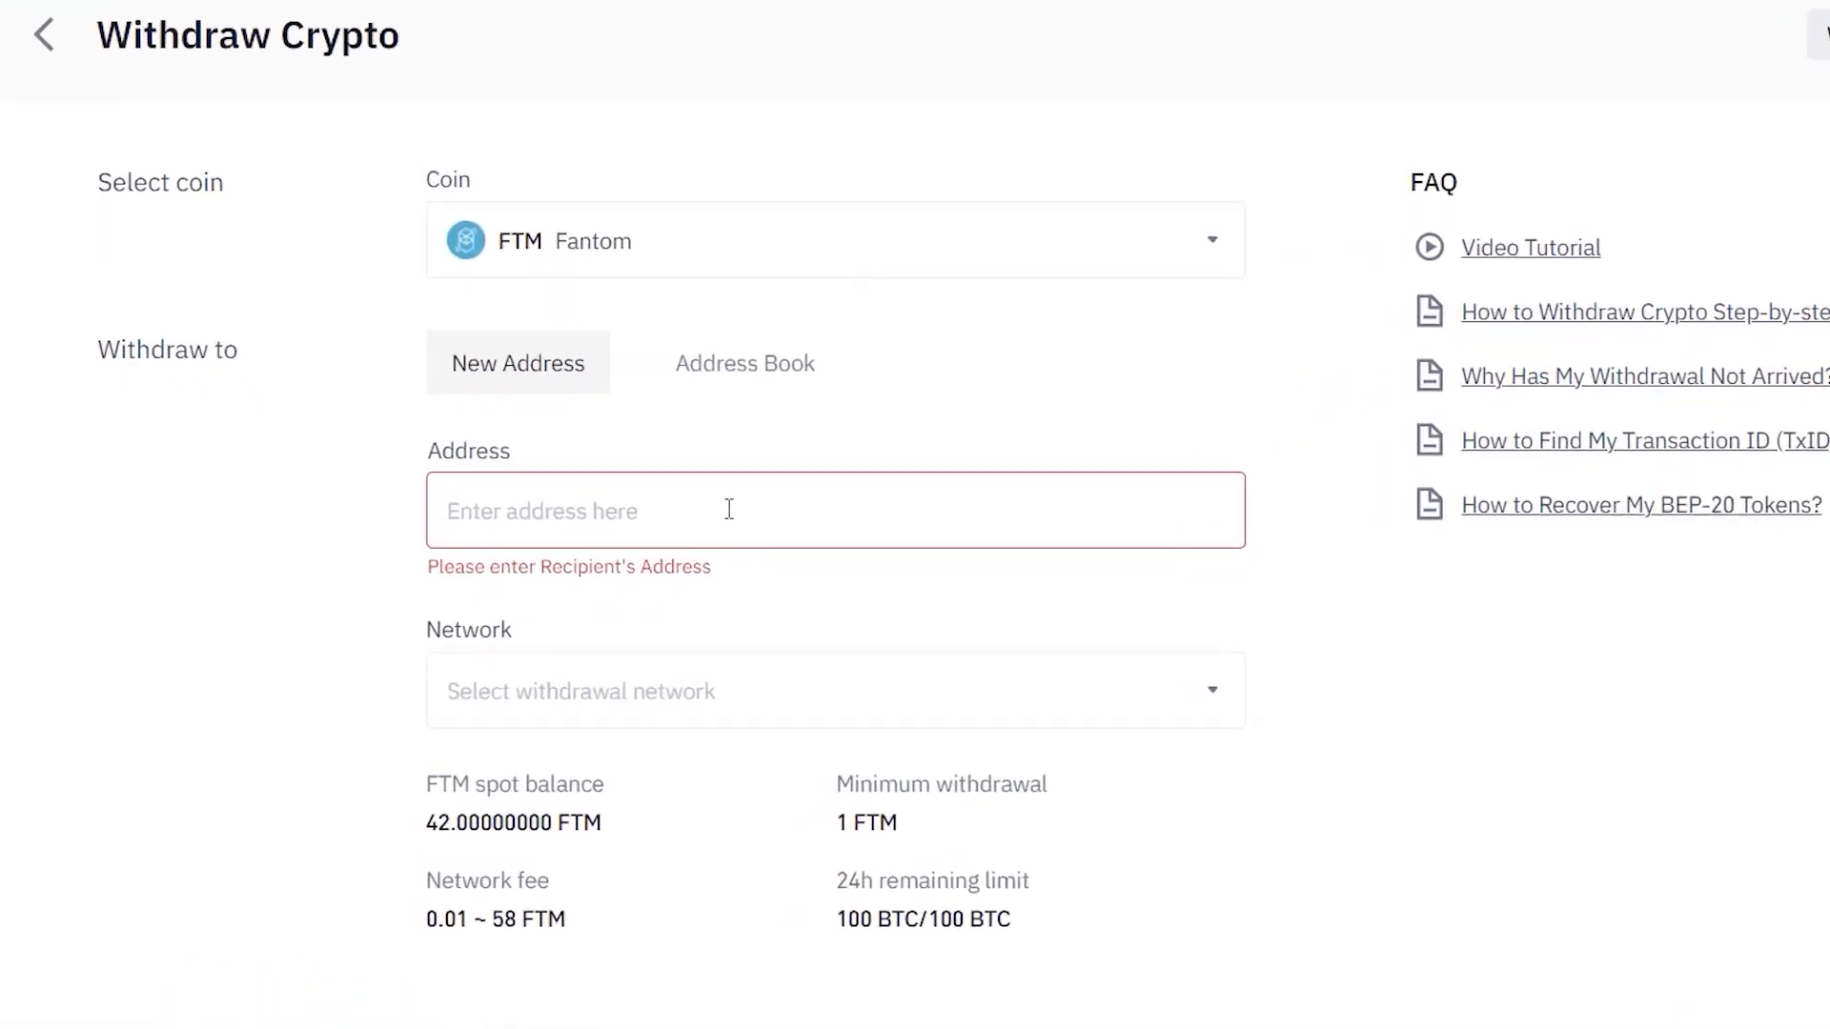
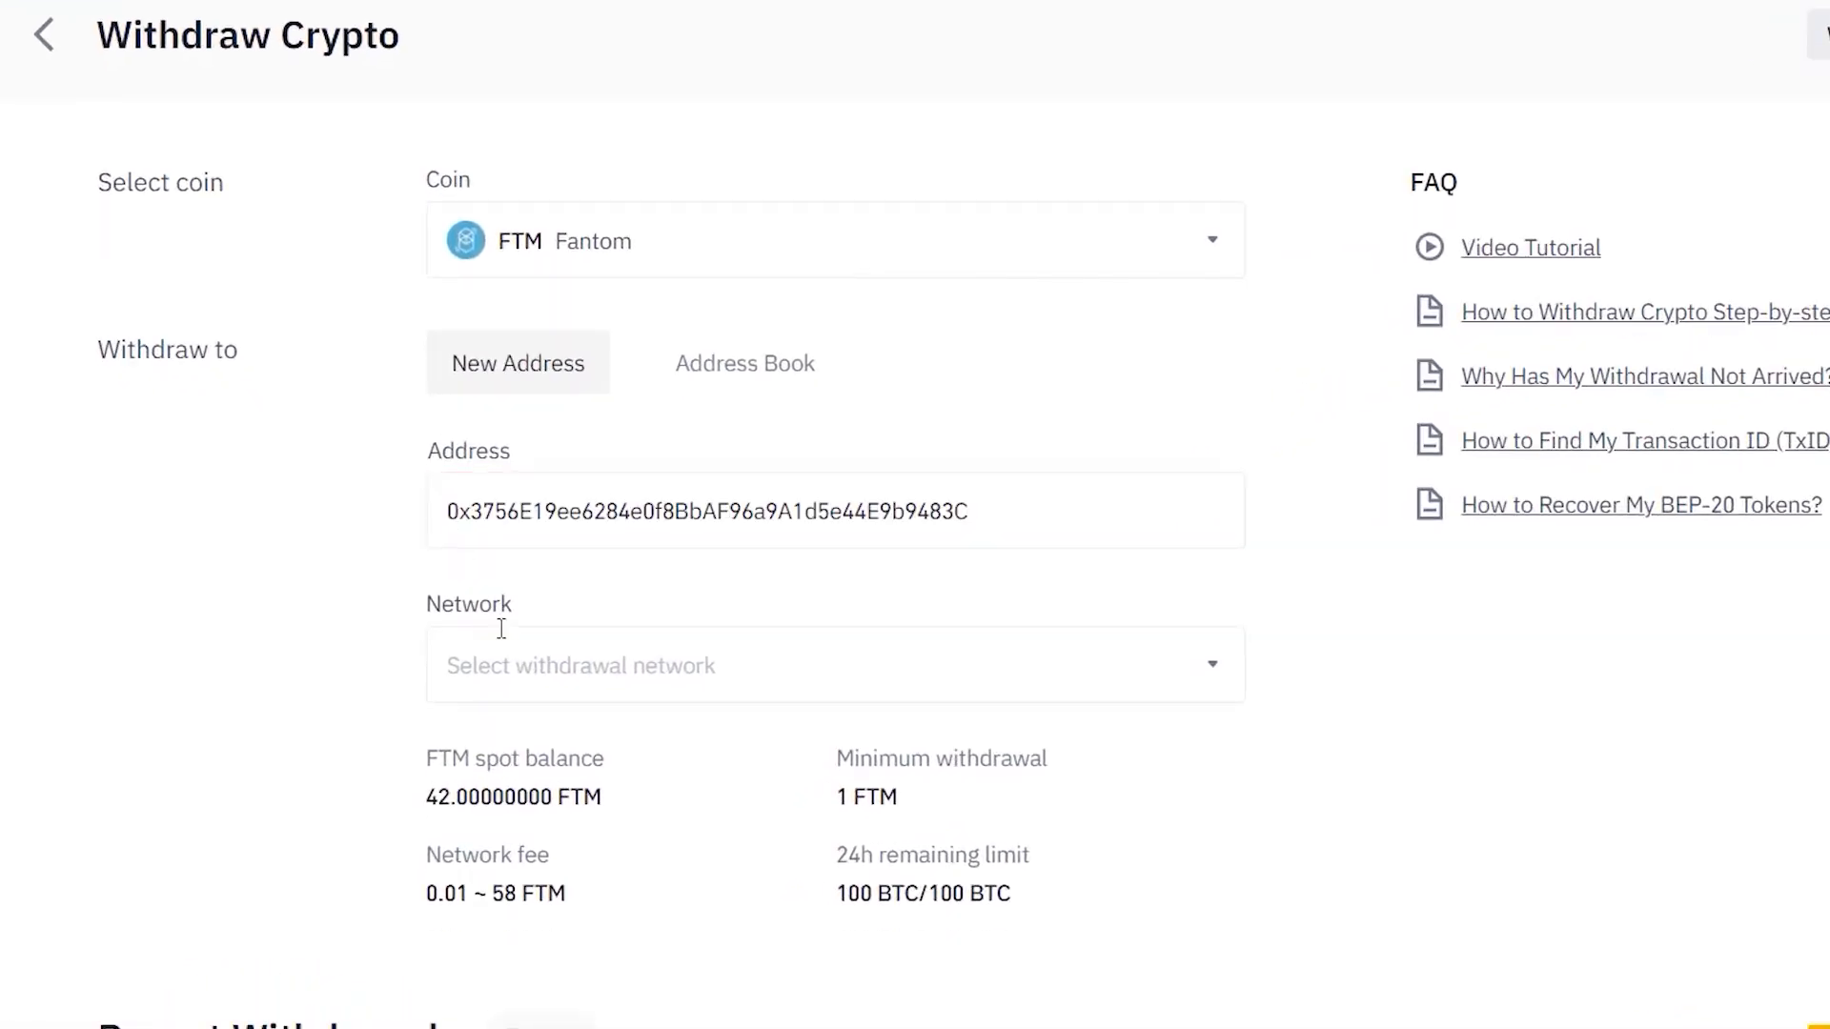
Bring up the withdrawal network list showing FTM, BEP20 and ERC20 fees
click(834, 666)
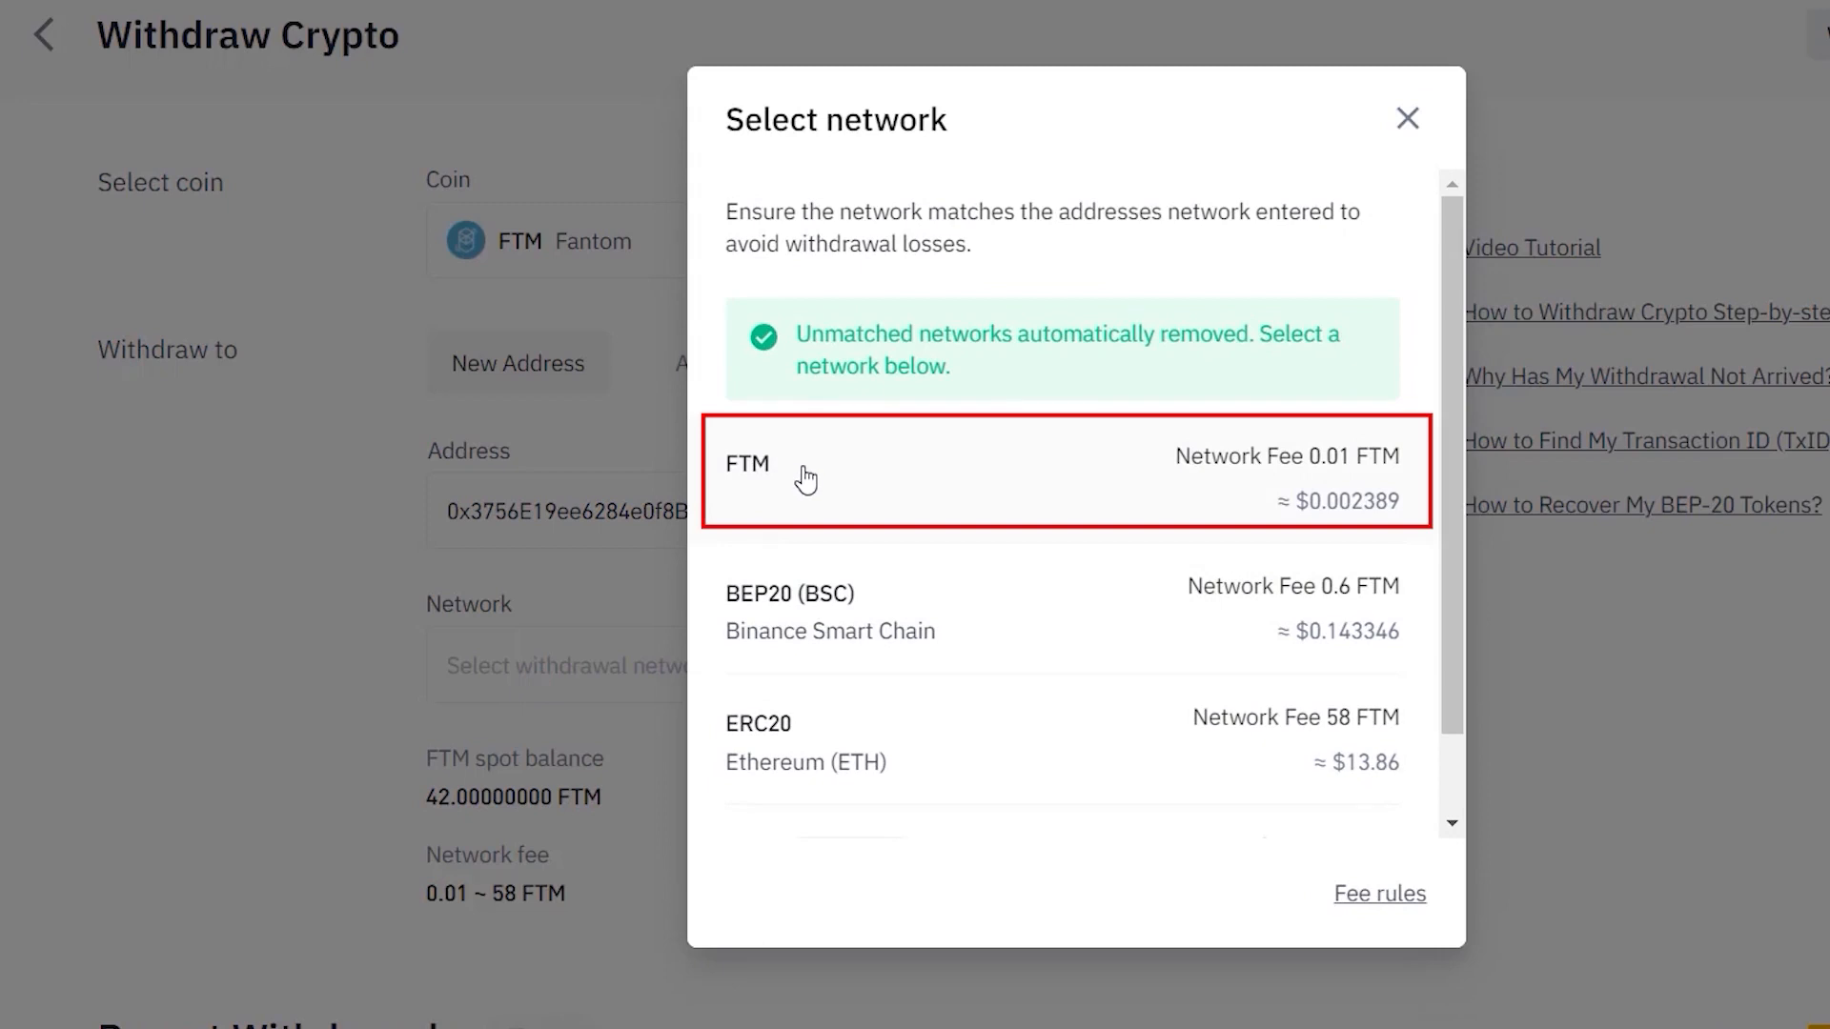
scroll(down, 3)
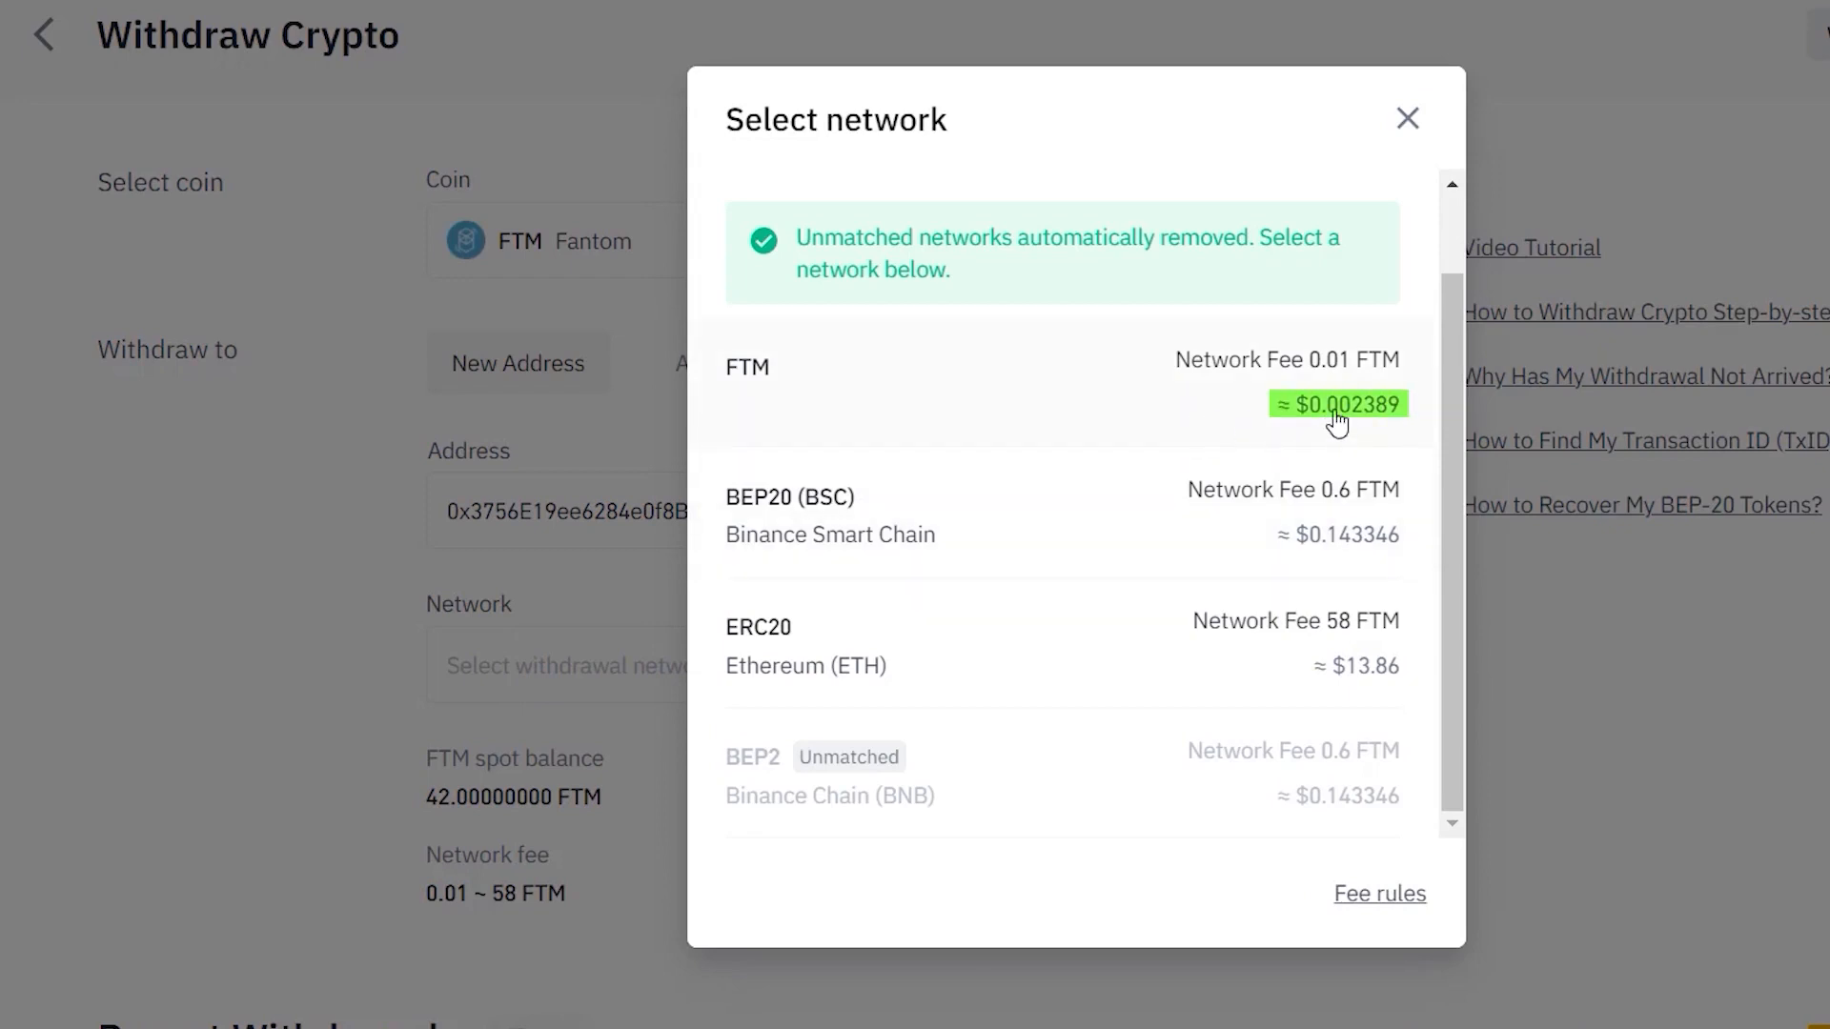
mouse_move(1336, 549)
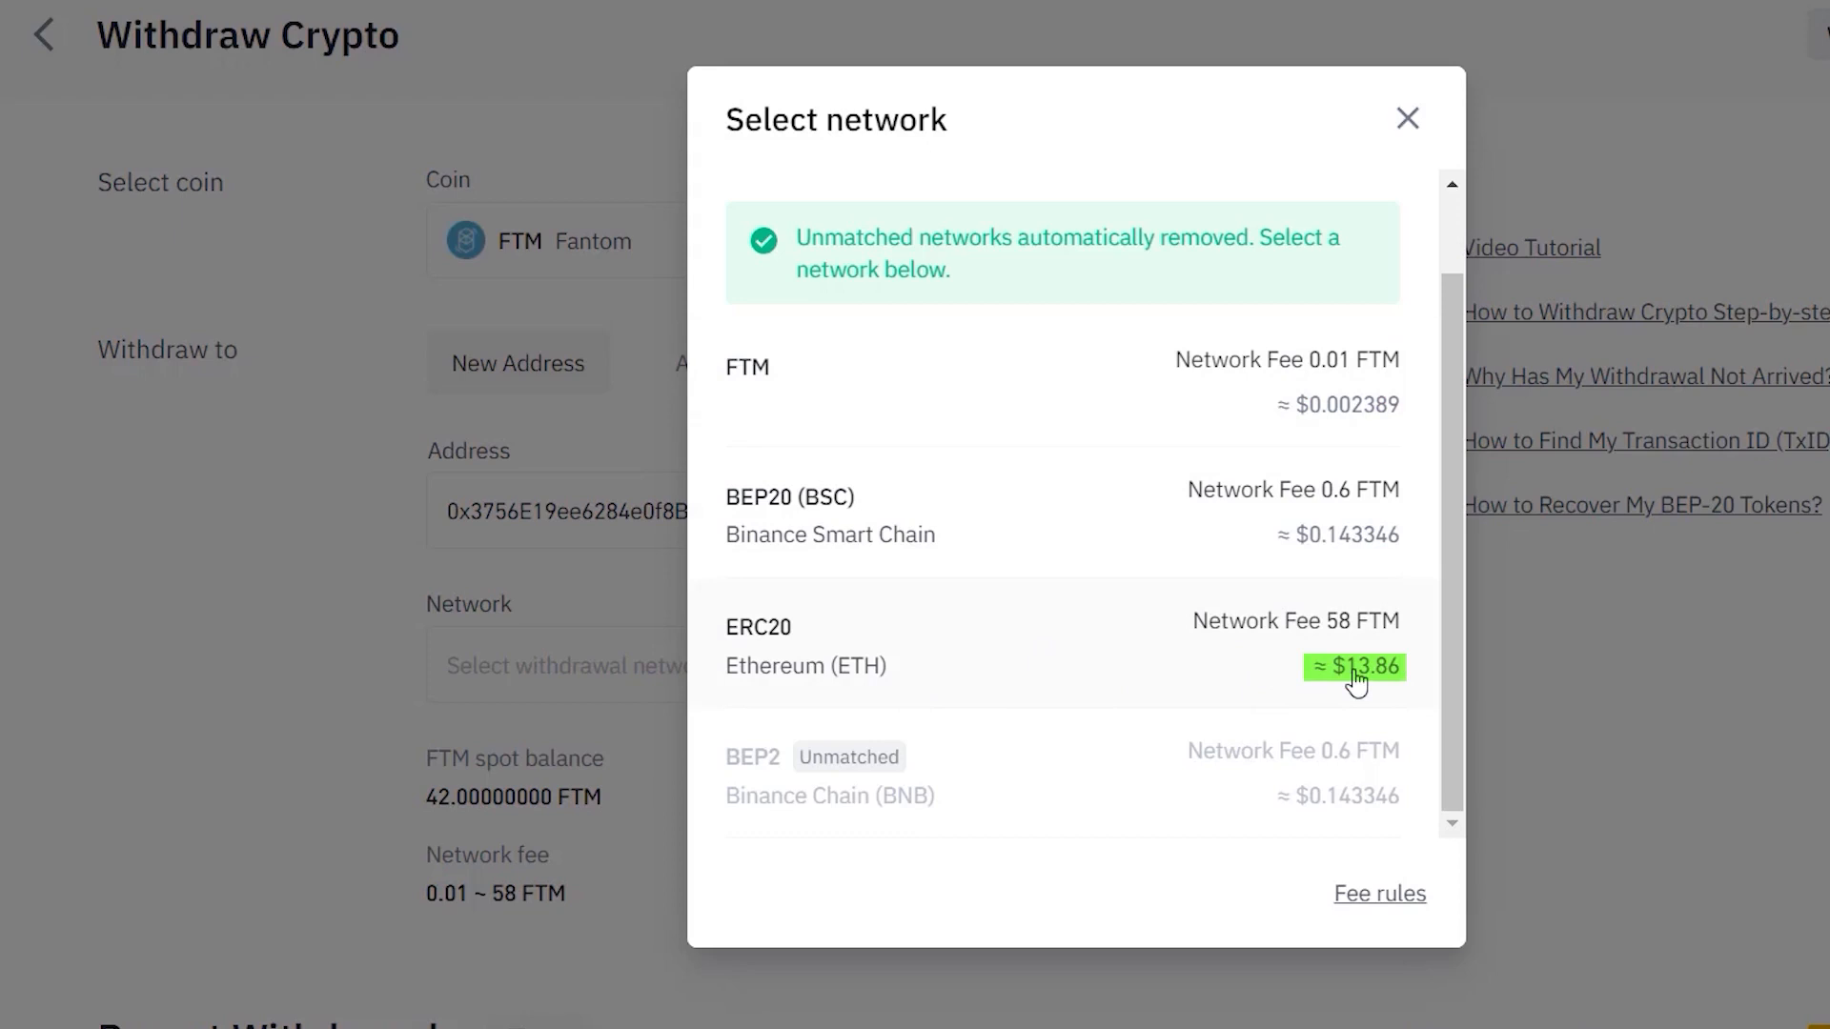
mouse_move(1304, 413)
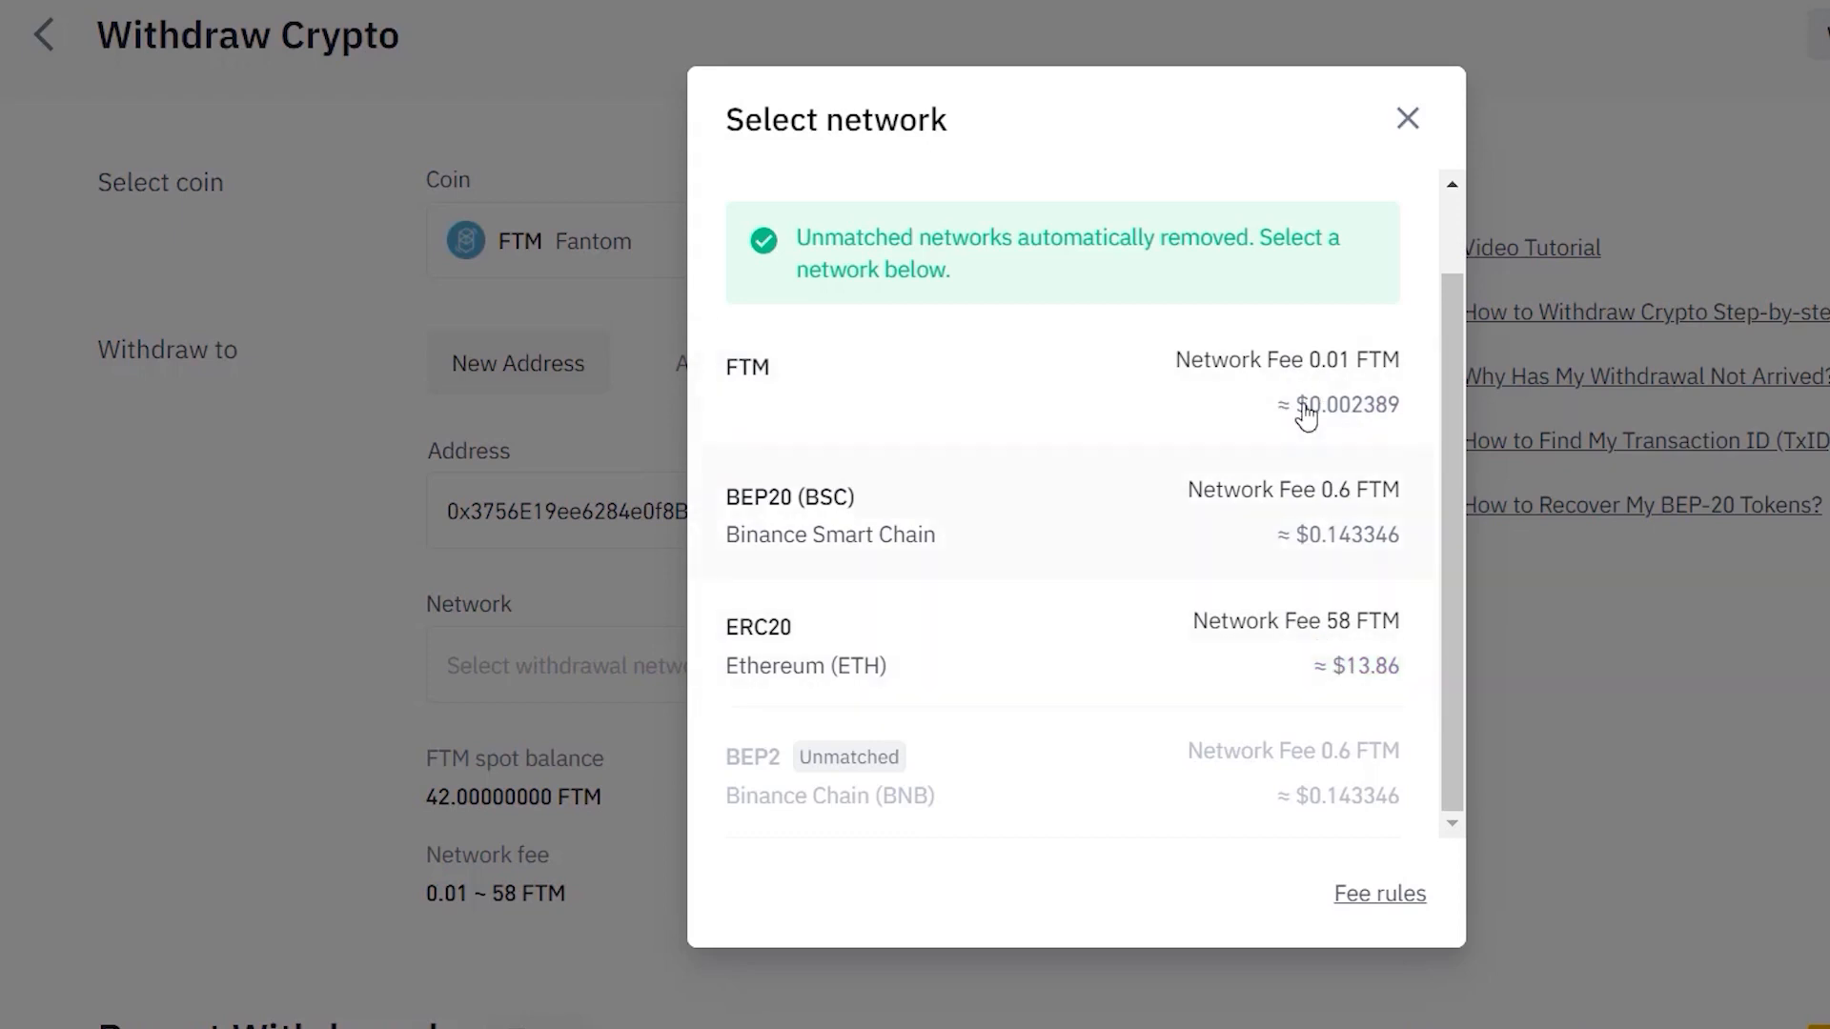
mouse_move(1226, 406)
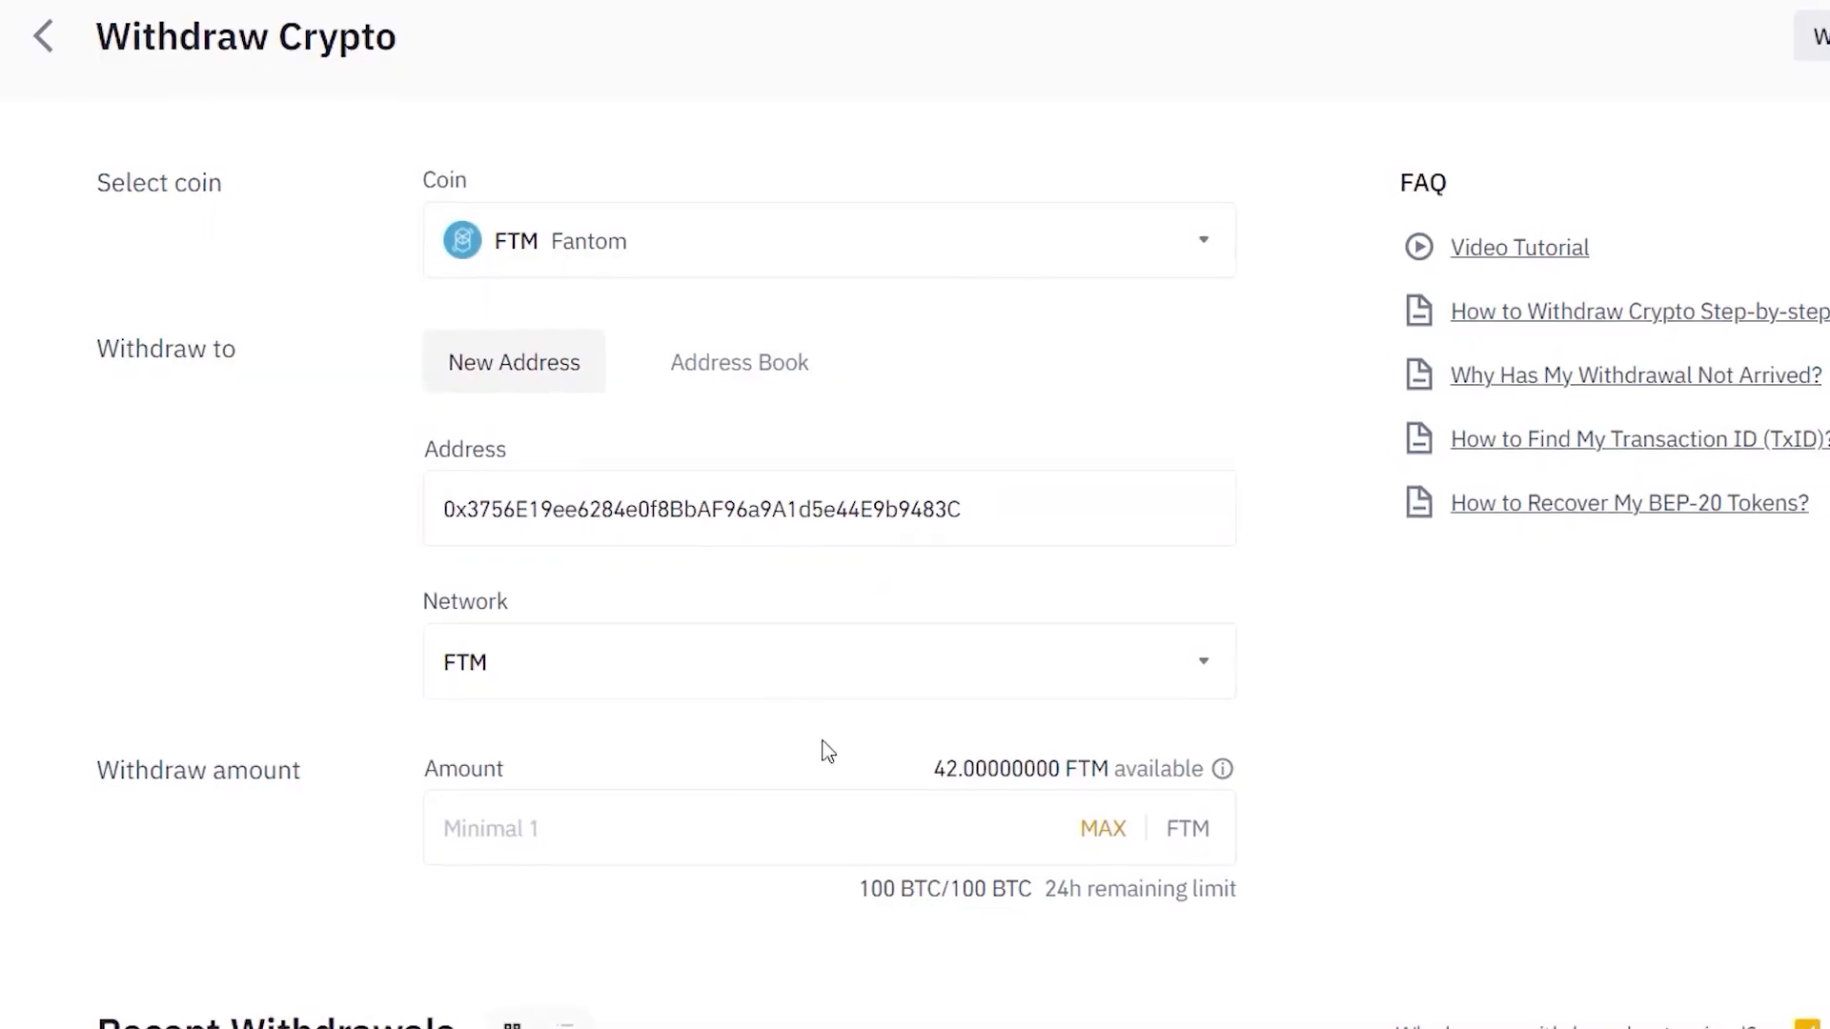
click(1102, 827)
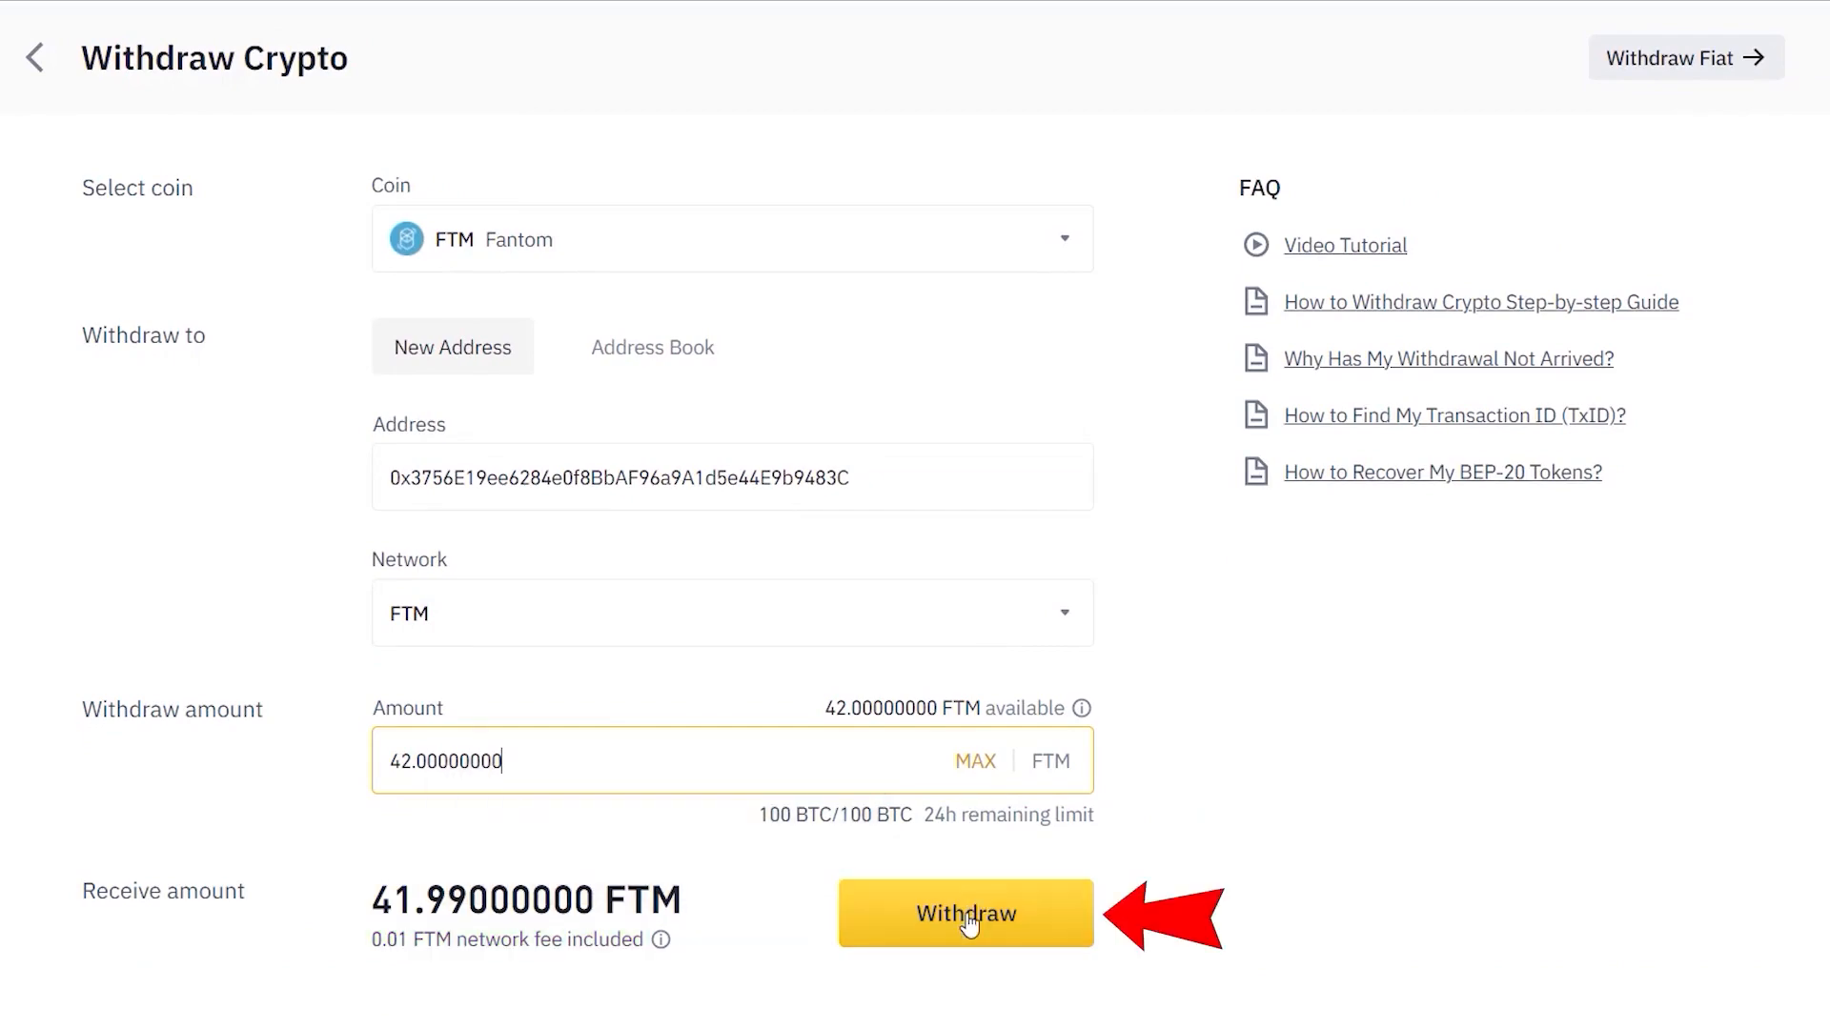
click(965, 913)
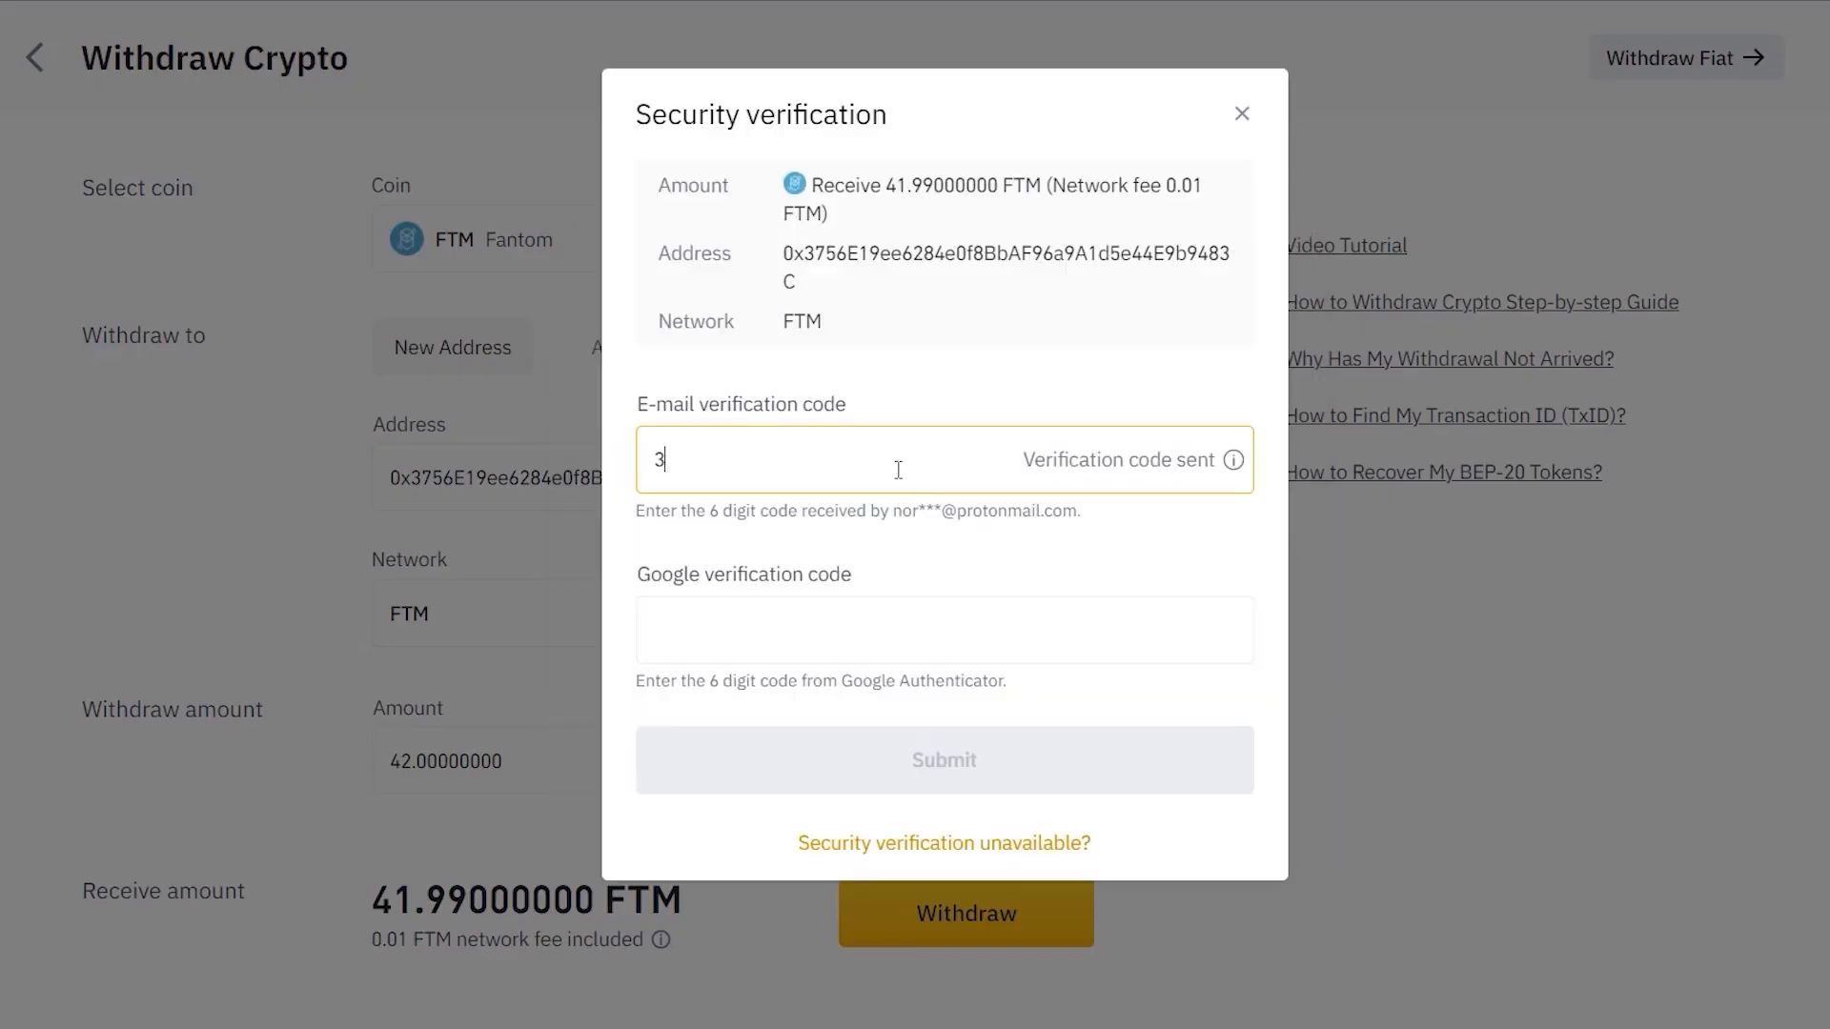
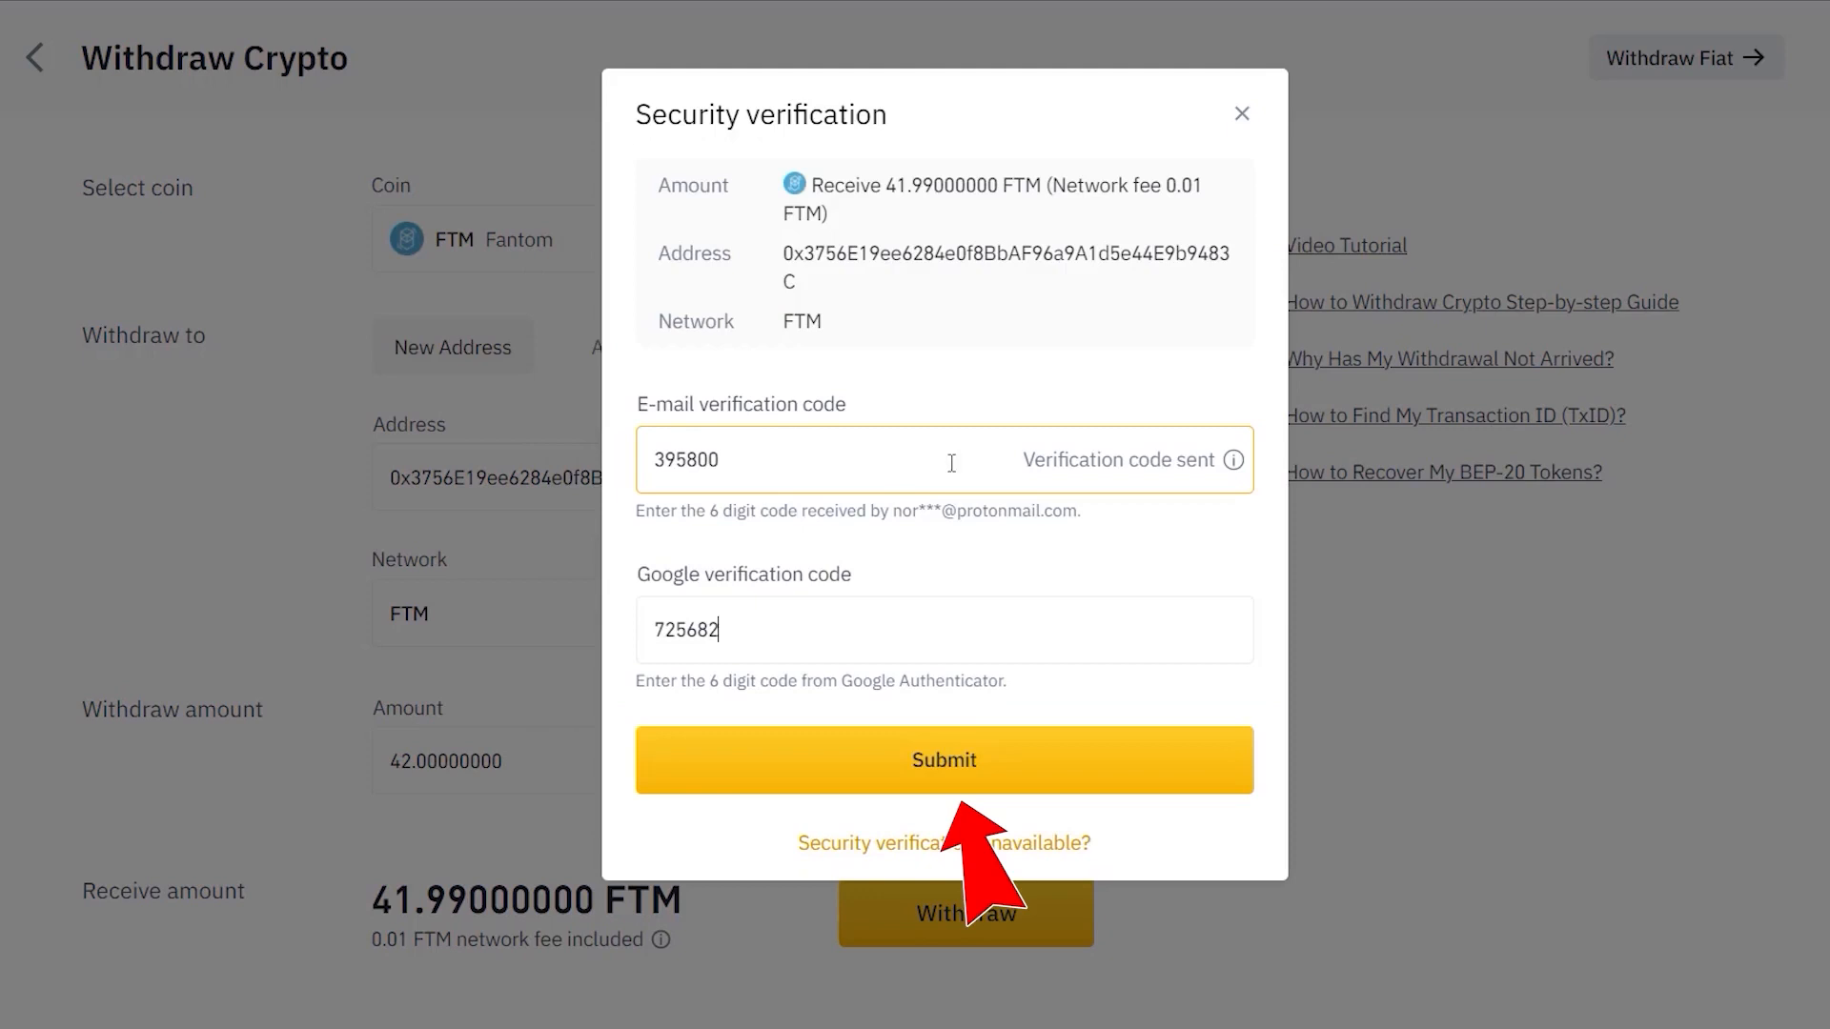
click(944, 761)
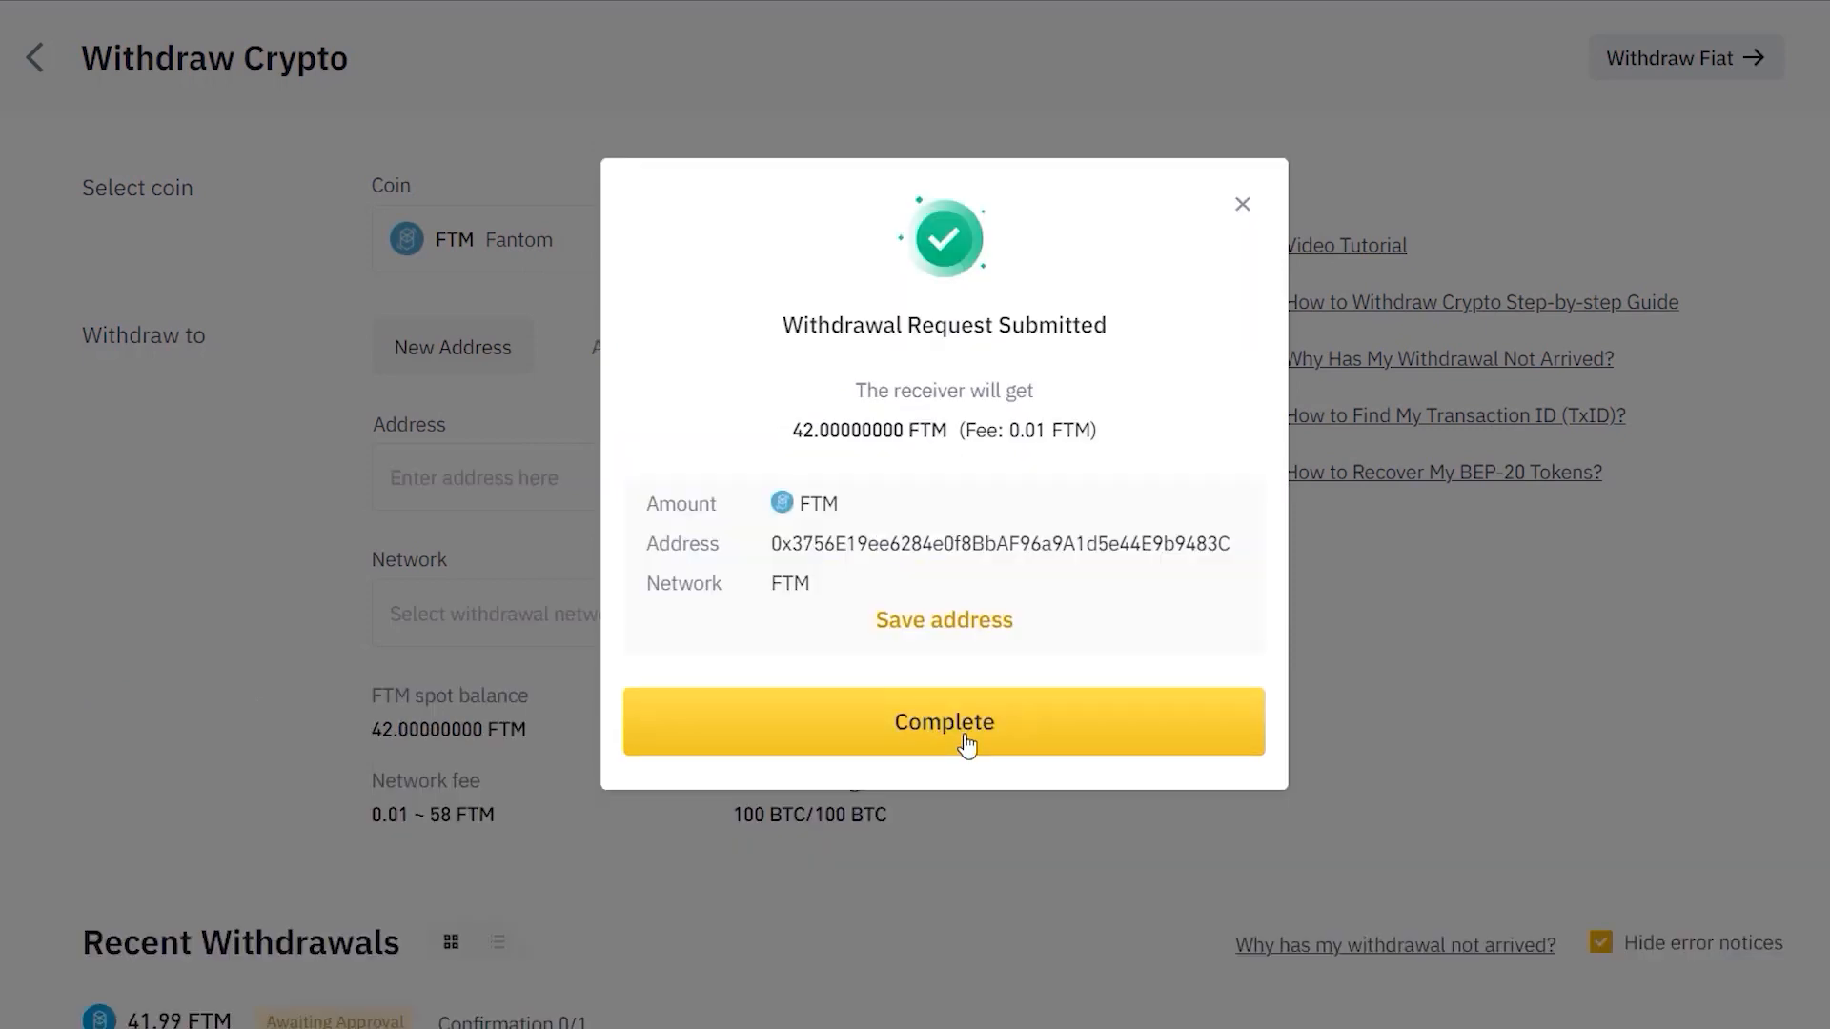
click(944, 720)
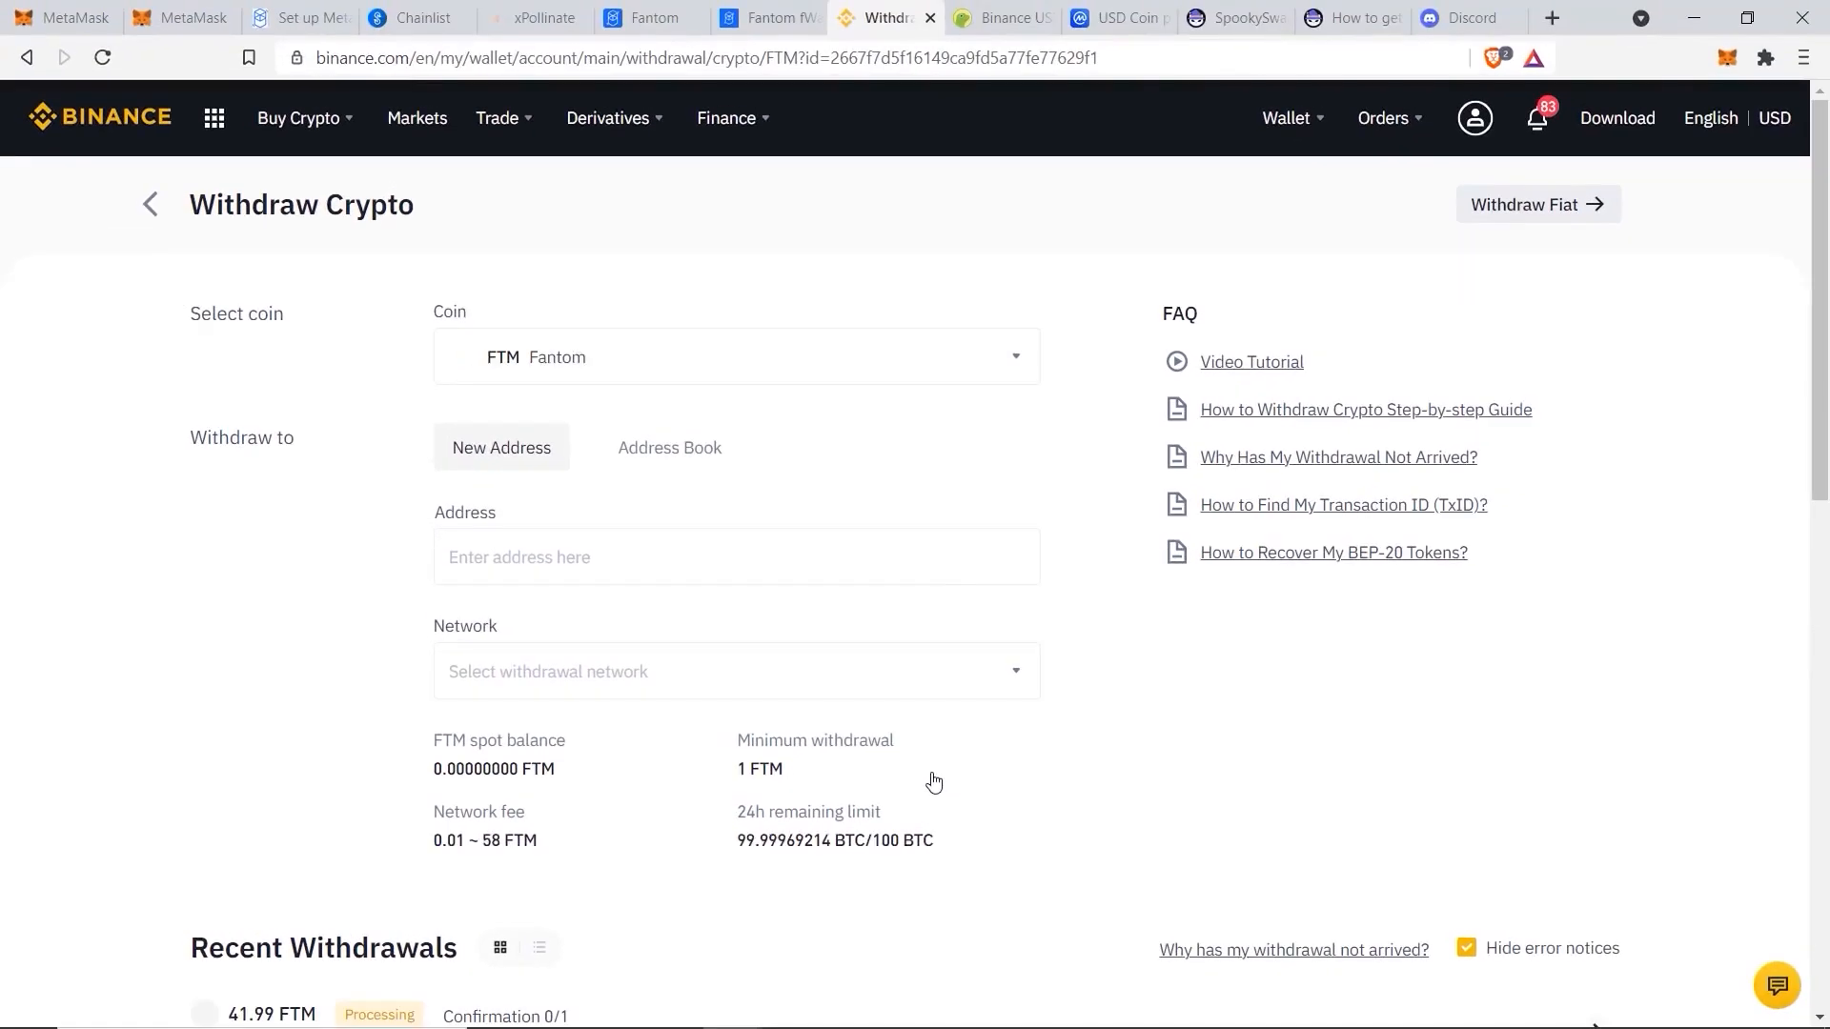
Reopen the withdrawal network list on the Binance form
click(735, 670)
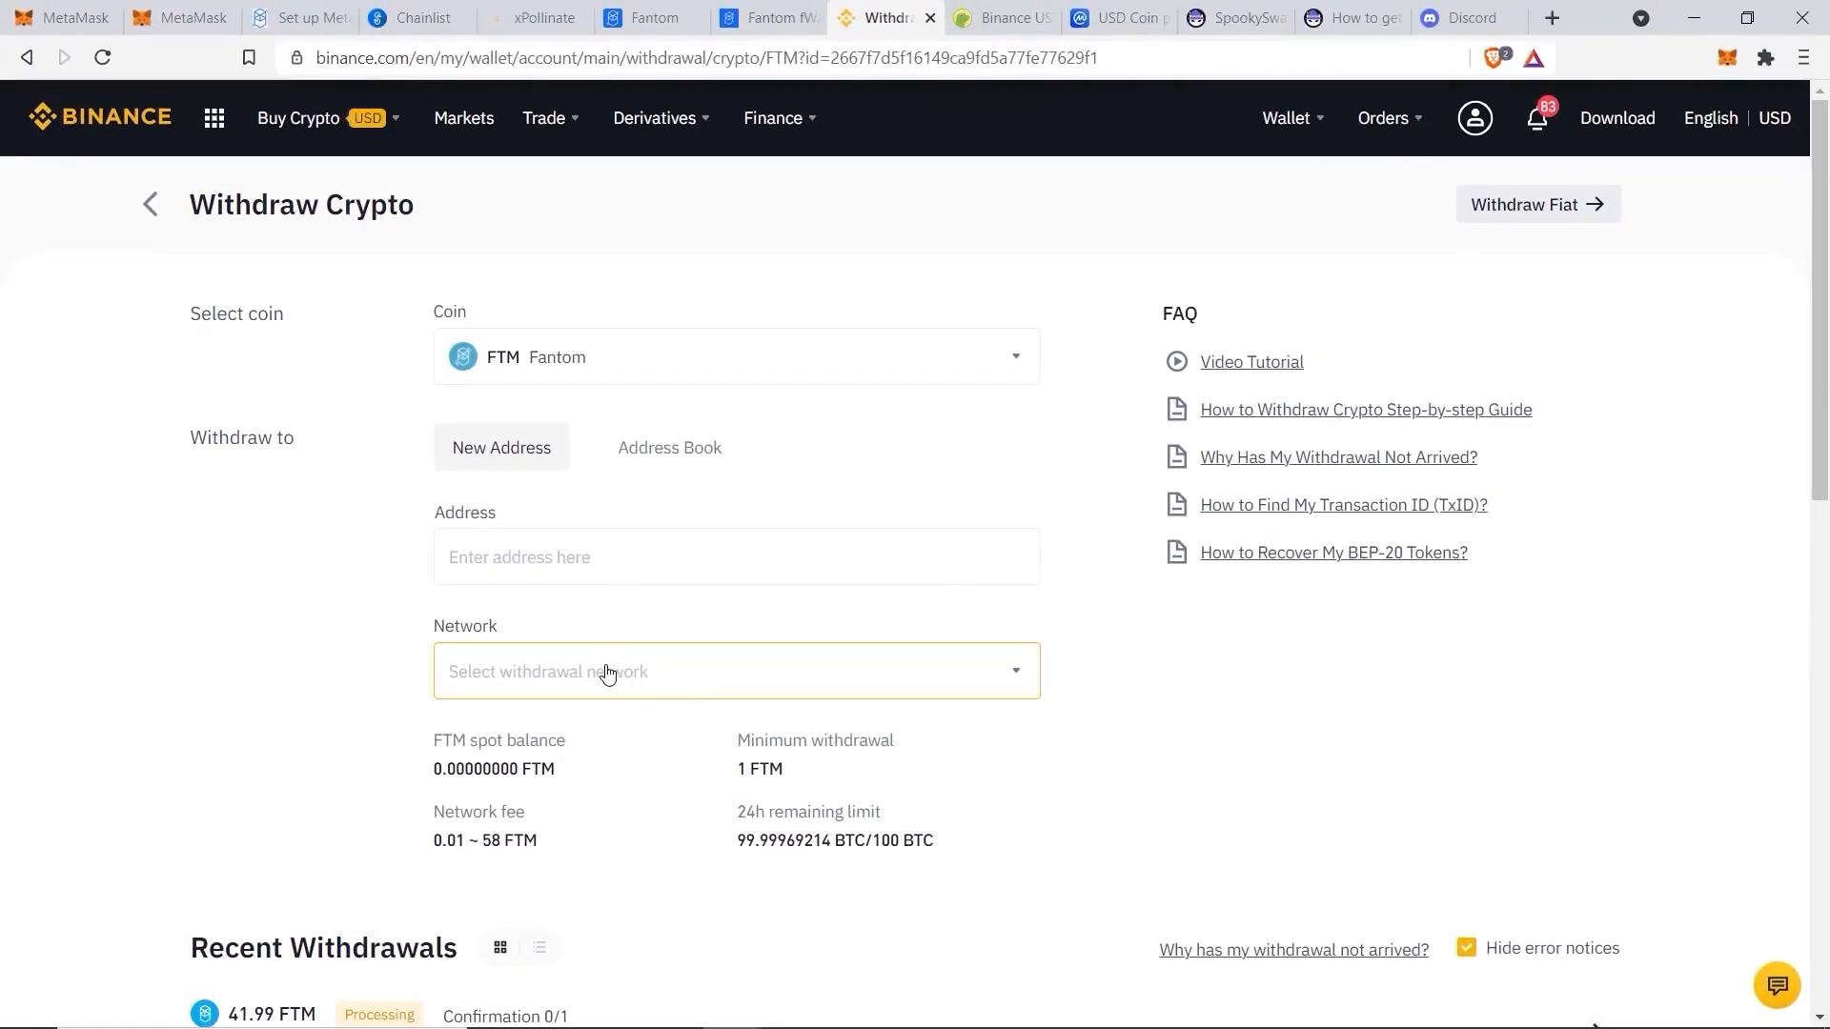
click(735, 672)
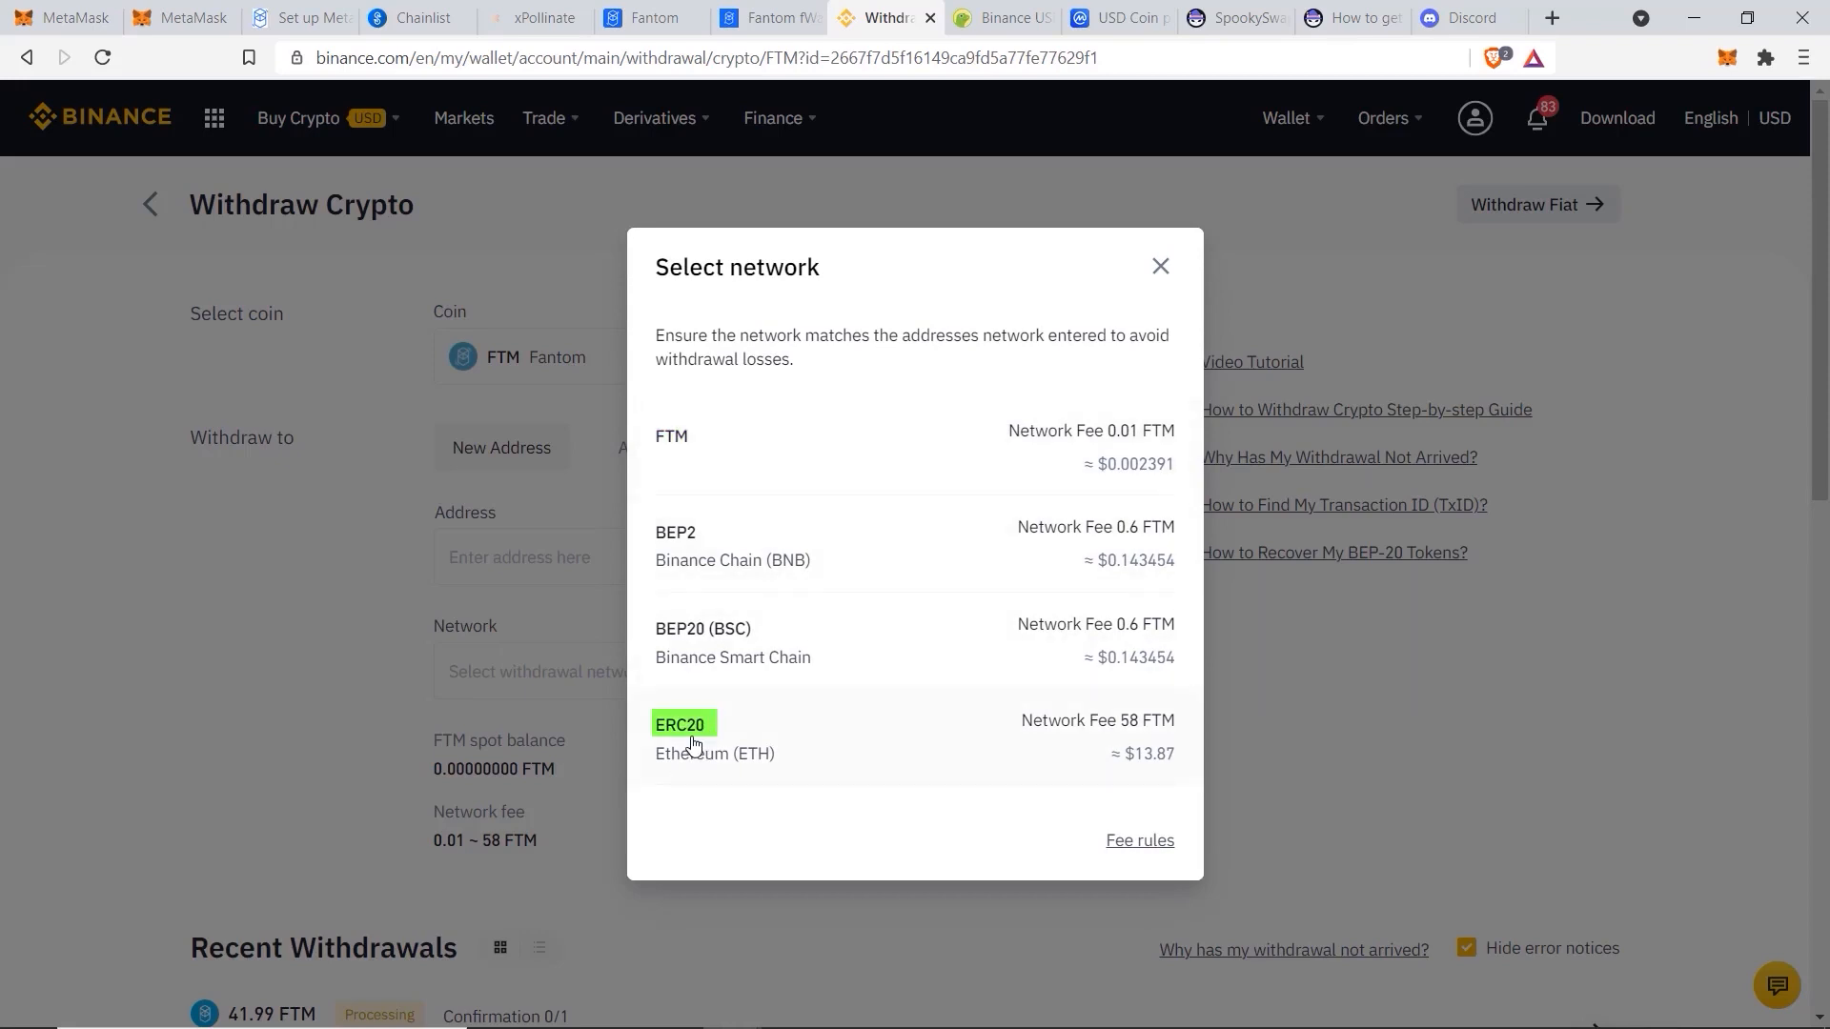
mouse_move(703, 477)
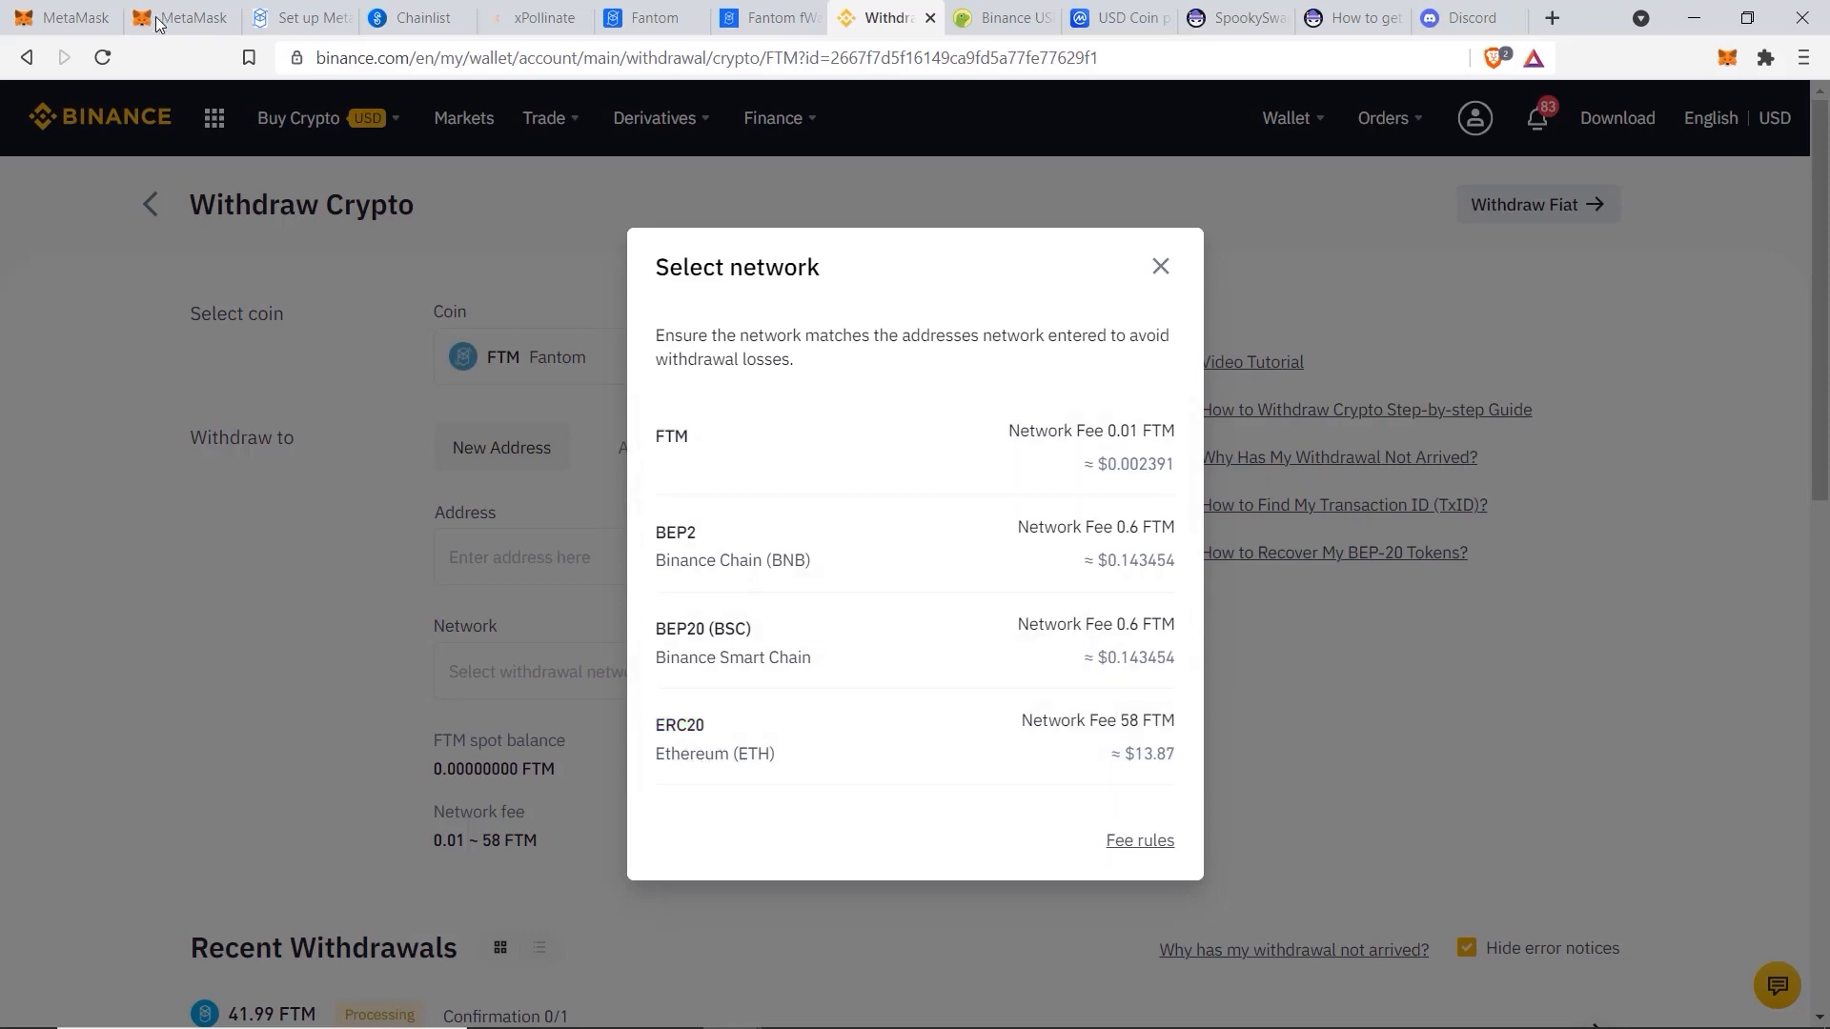
Refresh MetaMask by switching to Ethereum Mainnet and back to Fantom Opera, showing 41.99 FTM
click(181, 17)
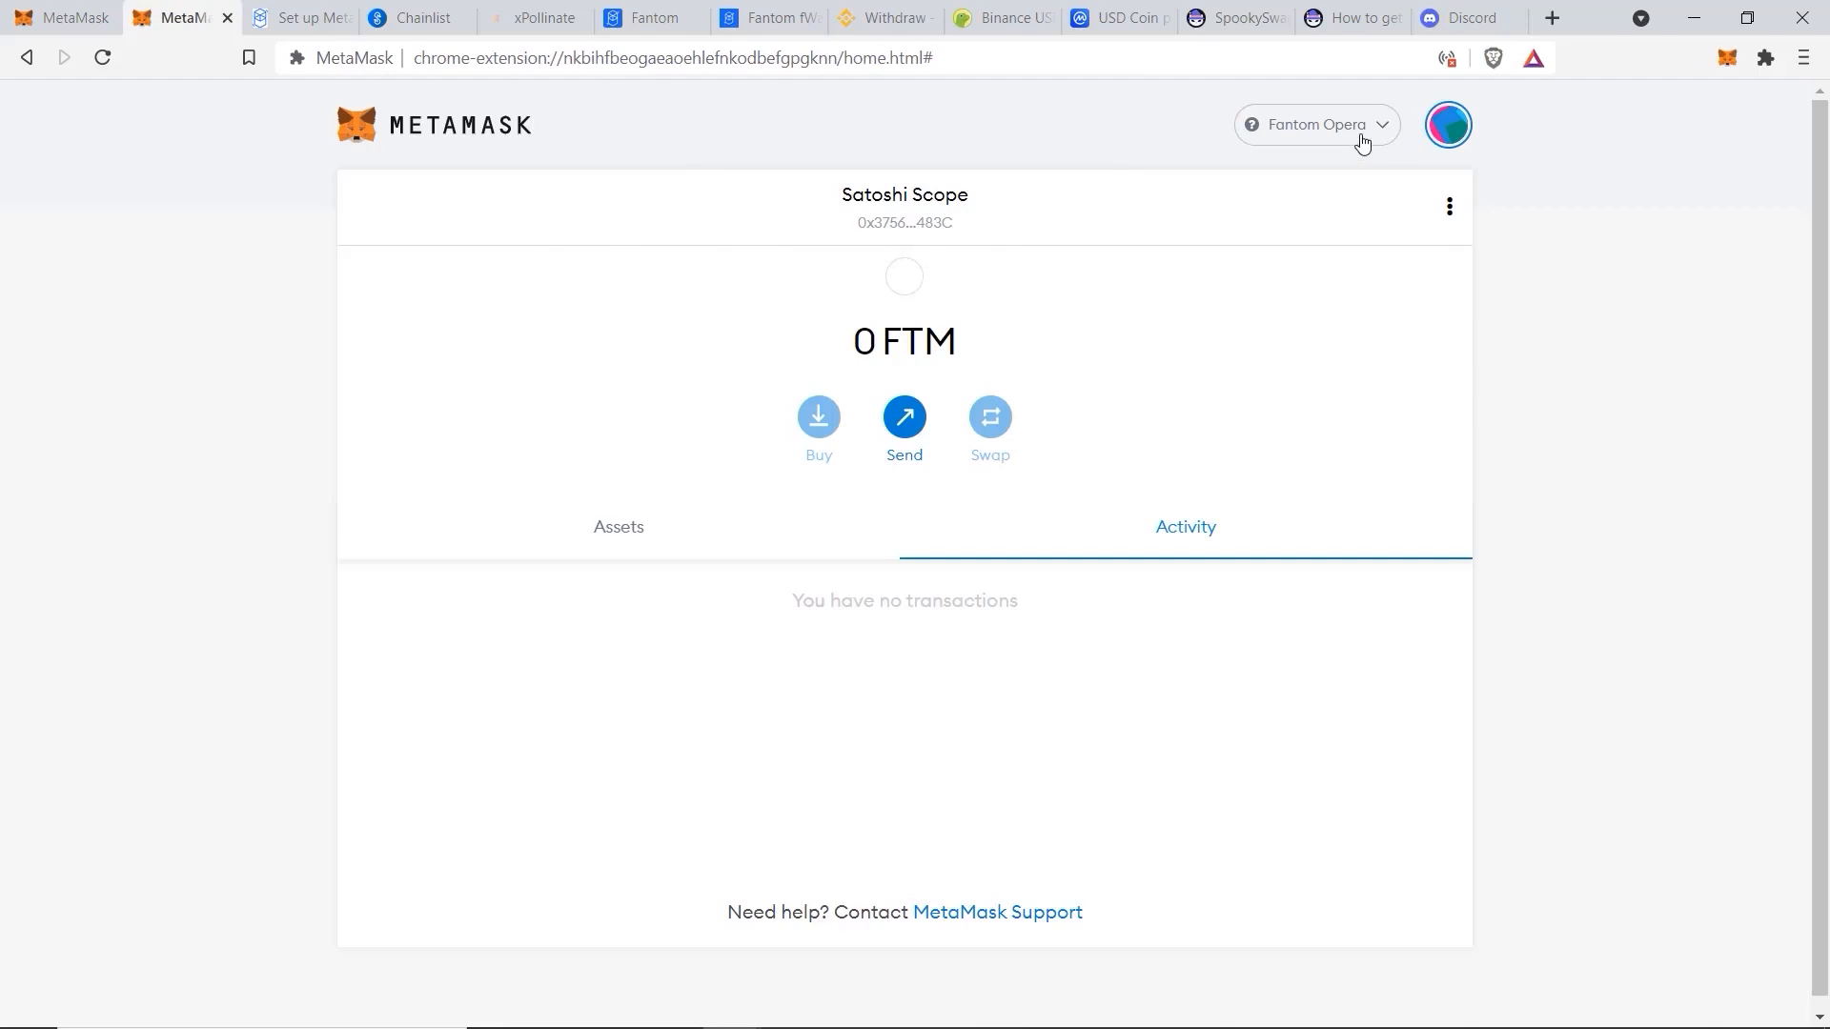
click(1318, 124)
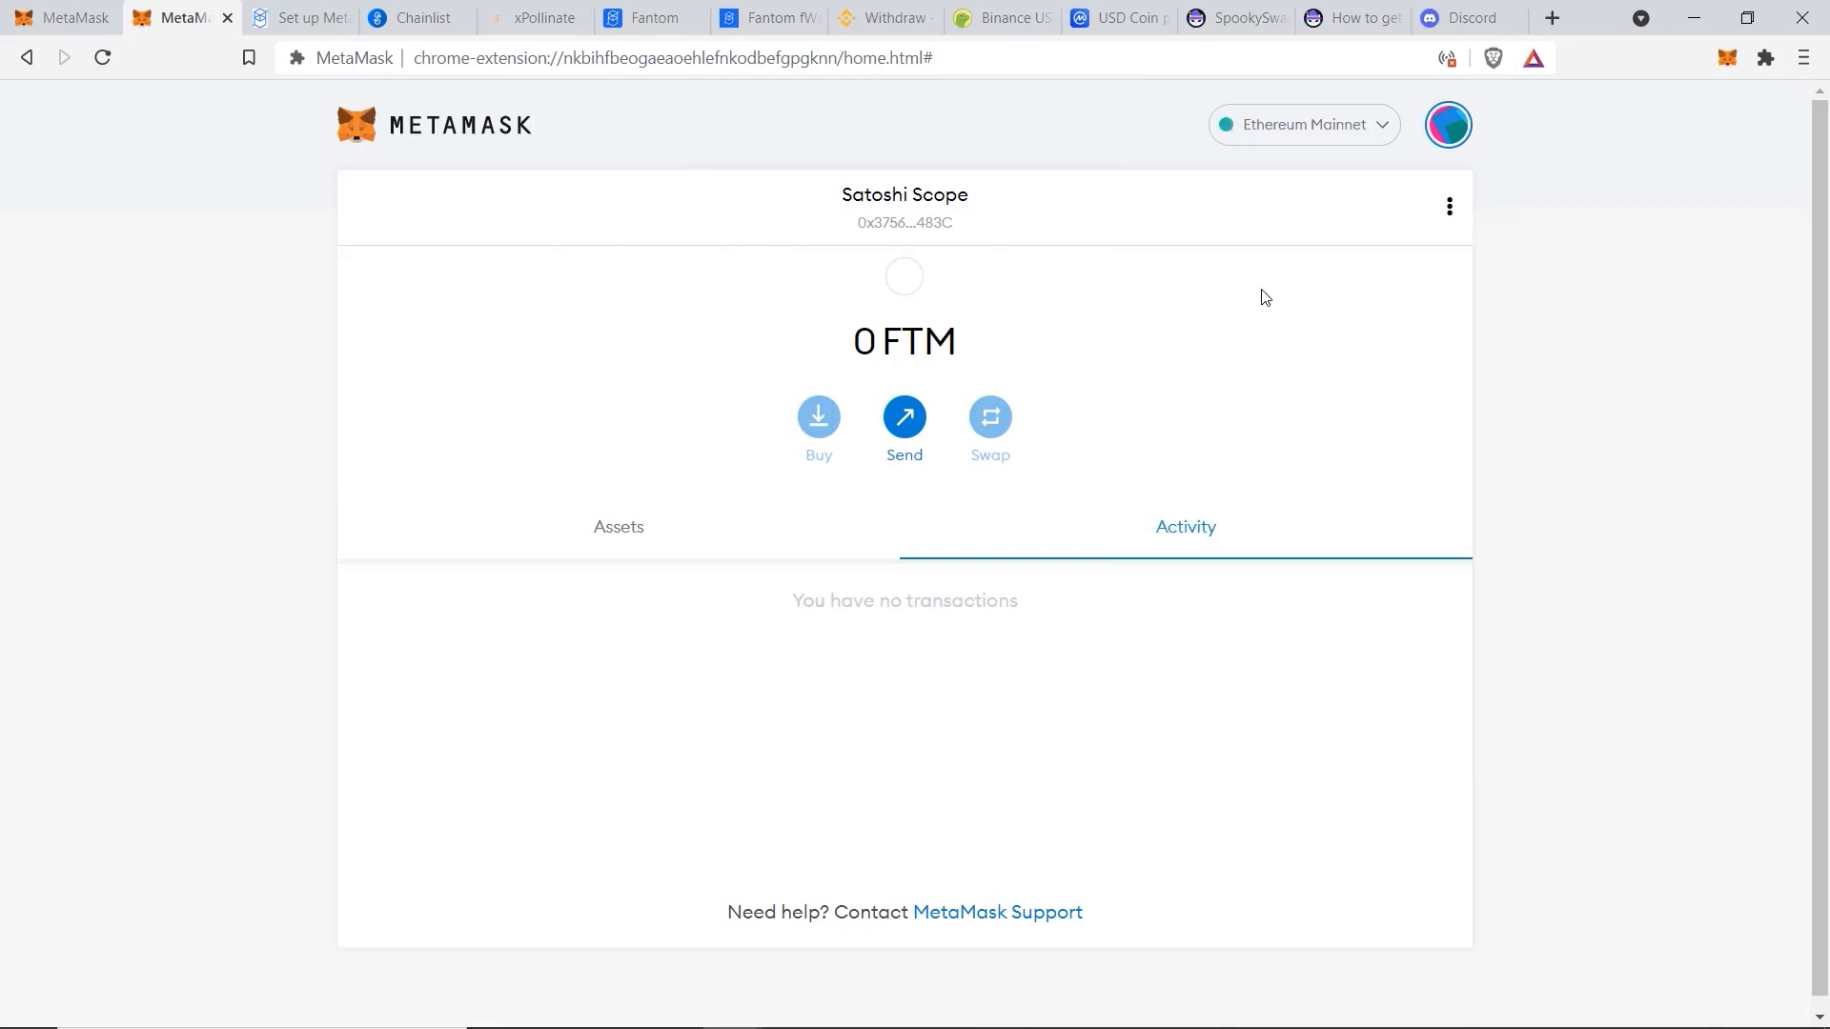
click(1302, 126)
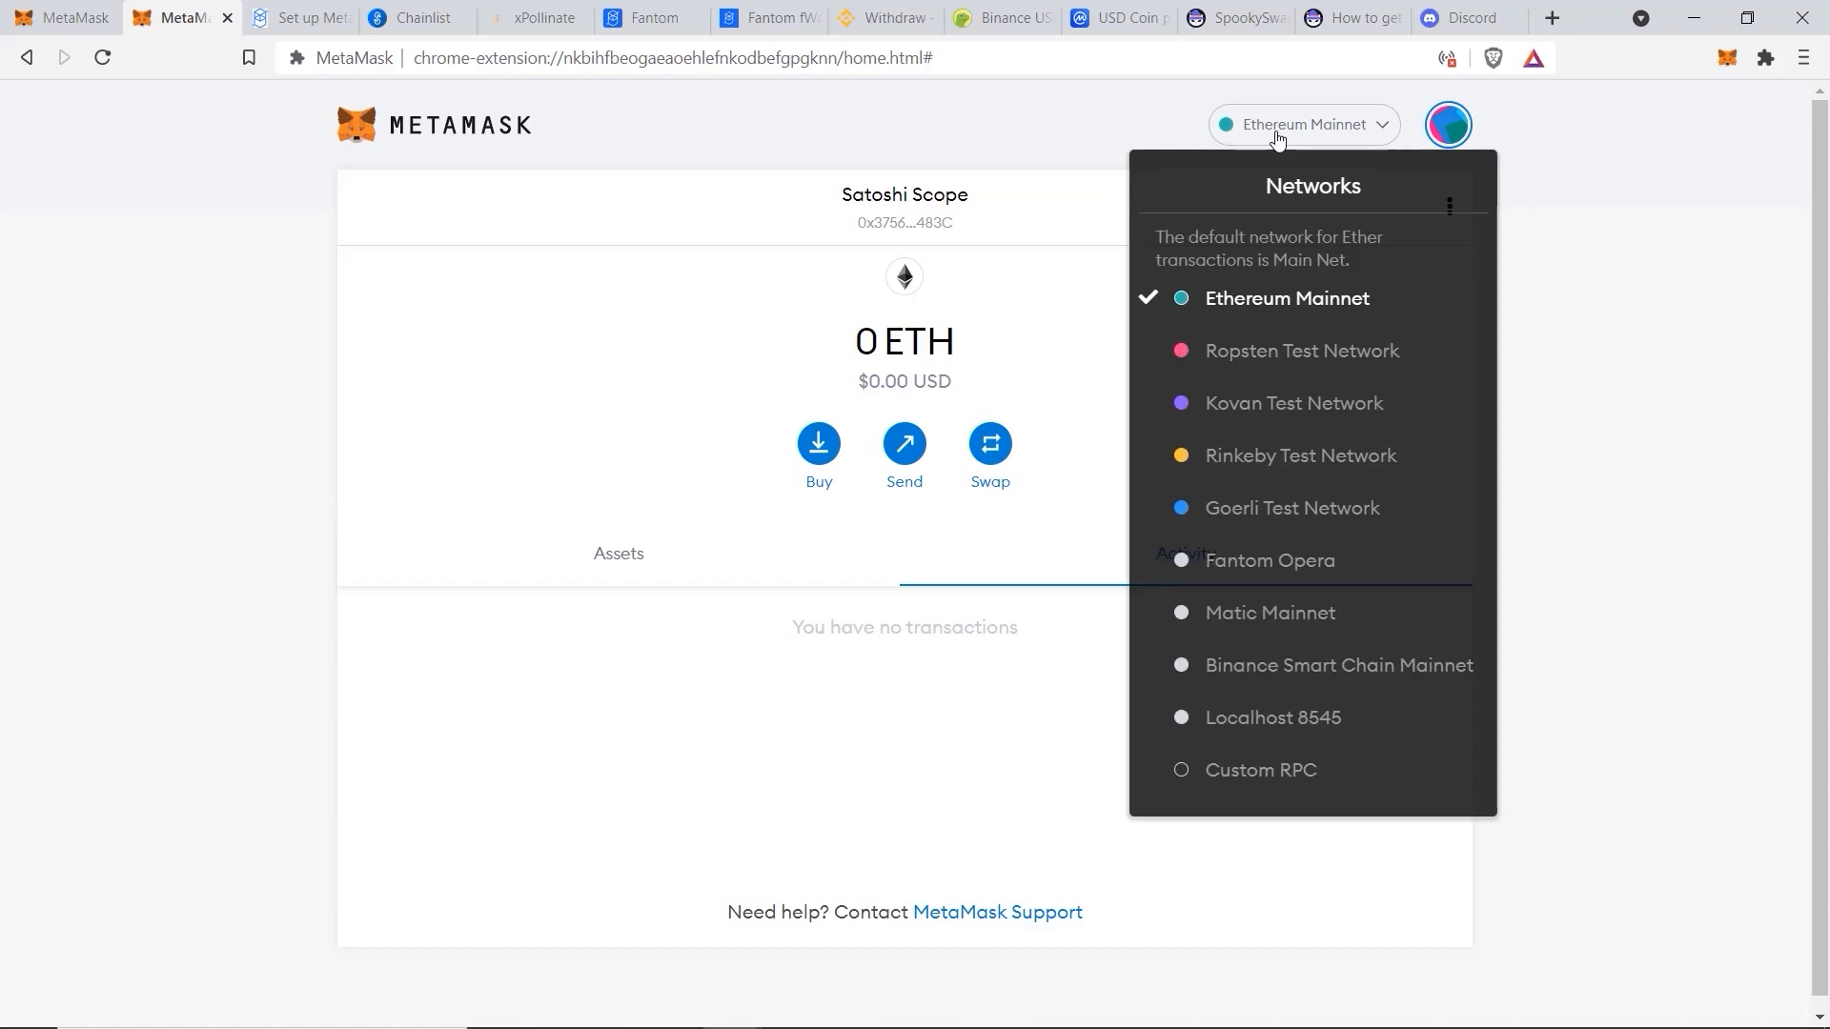
click(1269, 561)
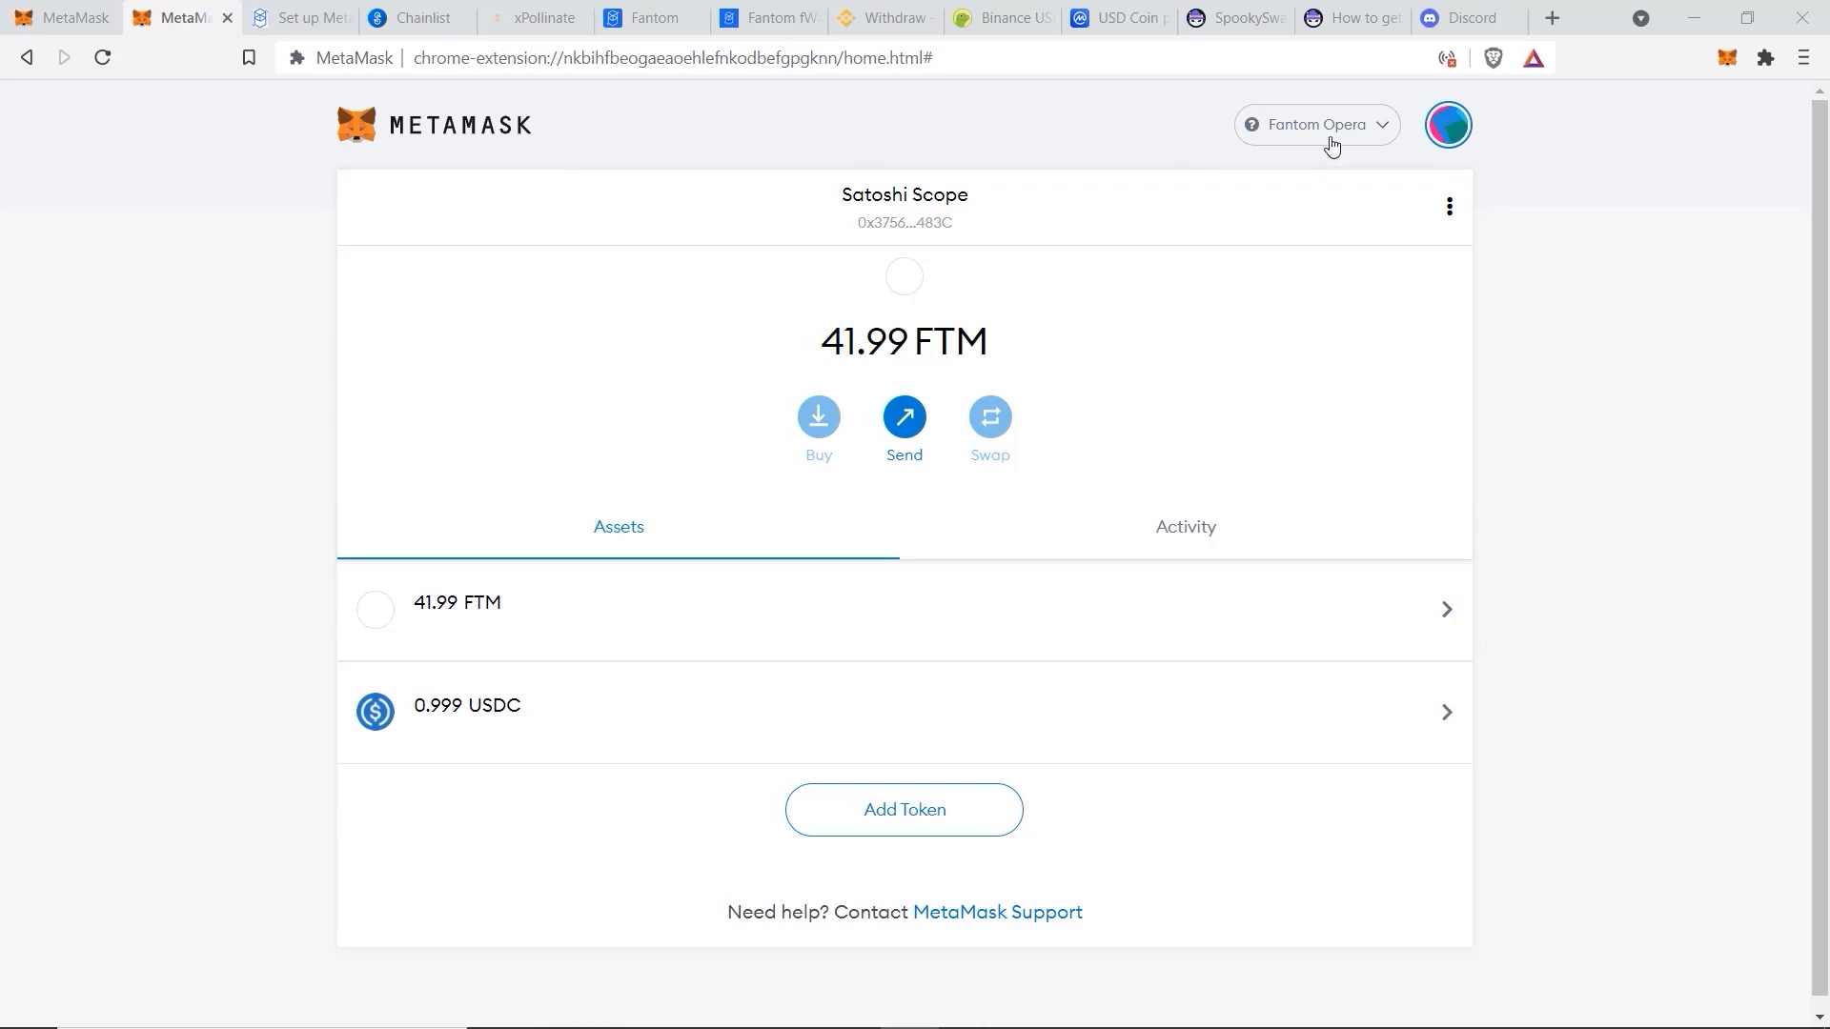
mouse_move(1311, 564)
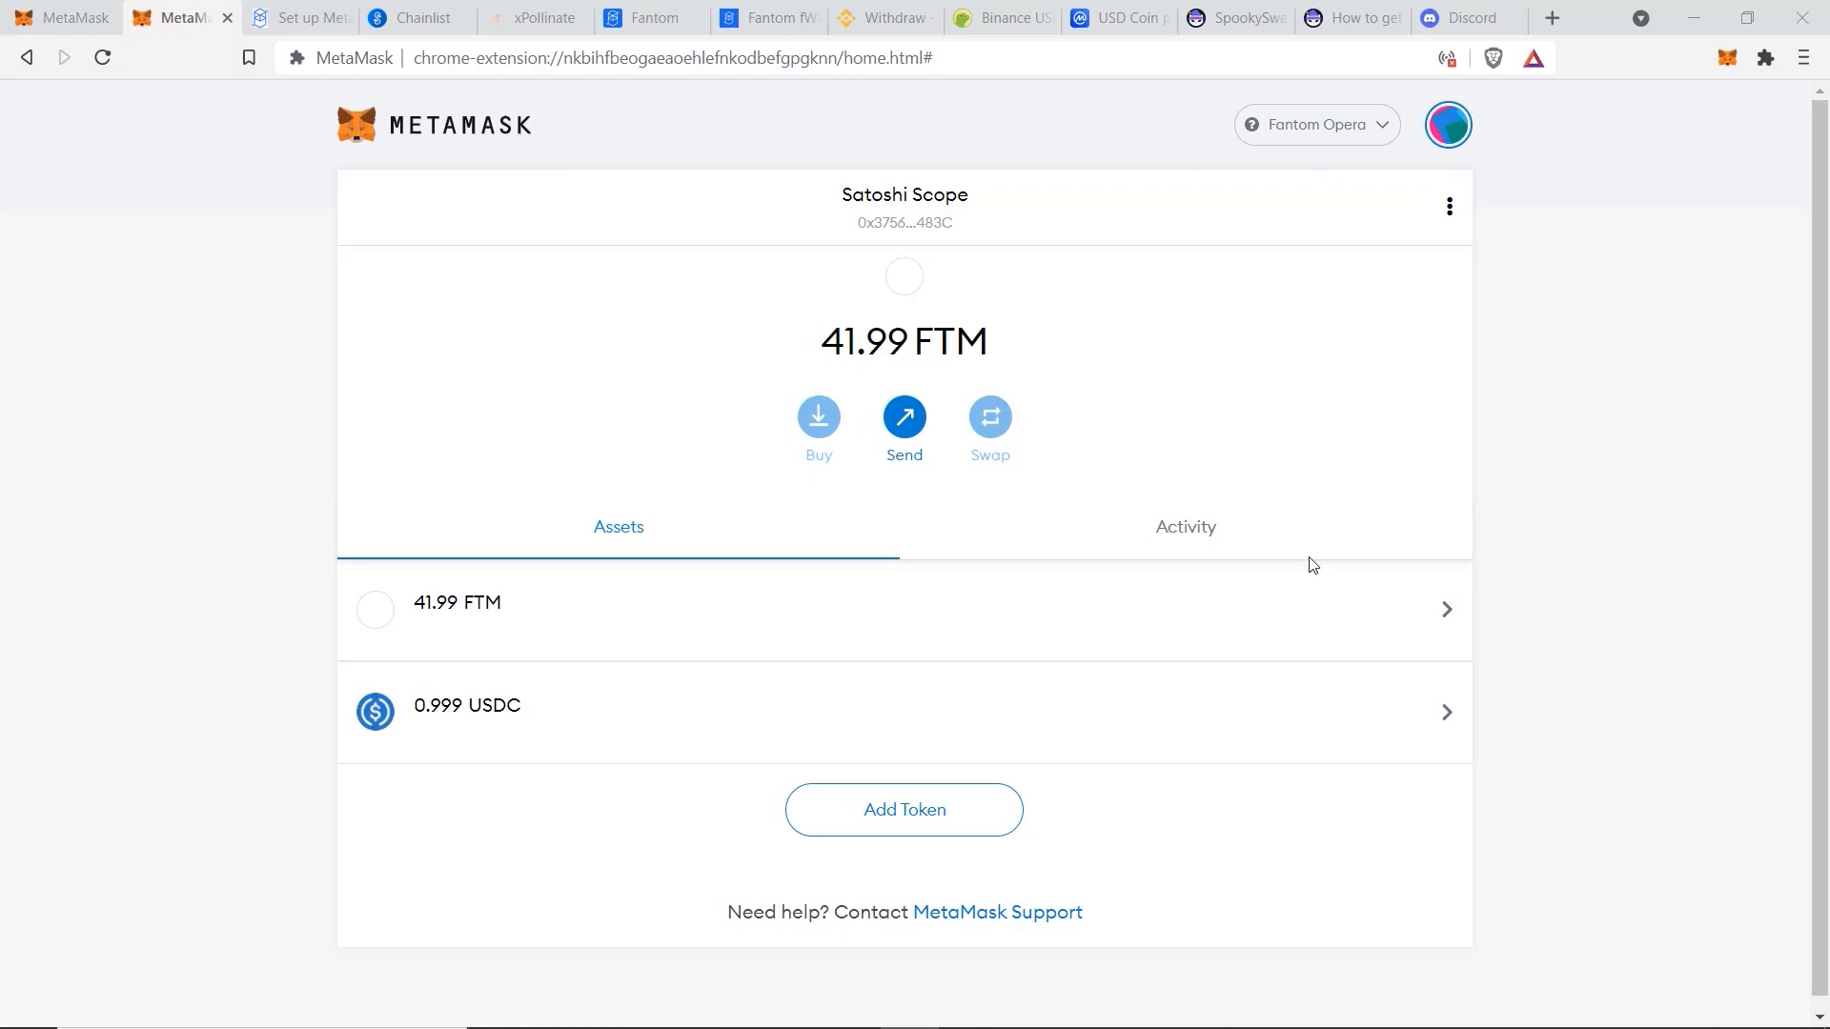
mouse_move(1280, 540)
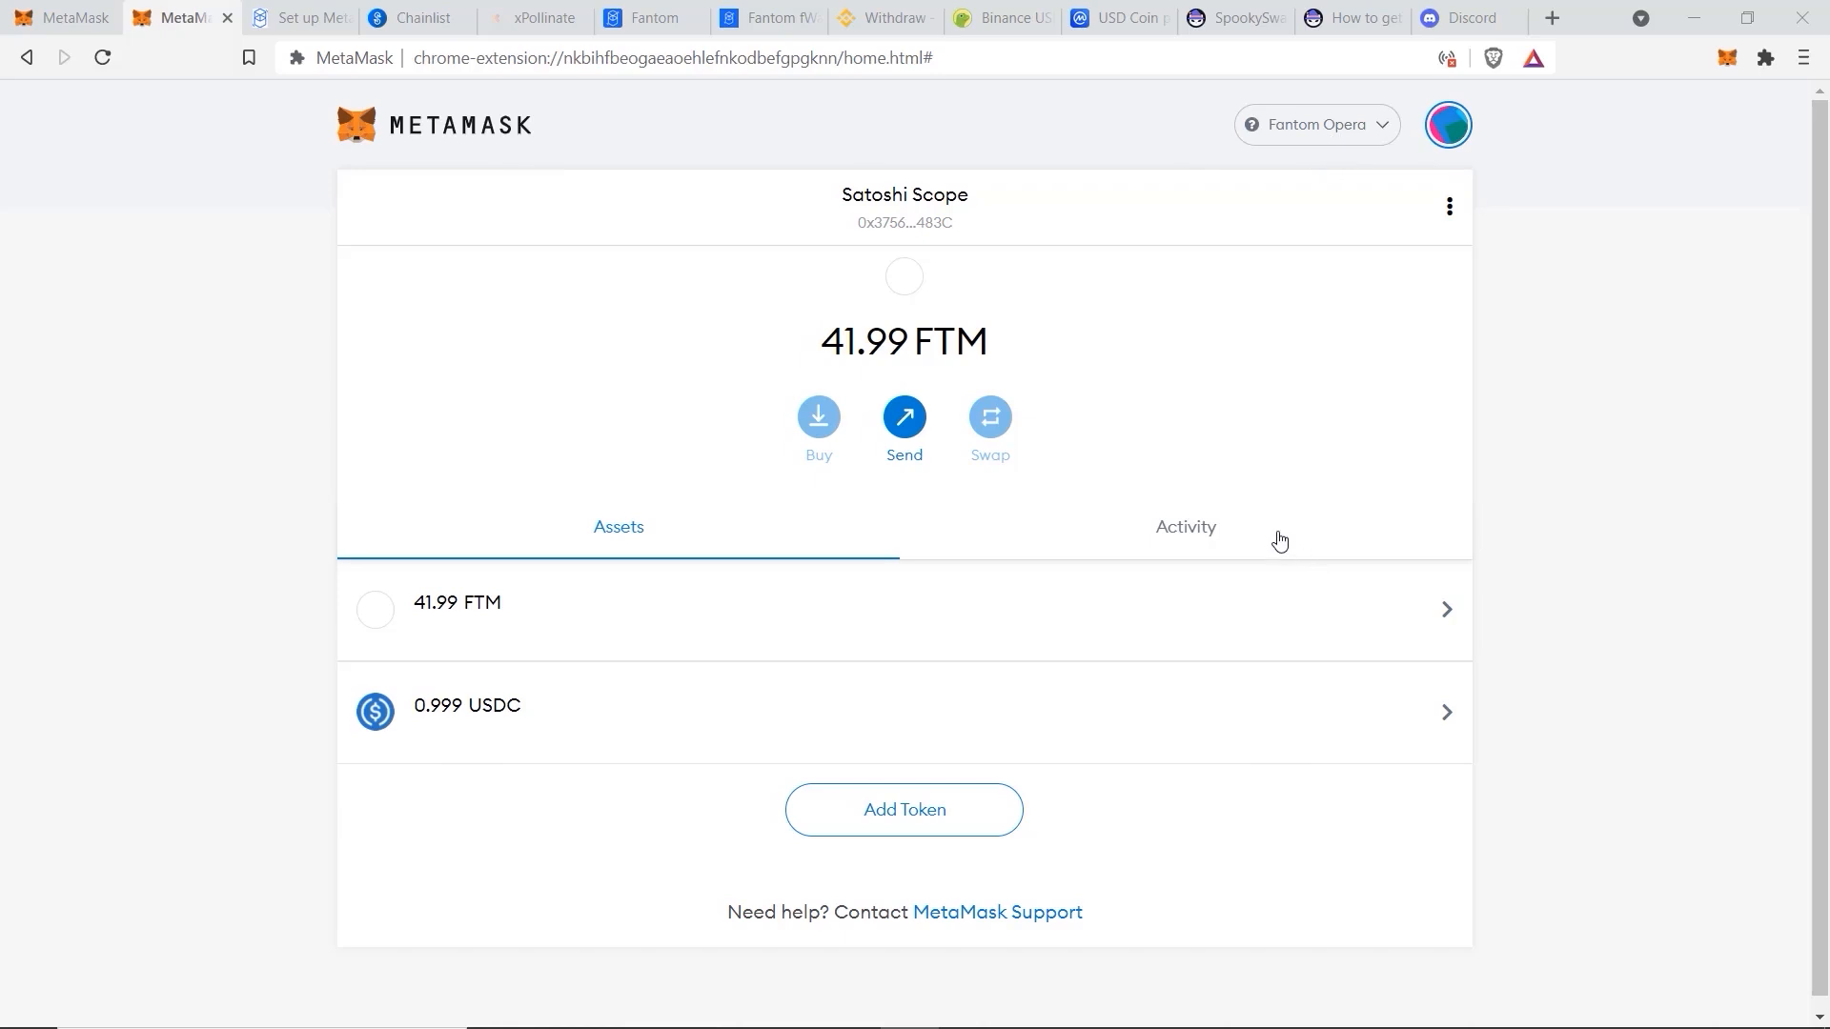
In fWallet open Wallet 2's account page and view its asset list with 41.99 FTM
click(767, 17)
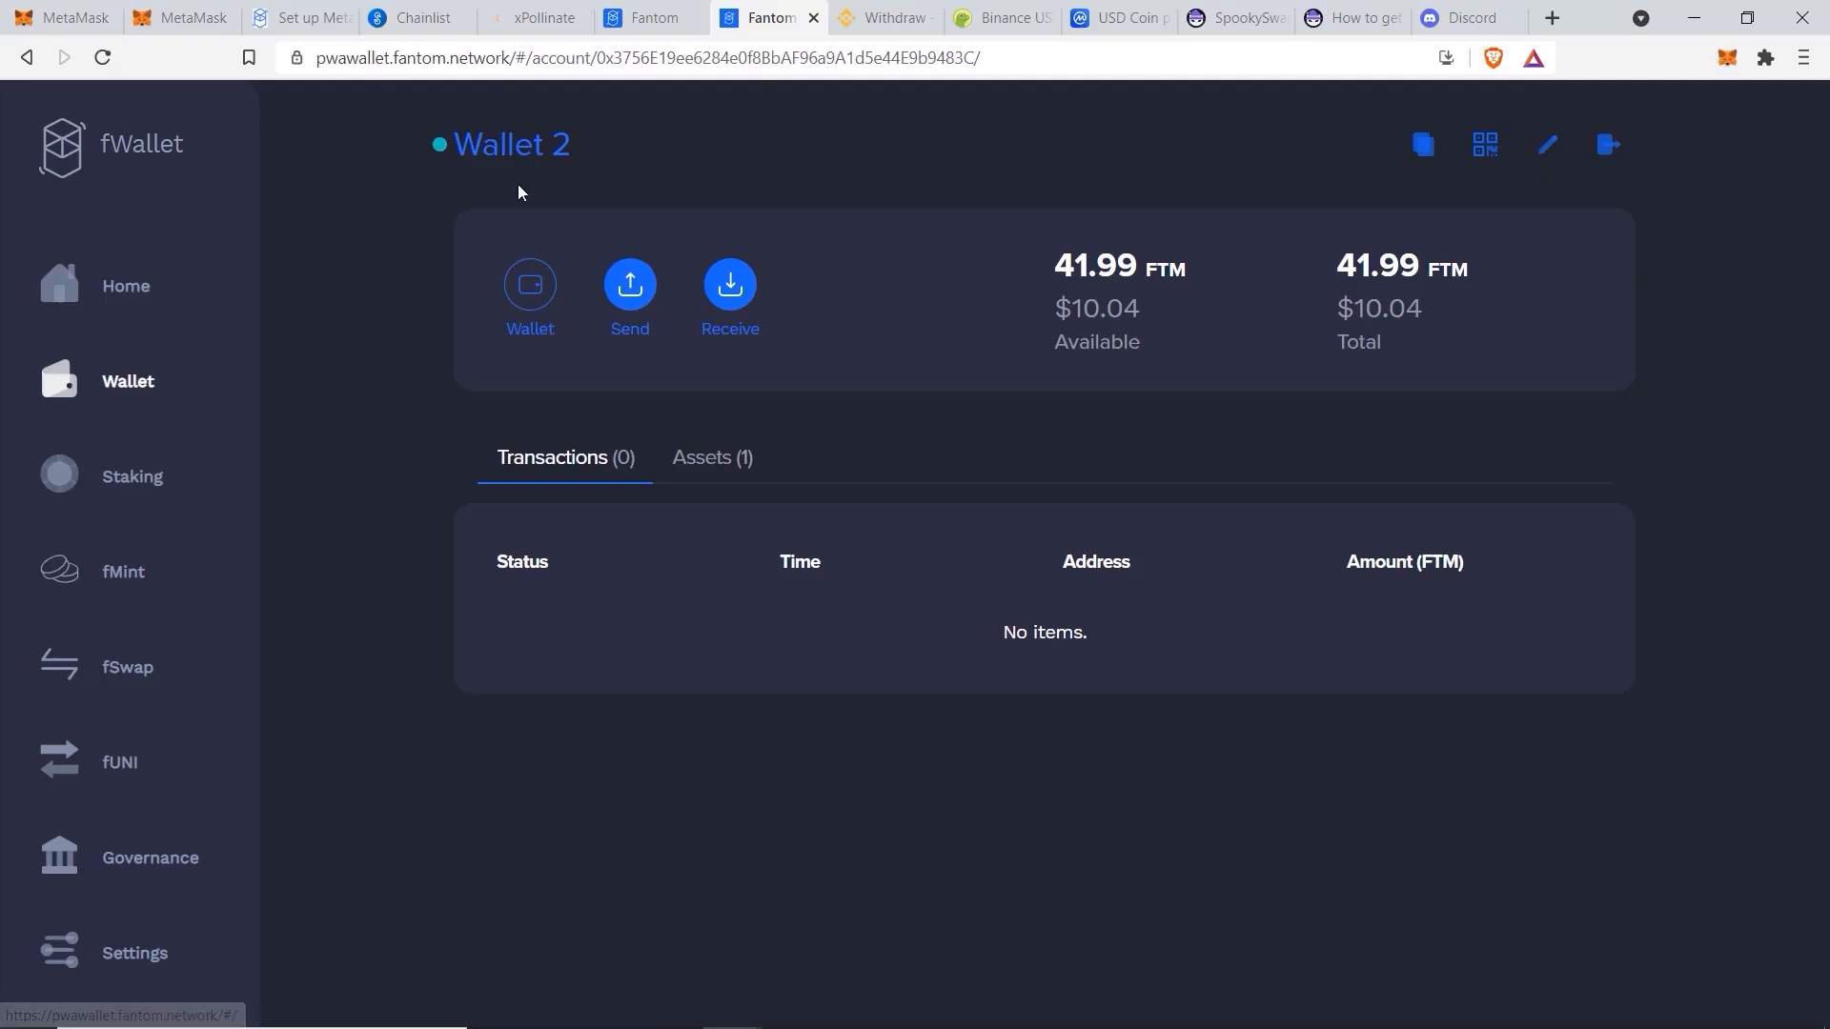
mouse_move(549, 198)
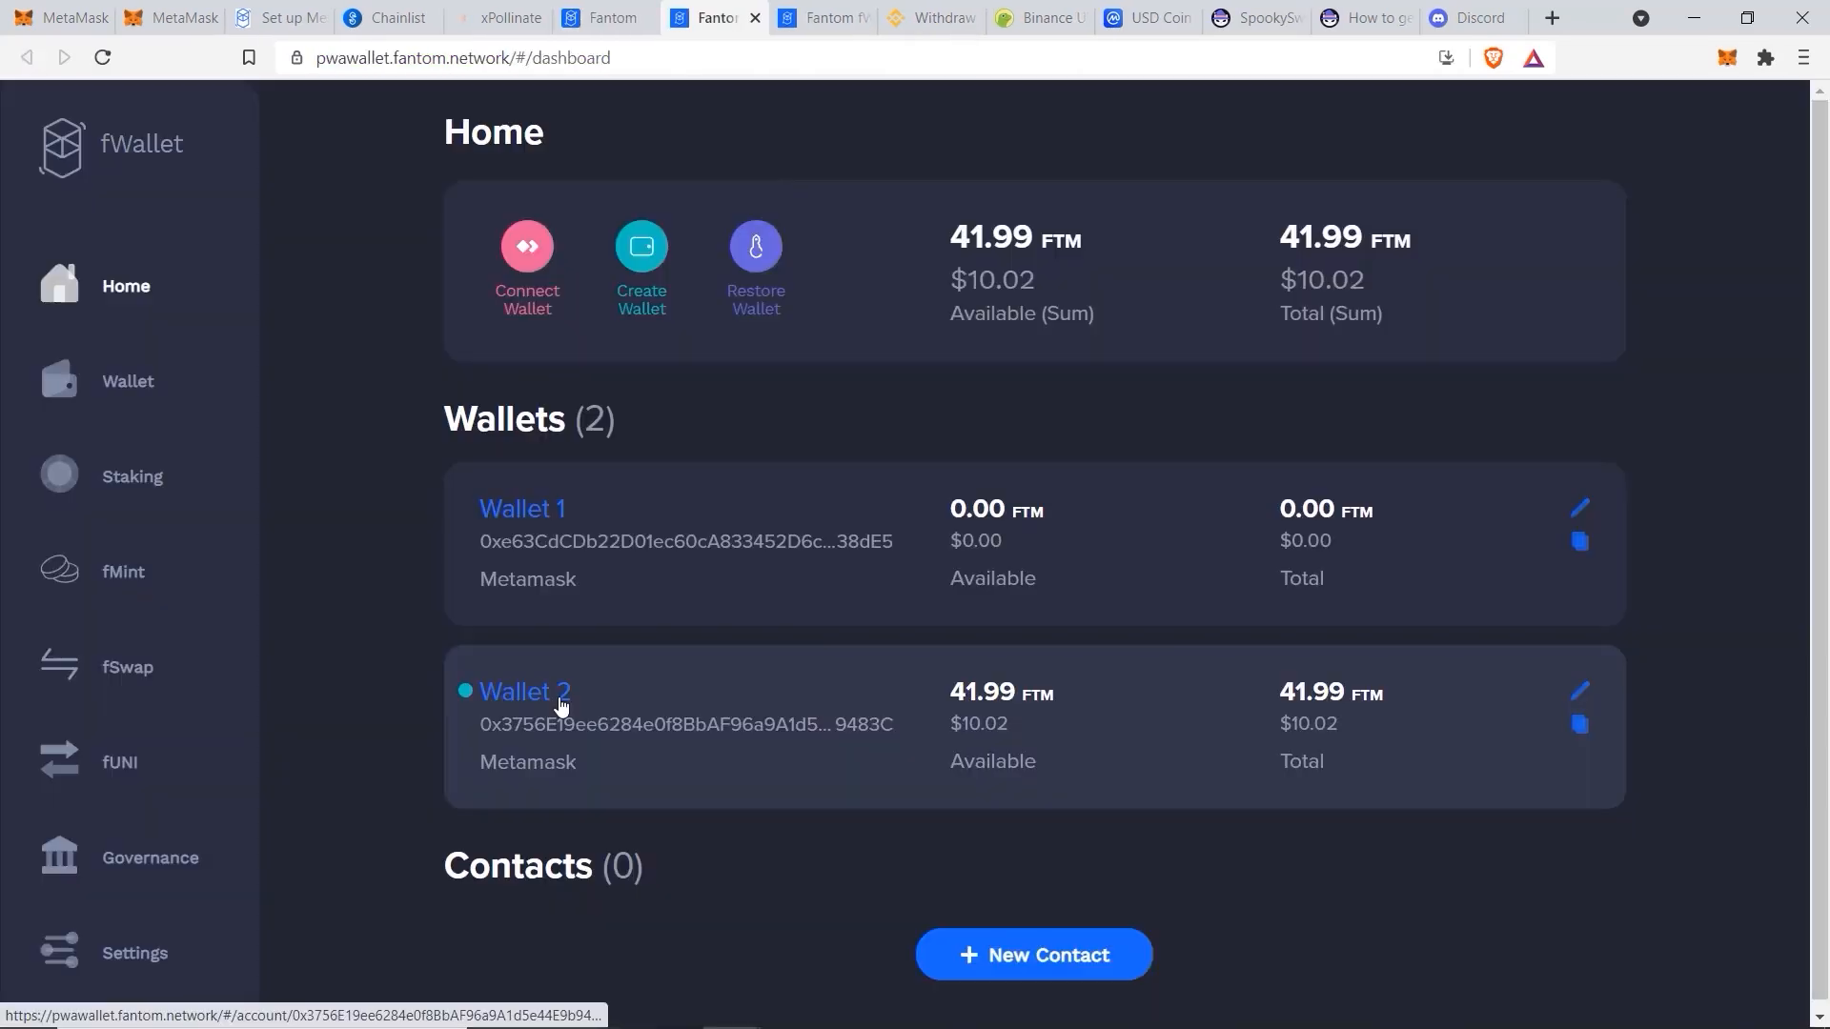
click(526, 254)
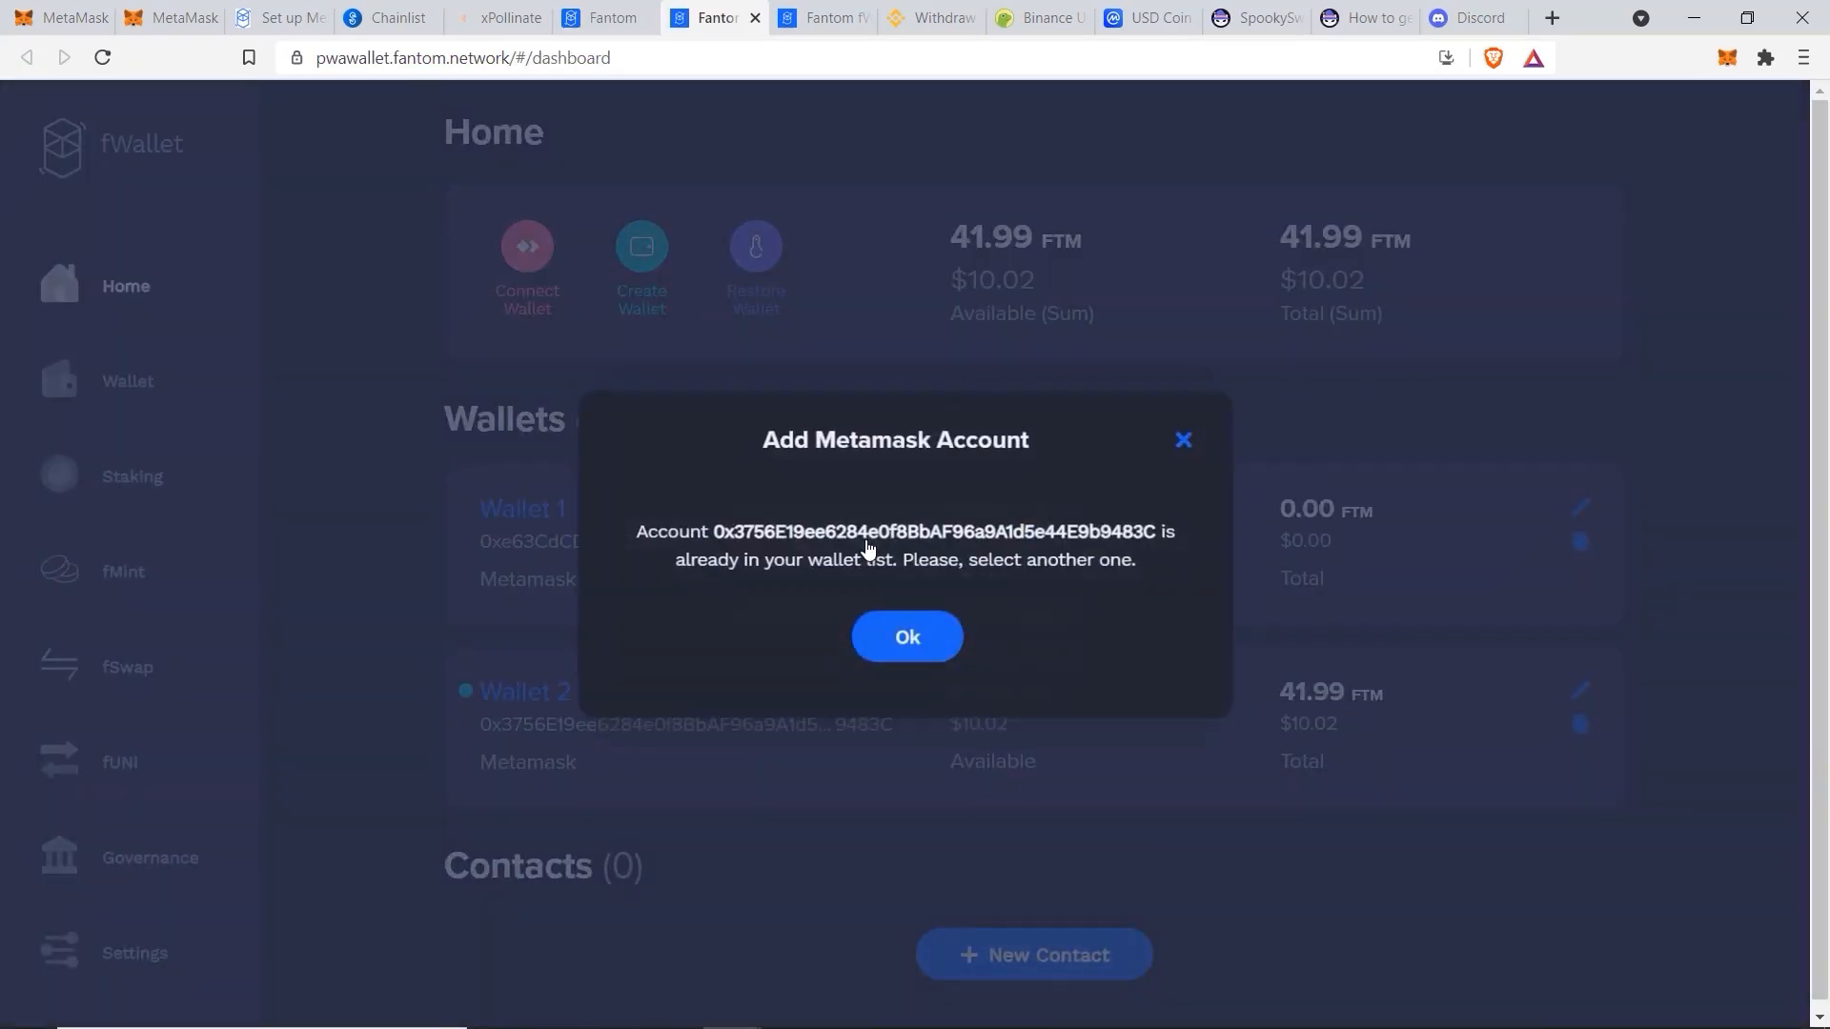
click(908, 637)
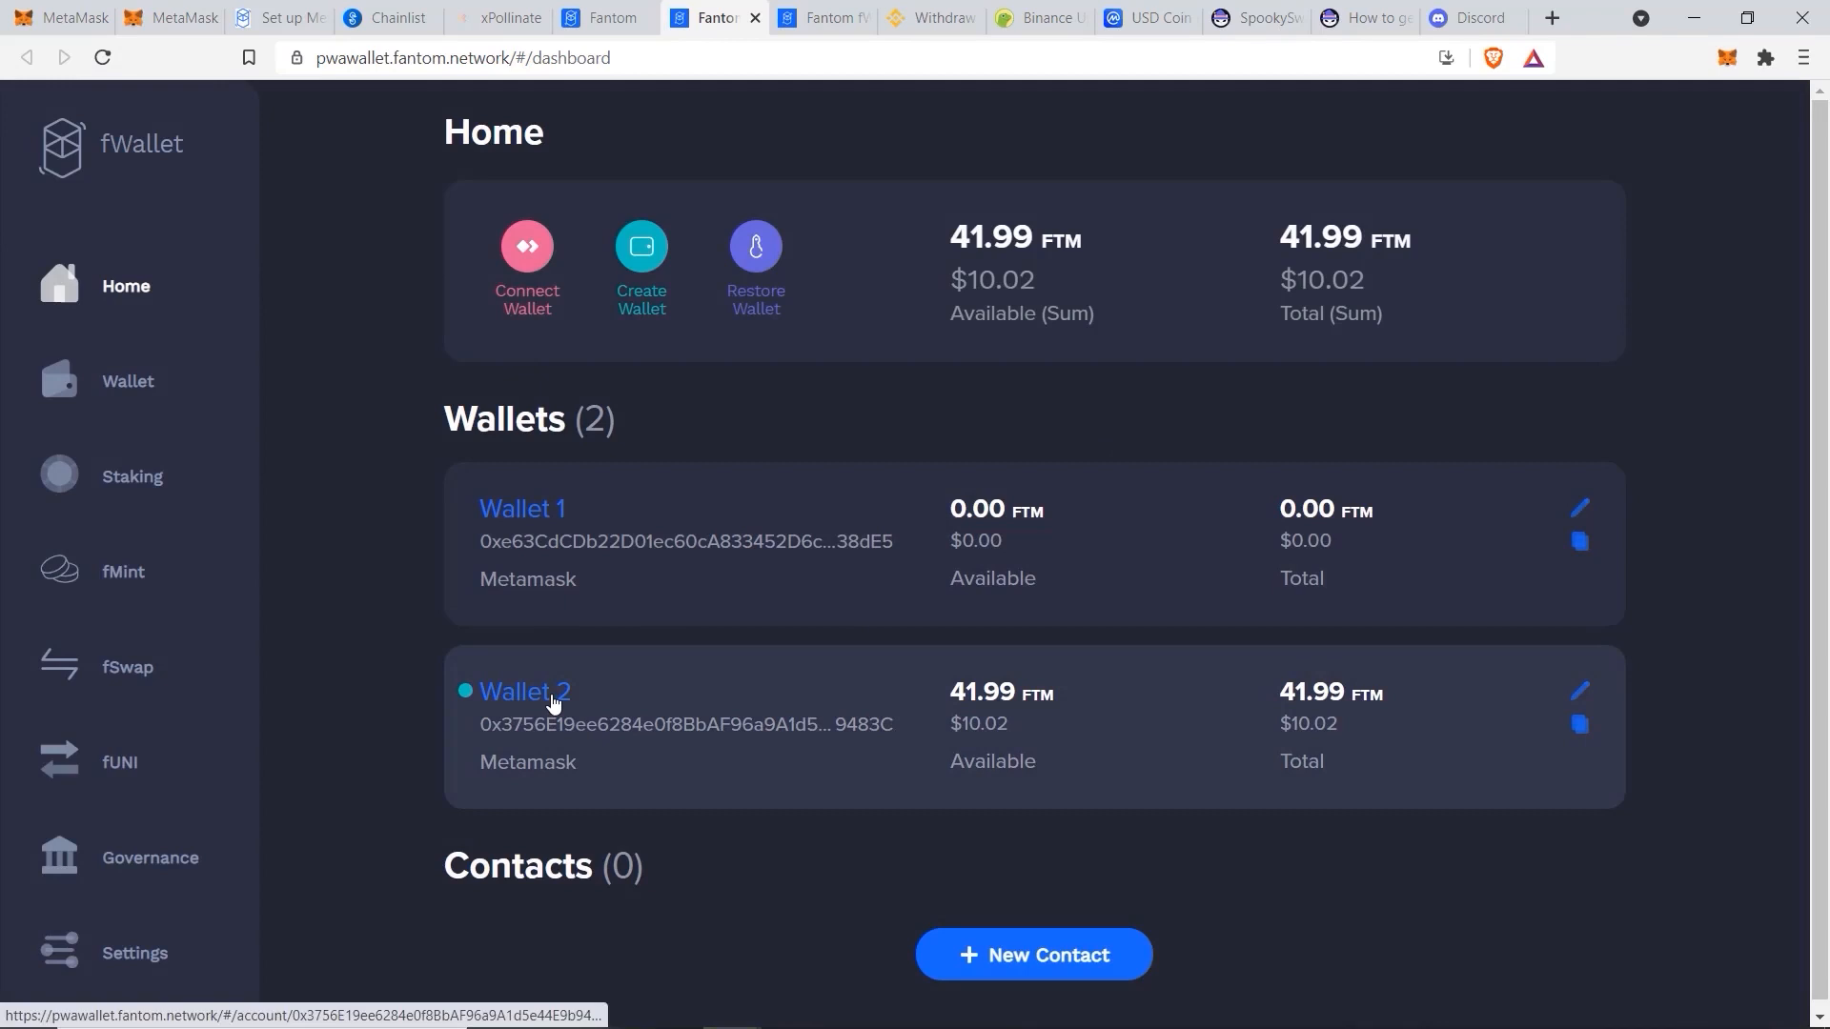
click(526, 690)
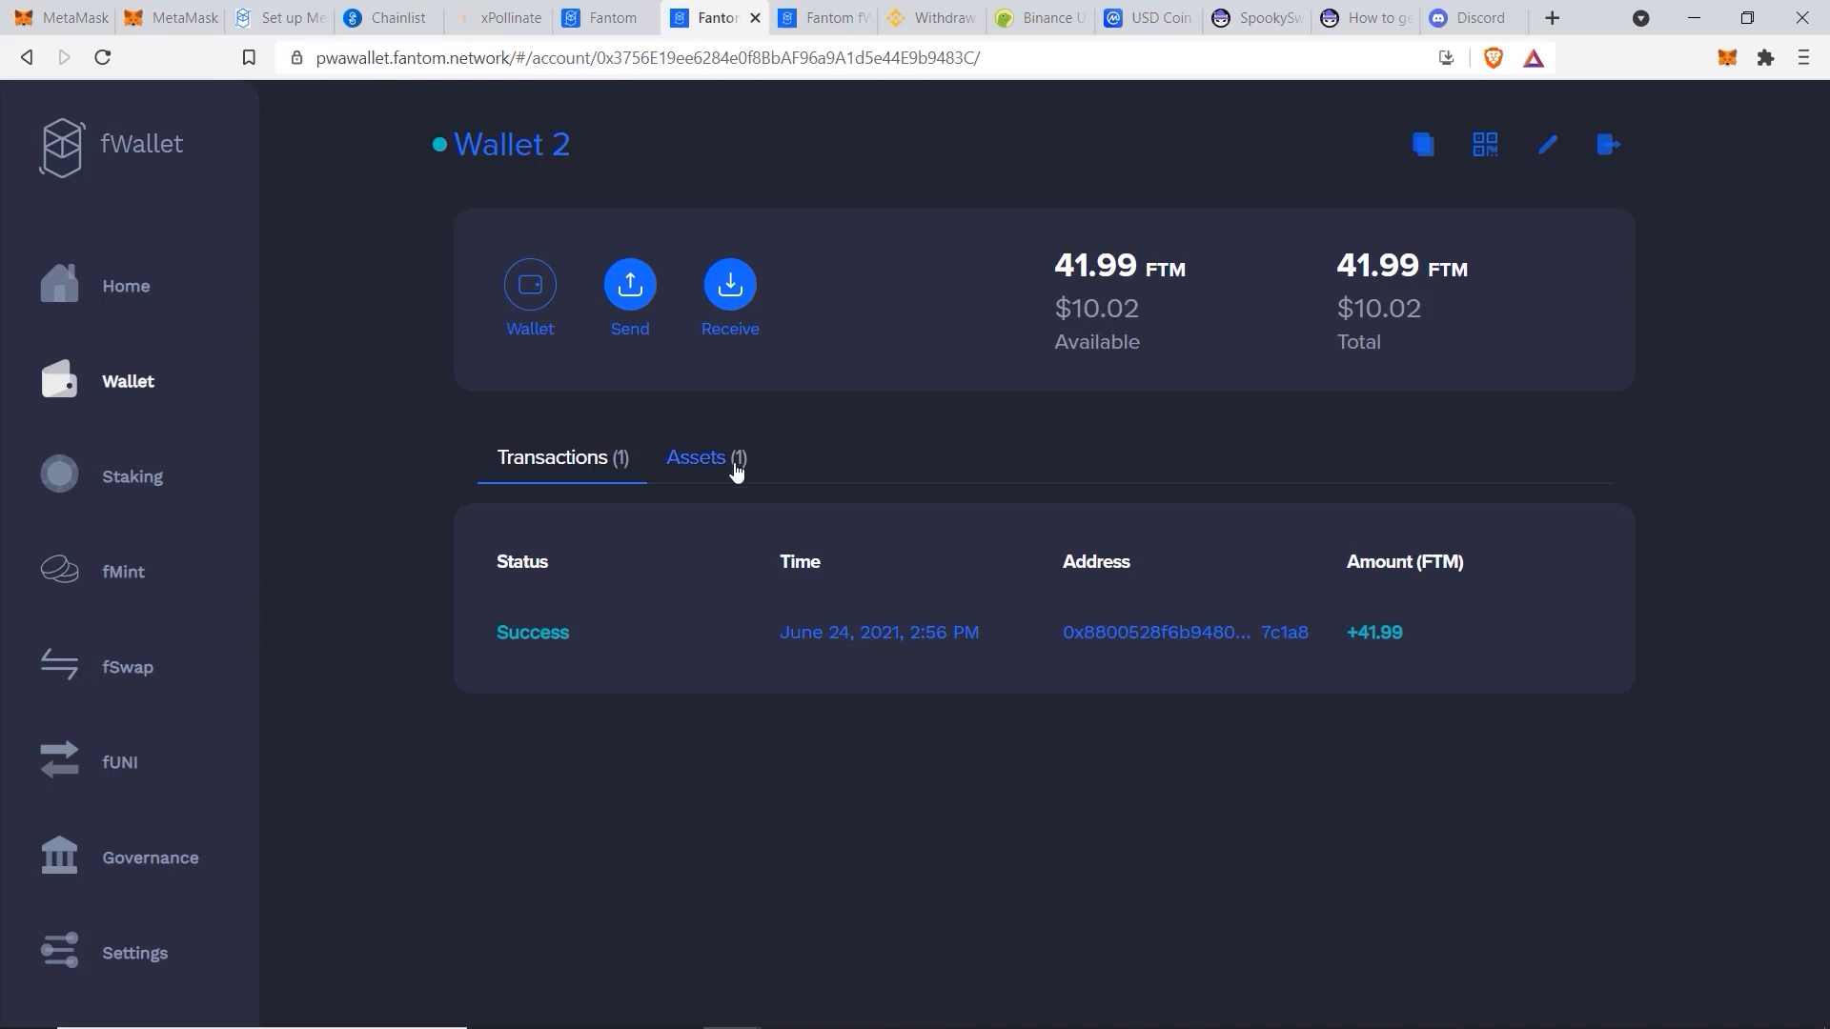
click(728, 284)
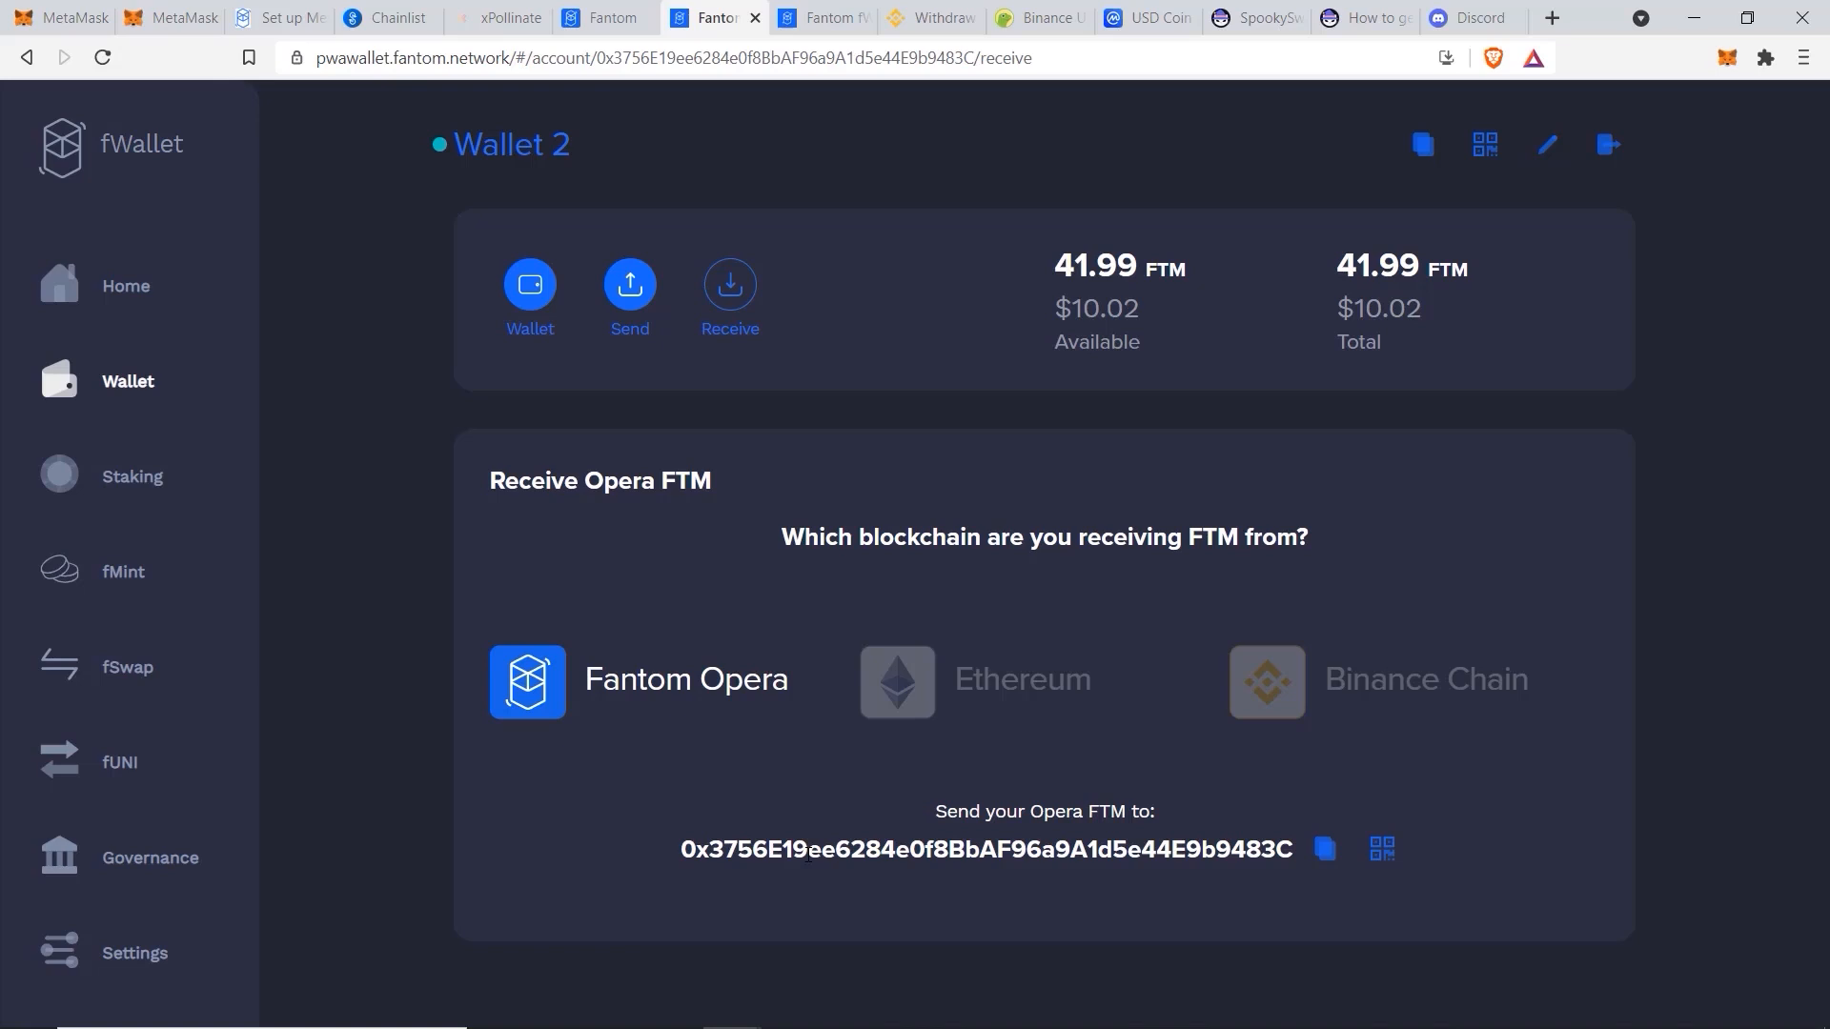
mouse_move(1757, 759)
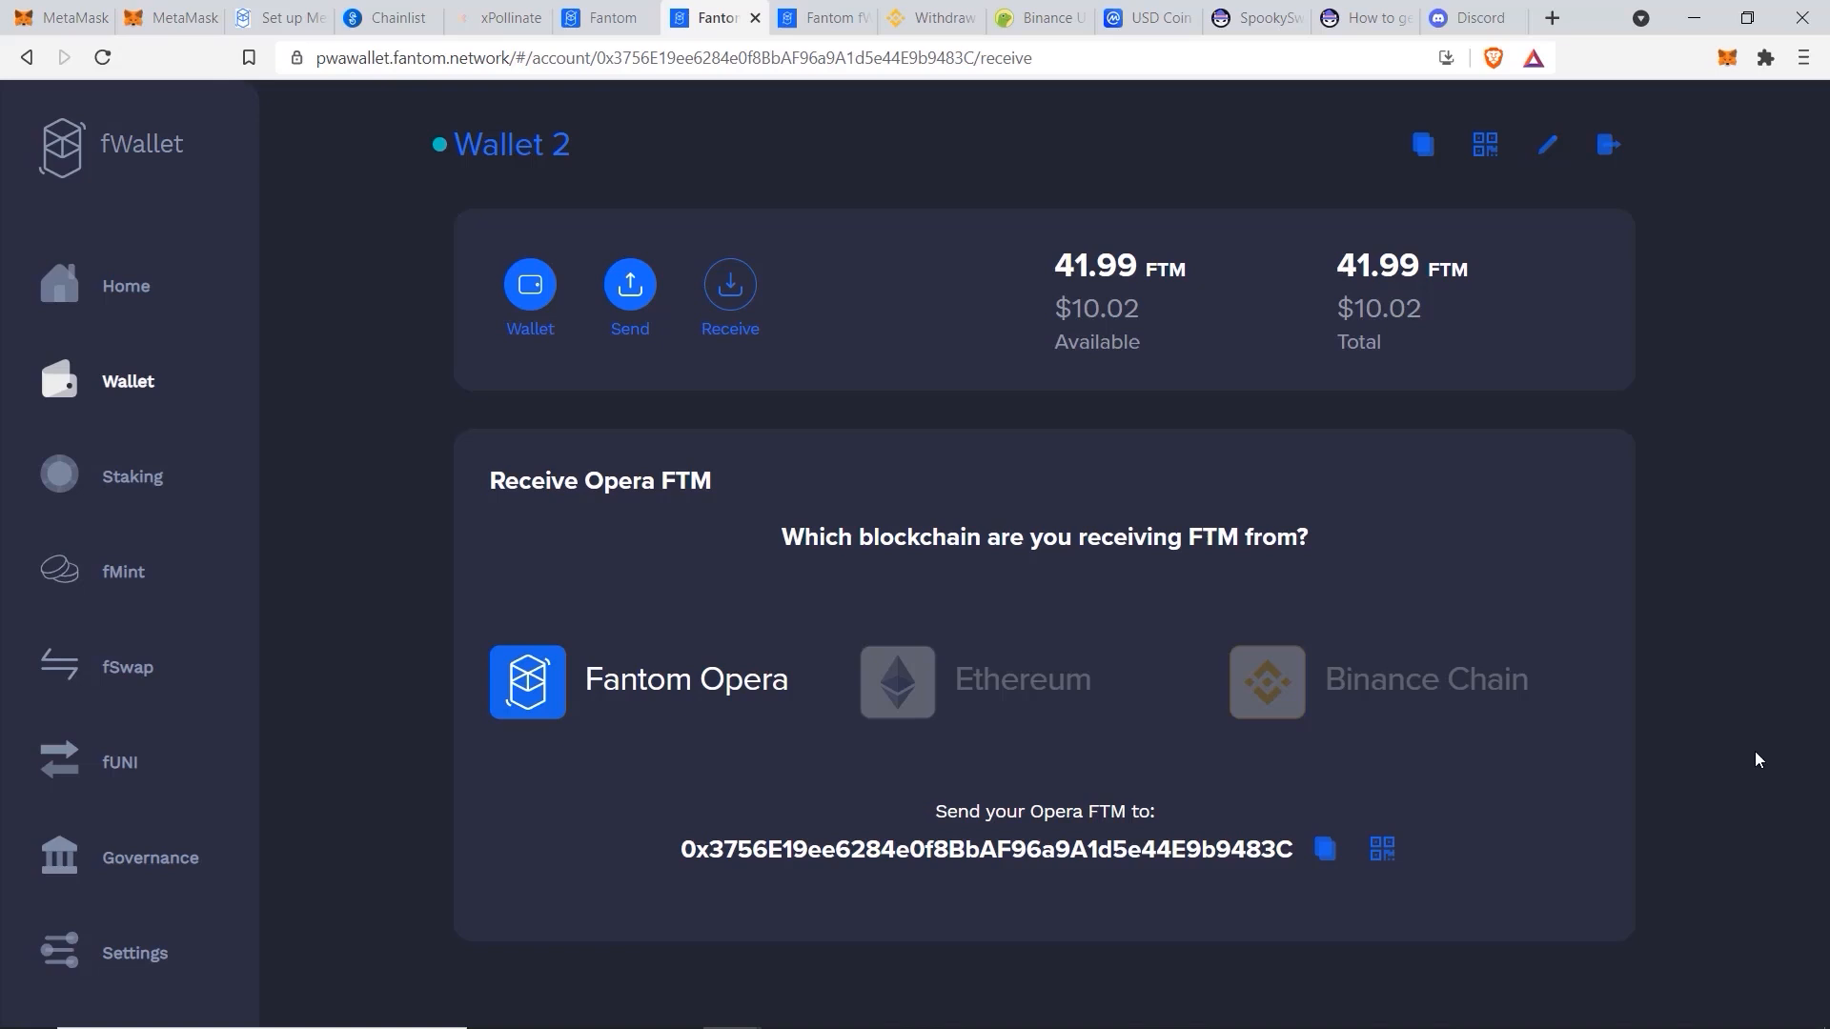
mouse_move(1325, 343)
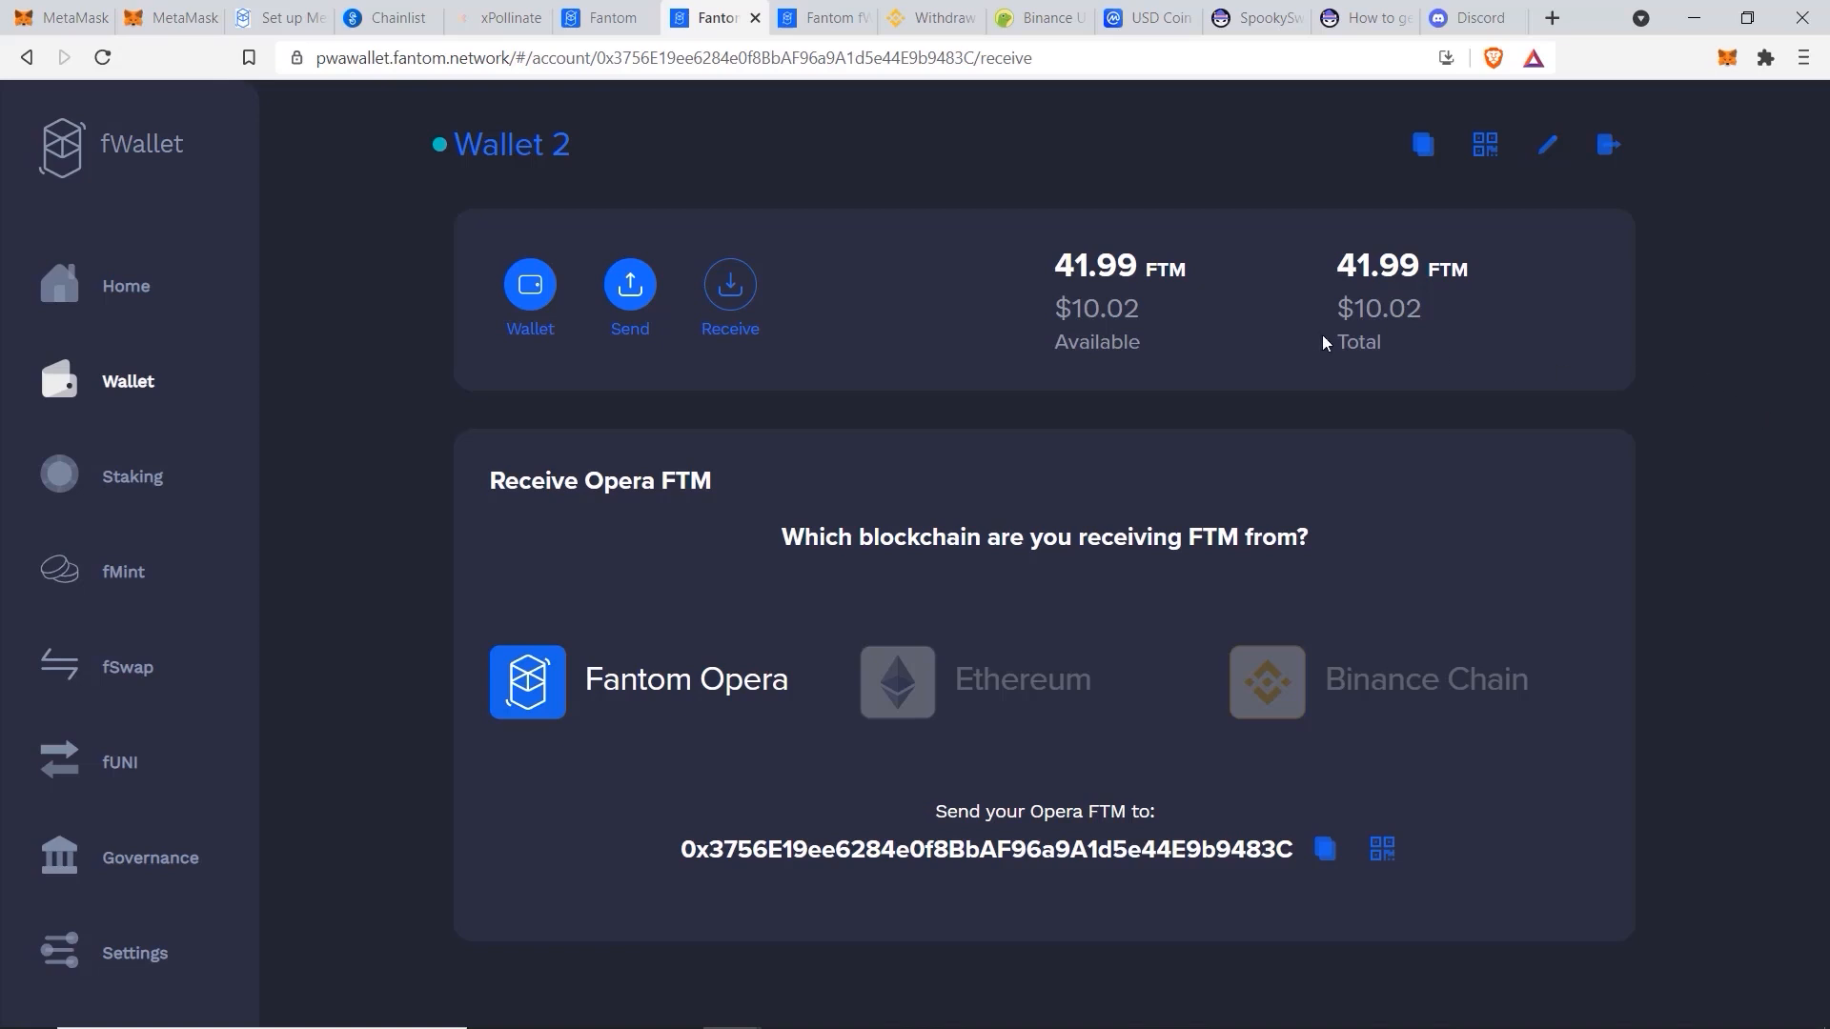
mouse_move(1226, 82)
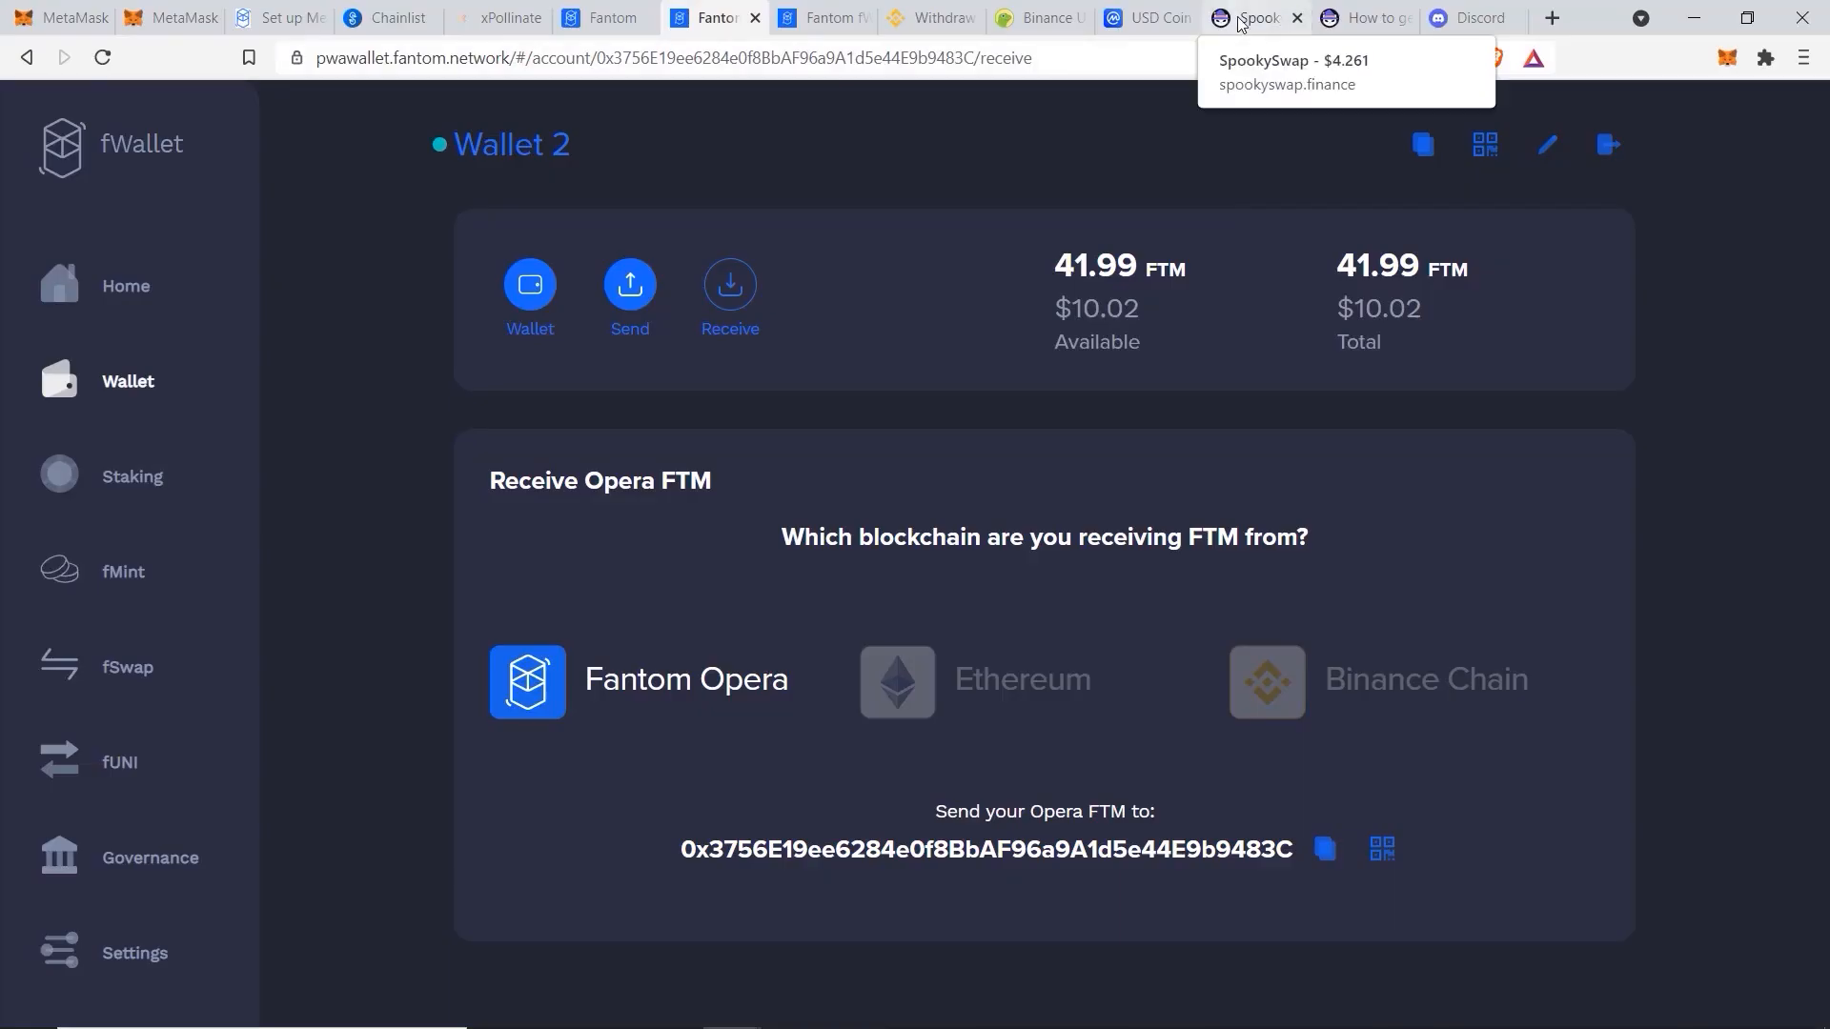
Connect the MetaMask account holding 41.99 FTM to SpookySwap via Connect Wallet
click(1249, 17)
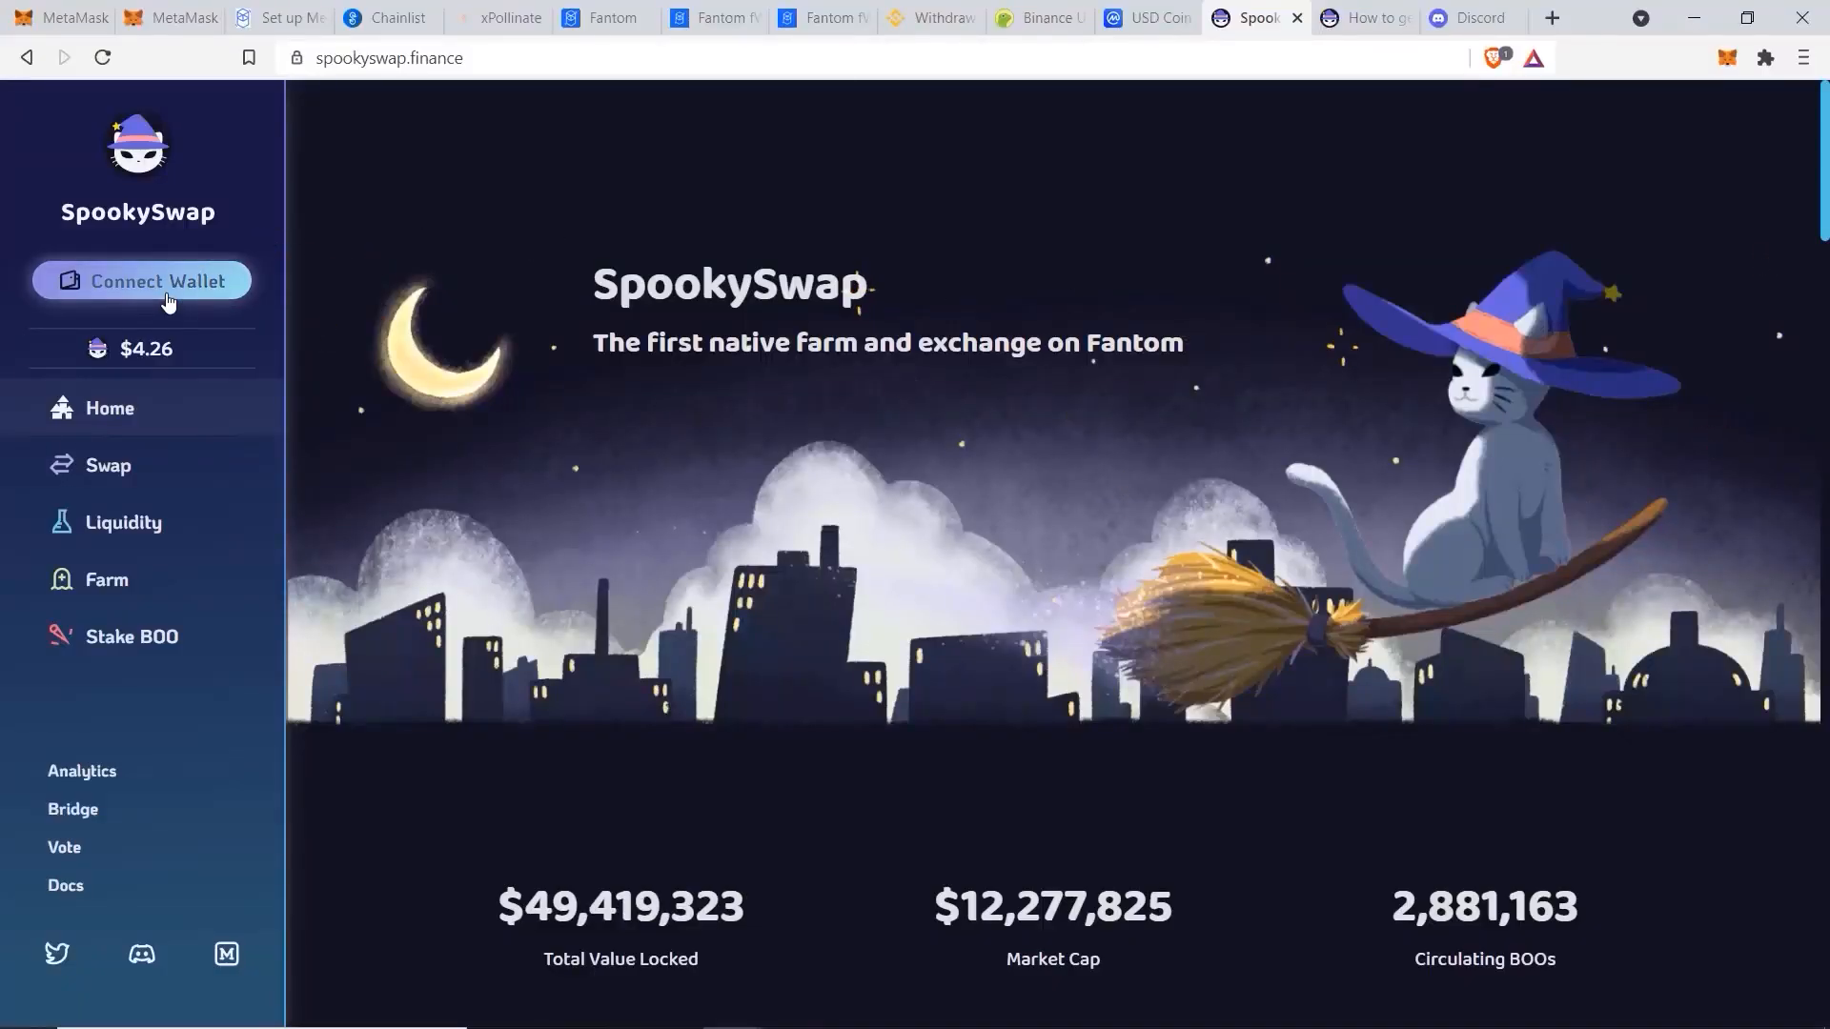
click(158, 280)
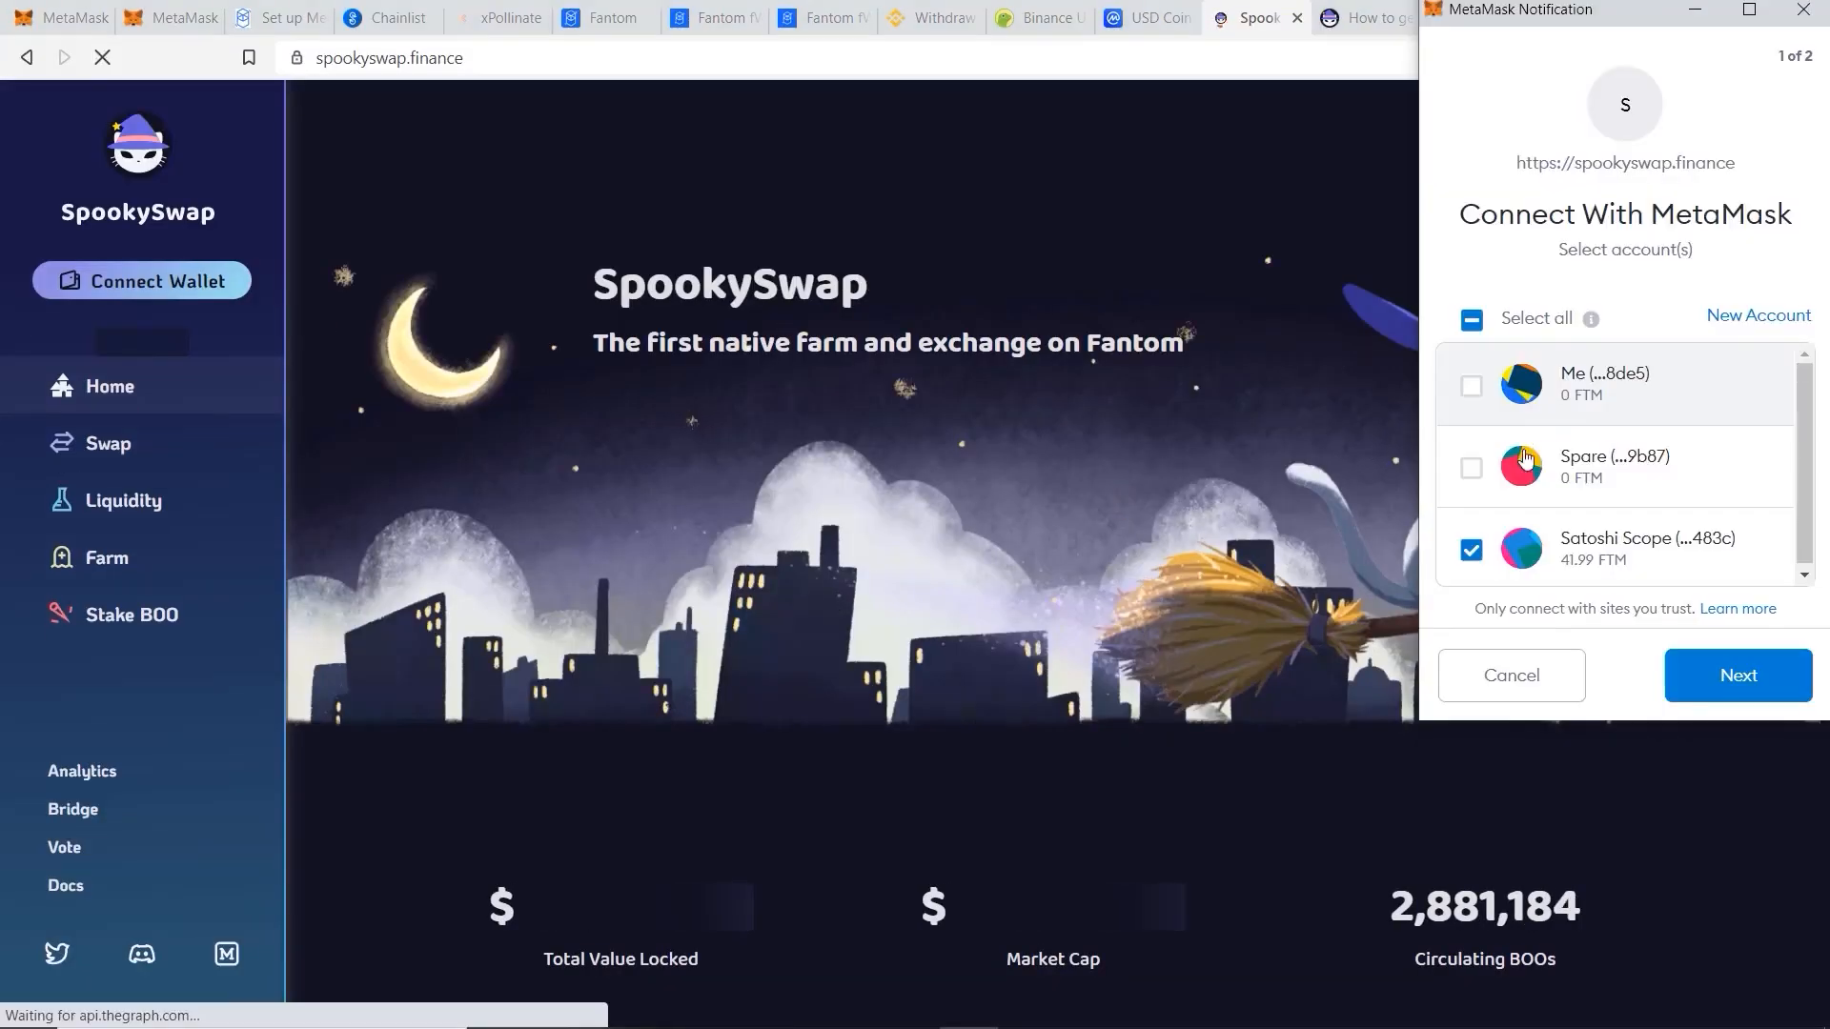
click(1617, 549)
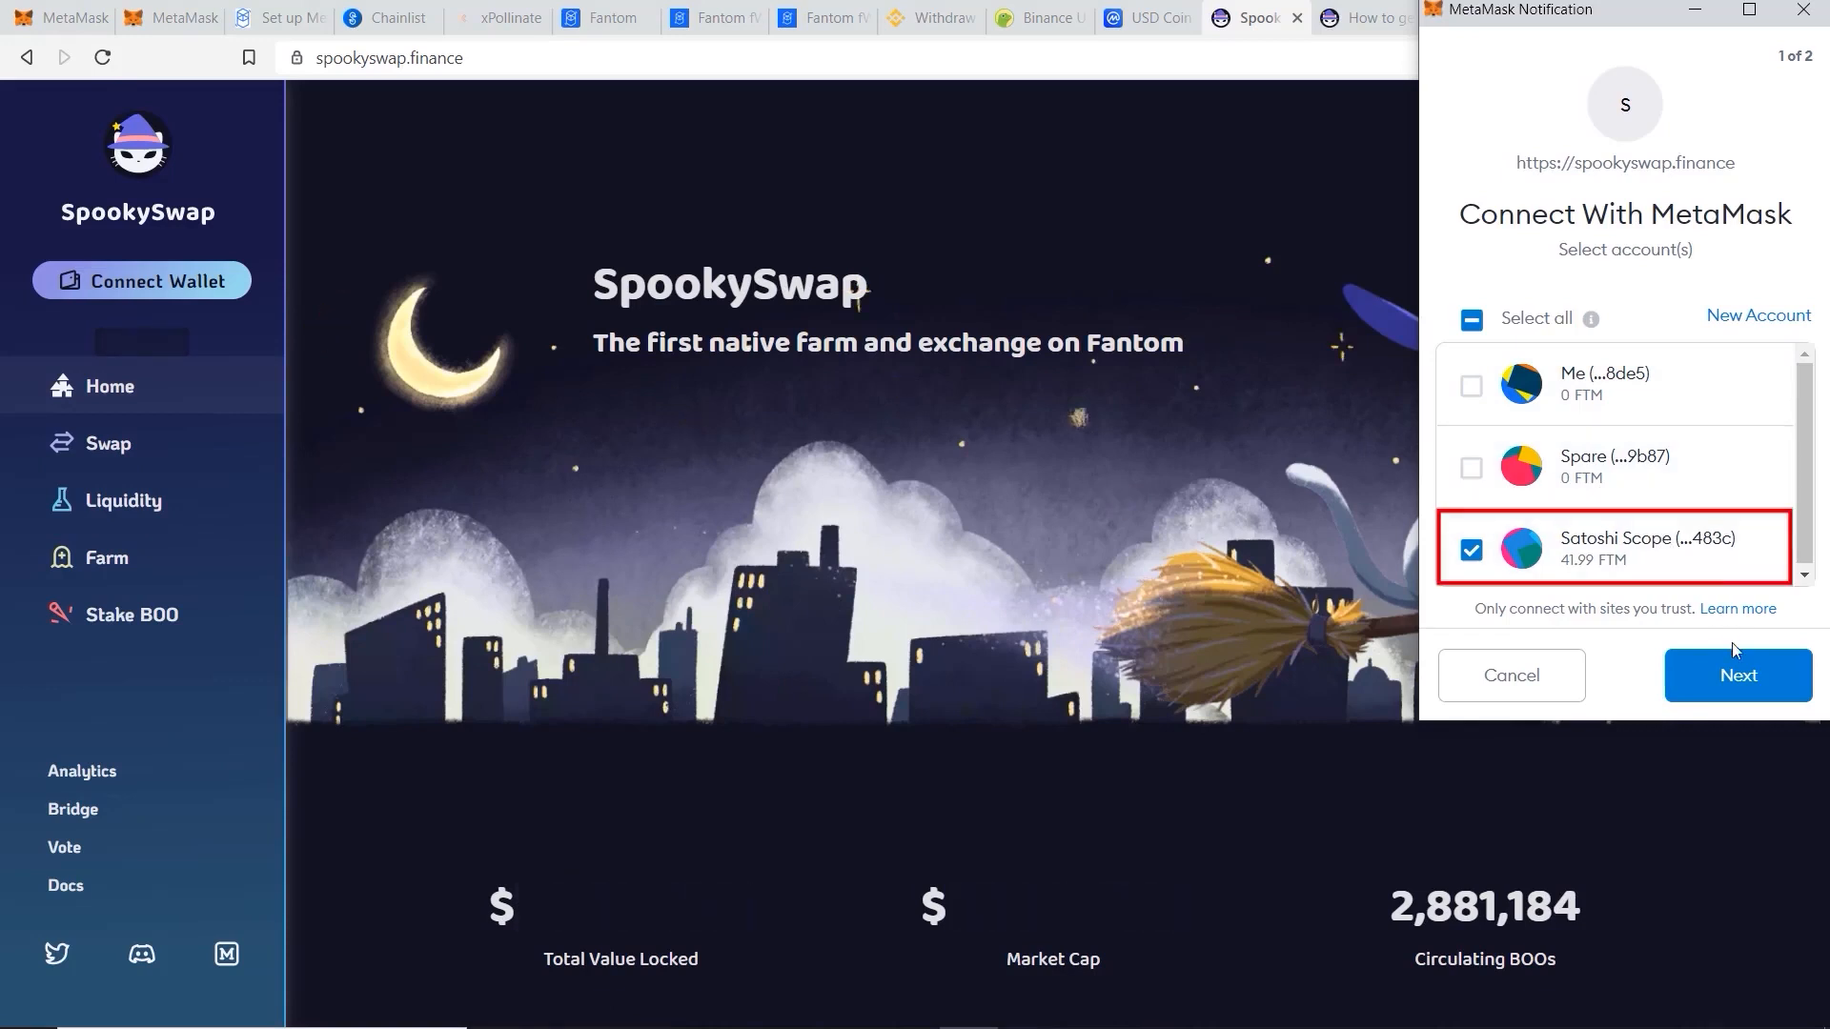
click(1737, 675)
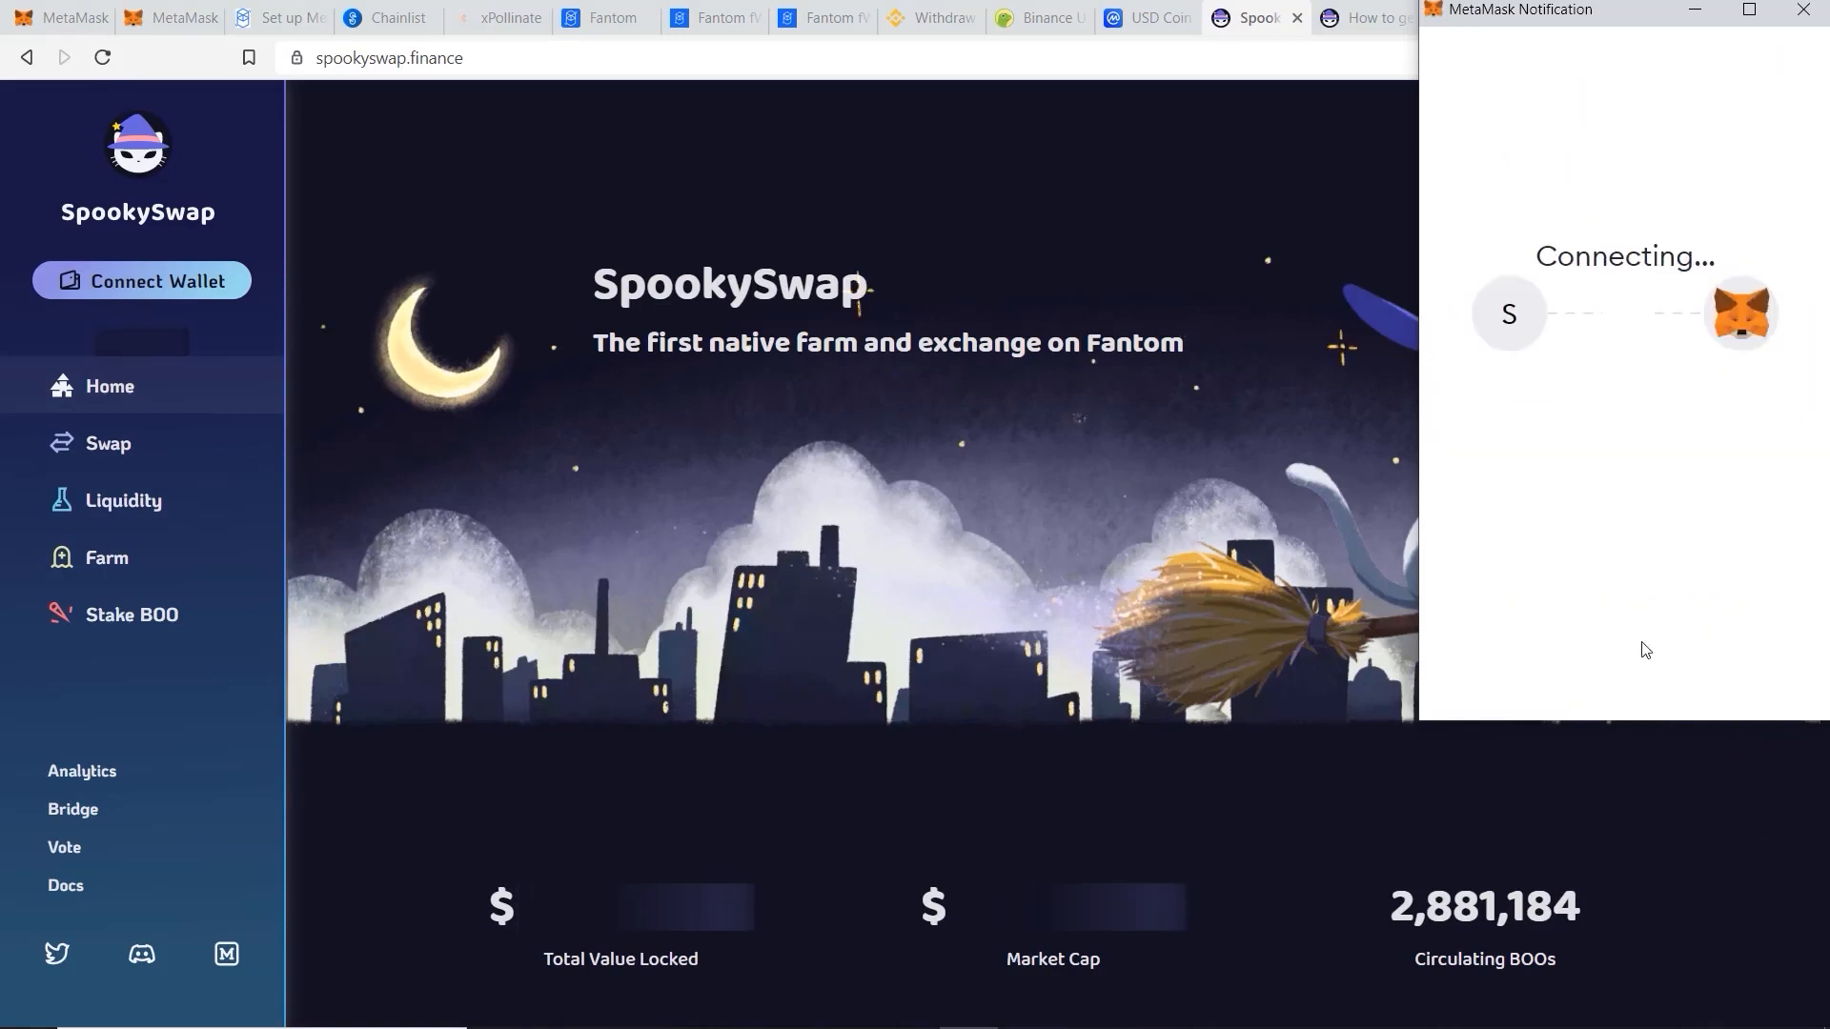
click(106, 465)
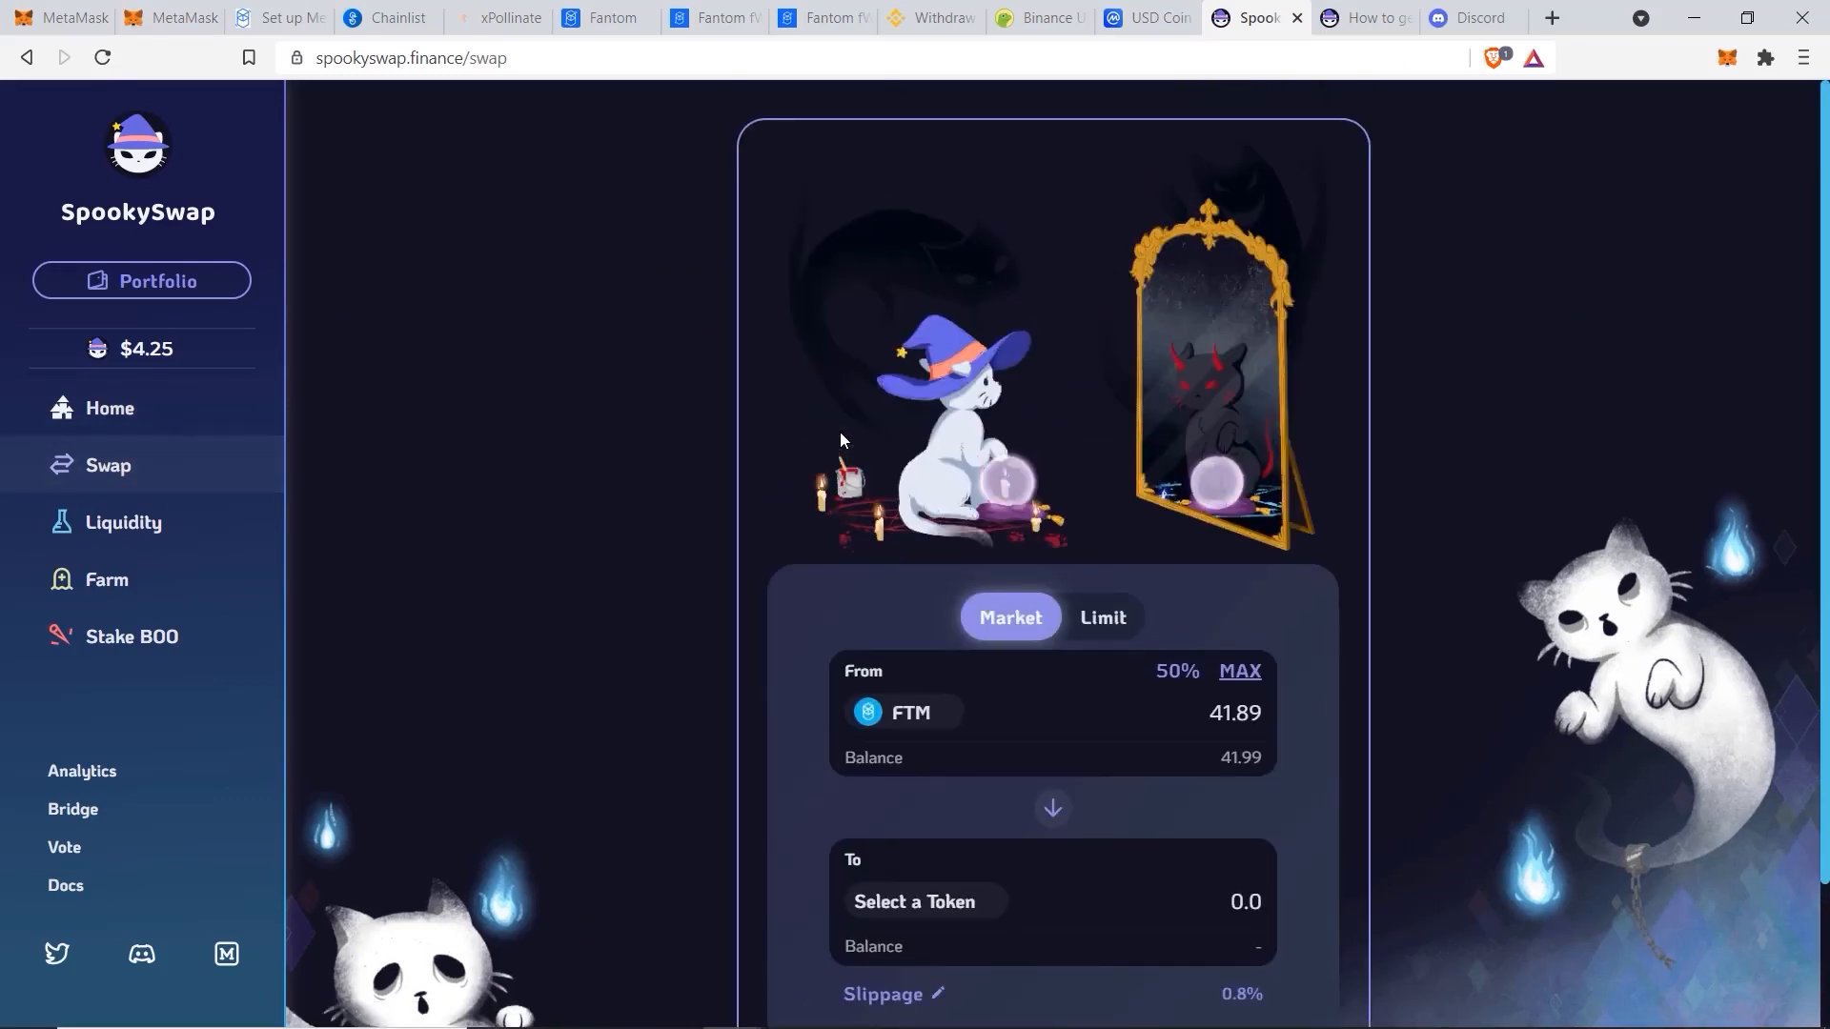
Choose USDC as the target token, set the amount to 2 FTM, and search USDC by contract address
click(915, 902)
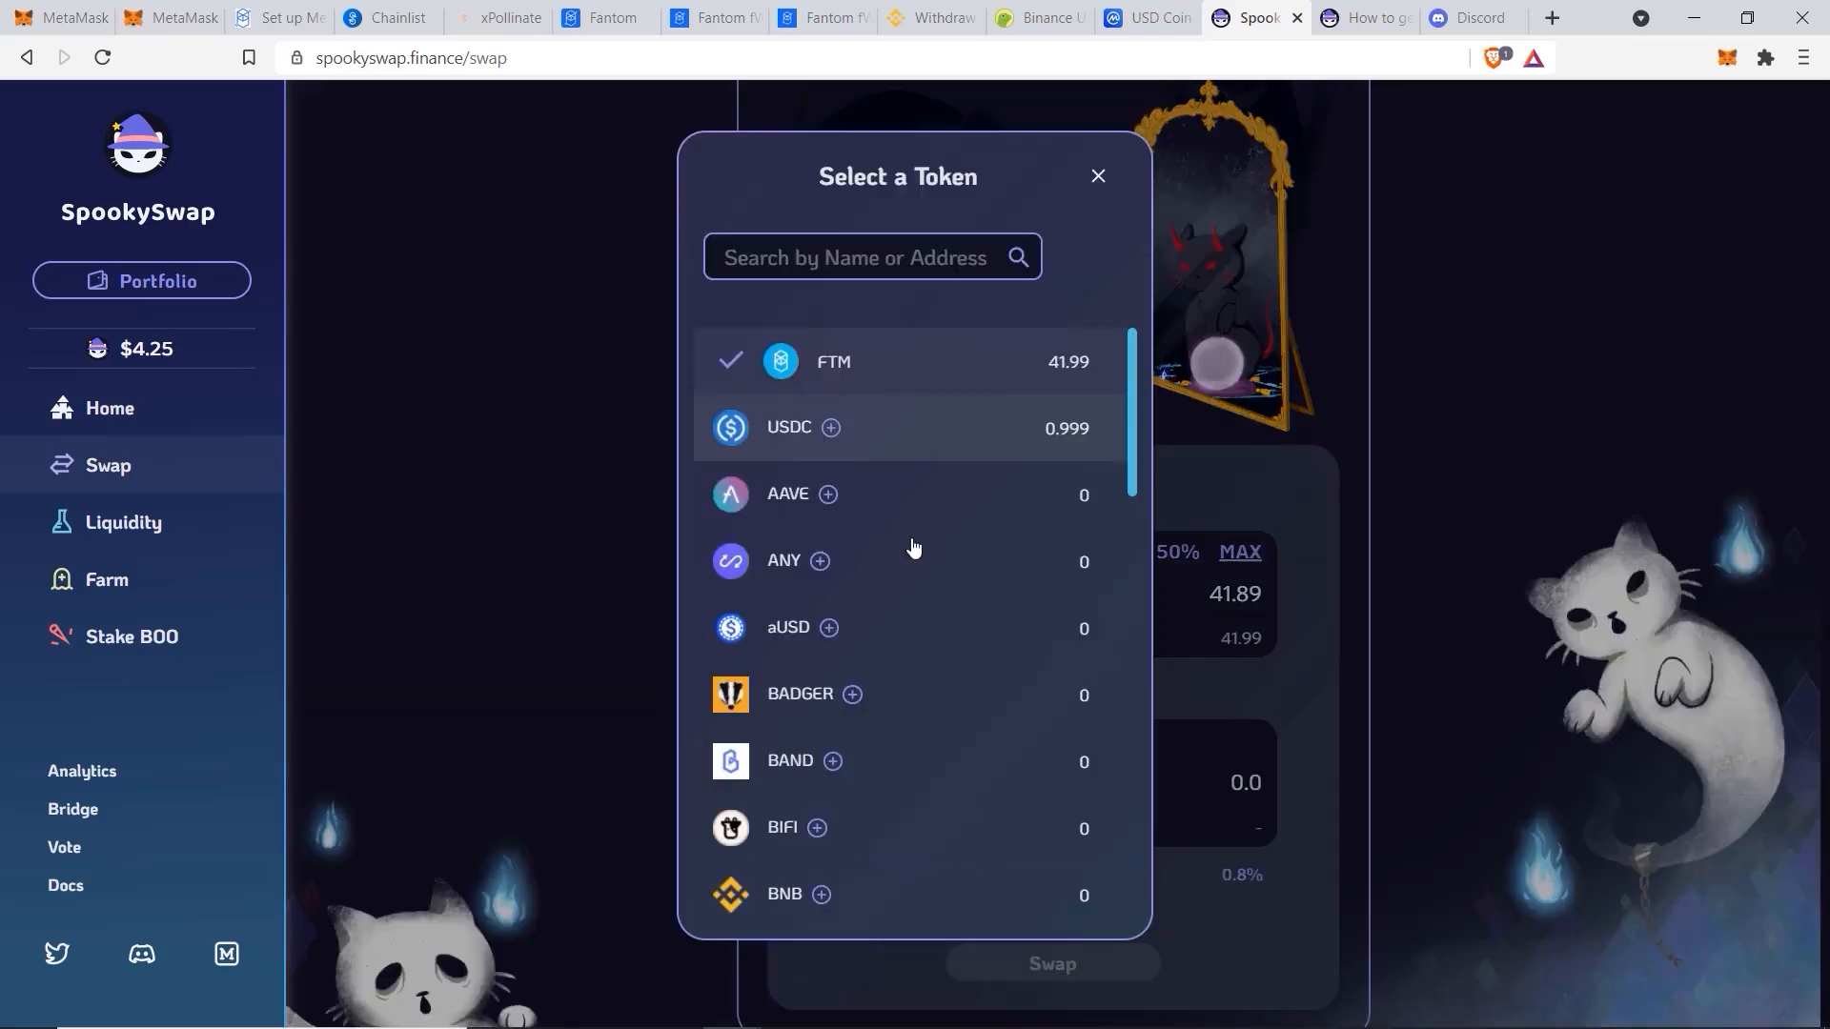
click(1098, 175)
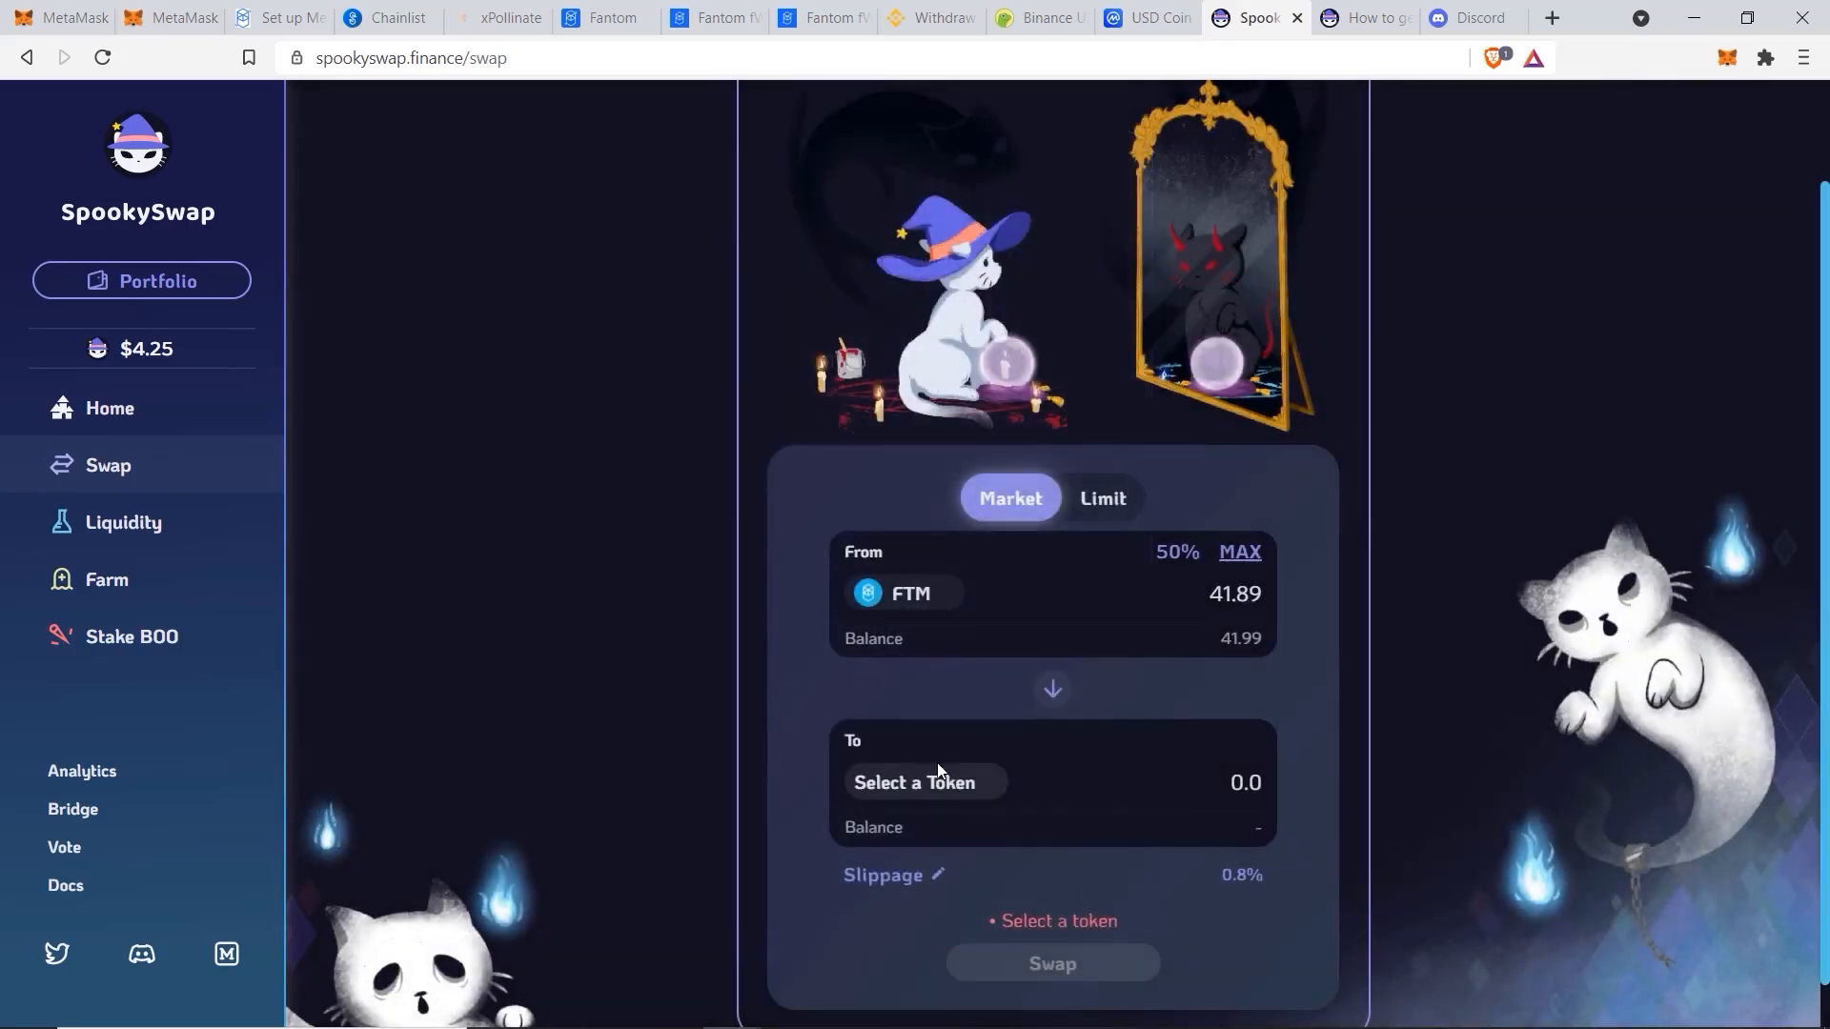
click(915, 782)
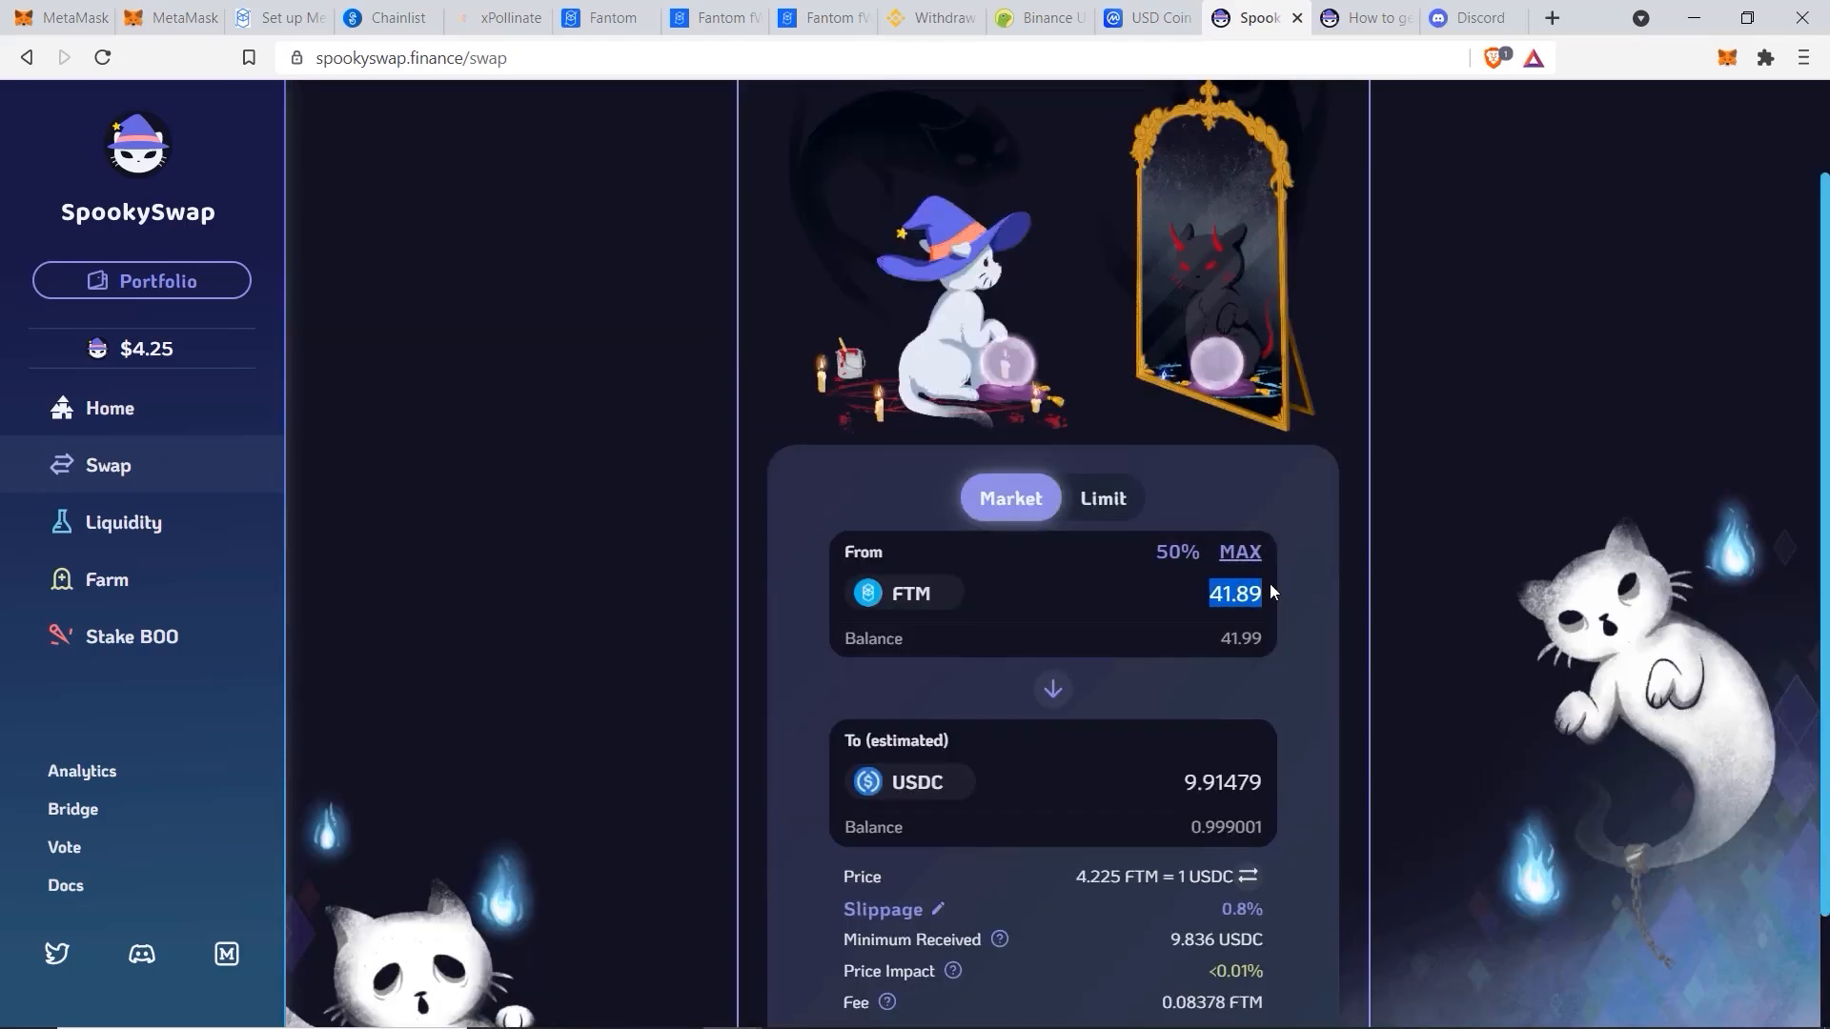
text(2)
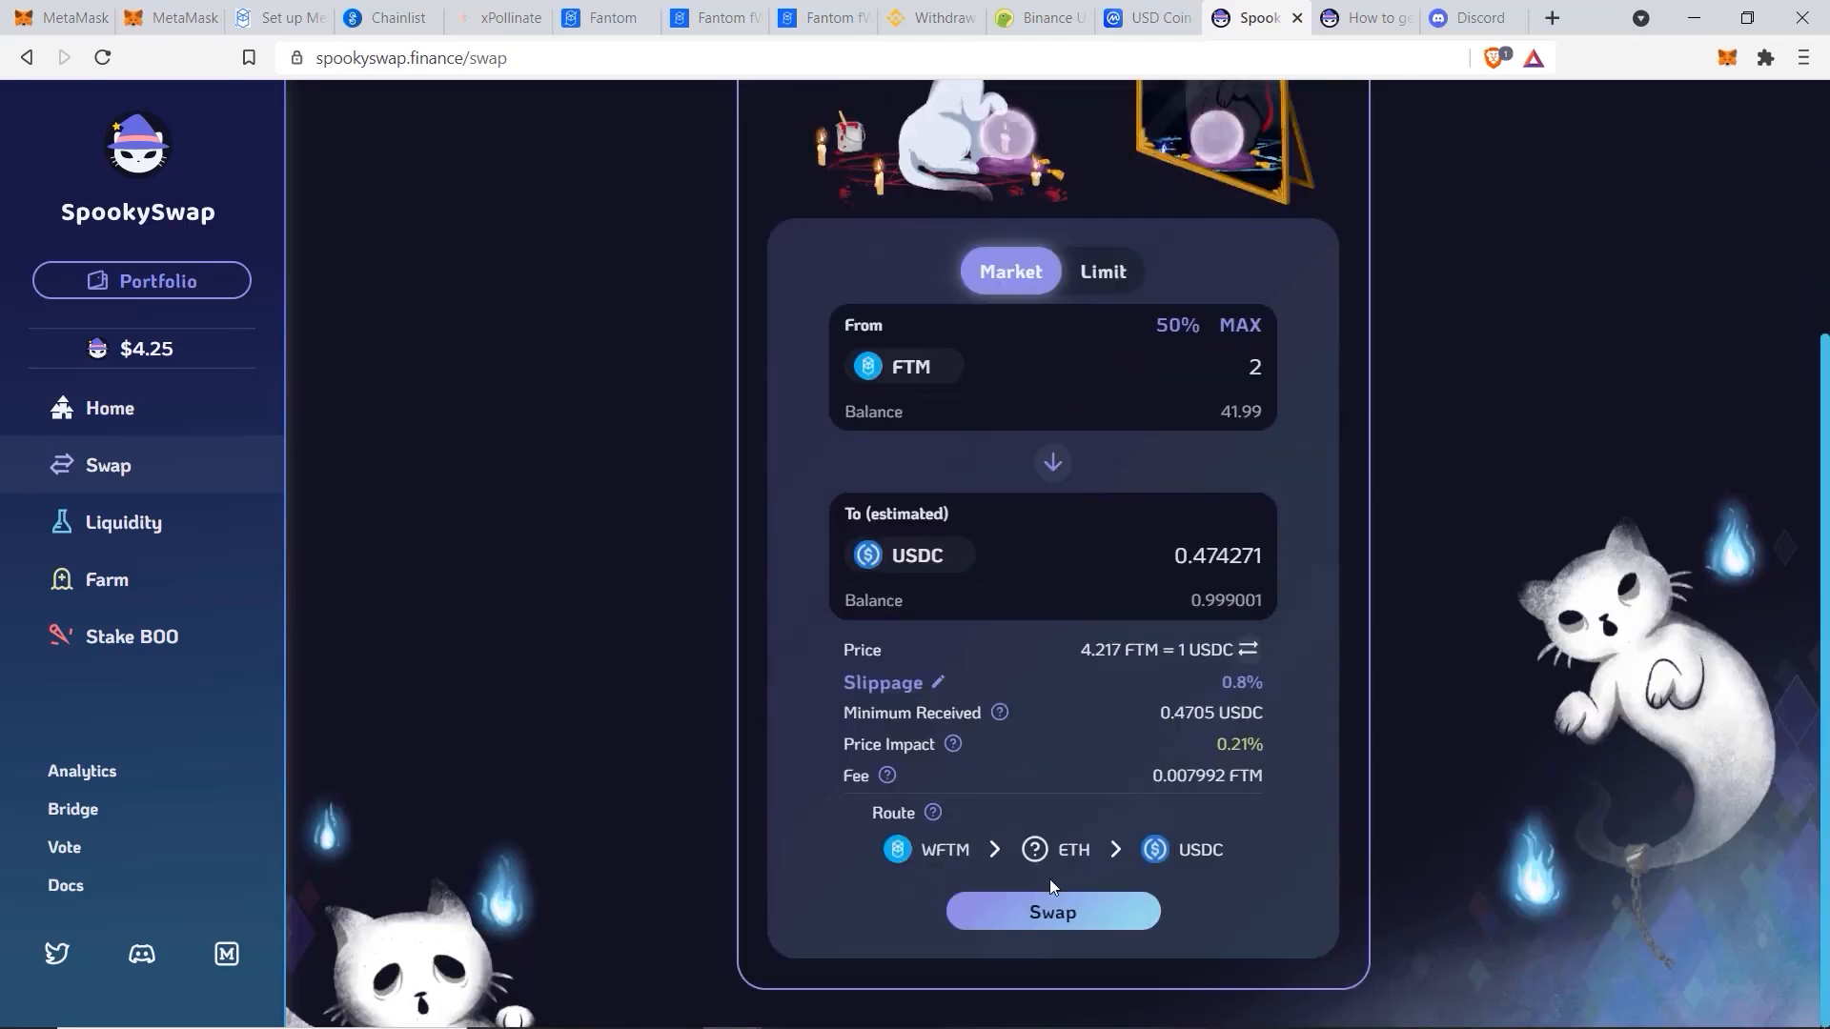
click(1048, 912)
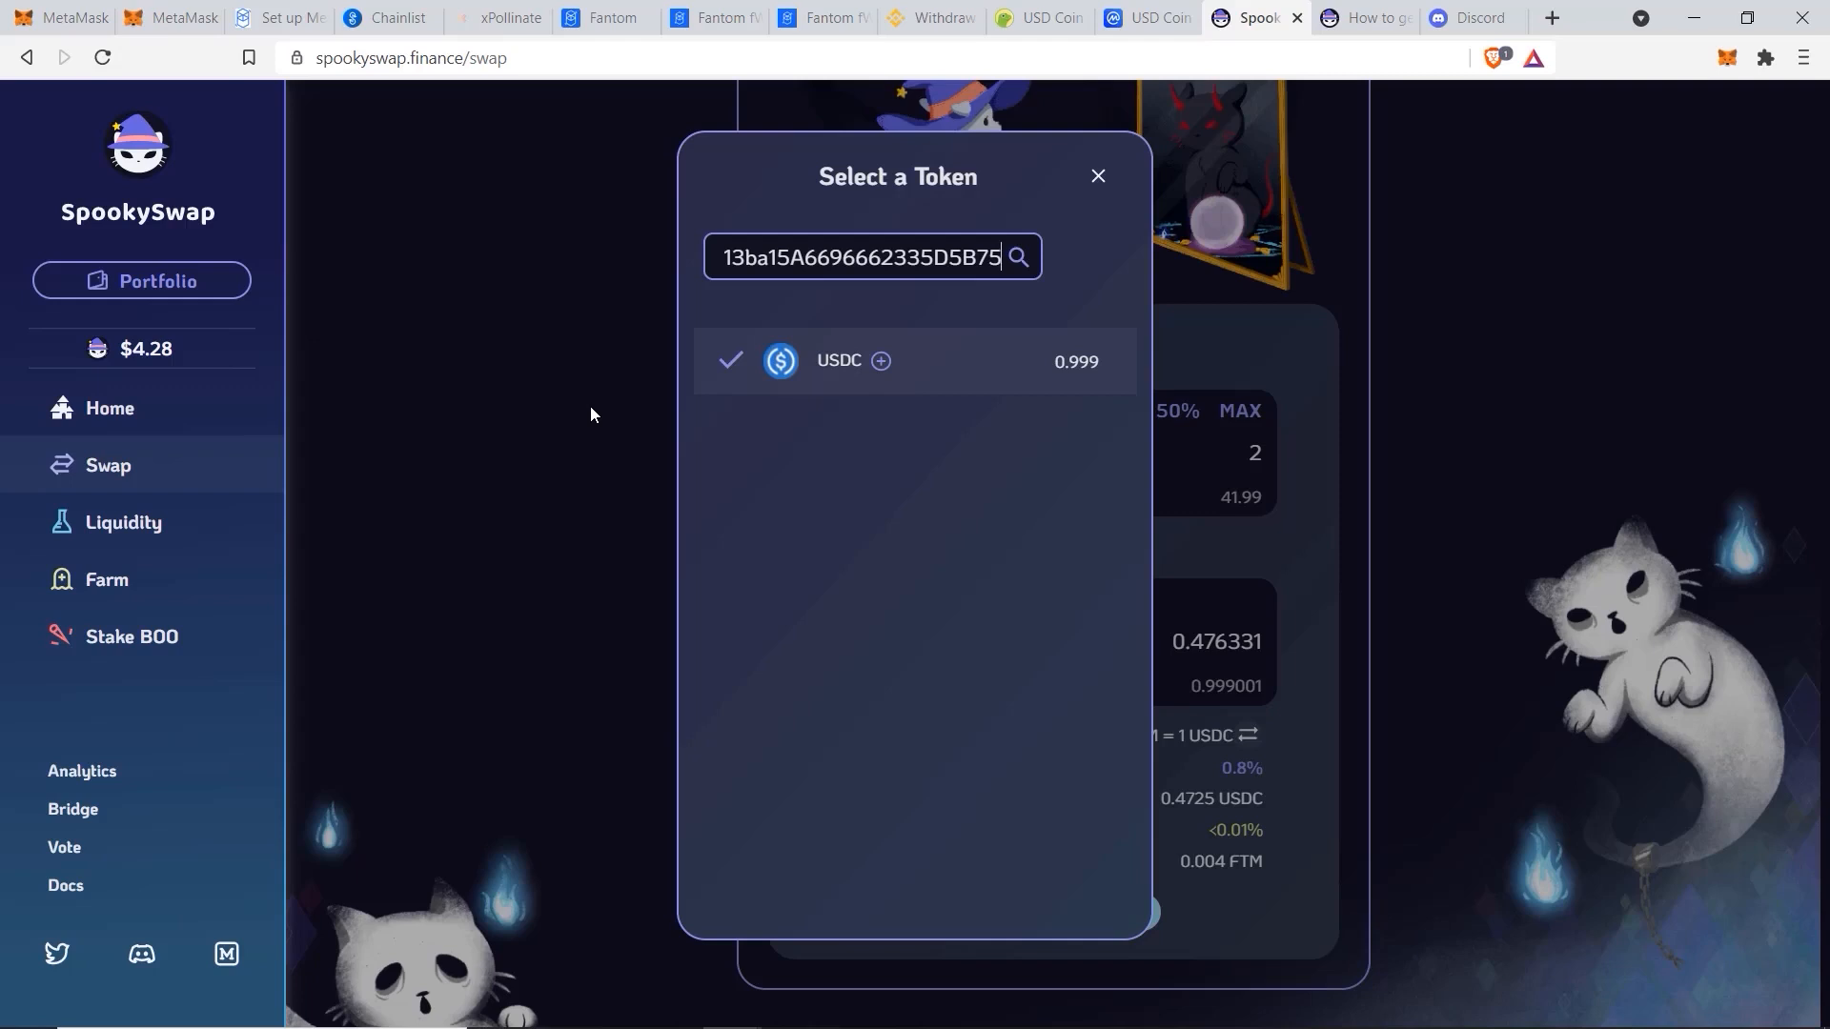
mouse_move(273, 481)
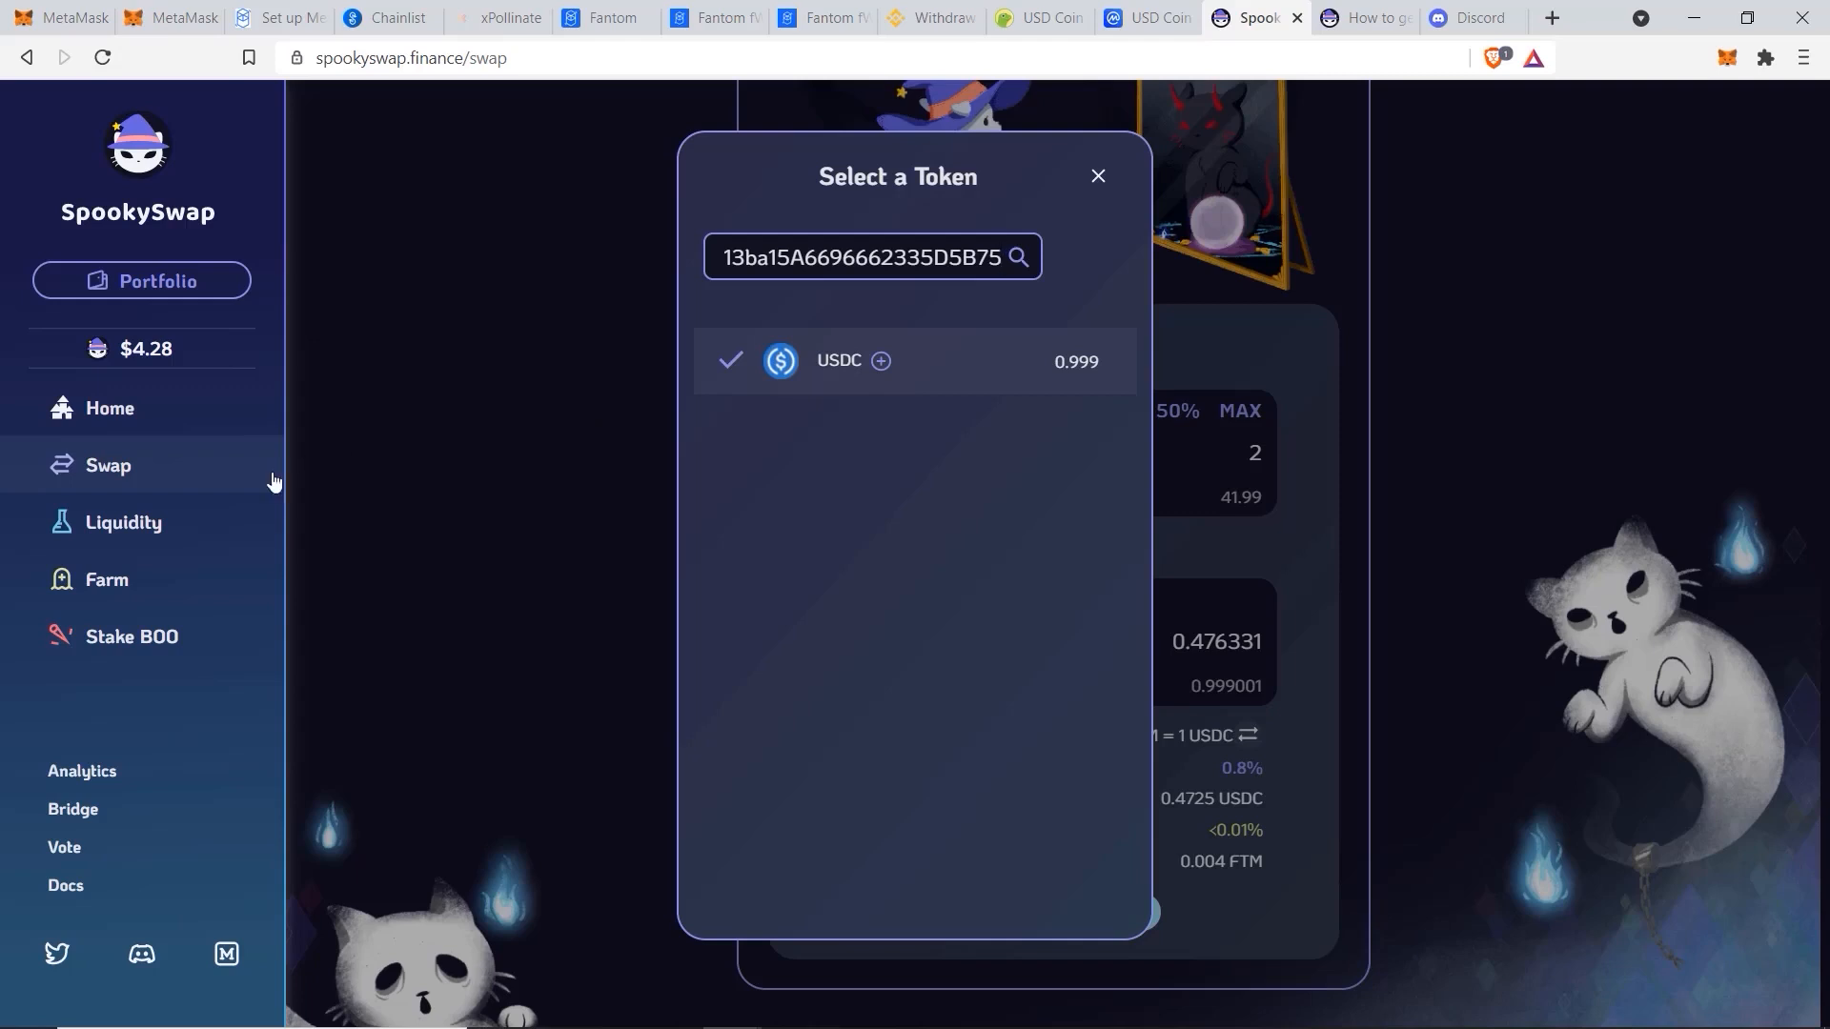
View the SpookySwap Farm list with featured pairs like fUSDT-FTM at 116.04% APR
click(107, 579)
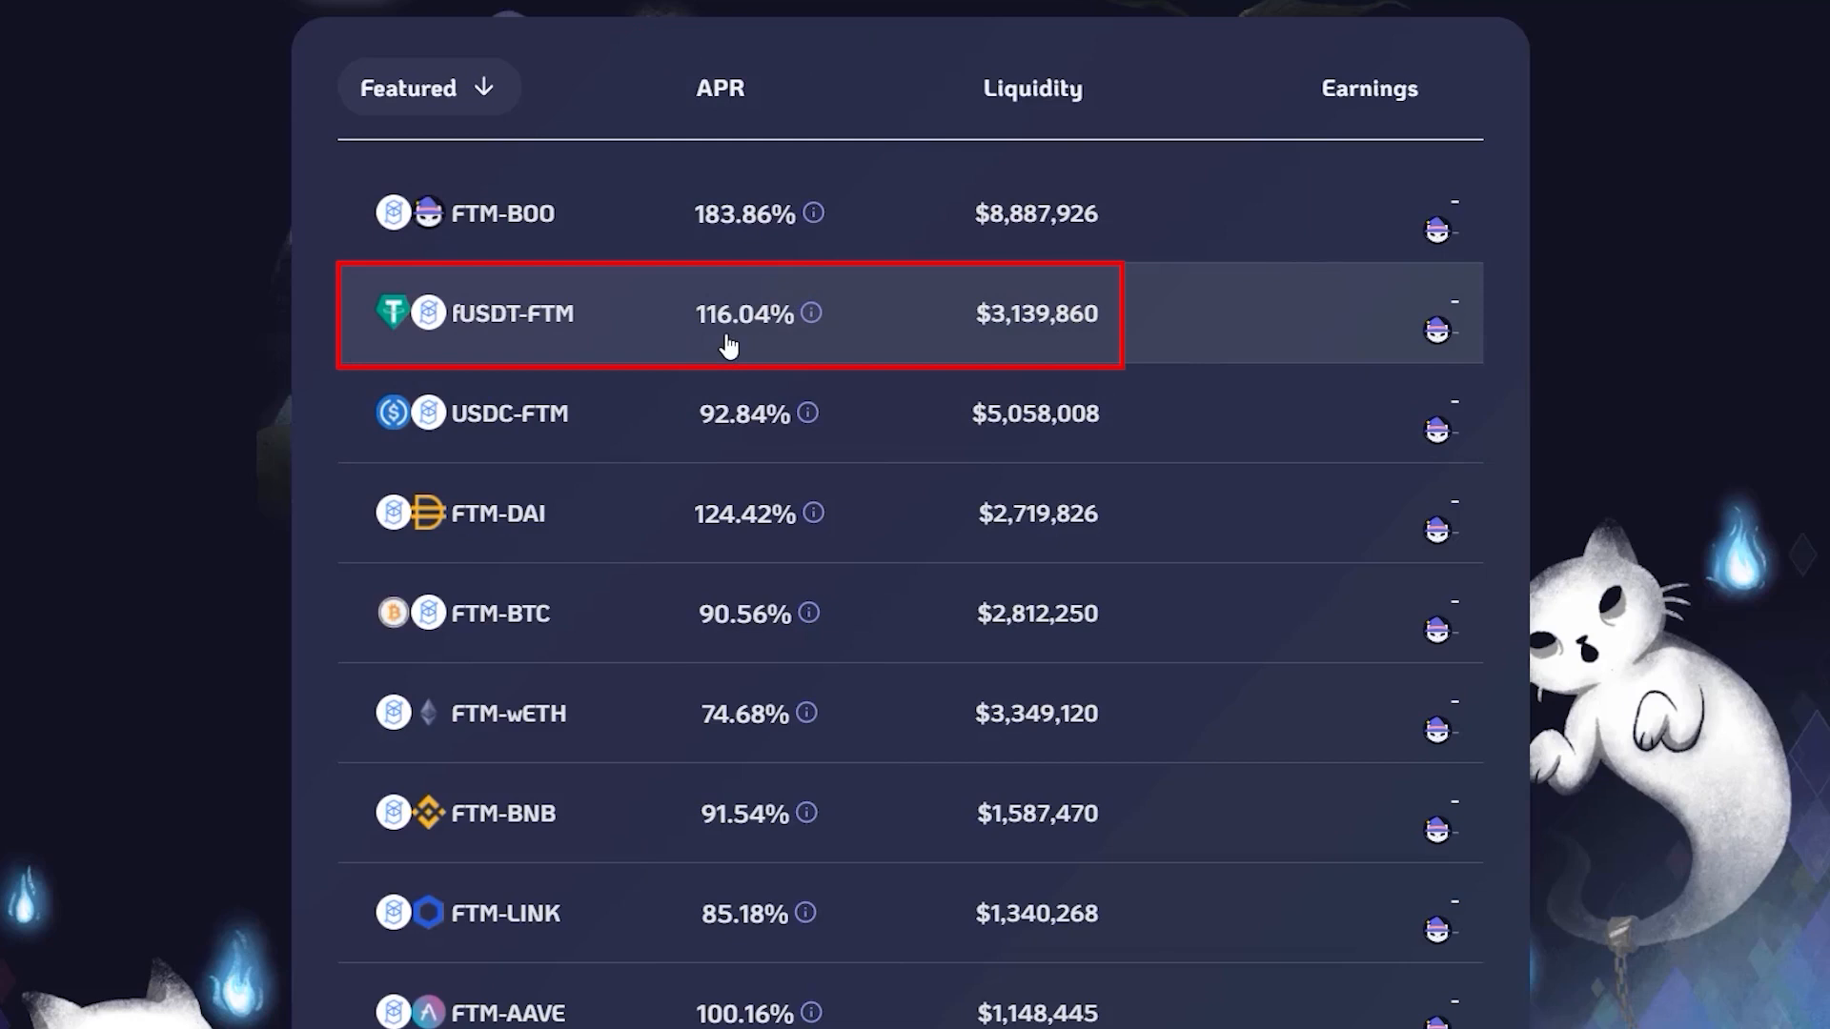
mouse_move(646, 356)
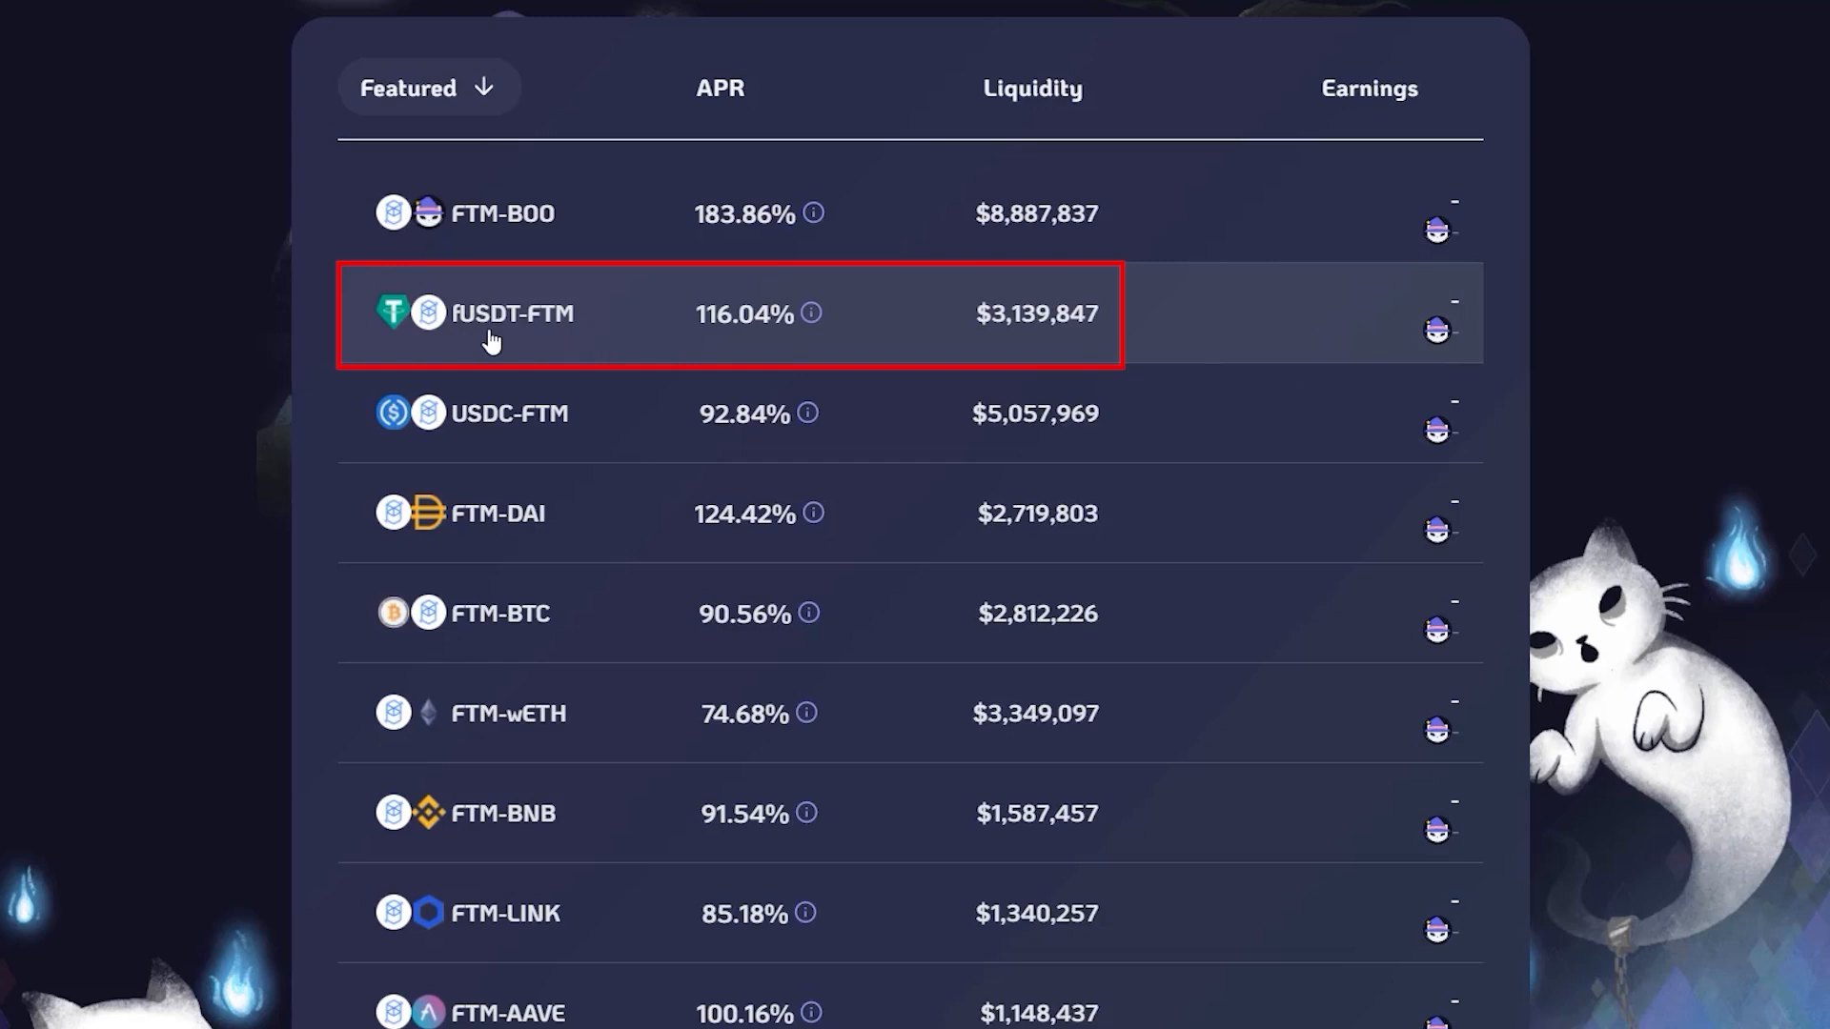
mouse_move(1655, 307)
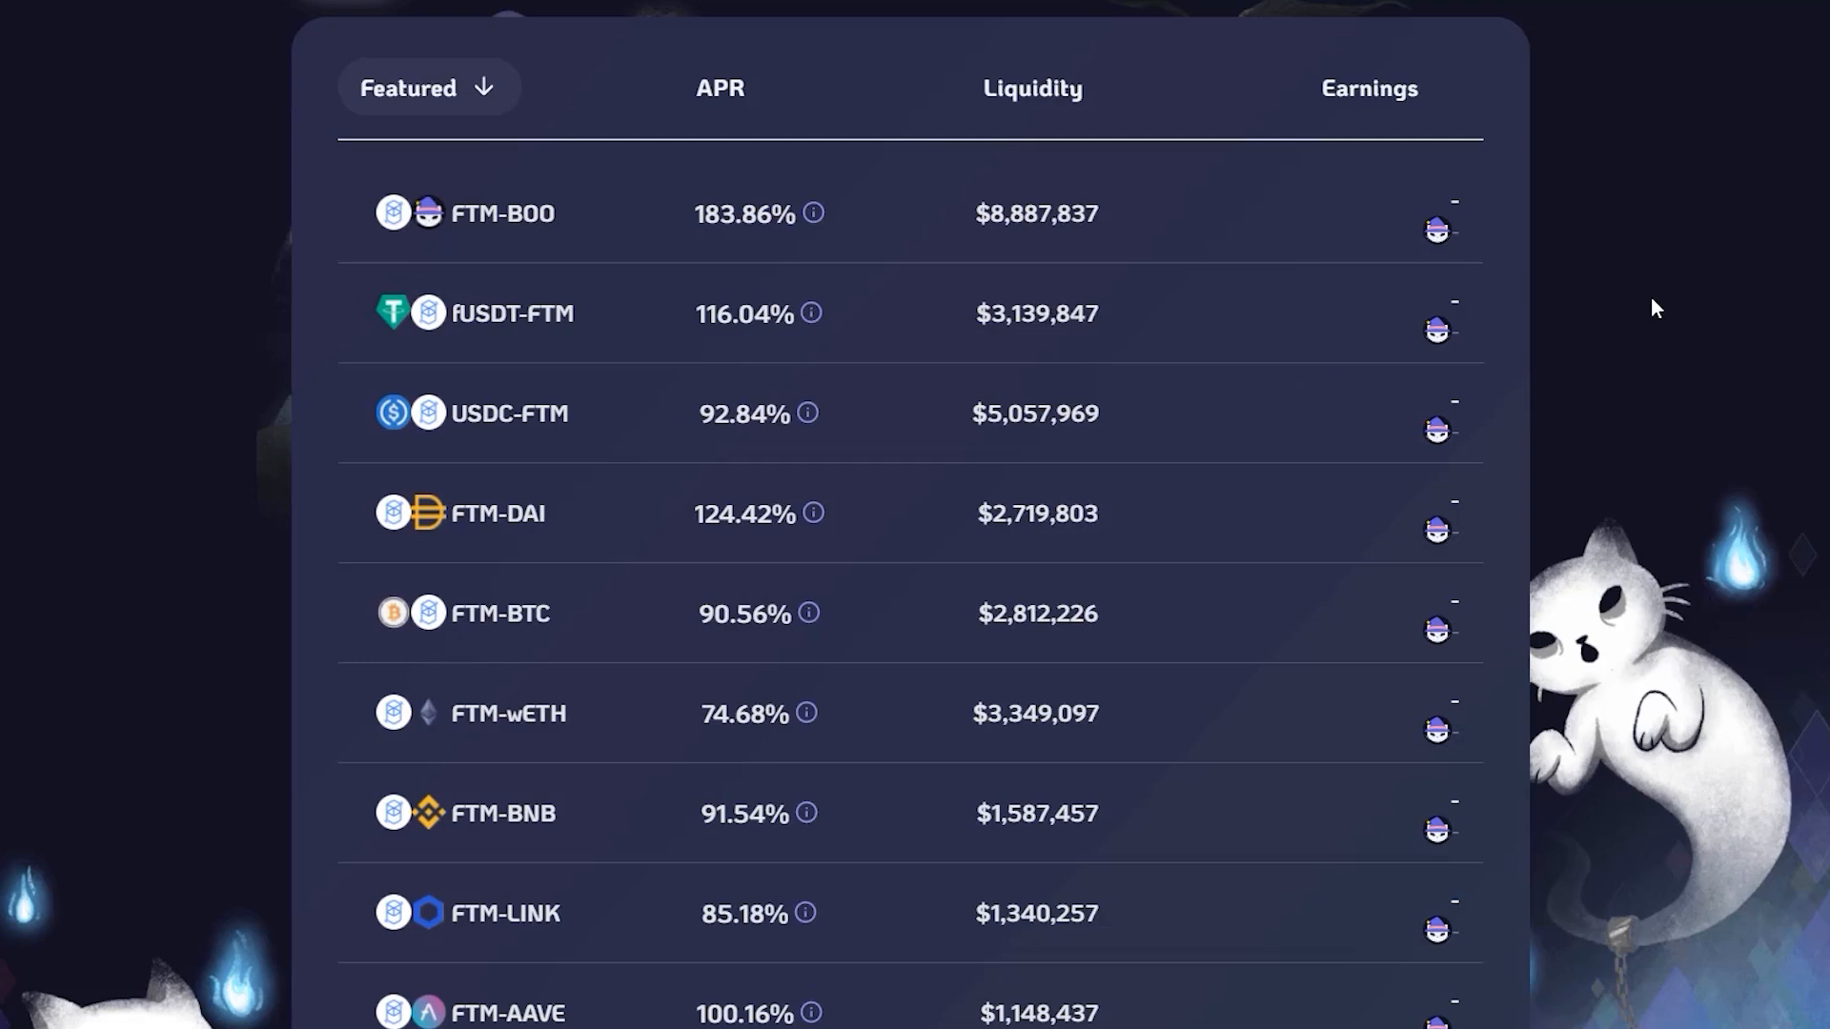
mouse_move(790, 446)
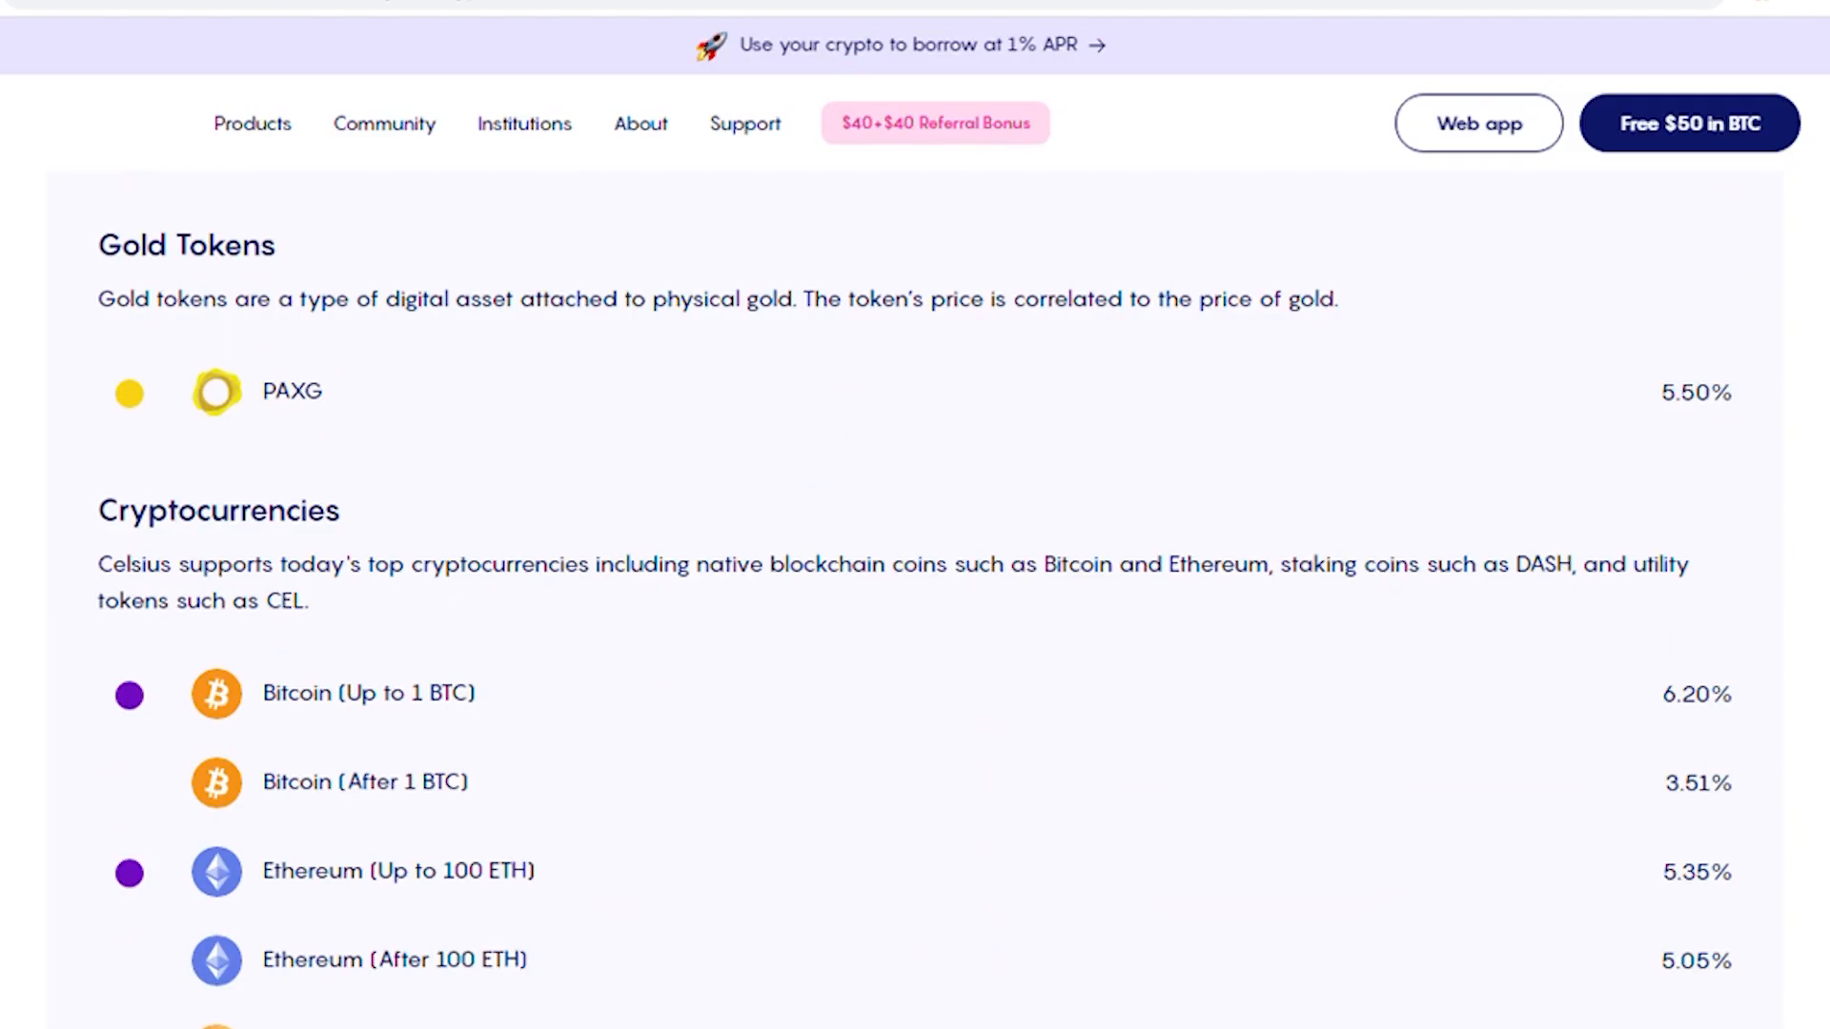
Scroll through the Celsius coin interest rates and the referral-bonus table
scroll(down, 3)
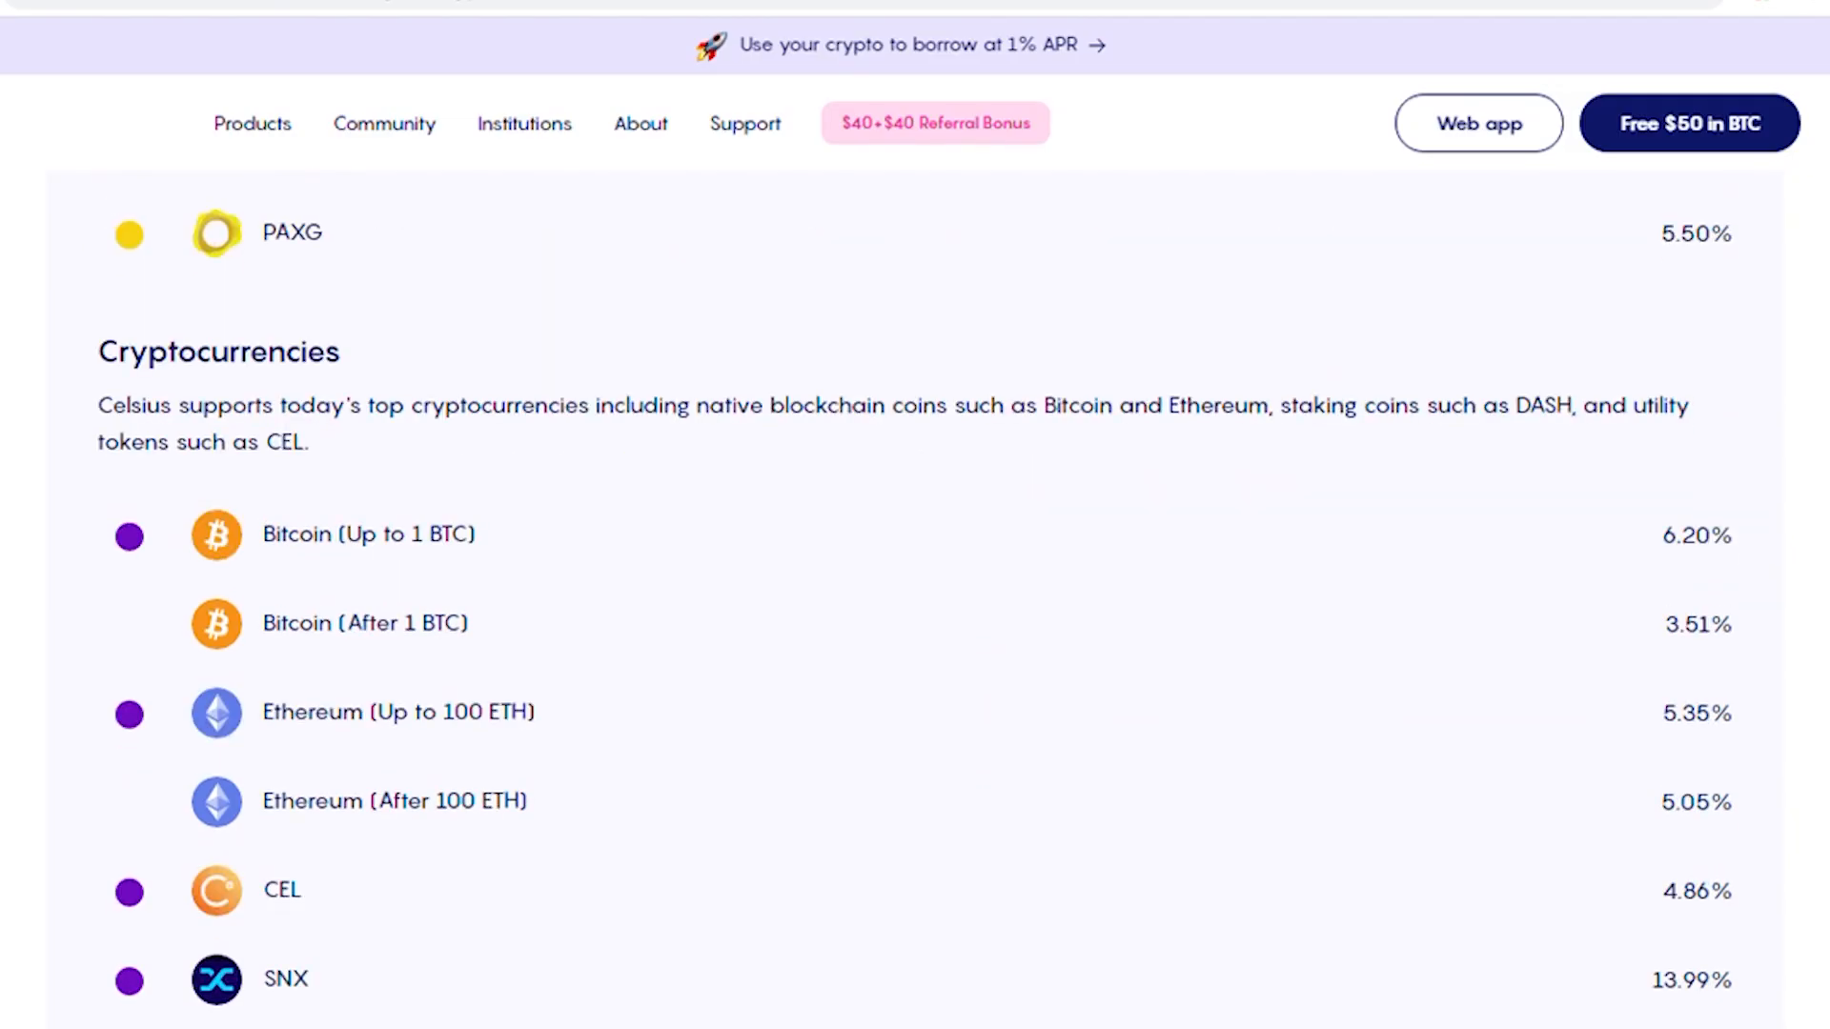
scroll(down, 3)
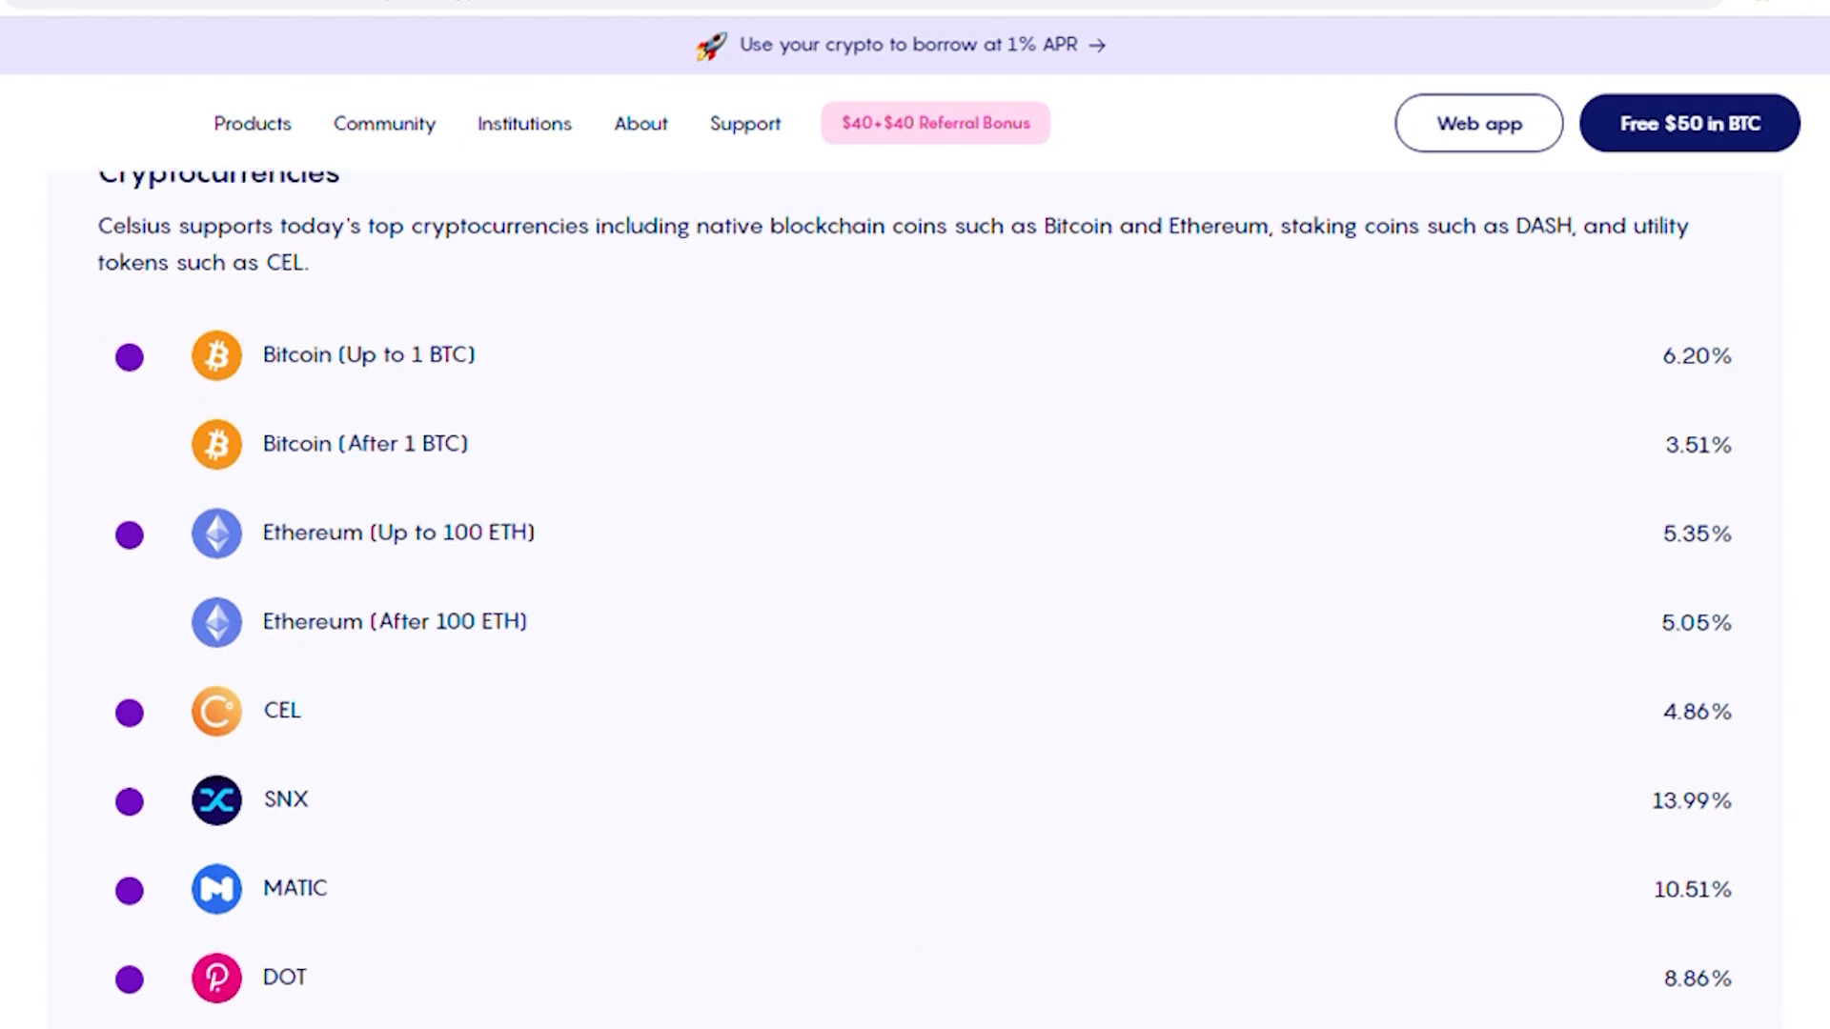
scroll(down, 3)
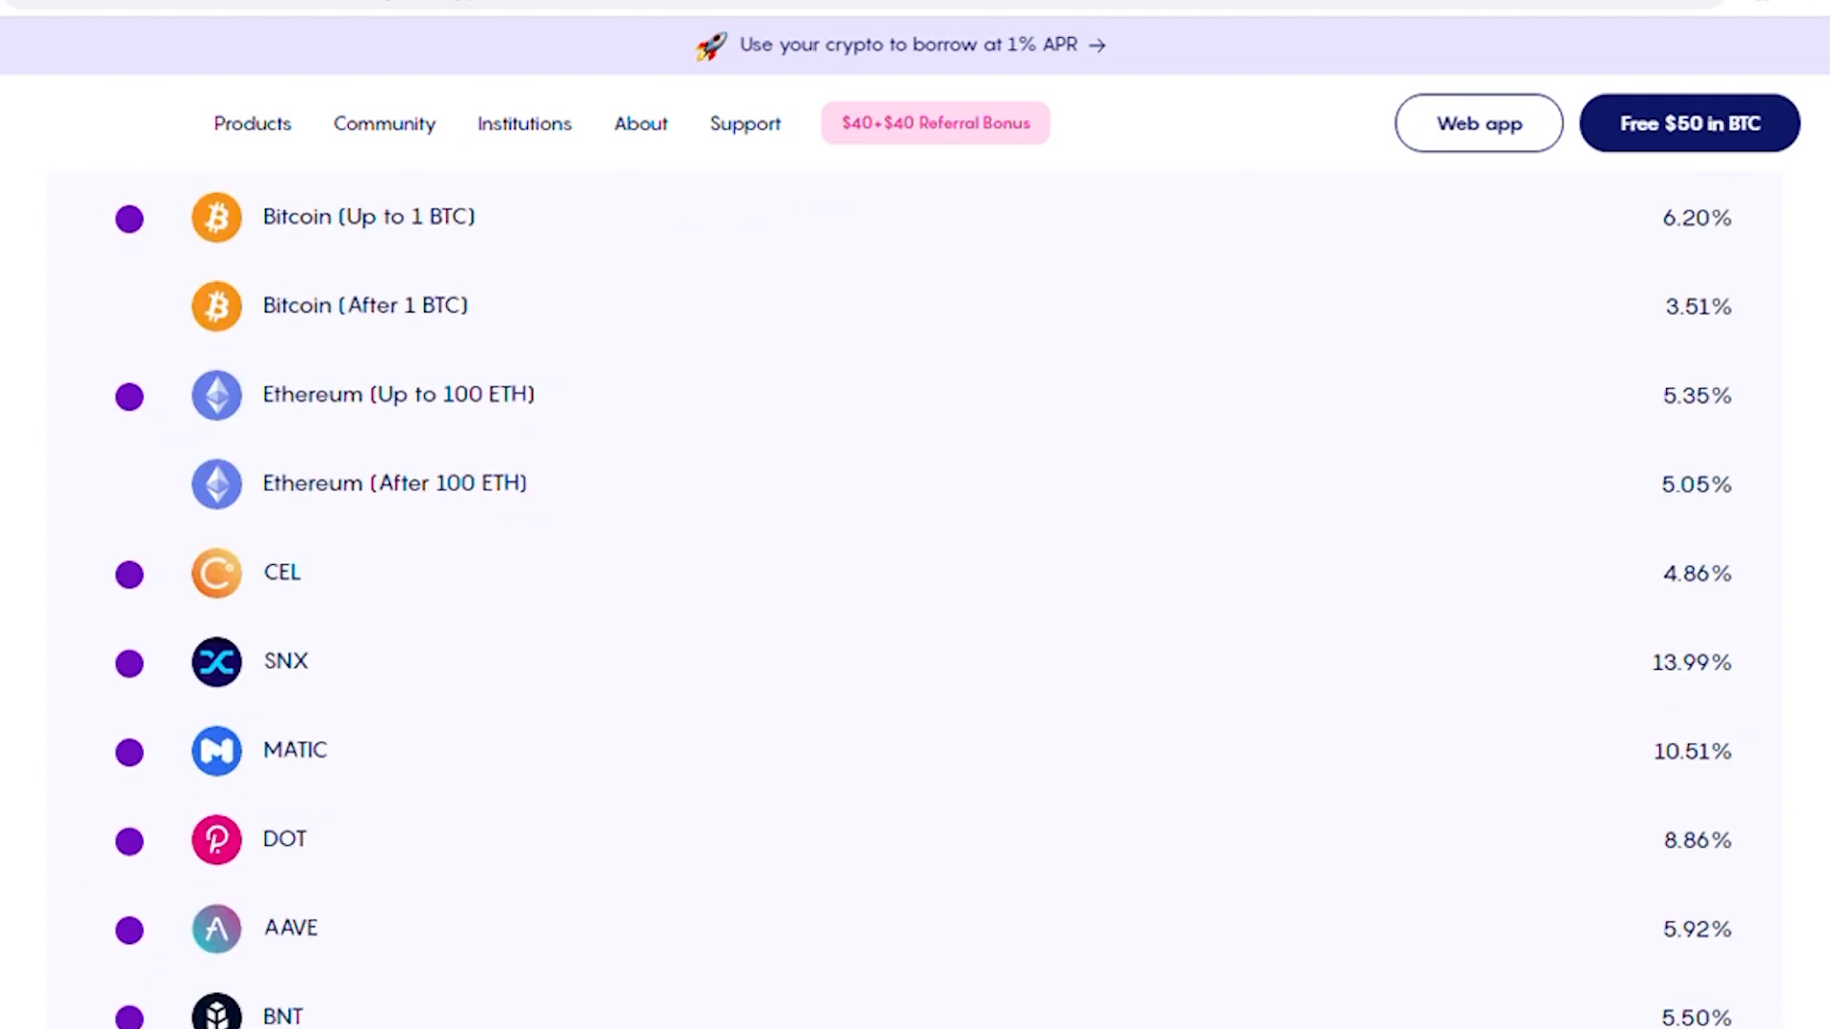
scroll(down, 3)
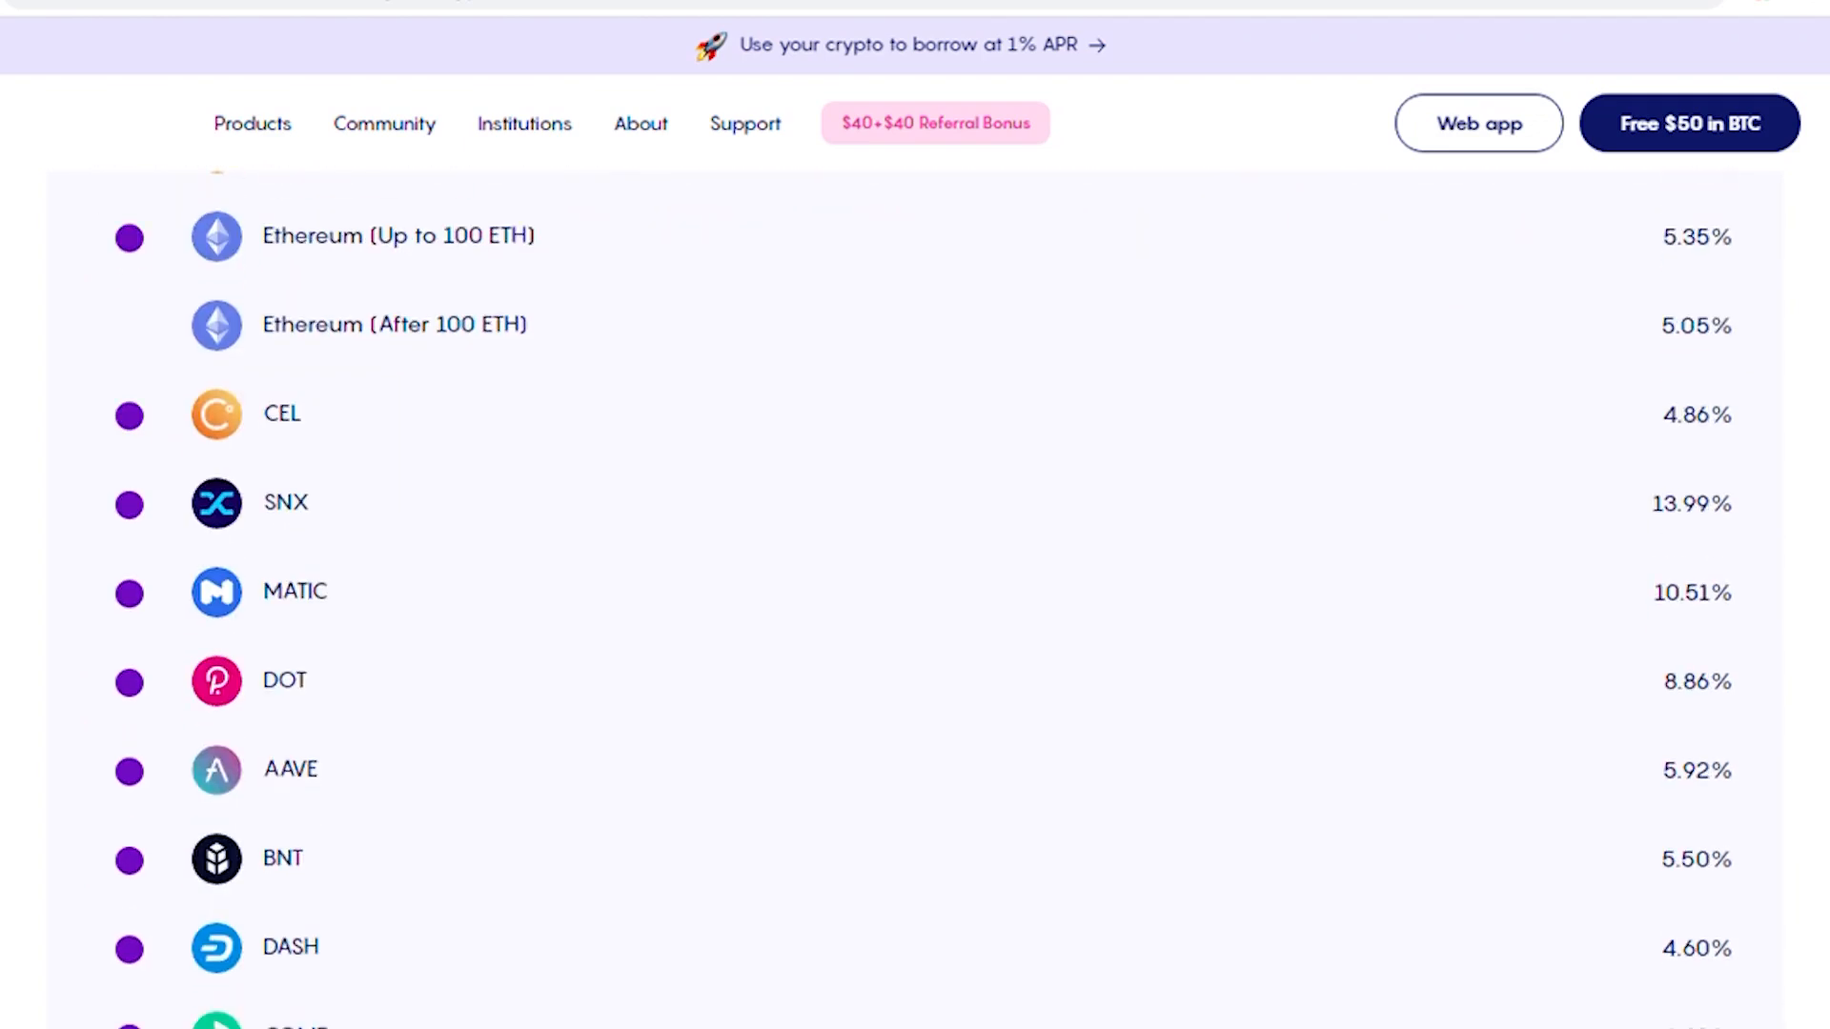
scroll(down, 3)
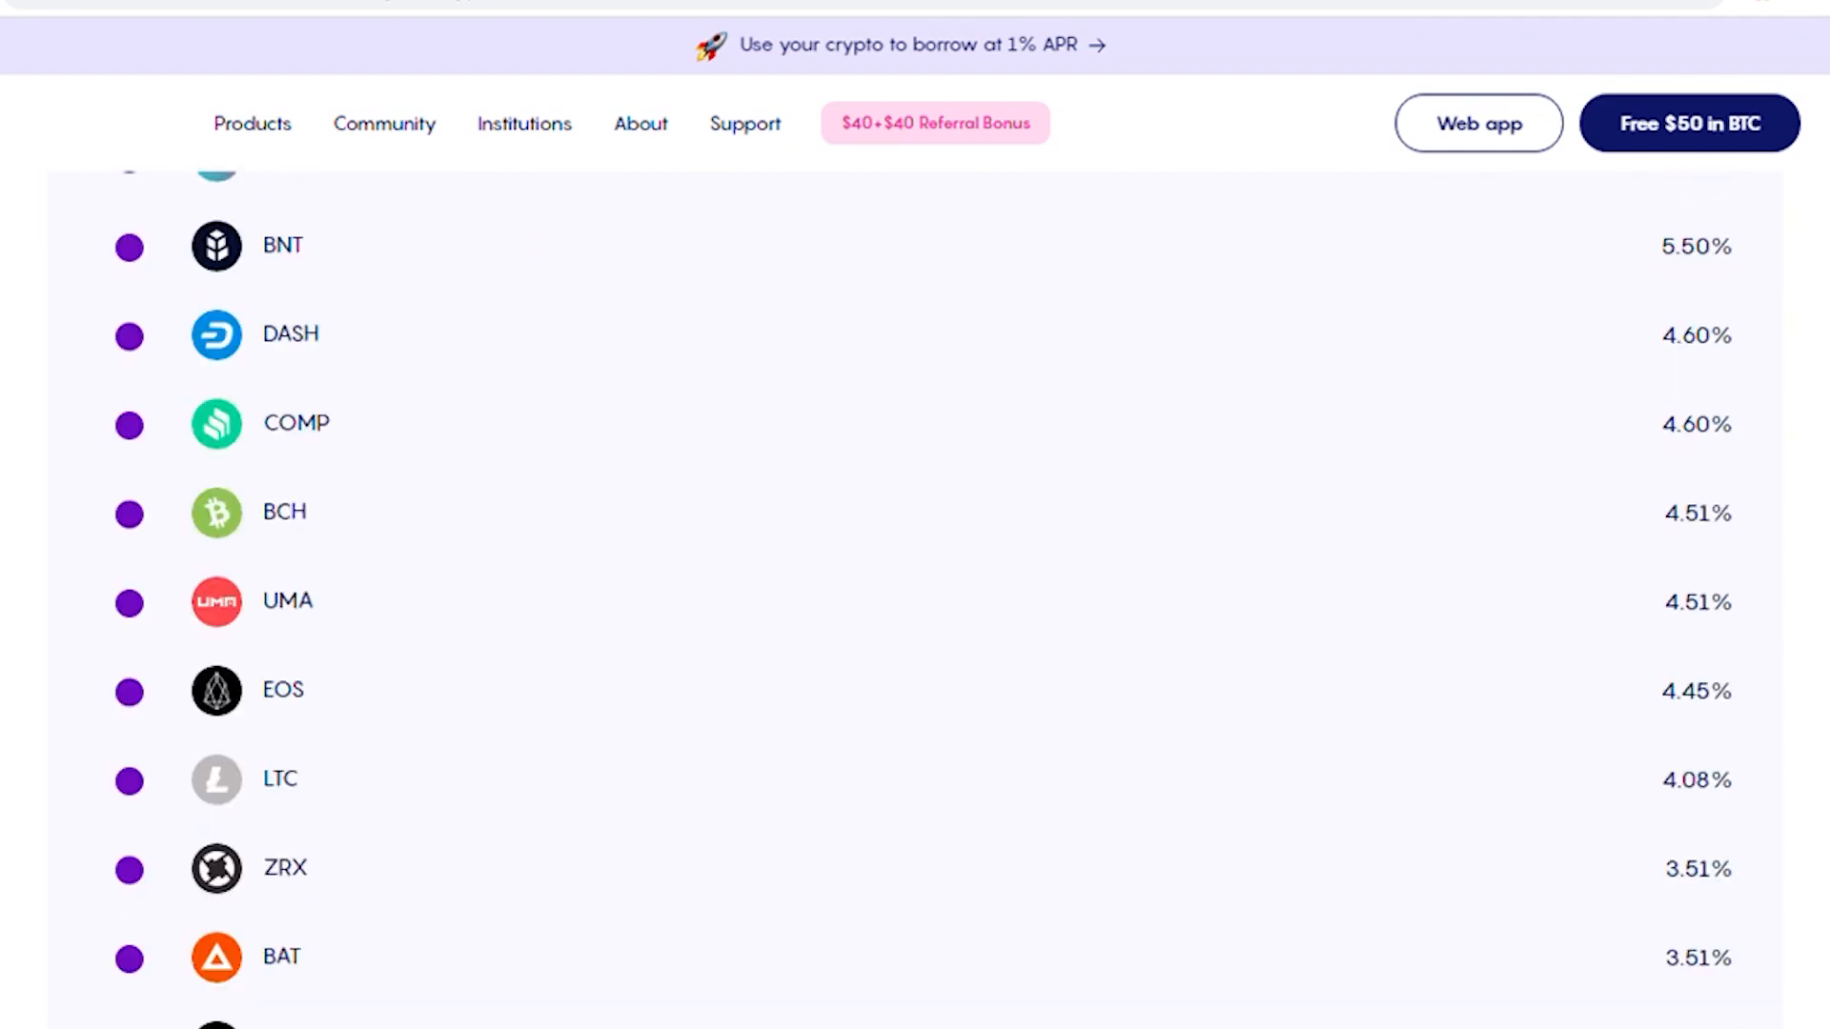
scroll(down, 3)
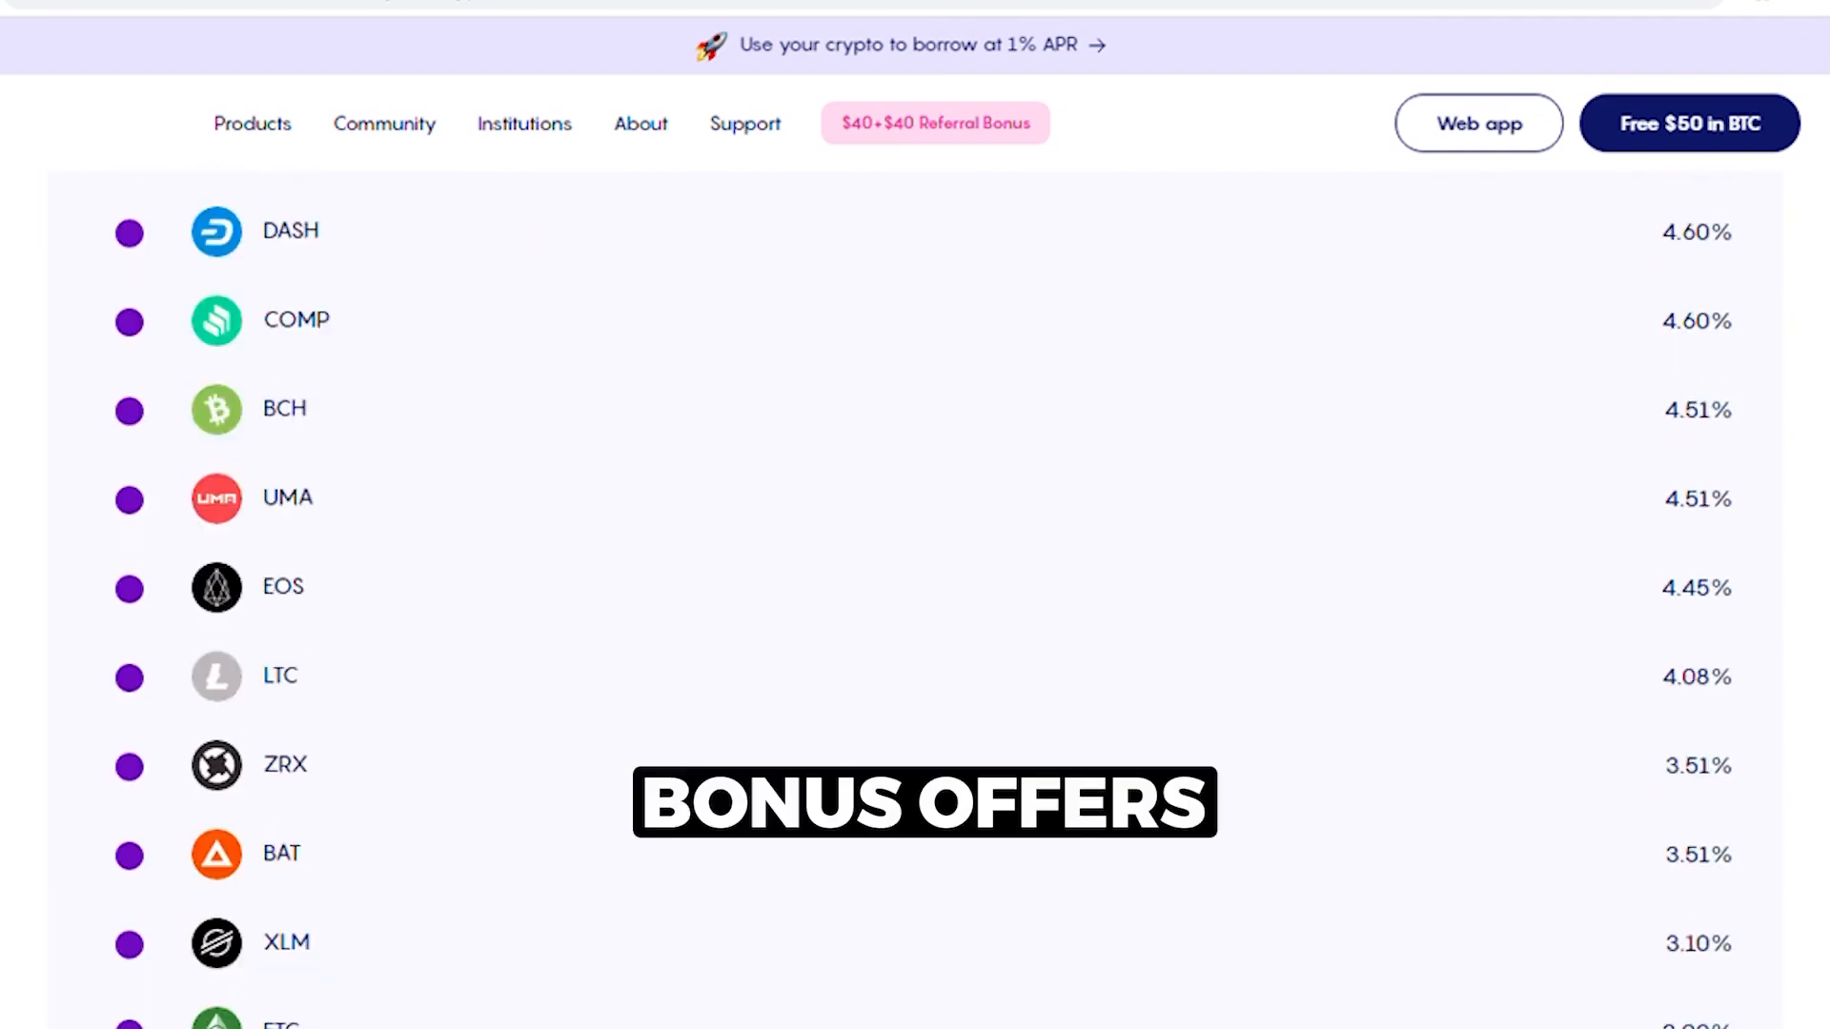
scroll(down, 3)
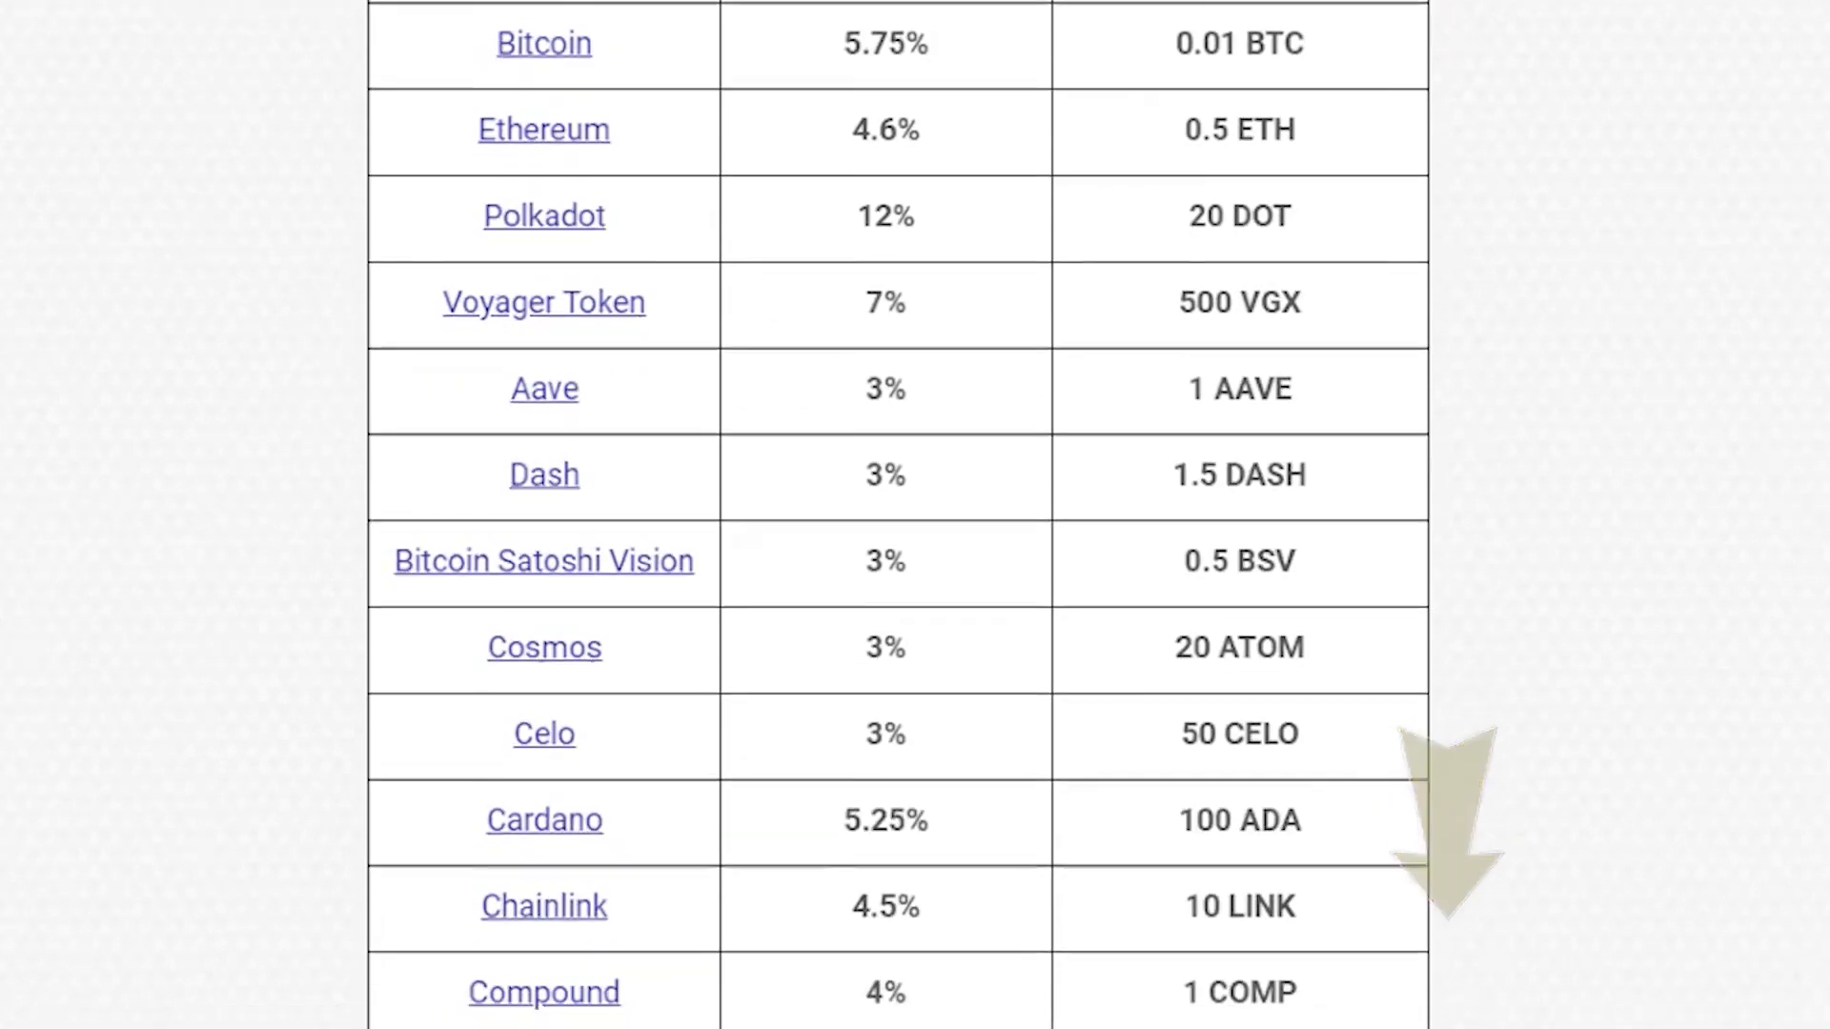
scroll(down, 3)
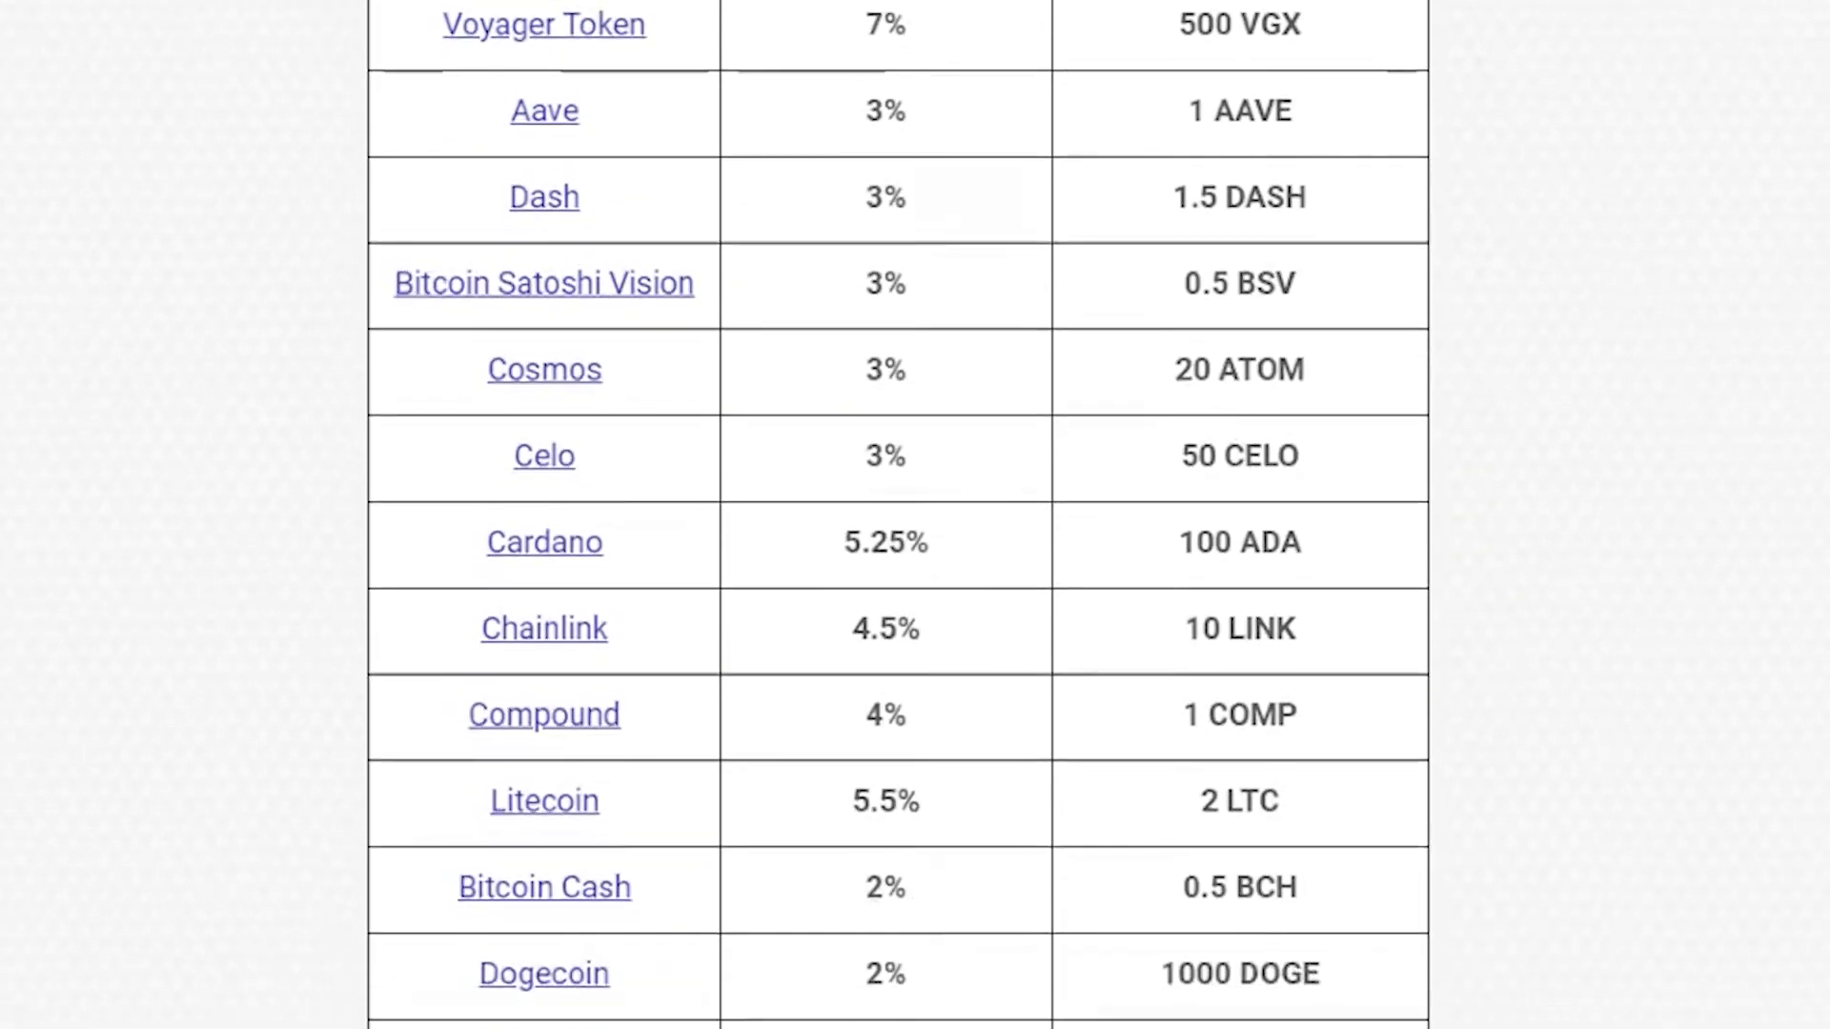
scroll(down, 3)
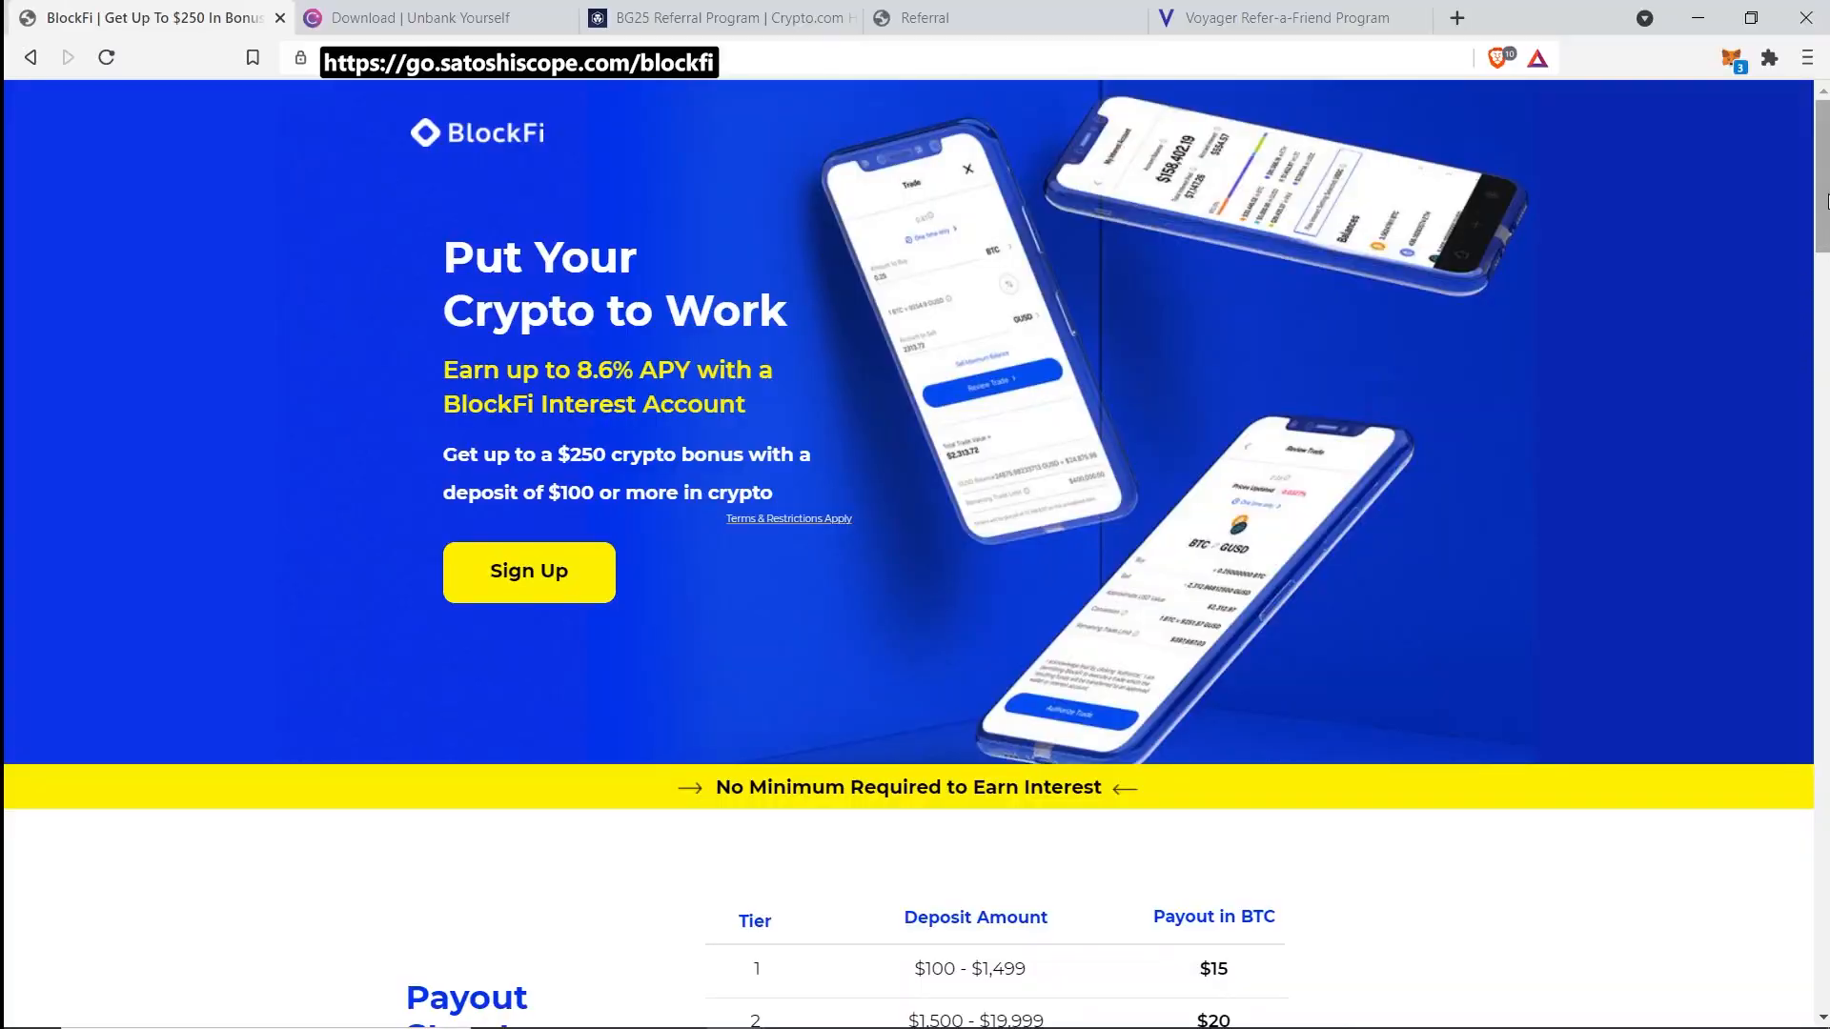
Flip through the Ledn, Voyager, BlockFi and Crypto.com referral pages, ending on Voyager's Refer-a-Friend
scroll(down, 3)
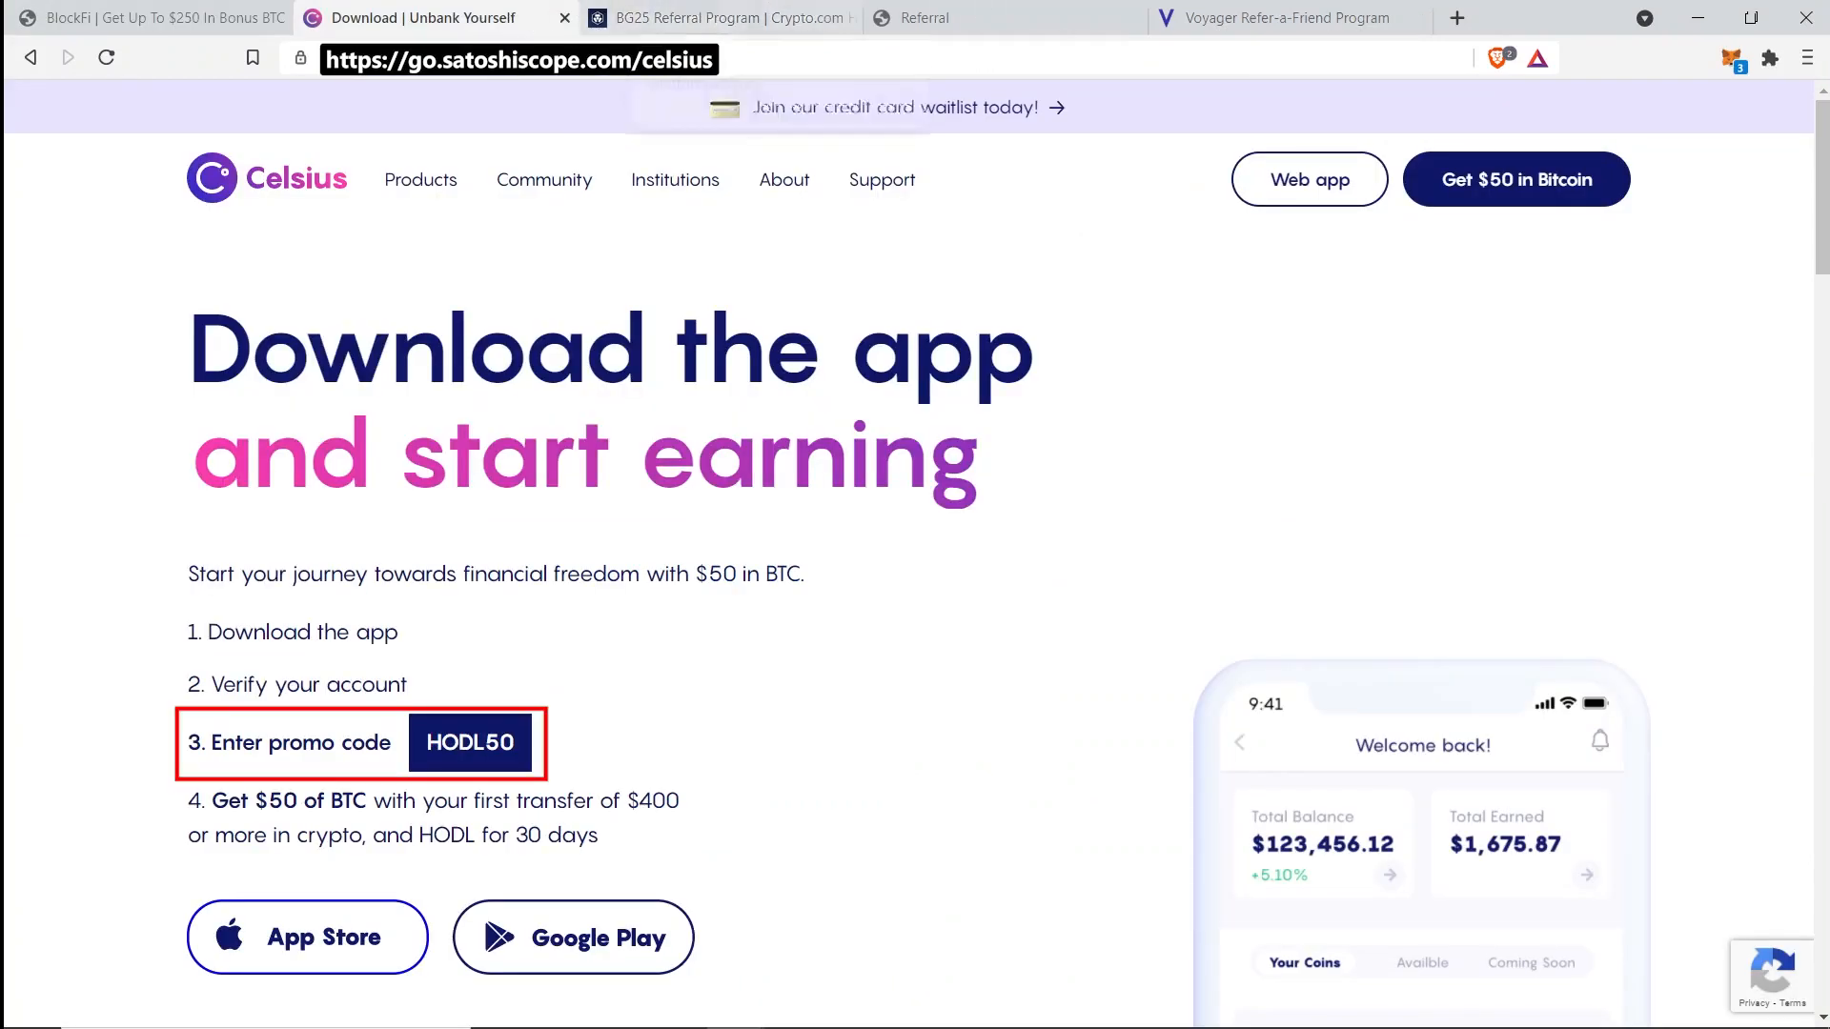
click(719, 17)
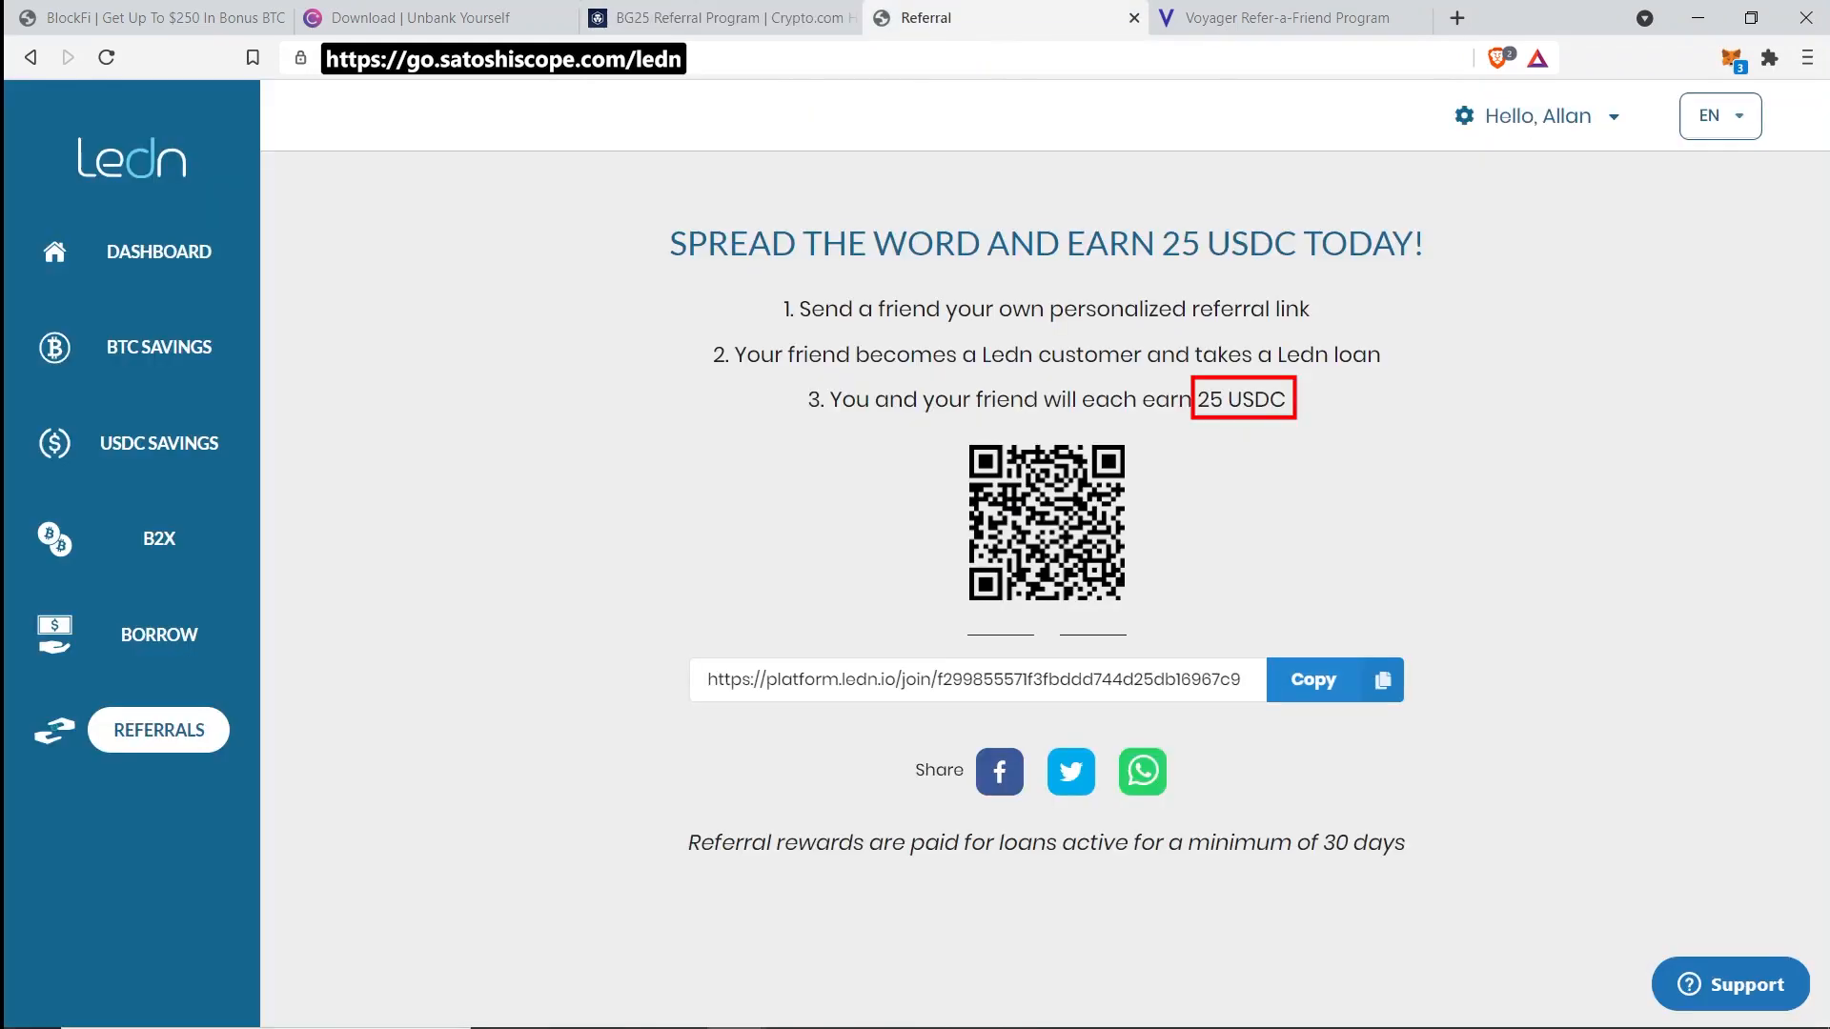
click(1290, 17)
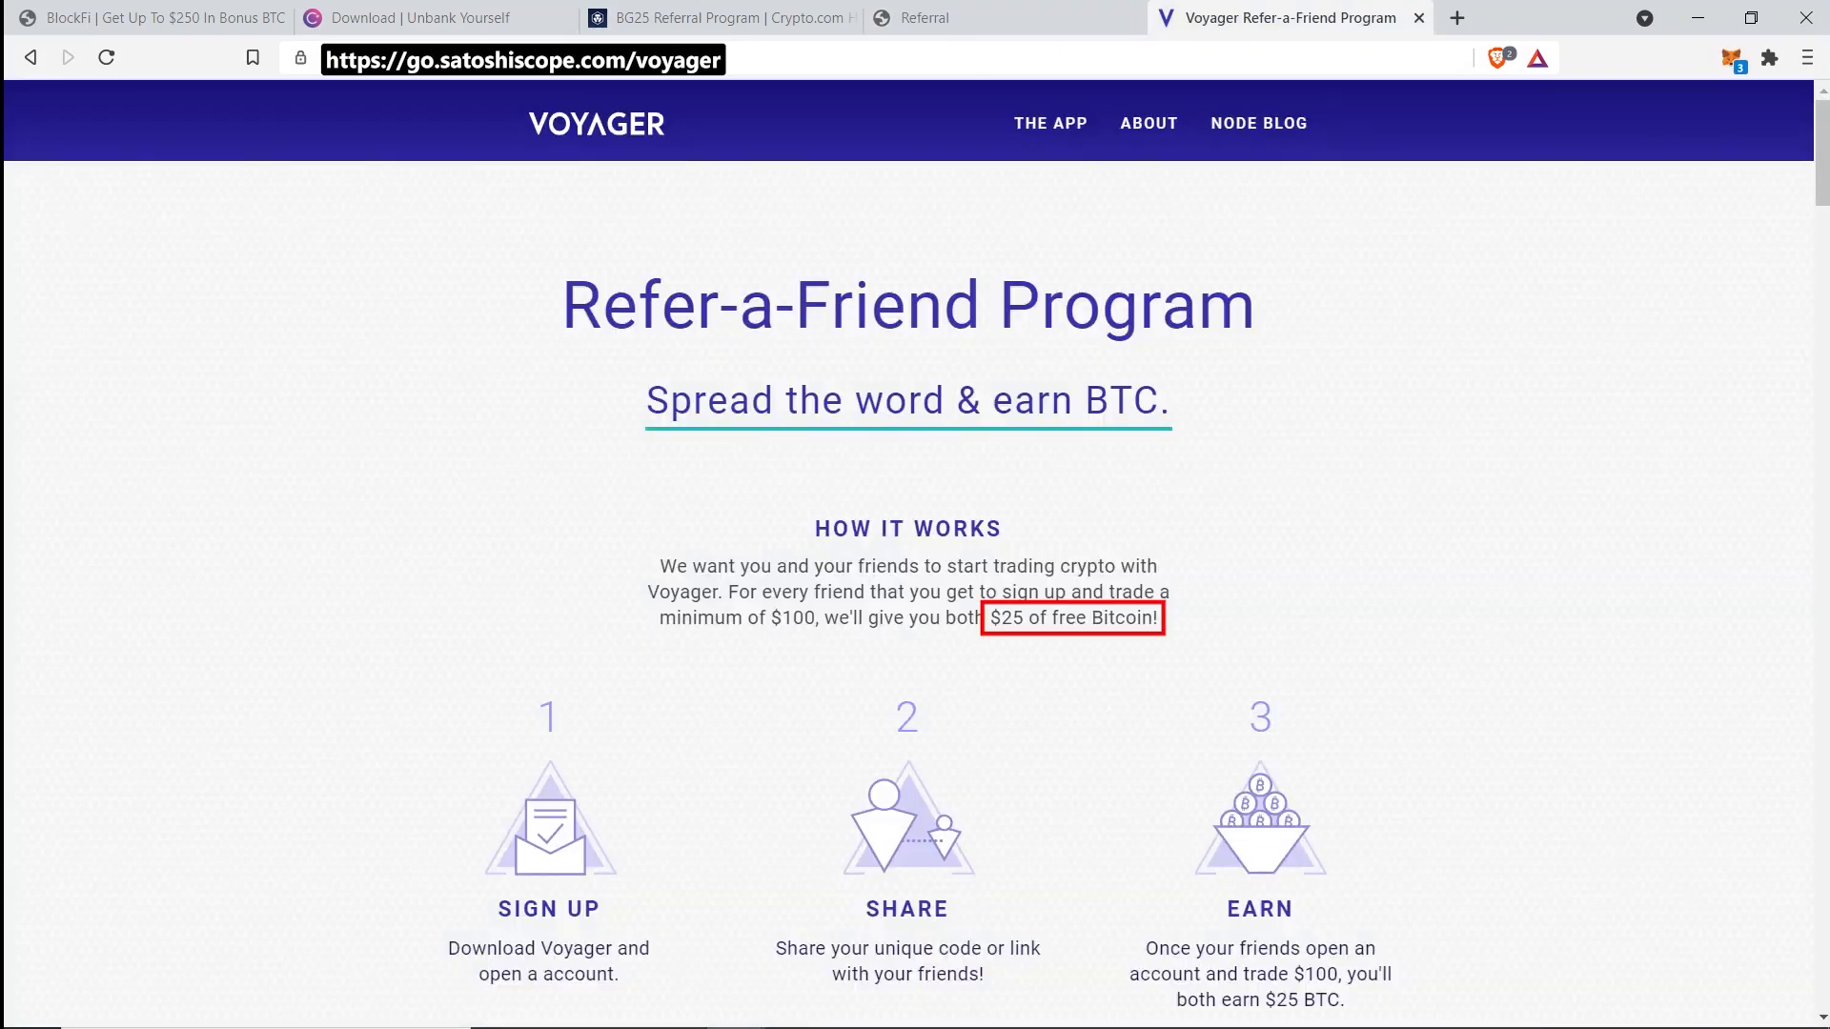
click(153, 17)
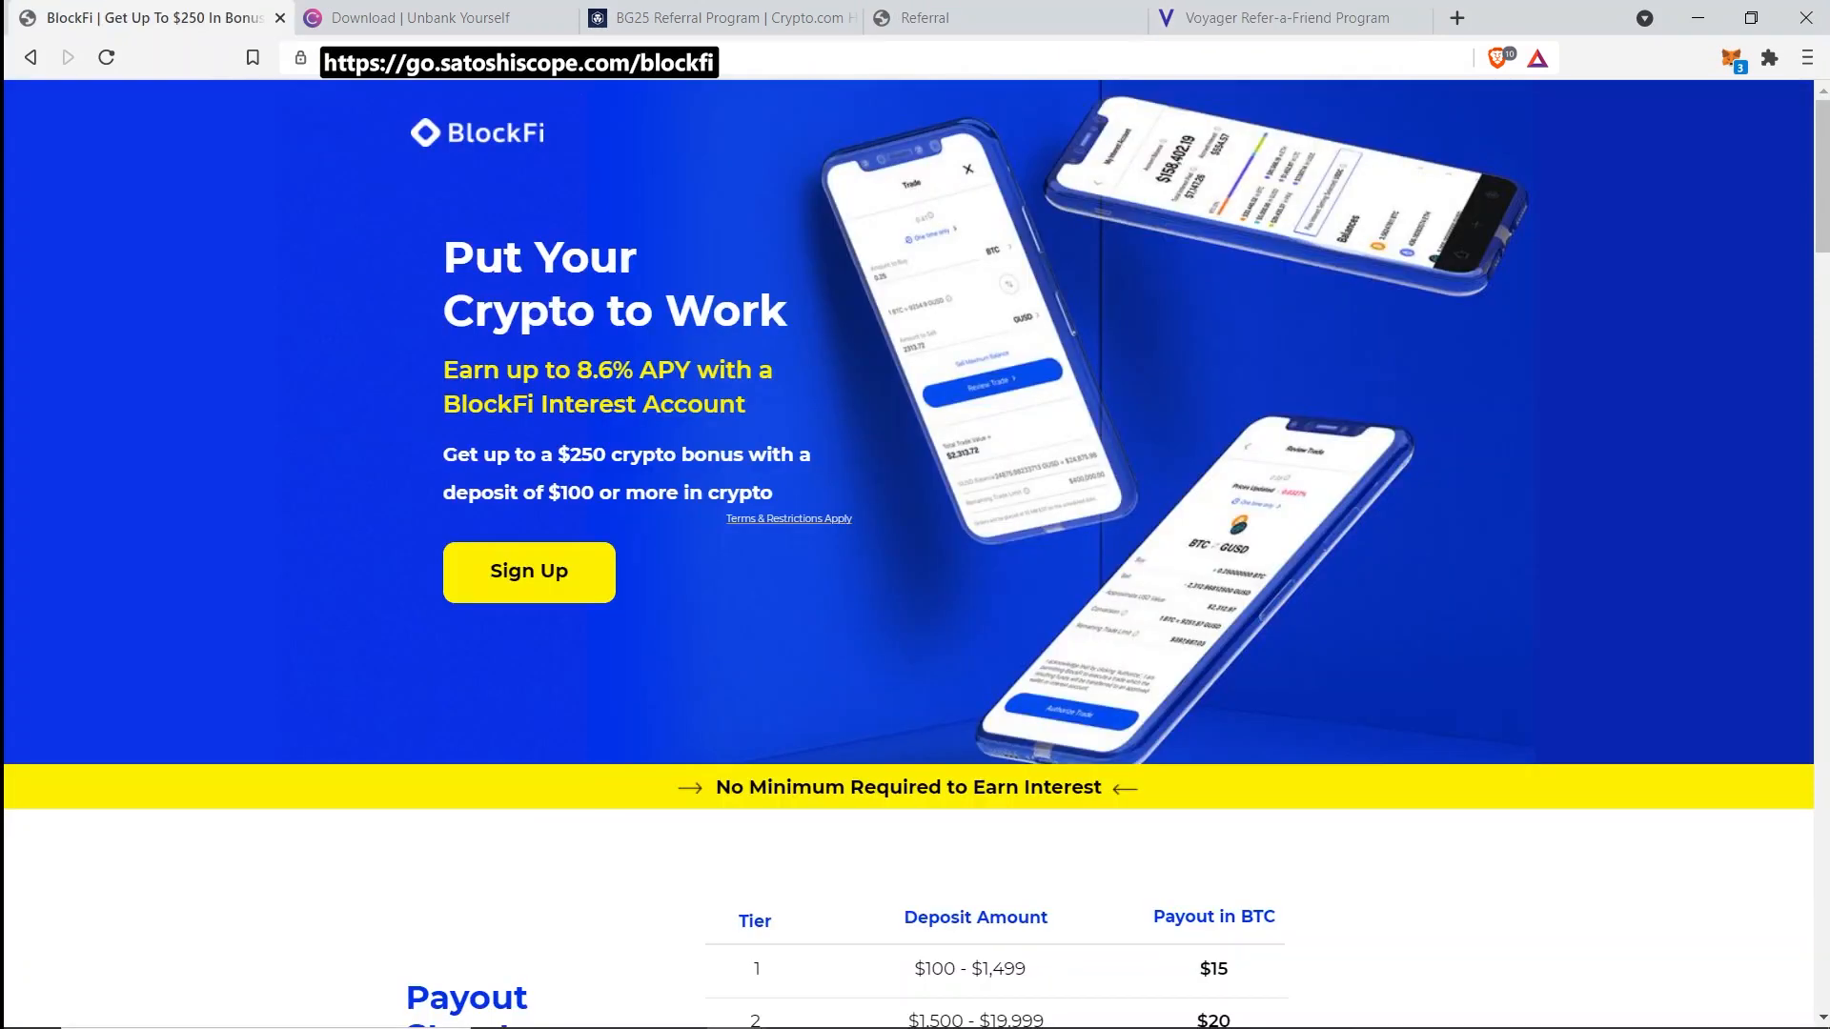
click(700, 17)
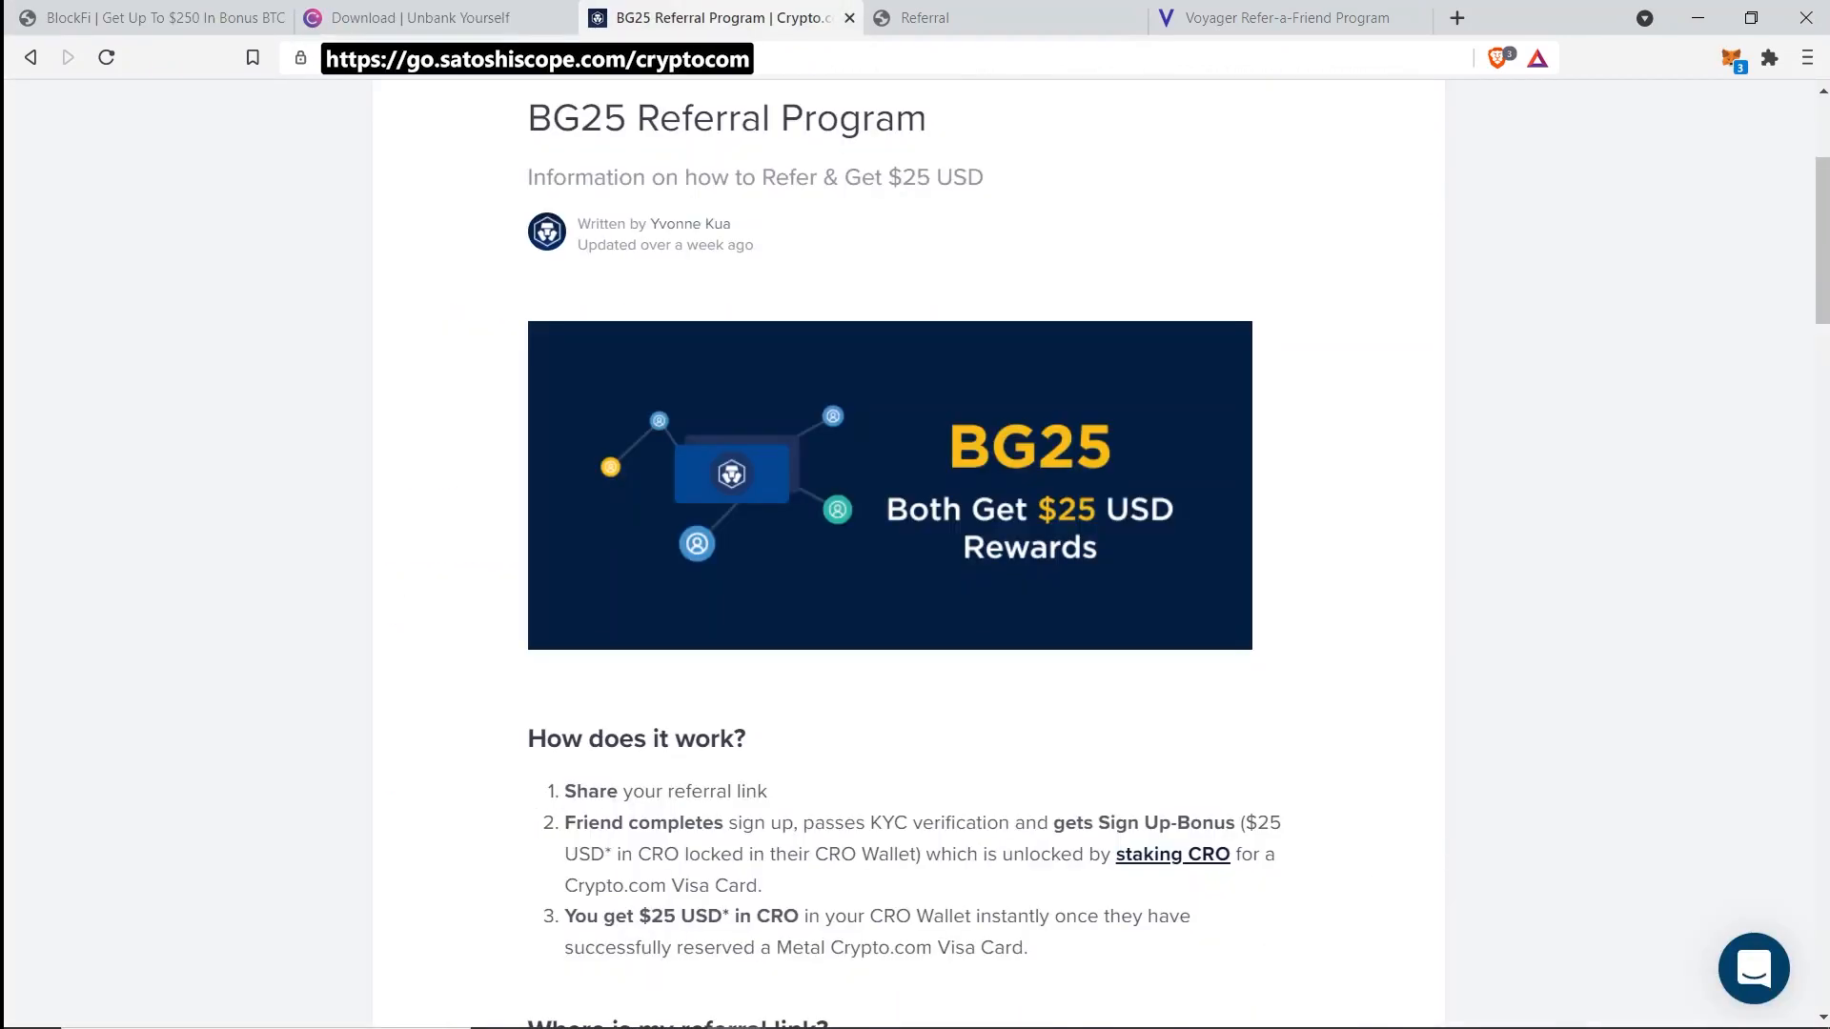
click(1283, 17)
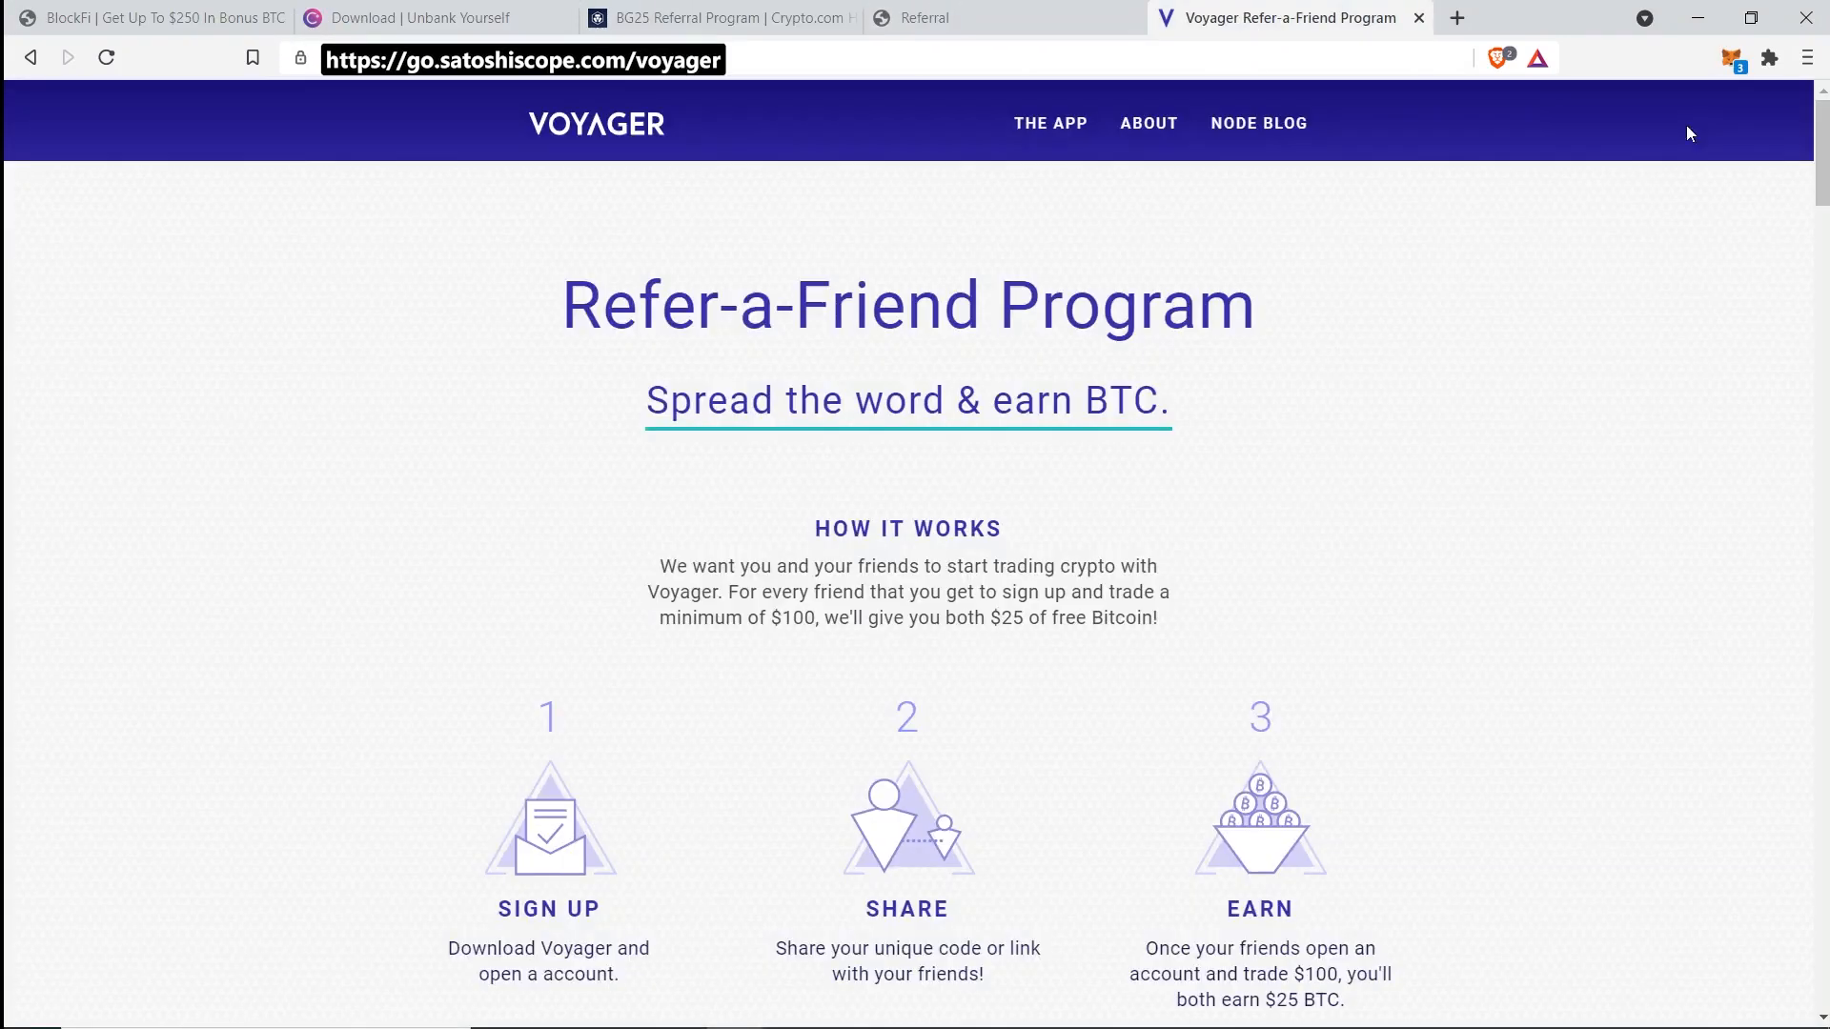